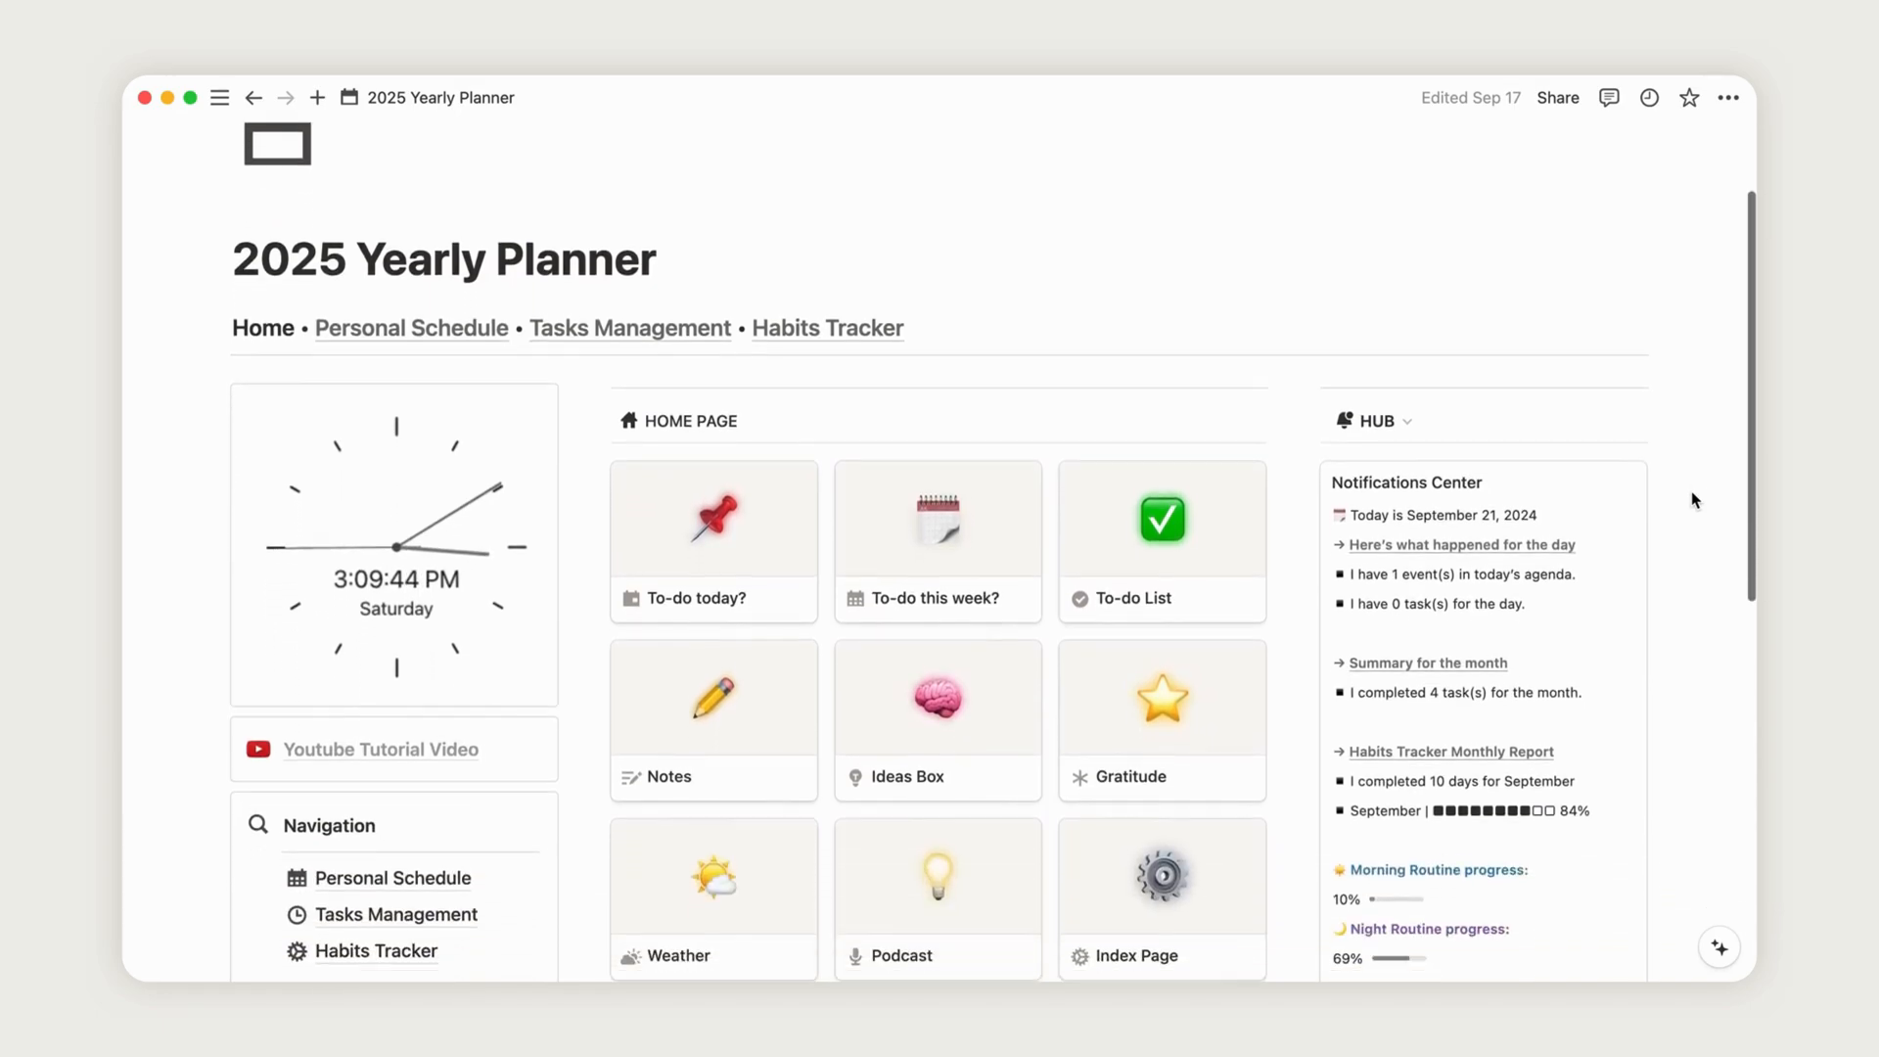
- Go from the home dashboard to the Personal Schedule page via the navigation link
scroll(down, 3)
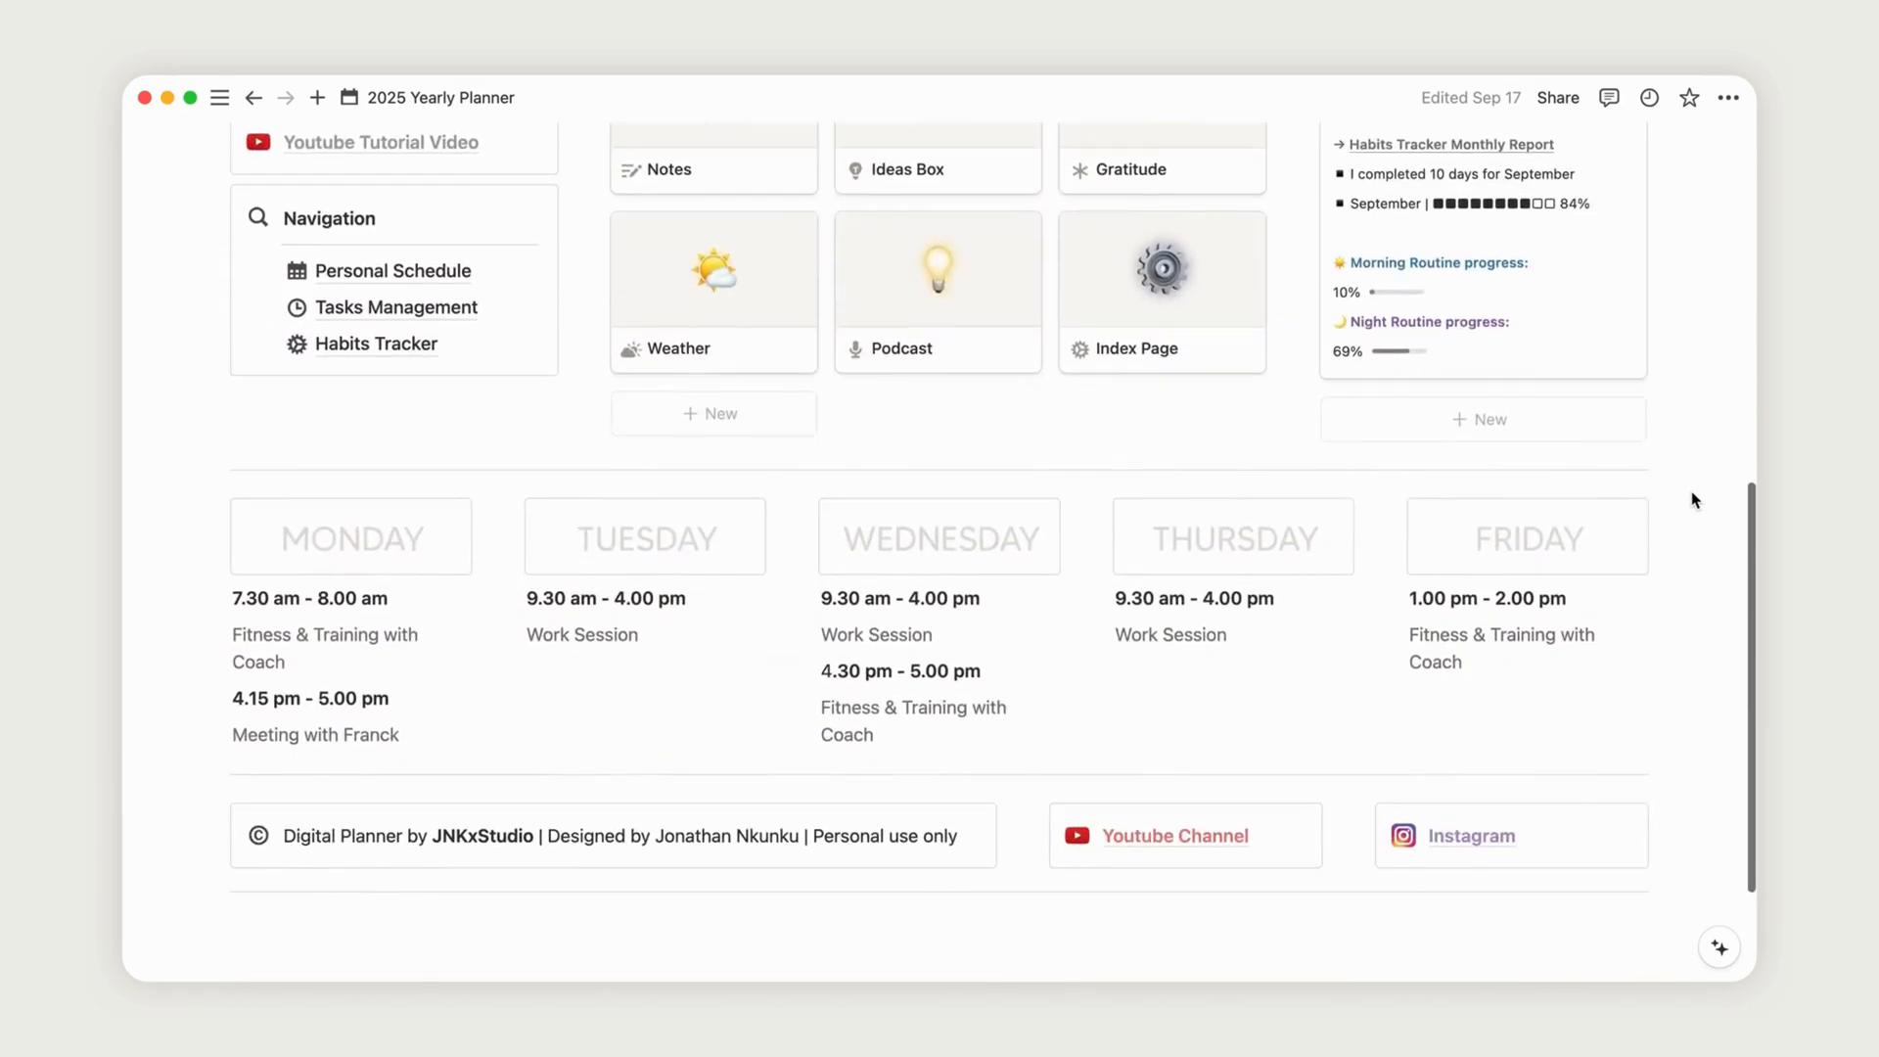
scroll(up, 3)
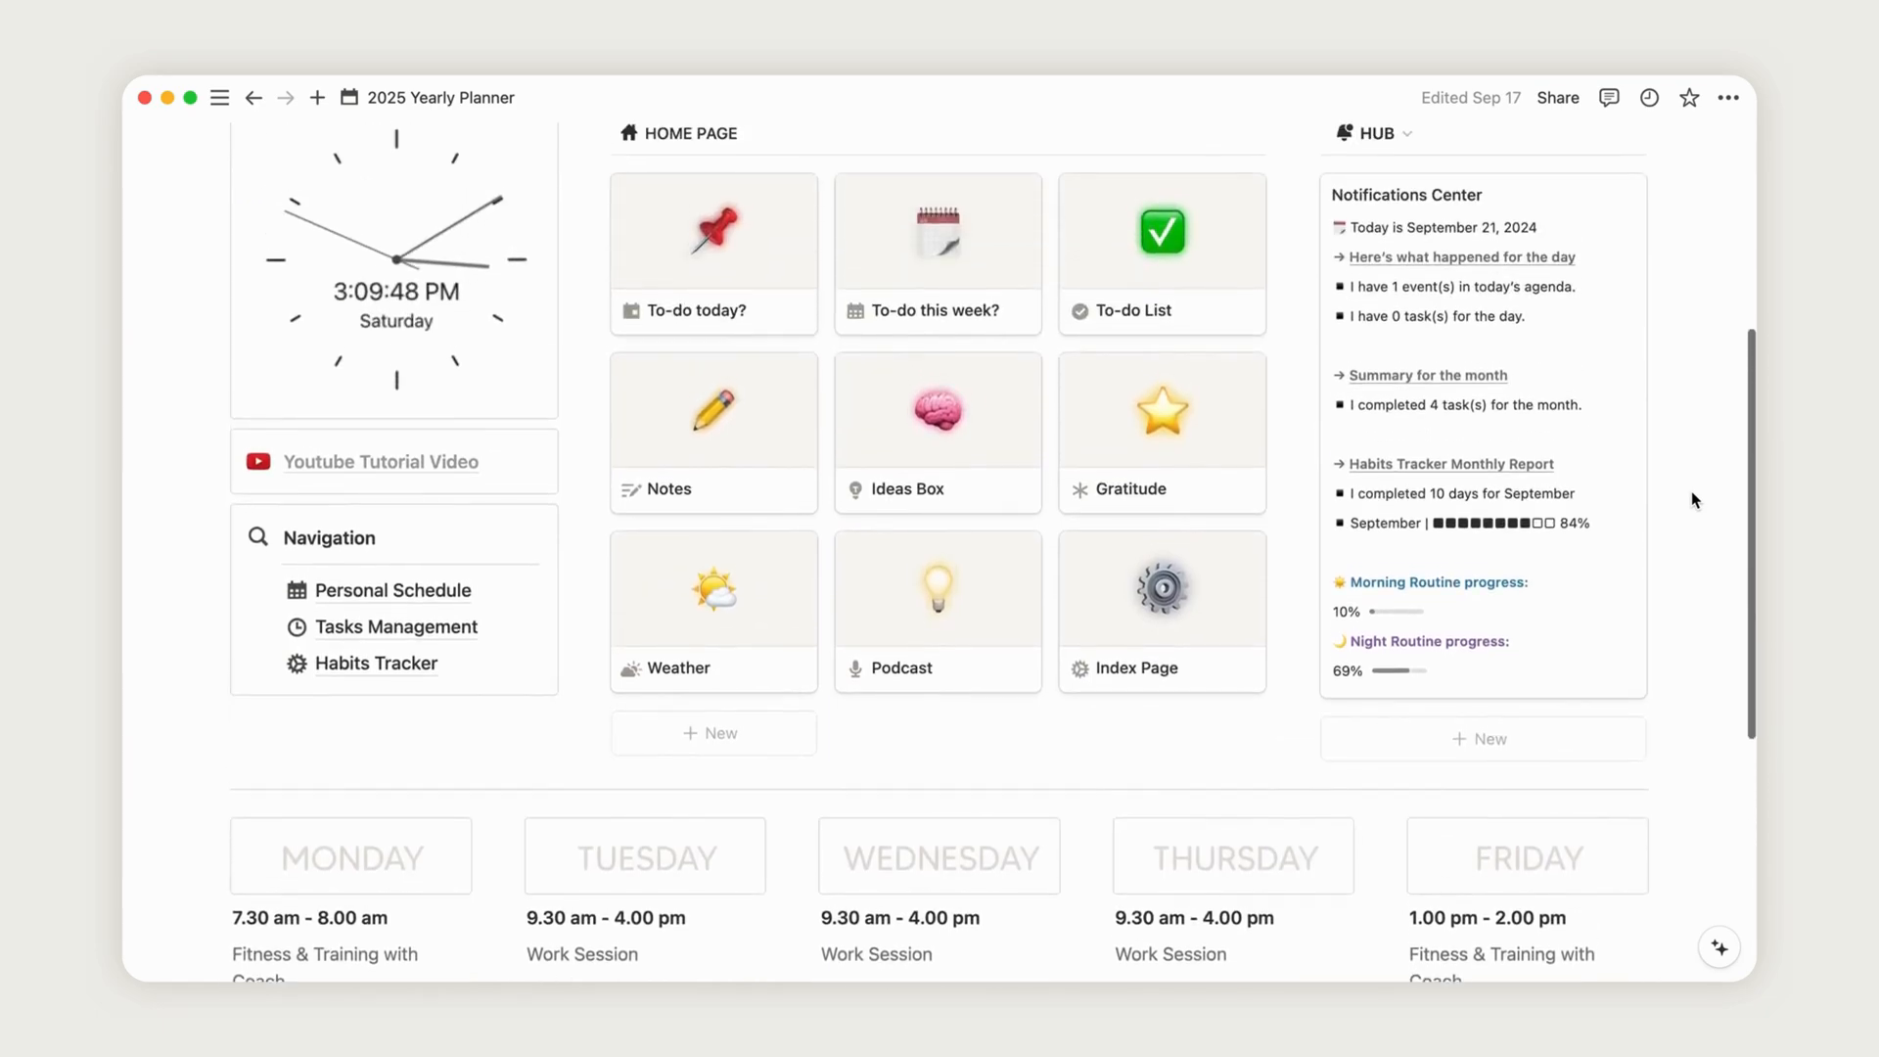
scroll(up, 3)
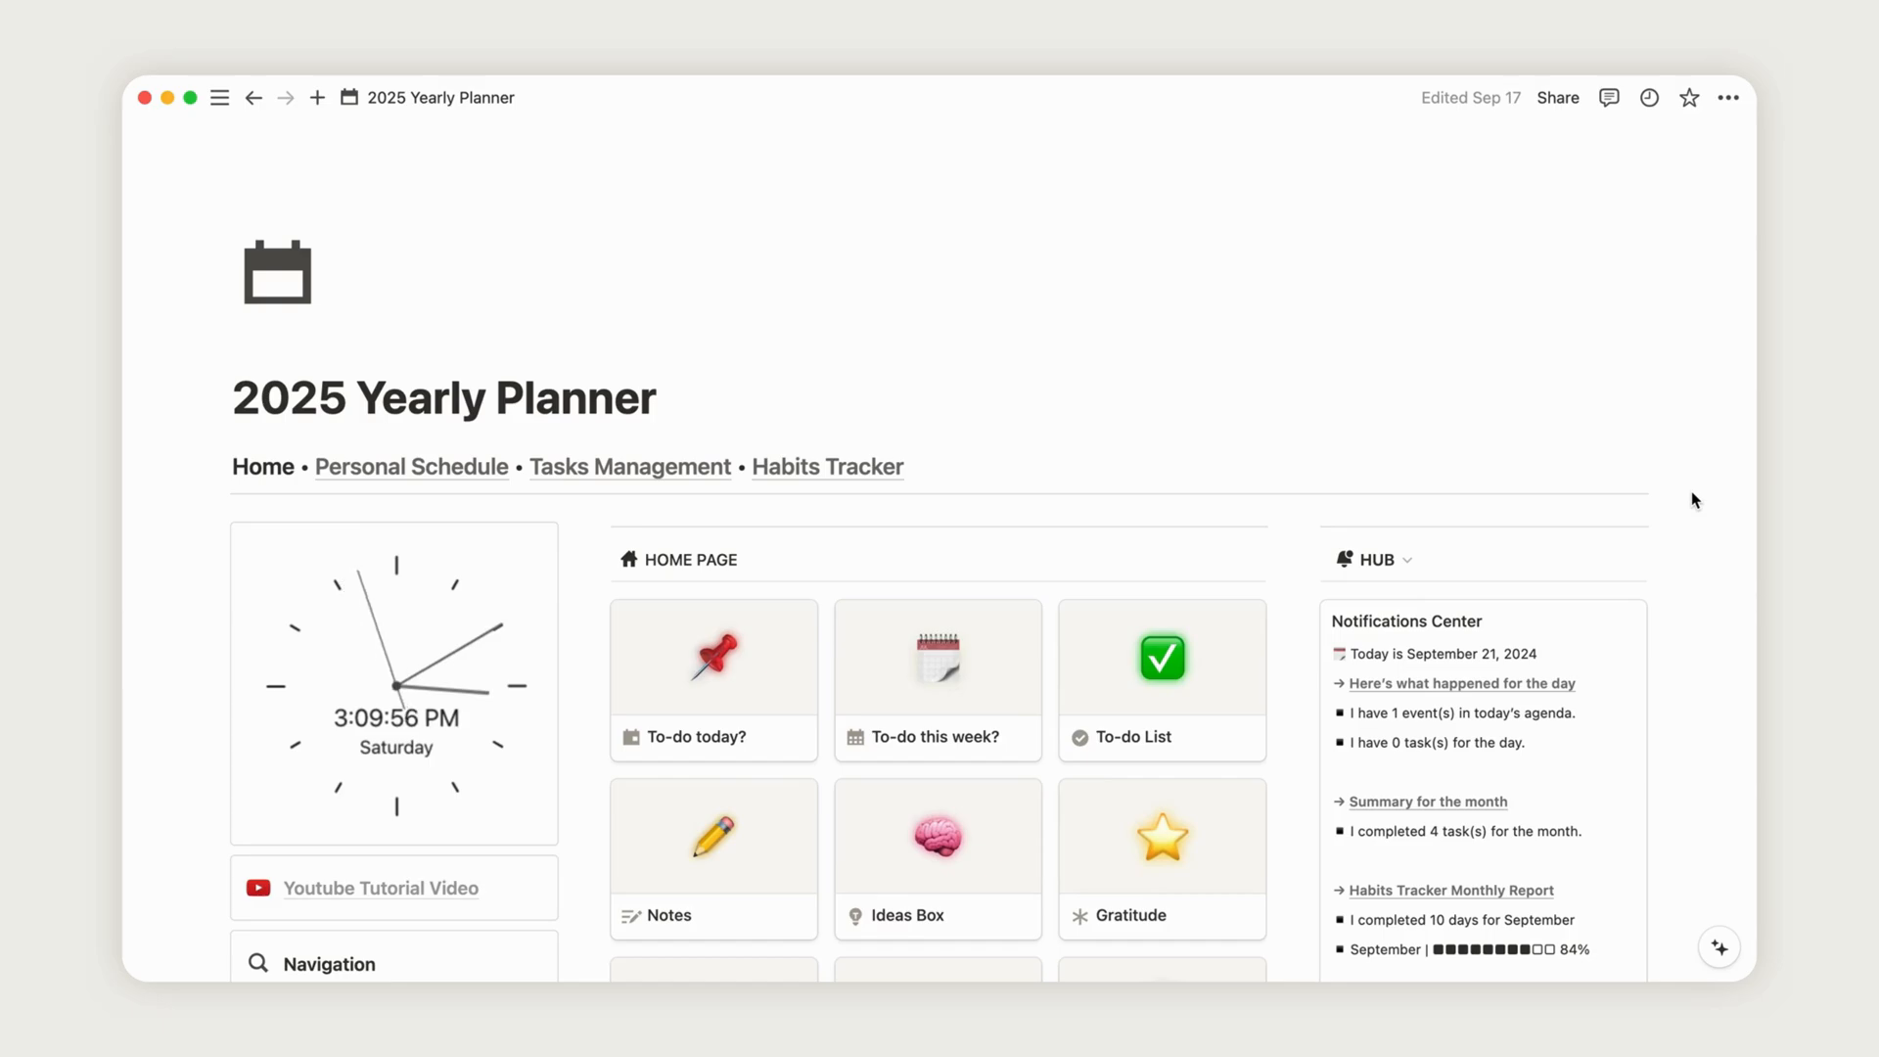
click(411, 466)
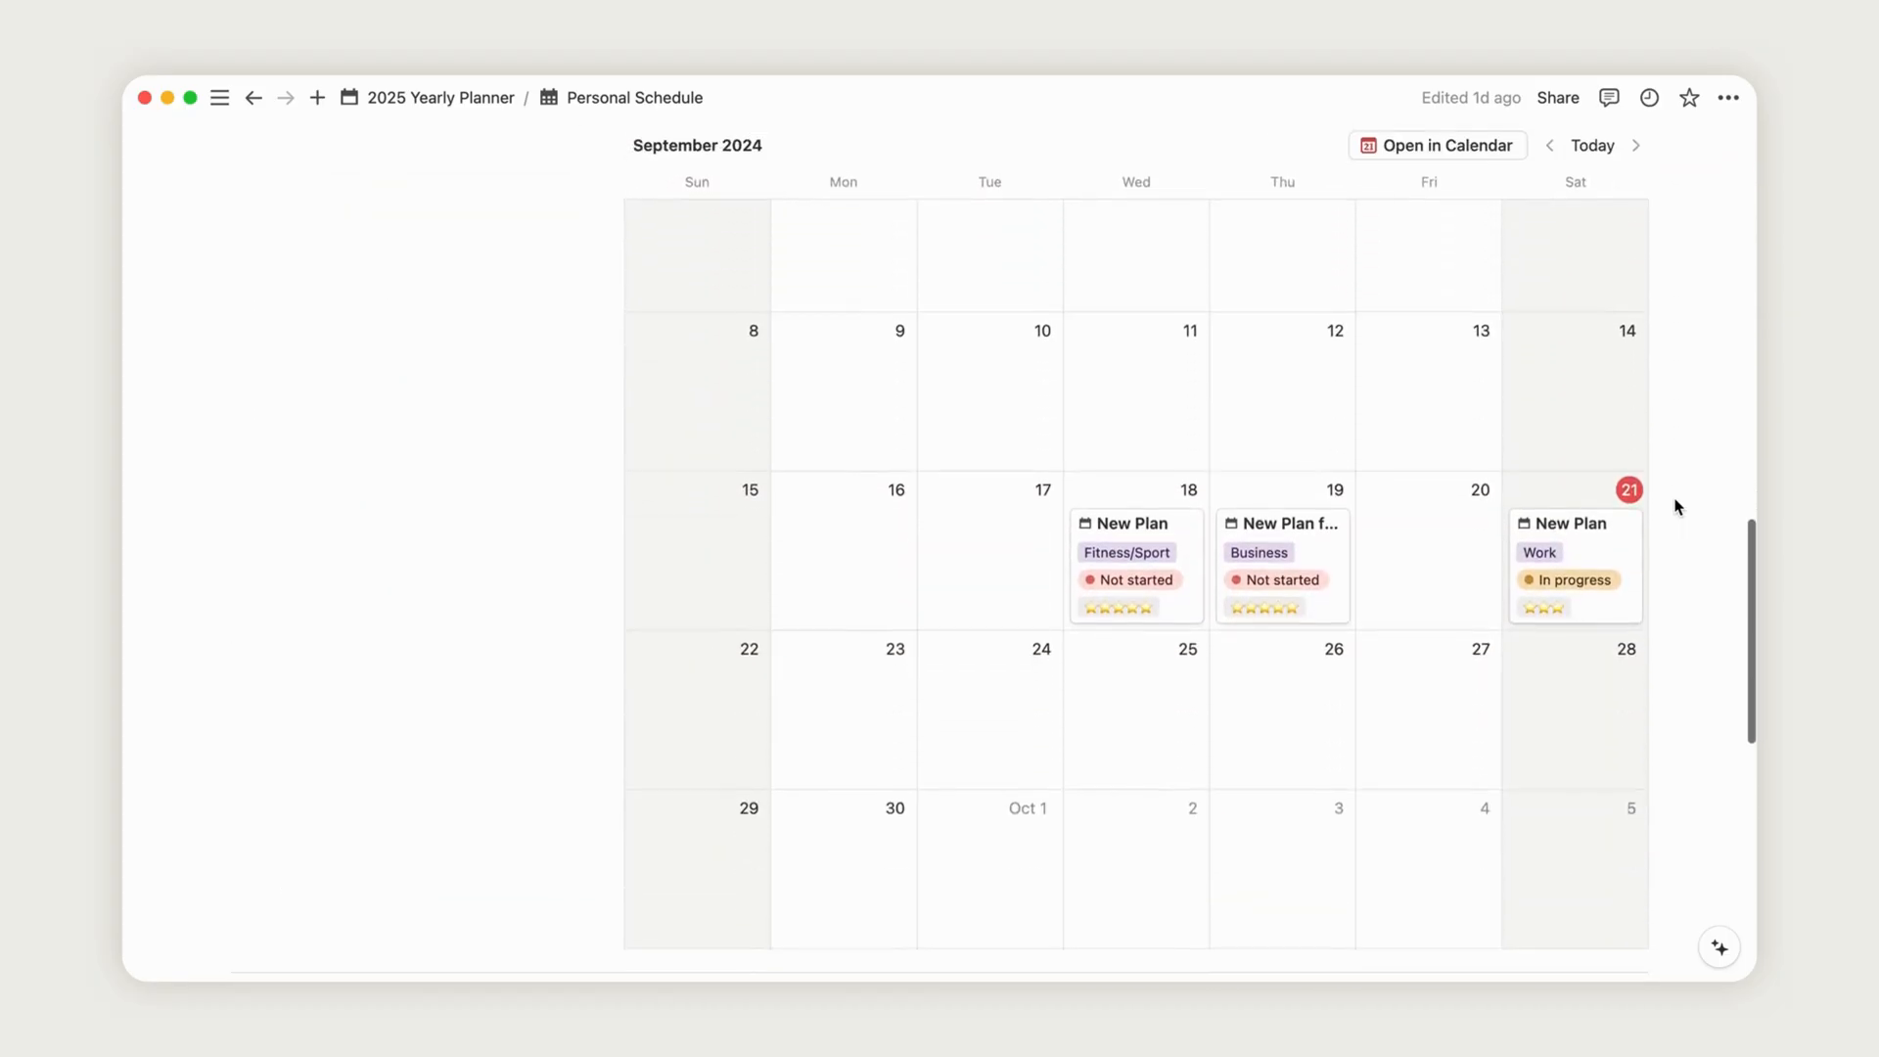
scroll(up, 3)
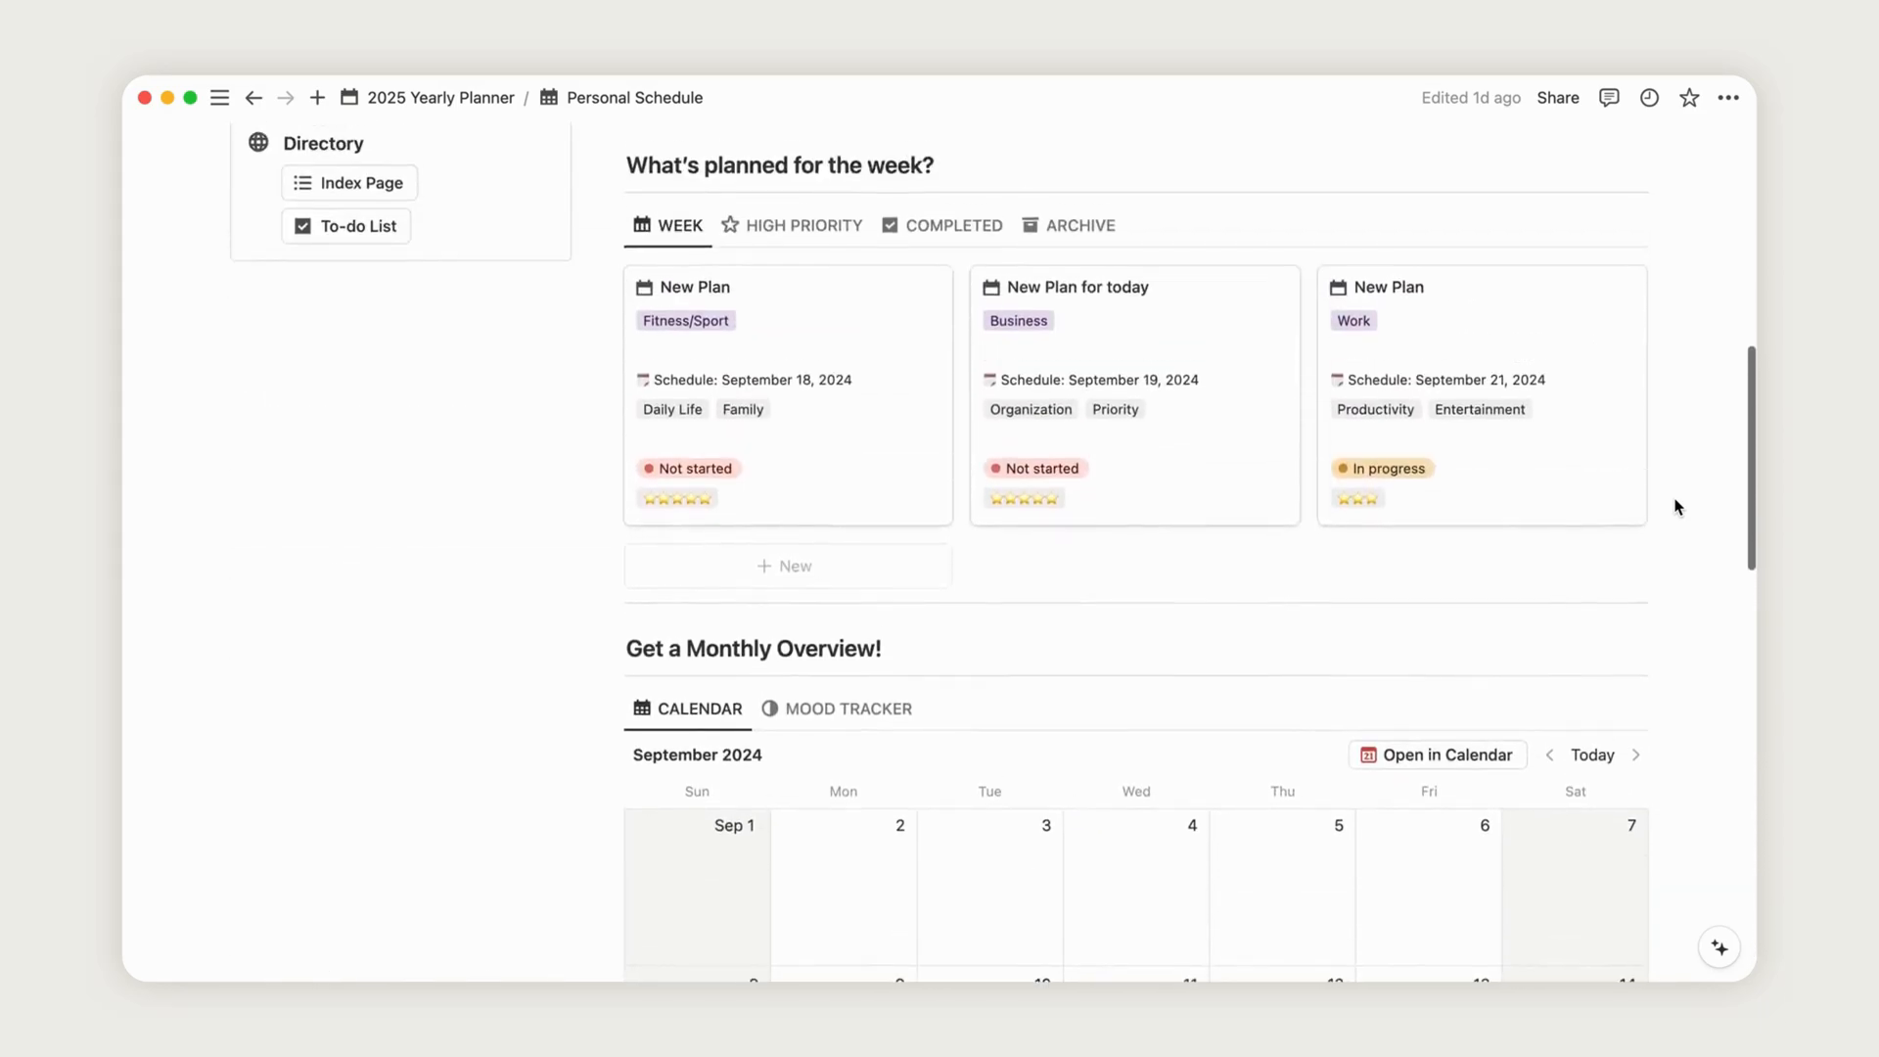
scroll(up, 3)
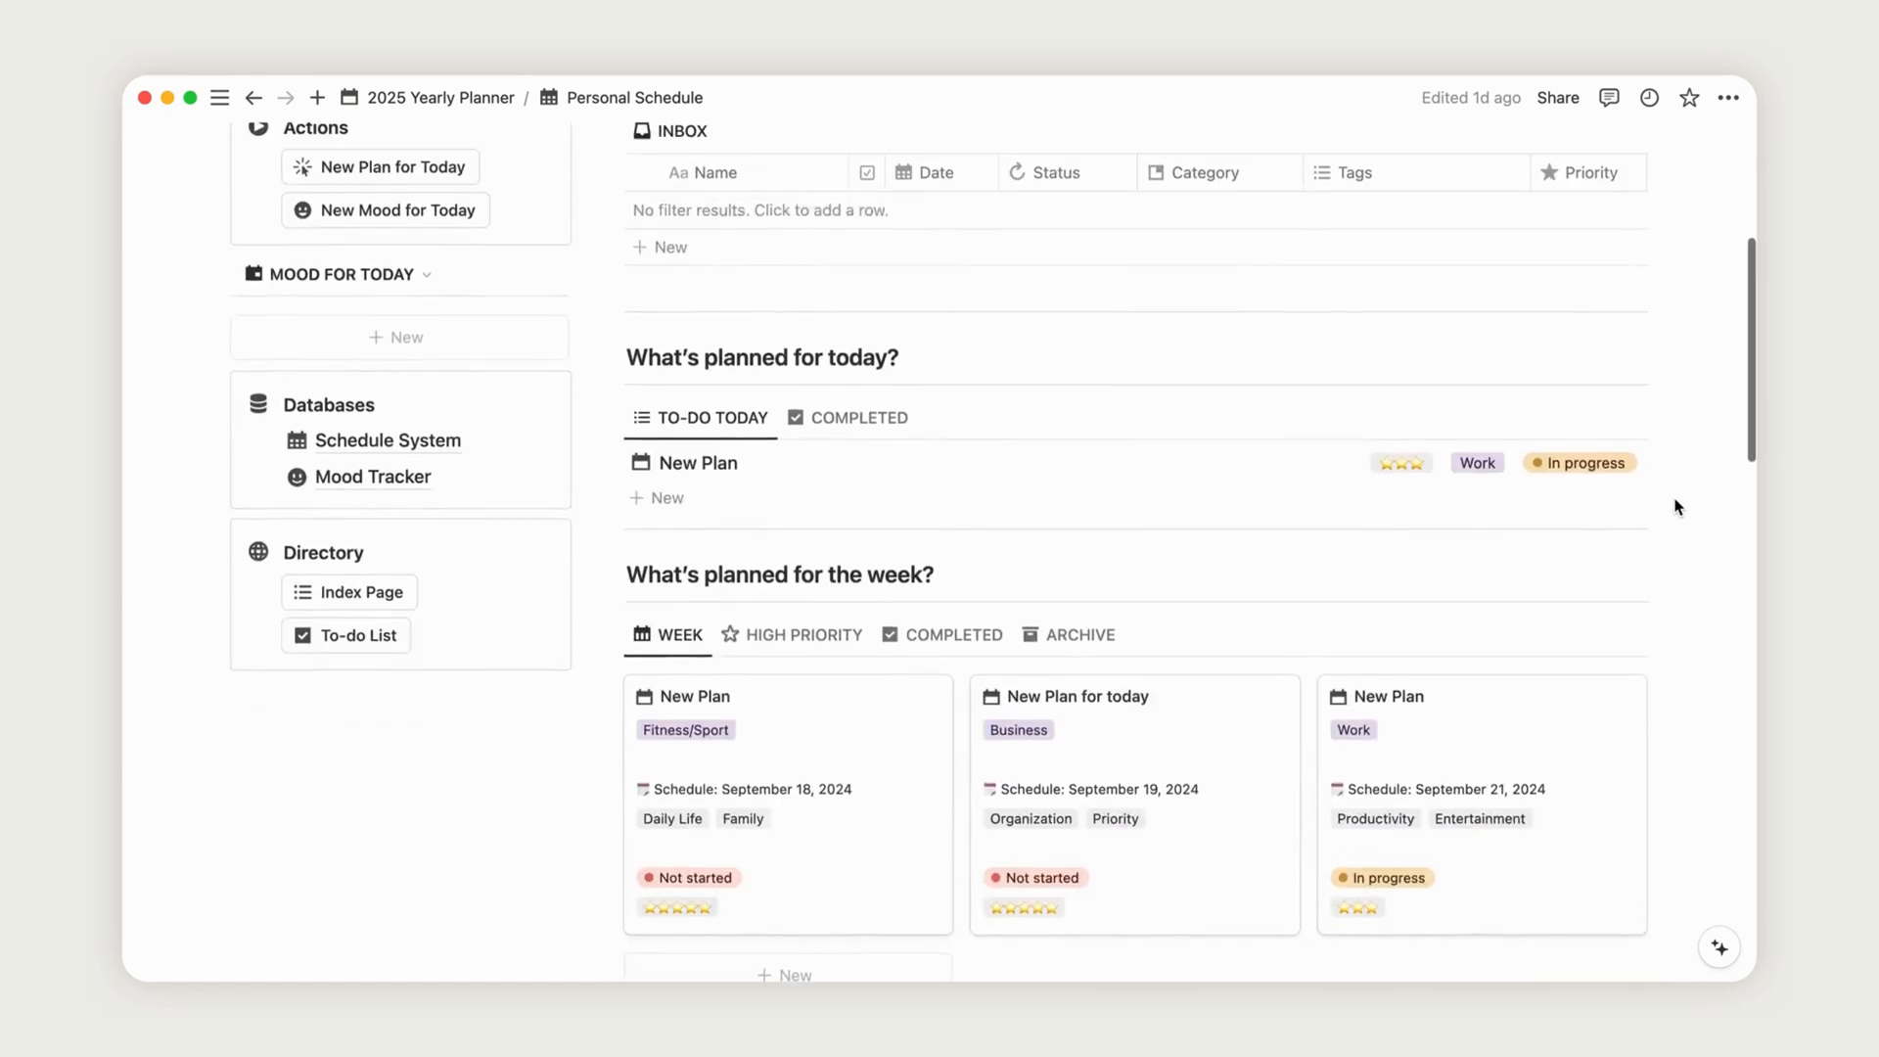
scroll(up, 3)
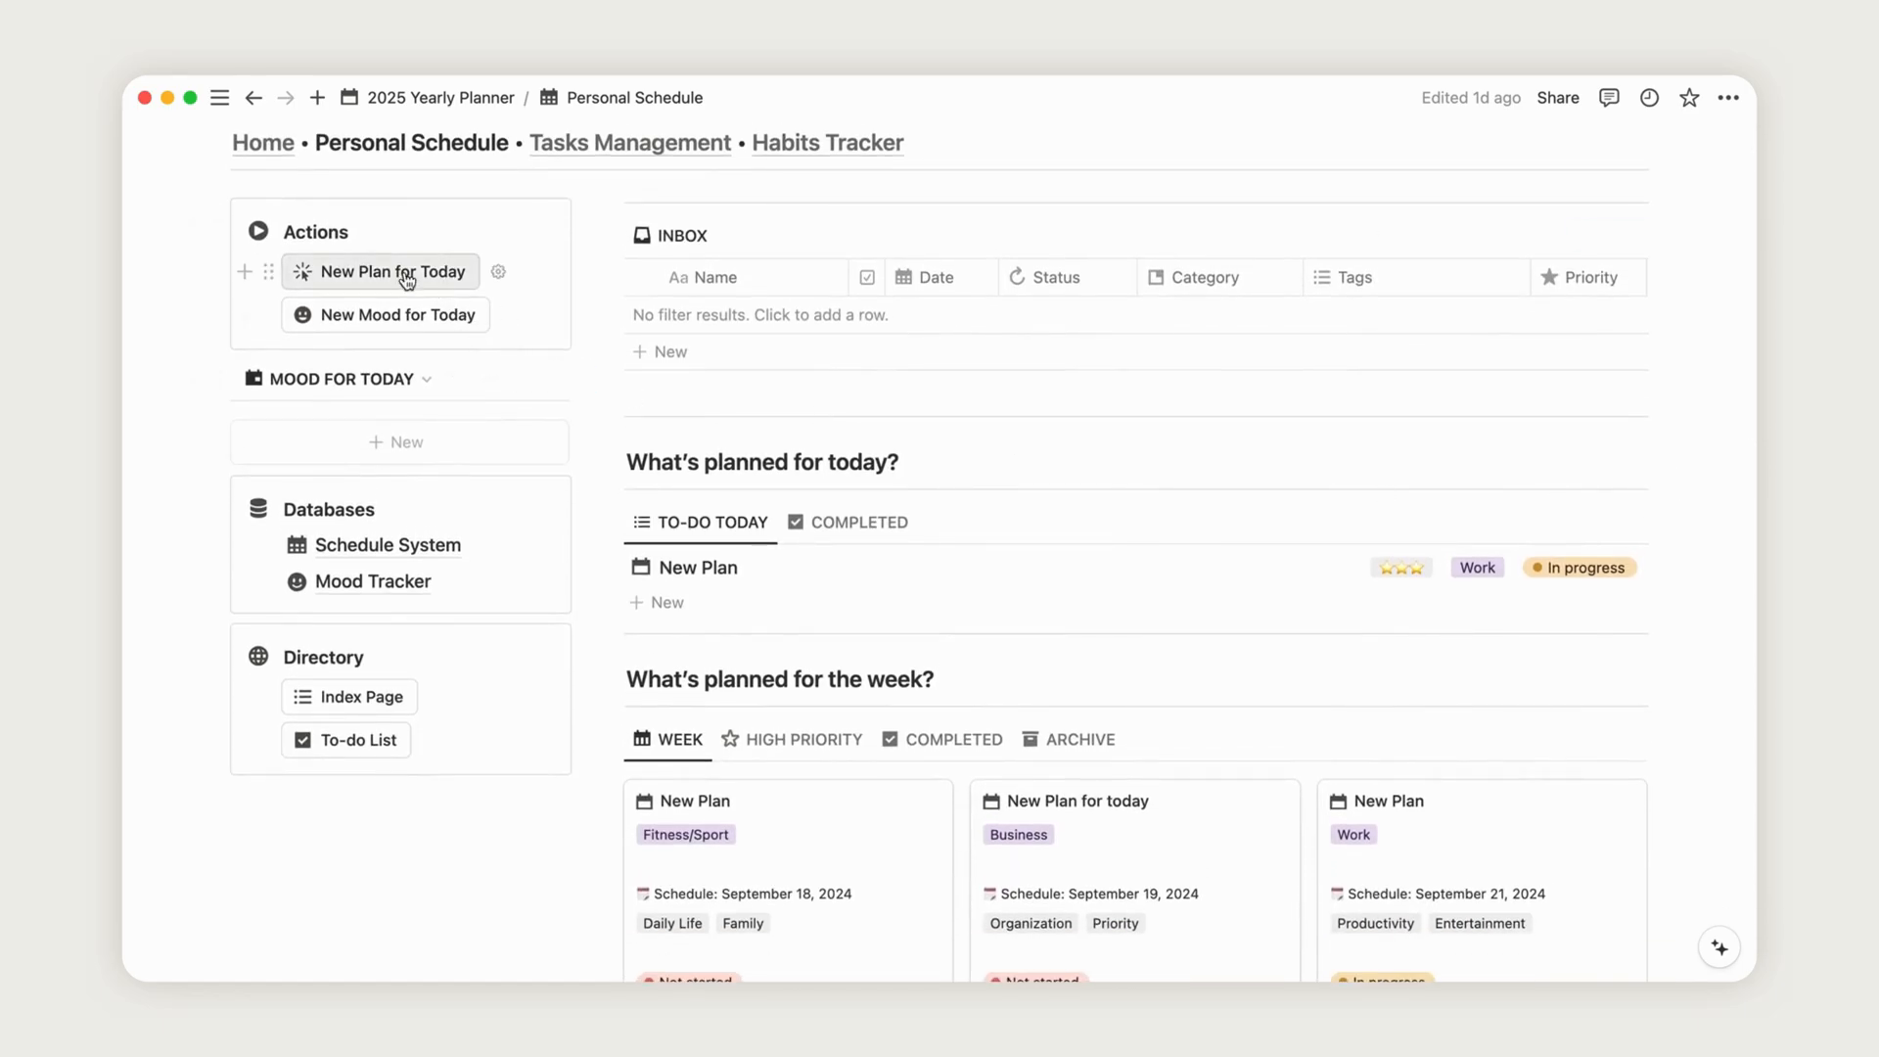
- Create today's new plan with category Business and Business, Freelance, Client tags
click(394, 272)
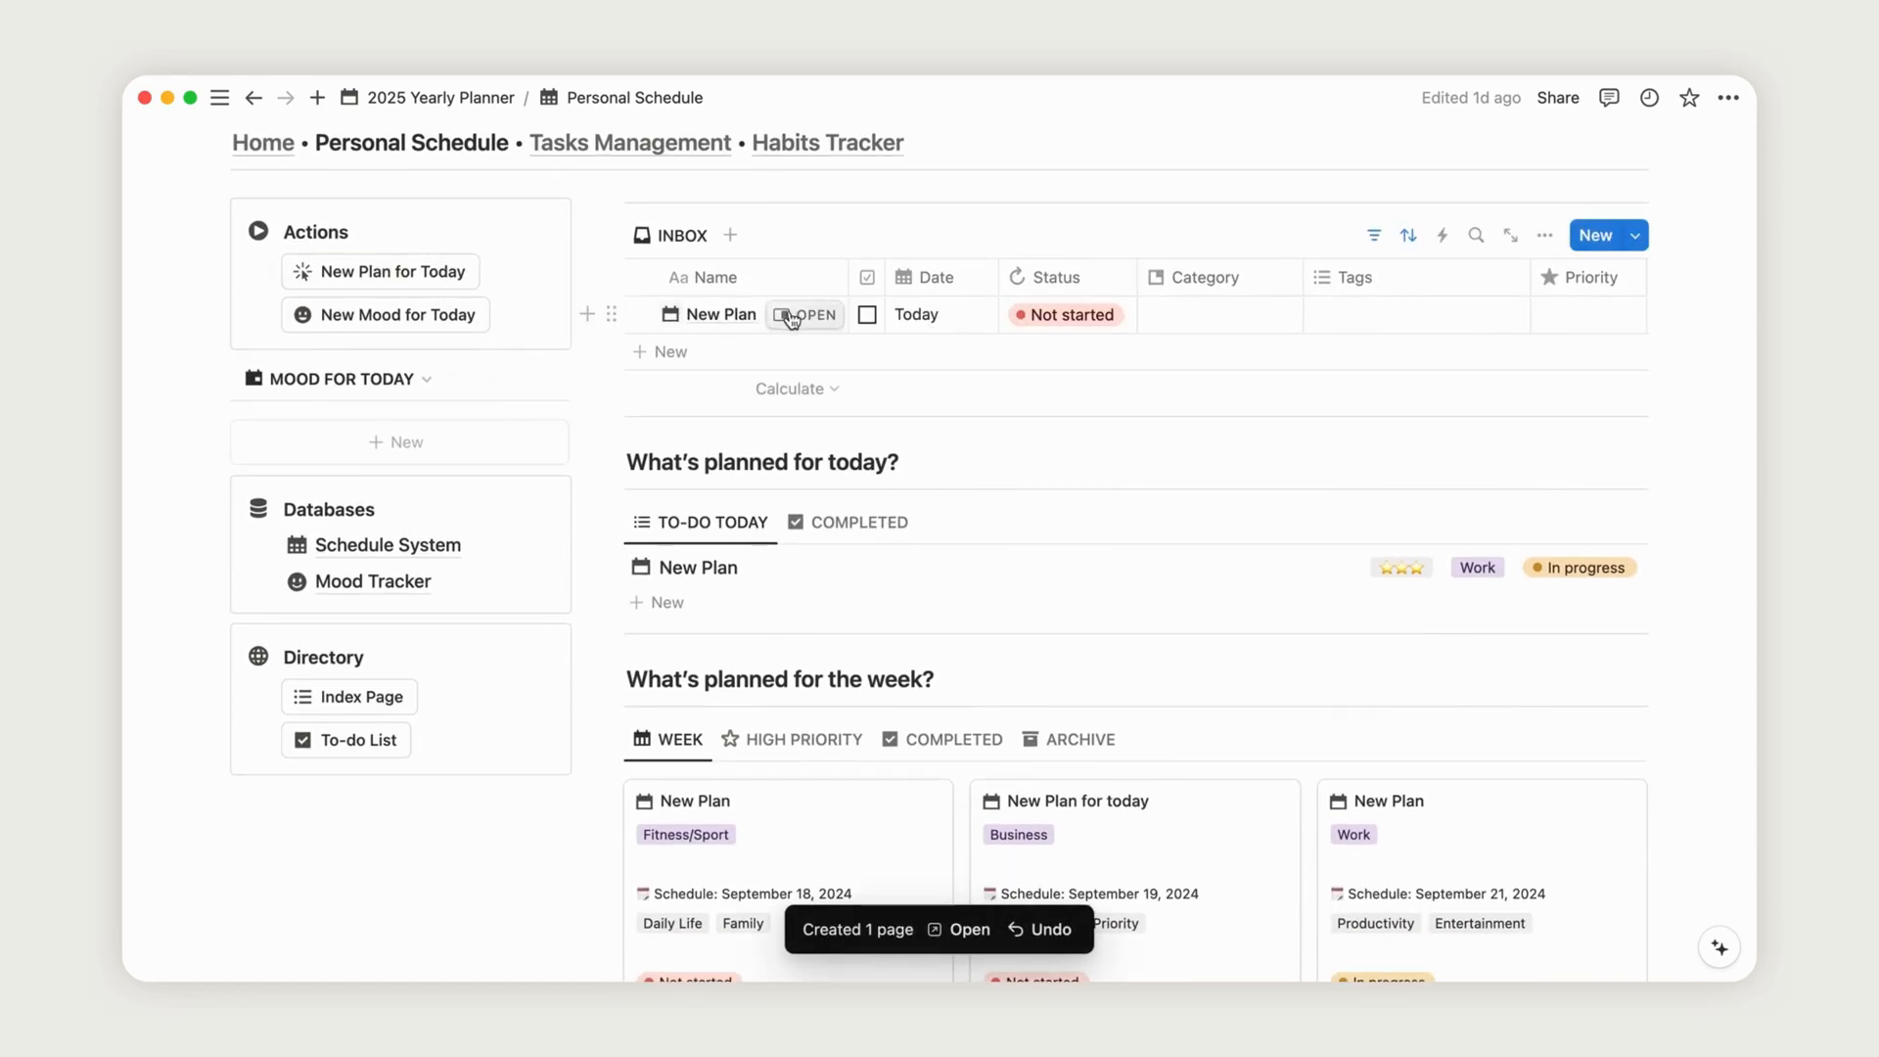
mouse_move(913, 315)
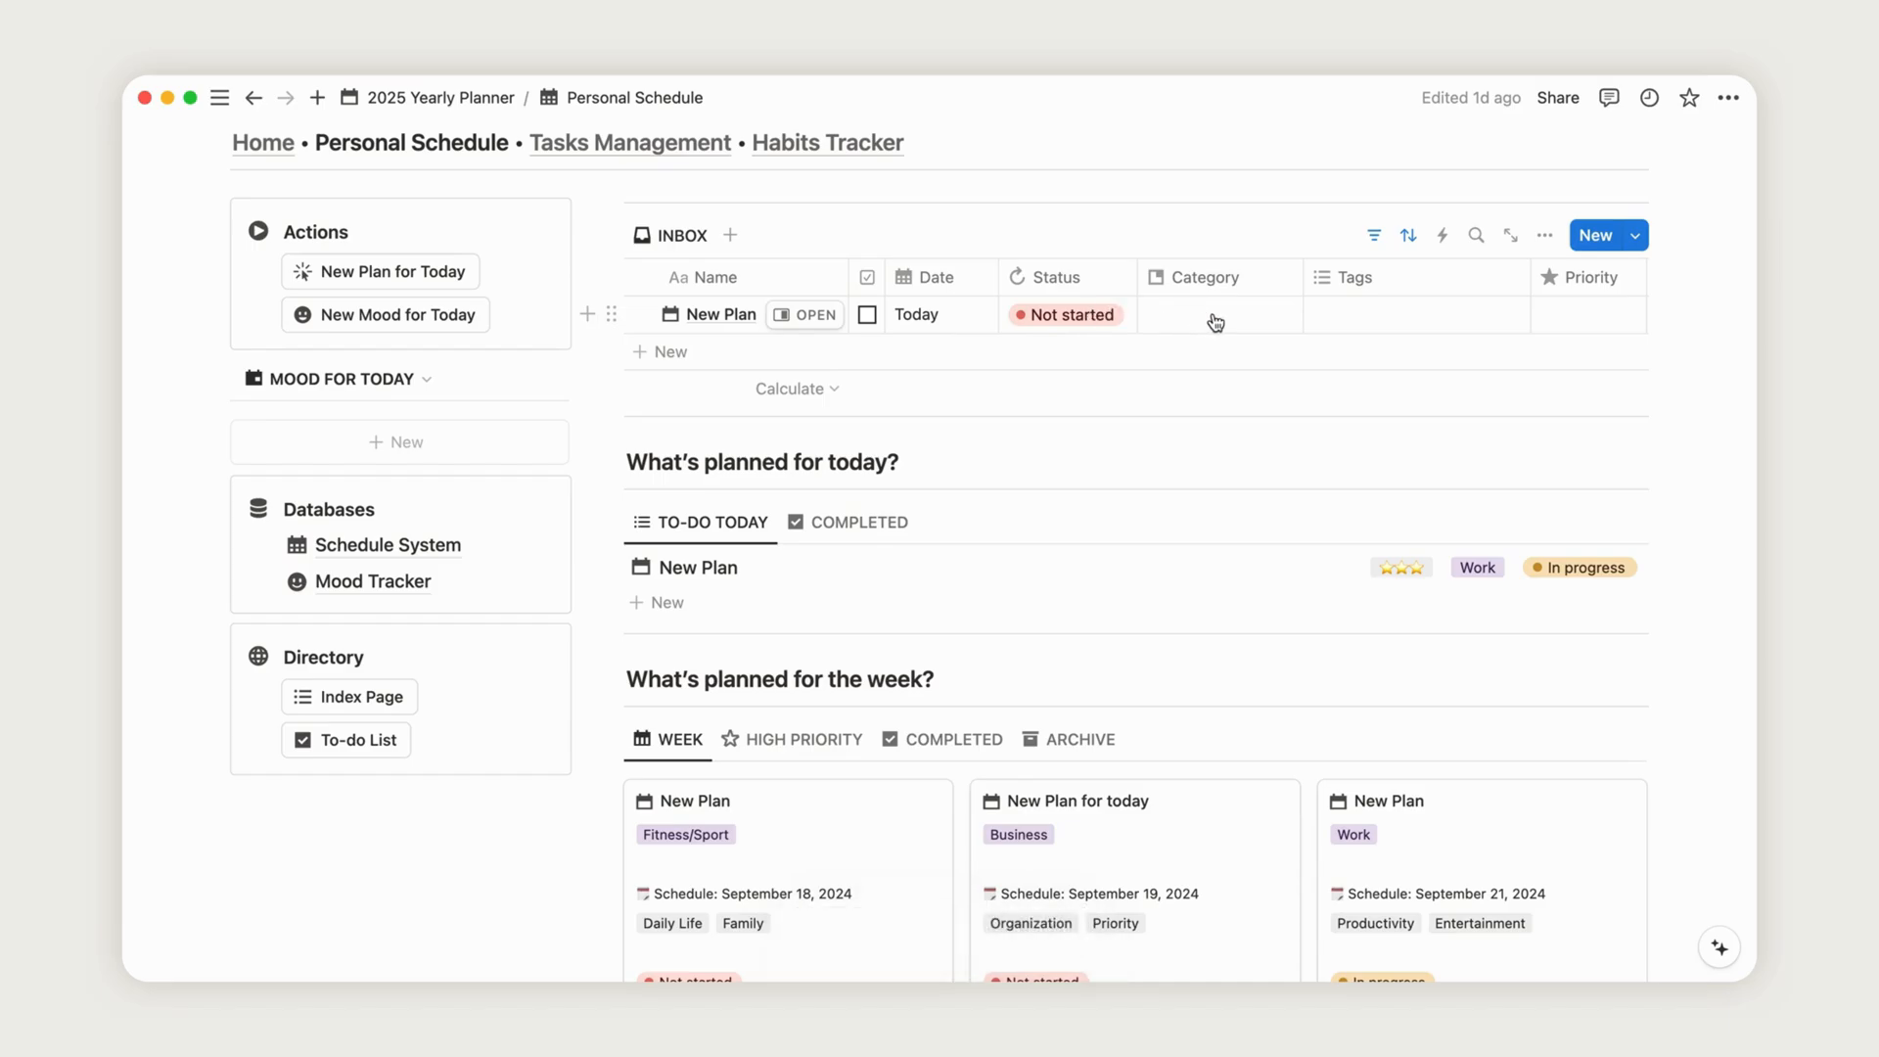
click(1213, 316)
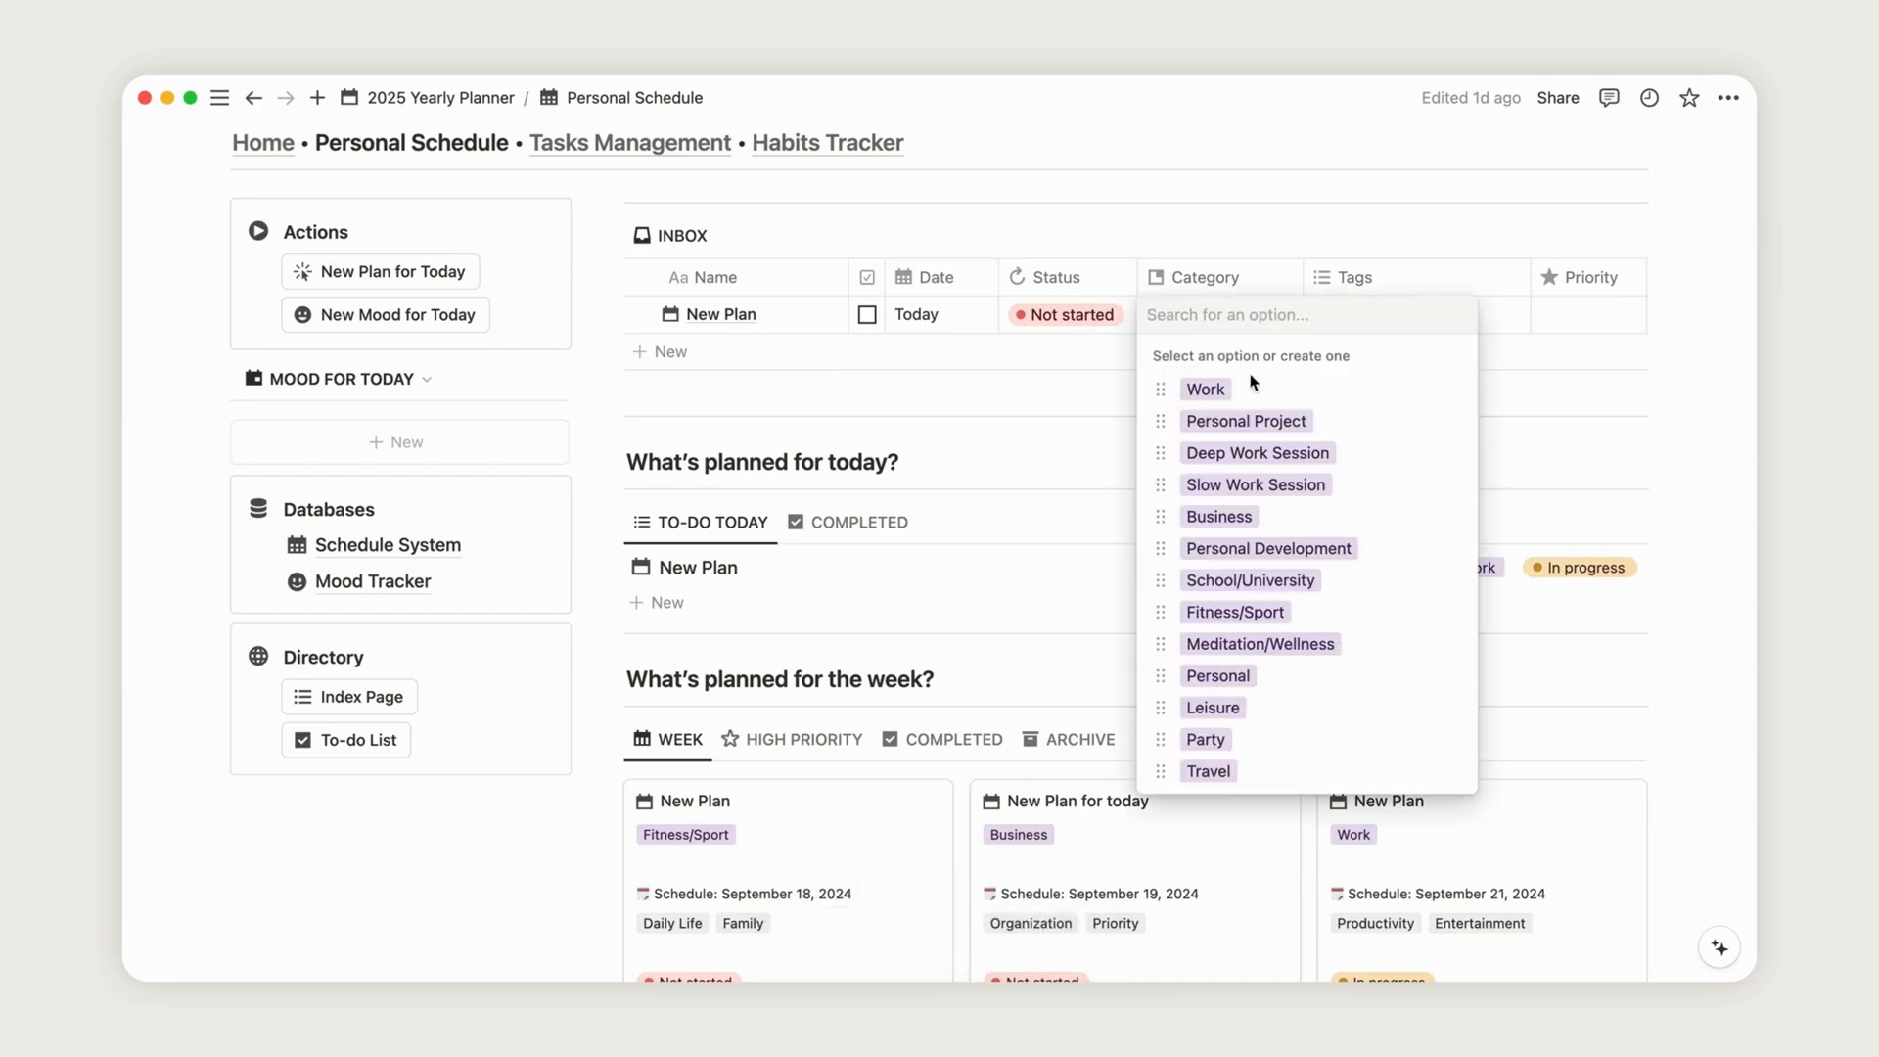
click(1219, 516)
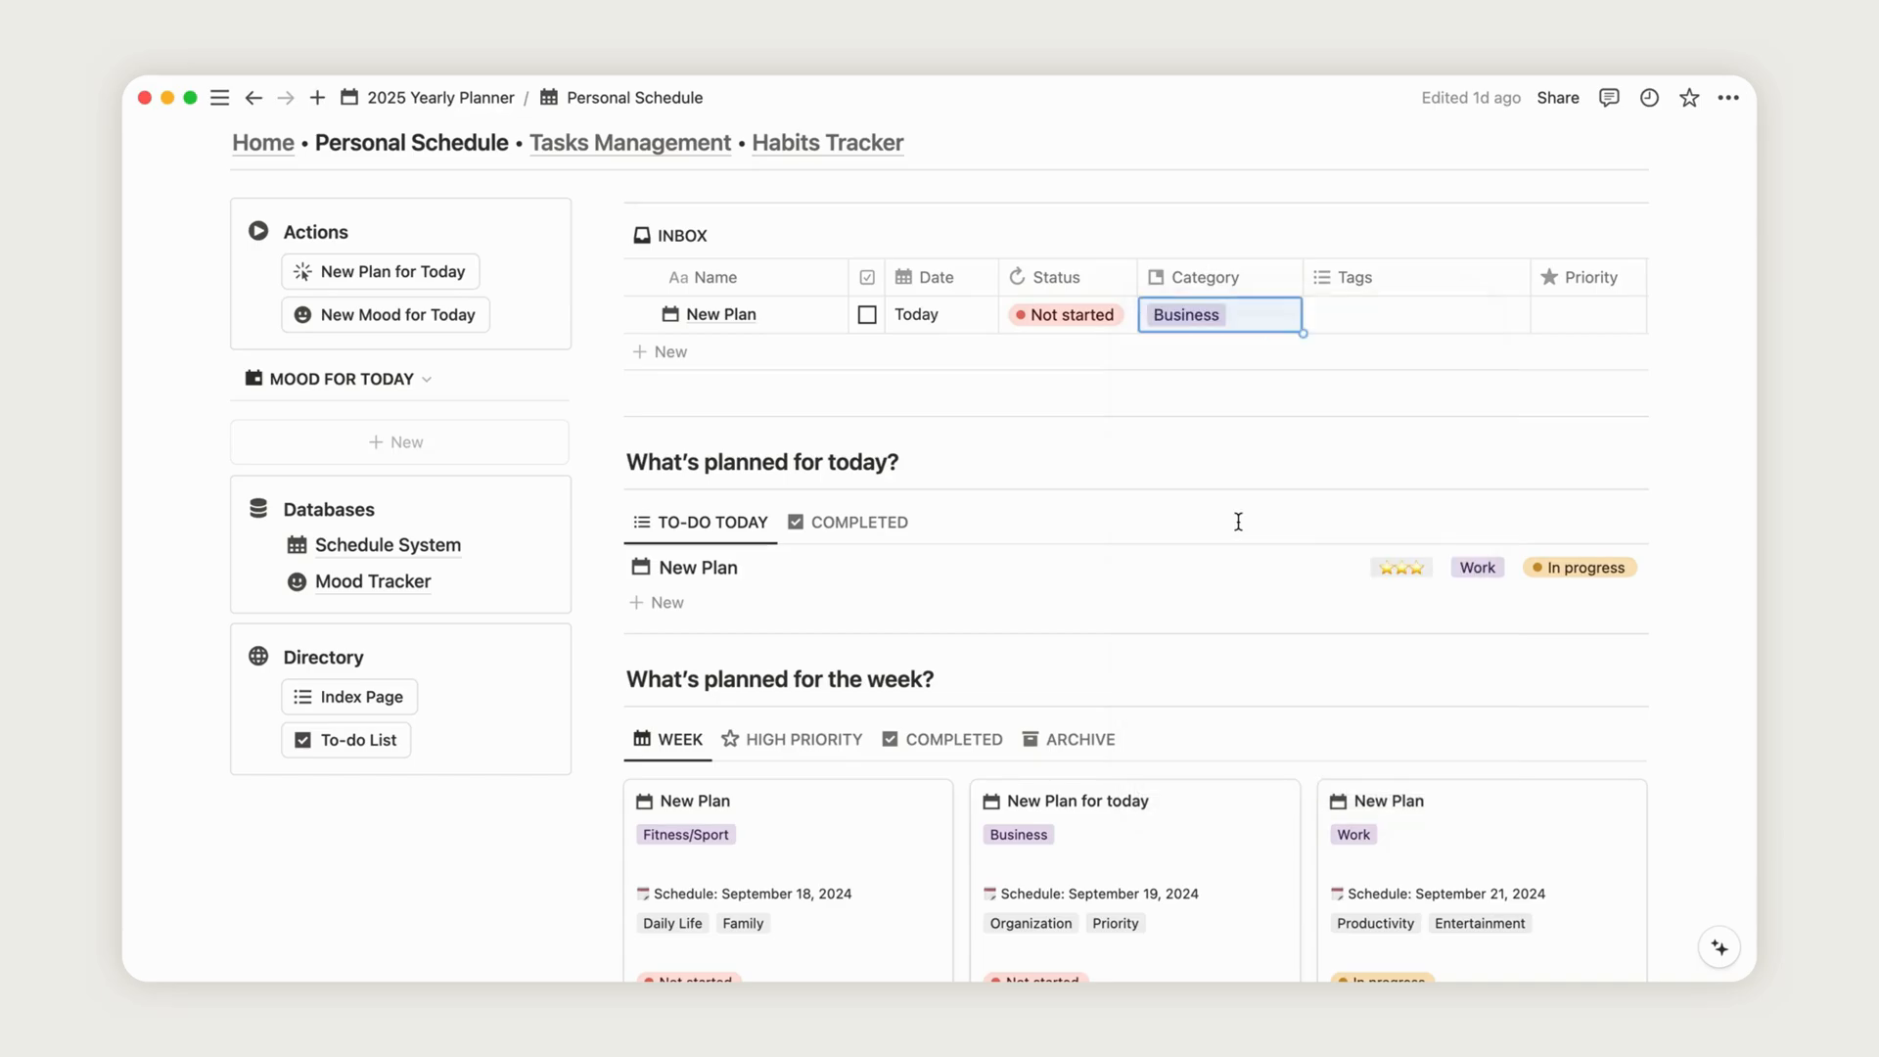
click(1414, 314)
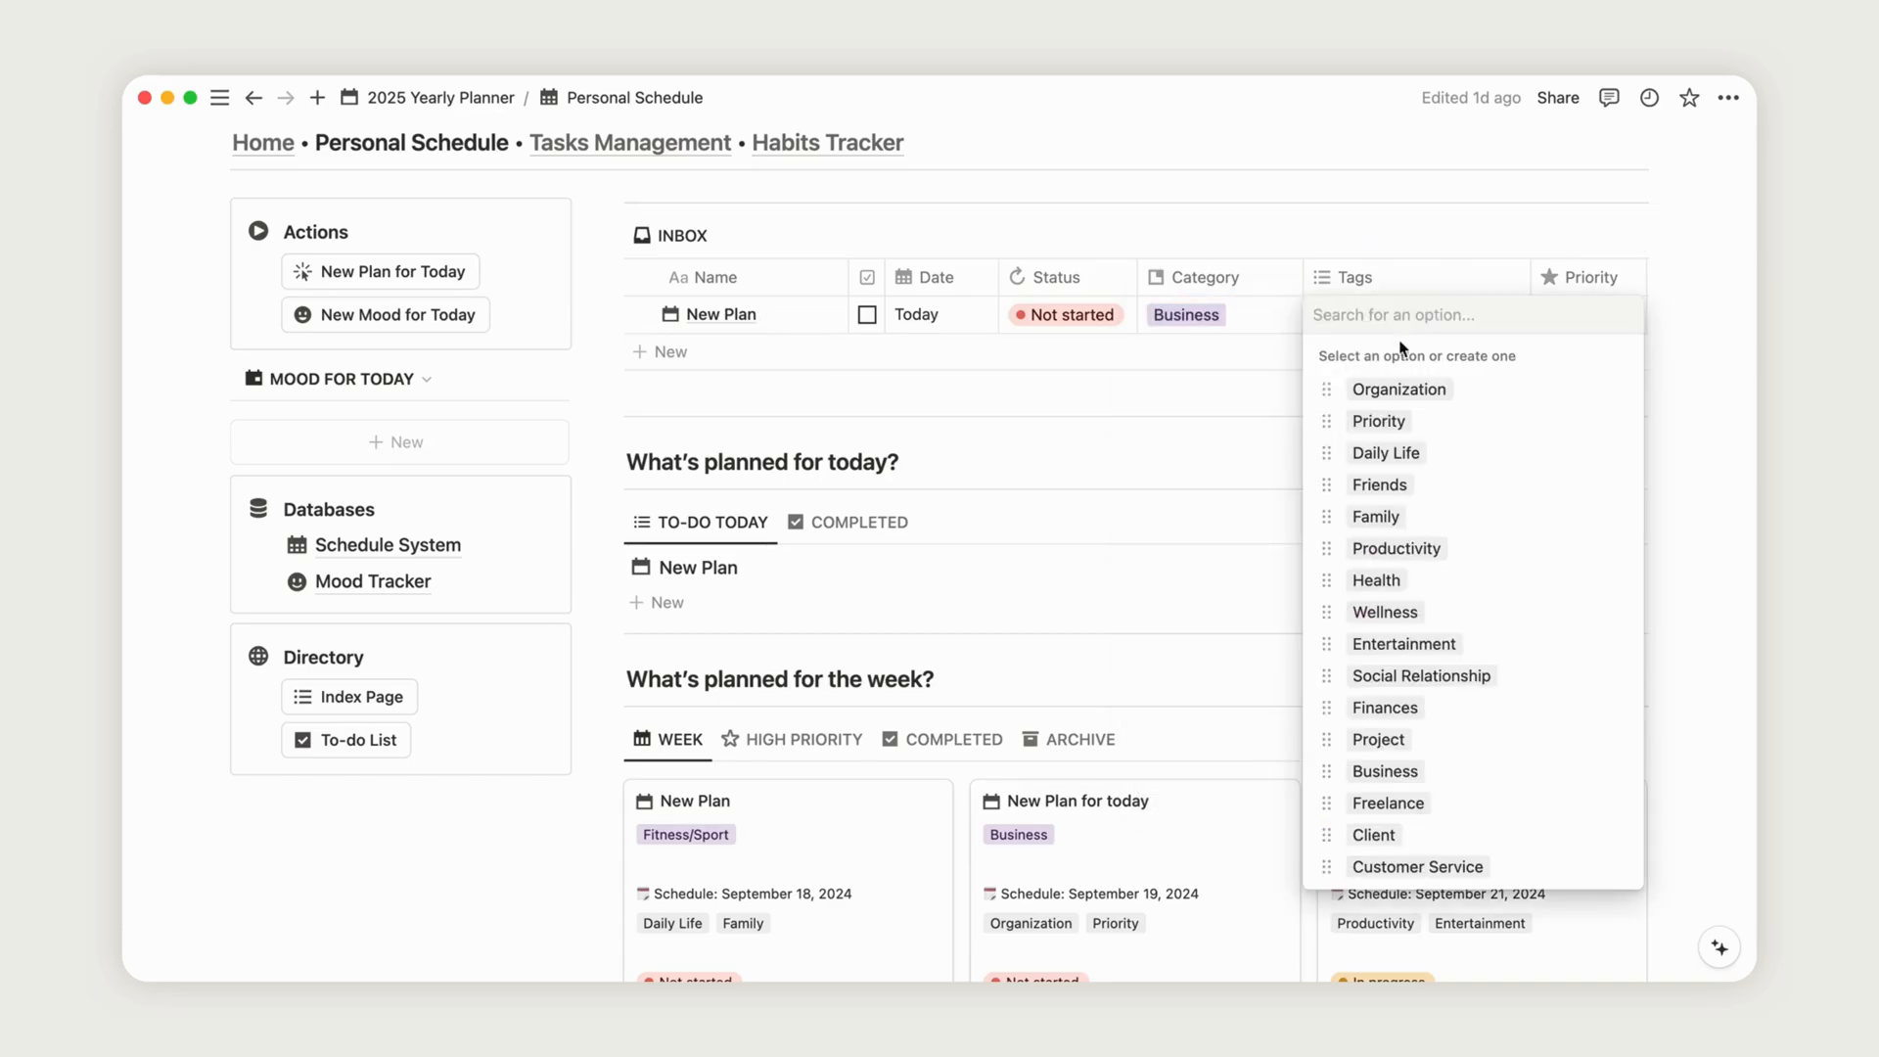
mouse_move(1409, 770)
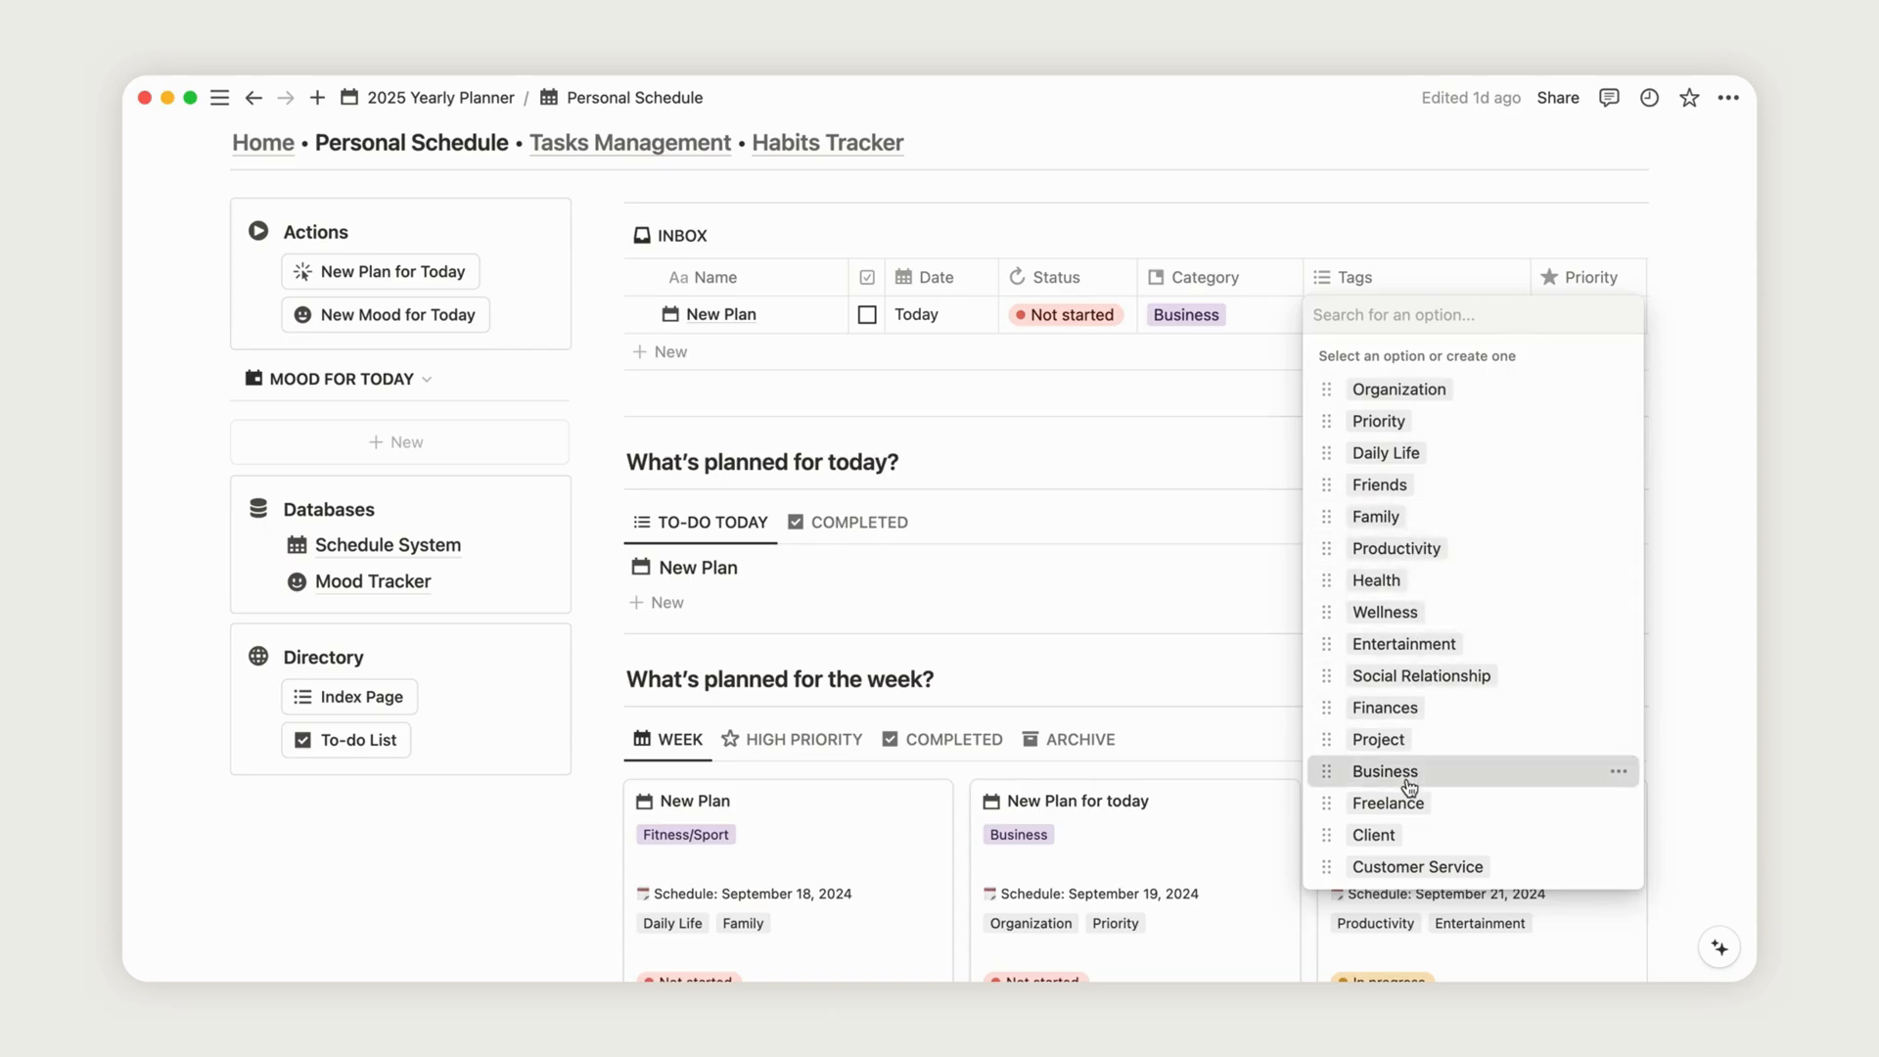
click(1389, 802)
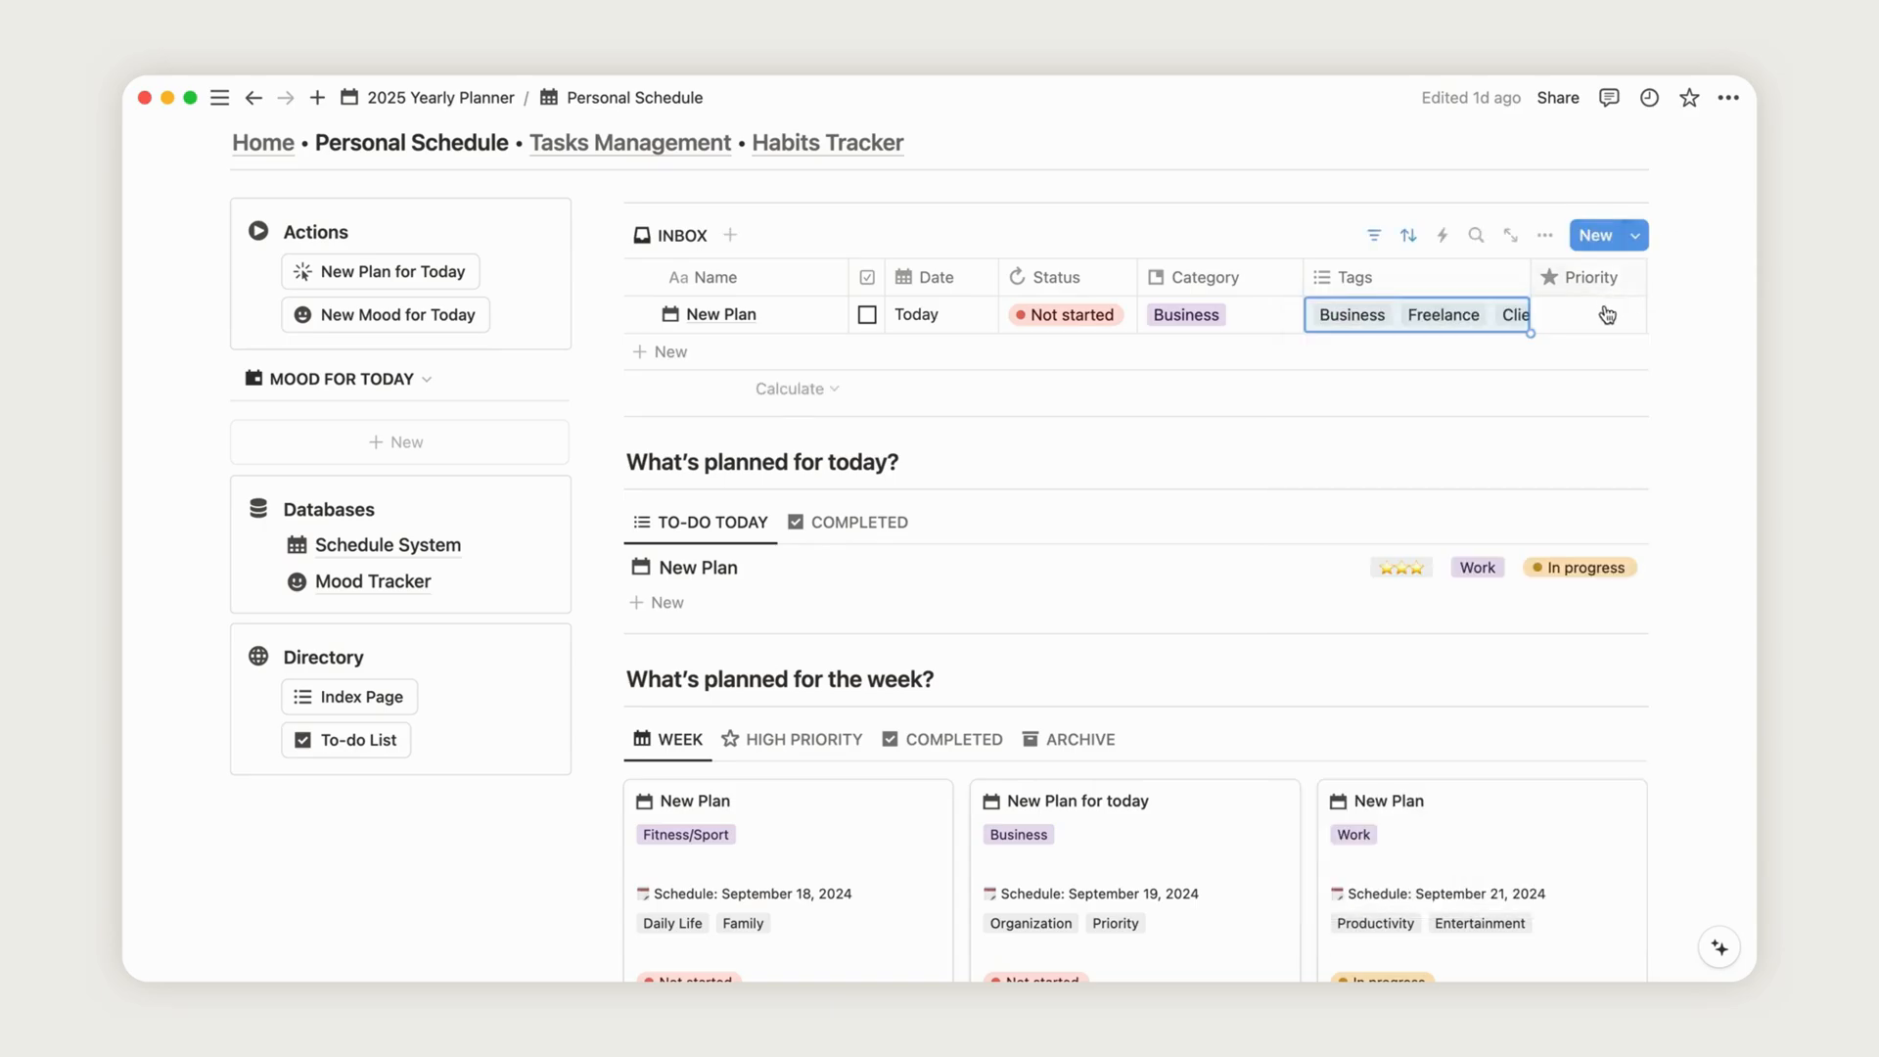
- Rate the plan four stars and check it off so it leaves the inbox
click(1586, 314)
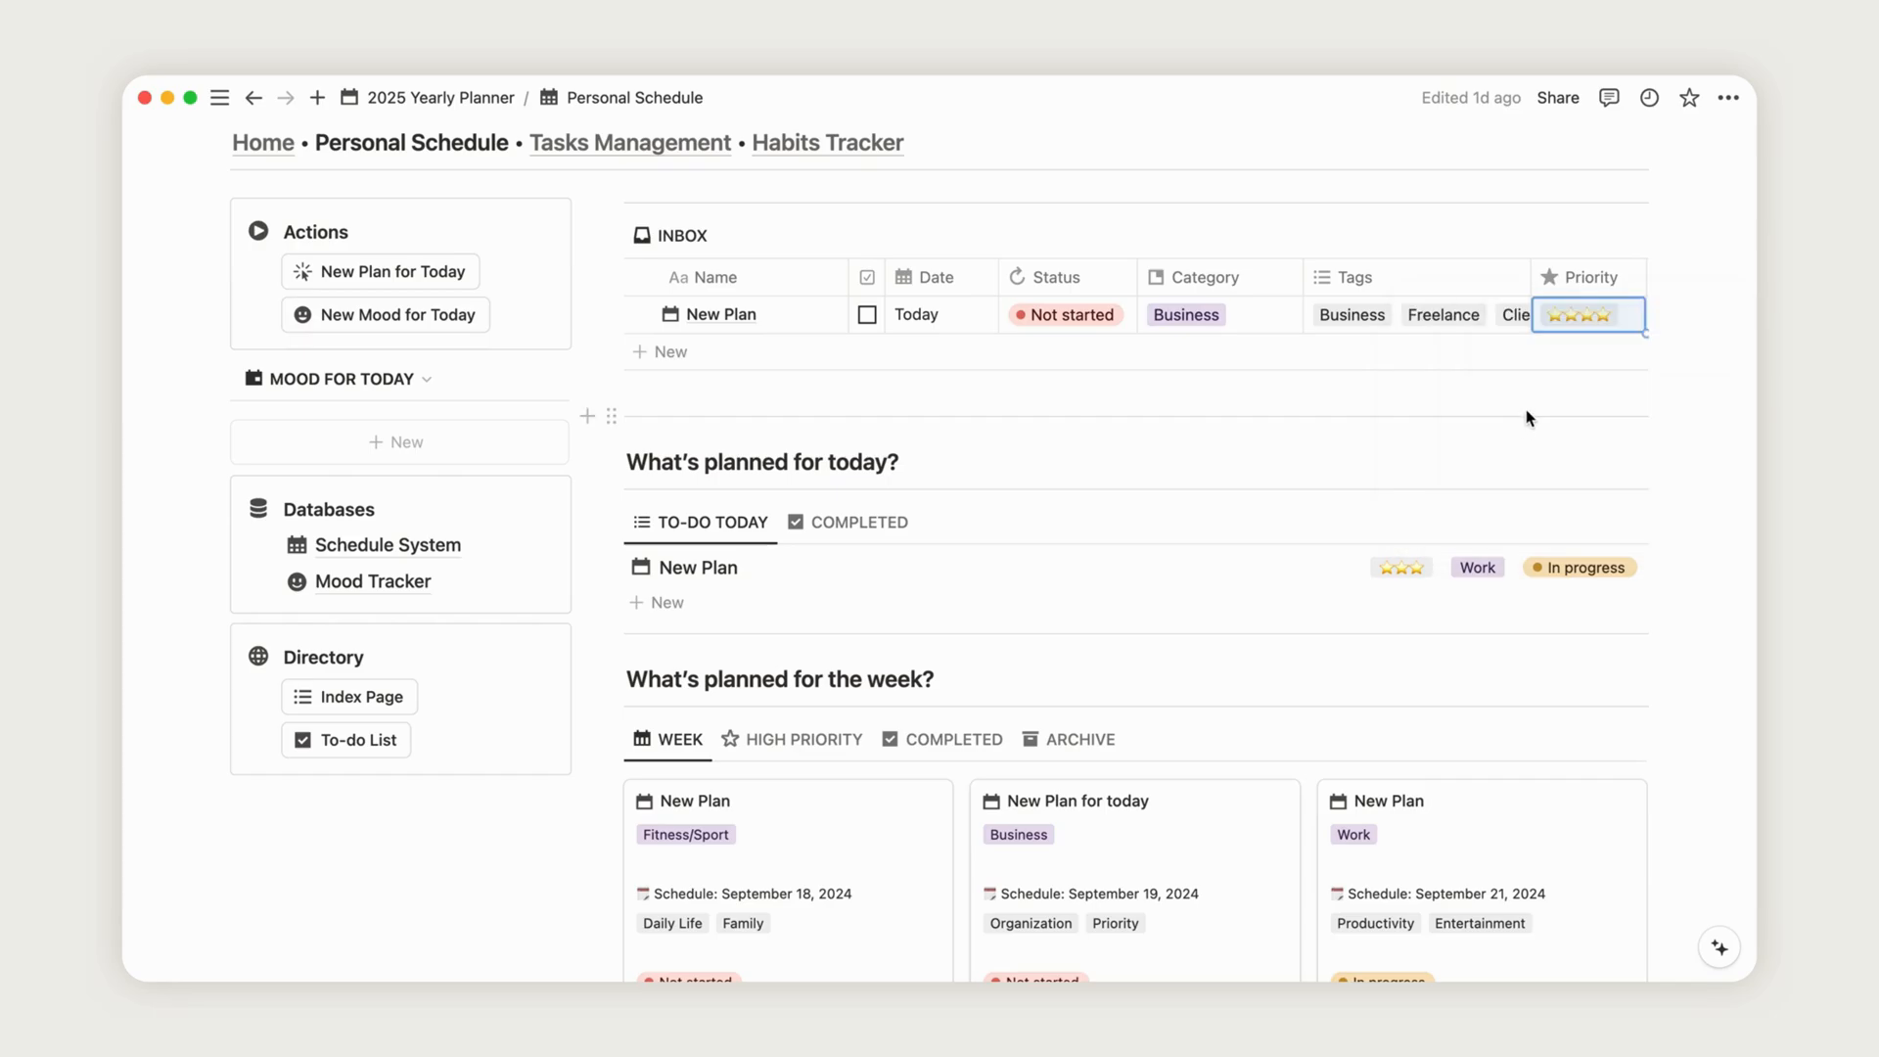
mouse_move(866, 327)
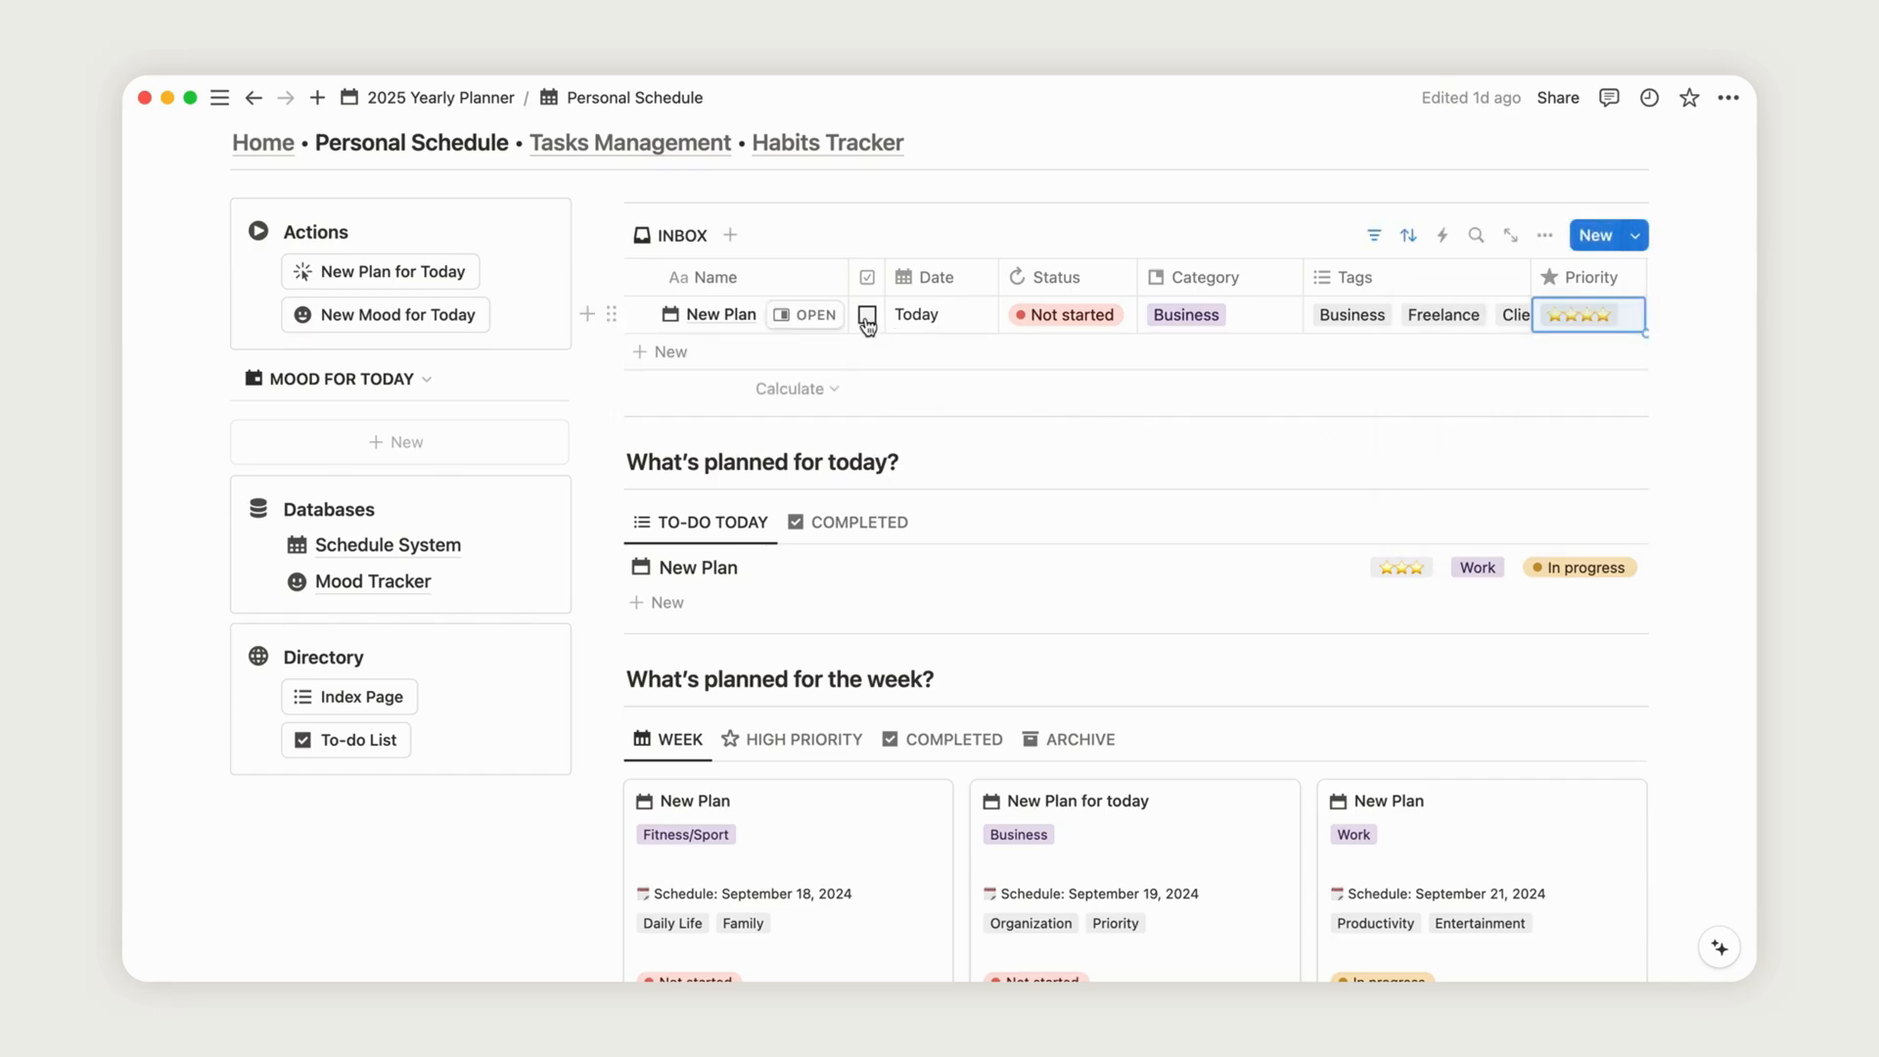
click(865, 315)
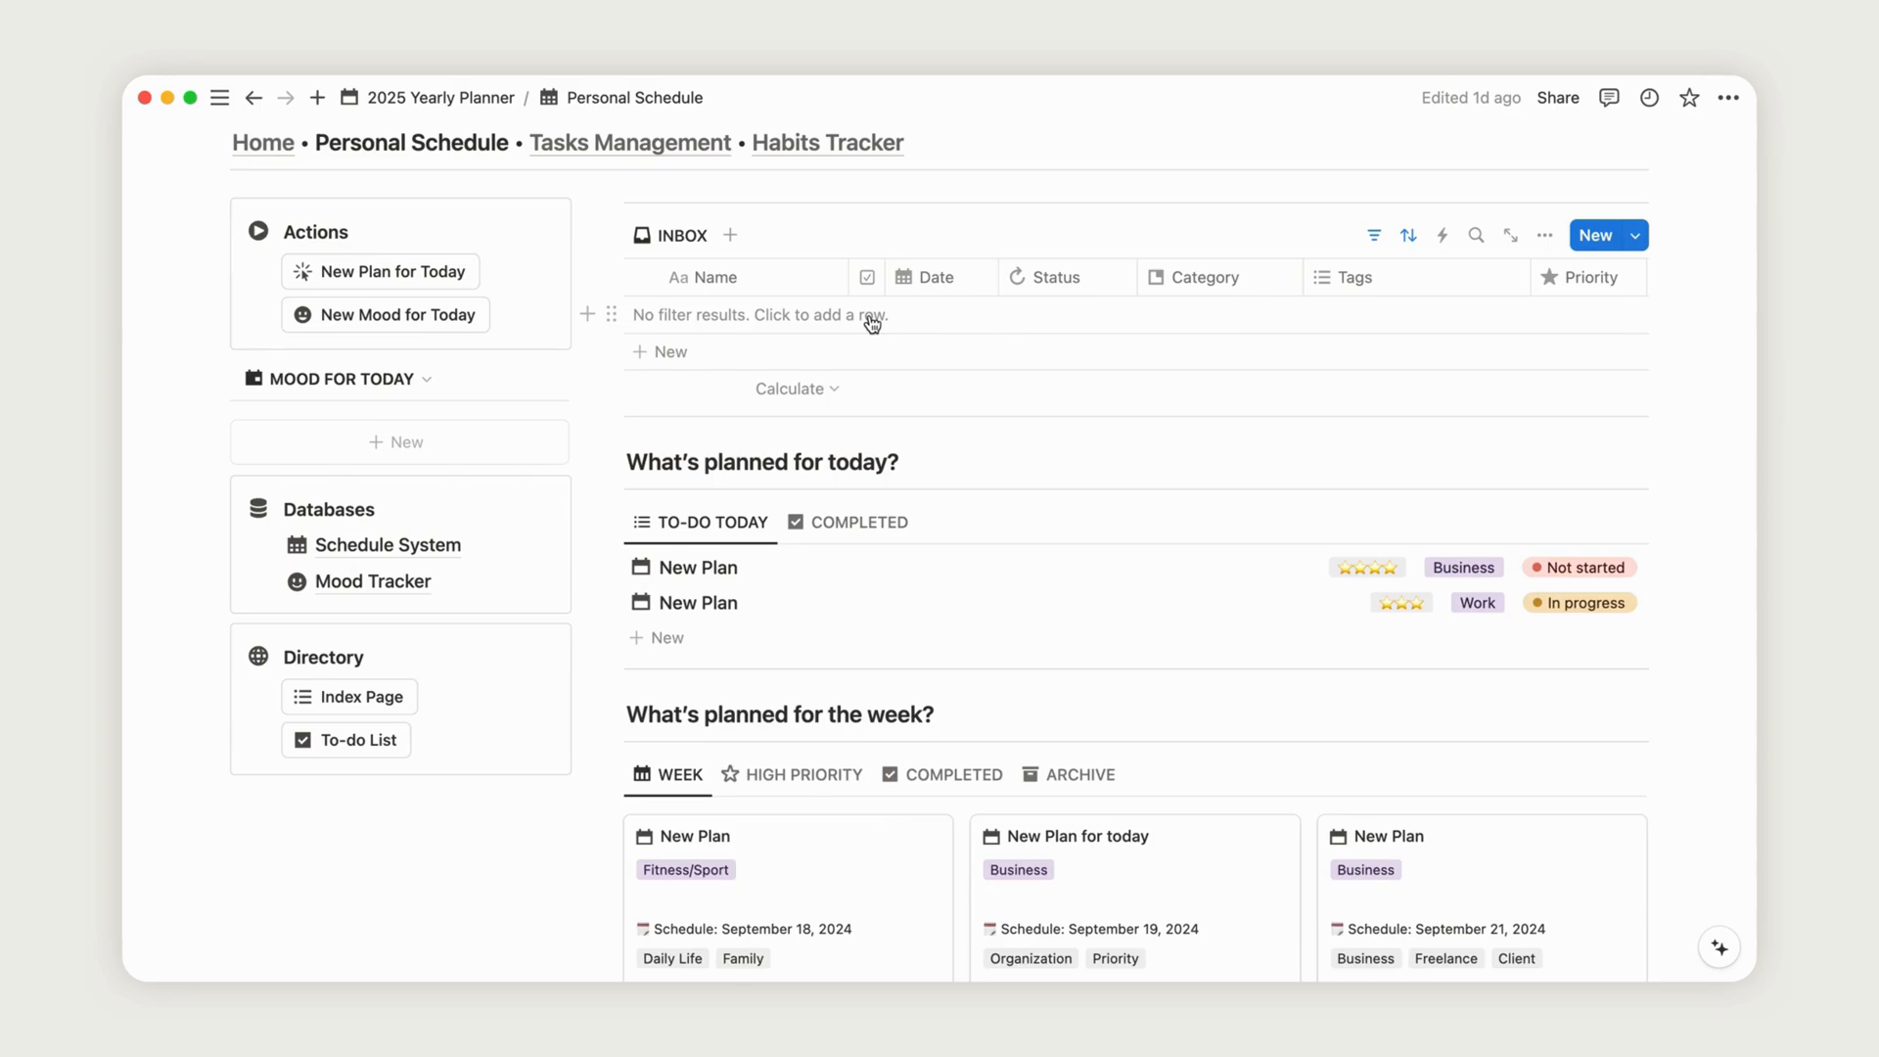
mouse_move(1485, 587)
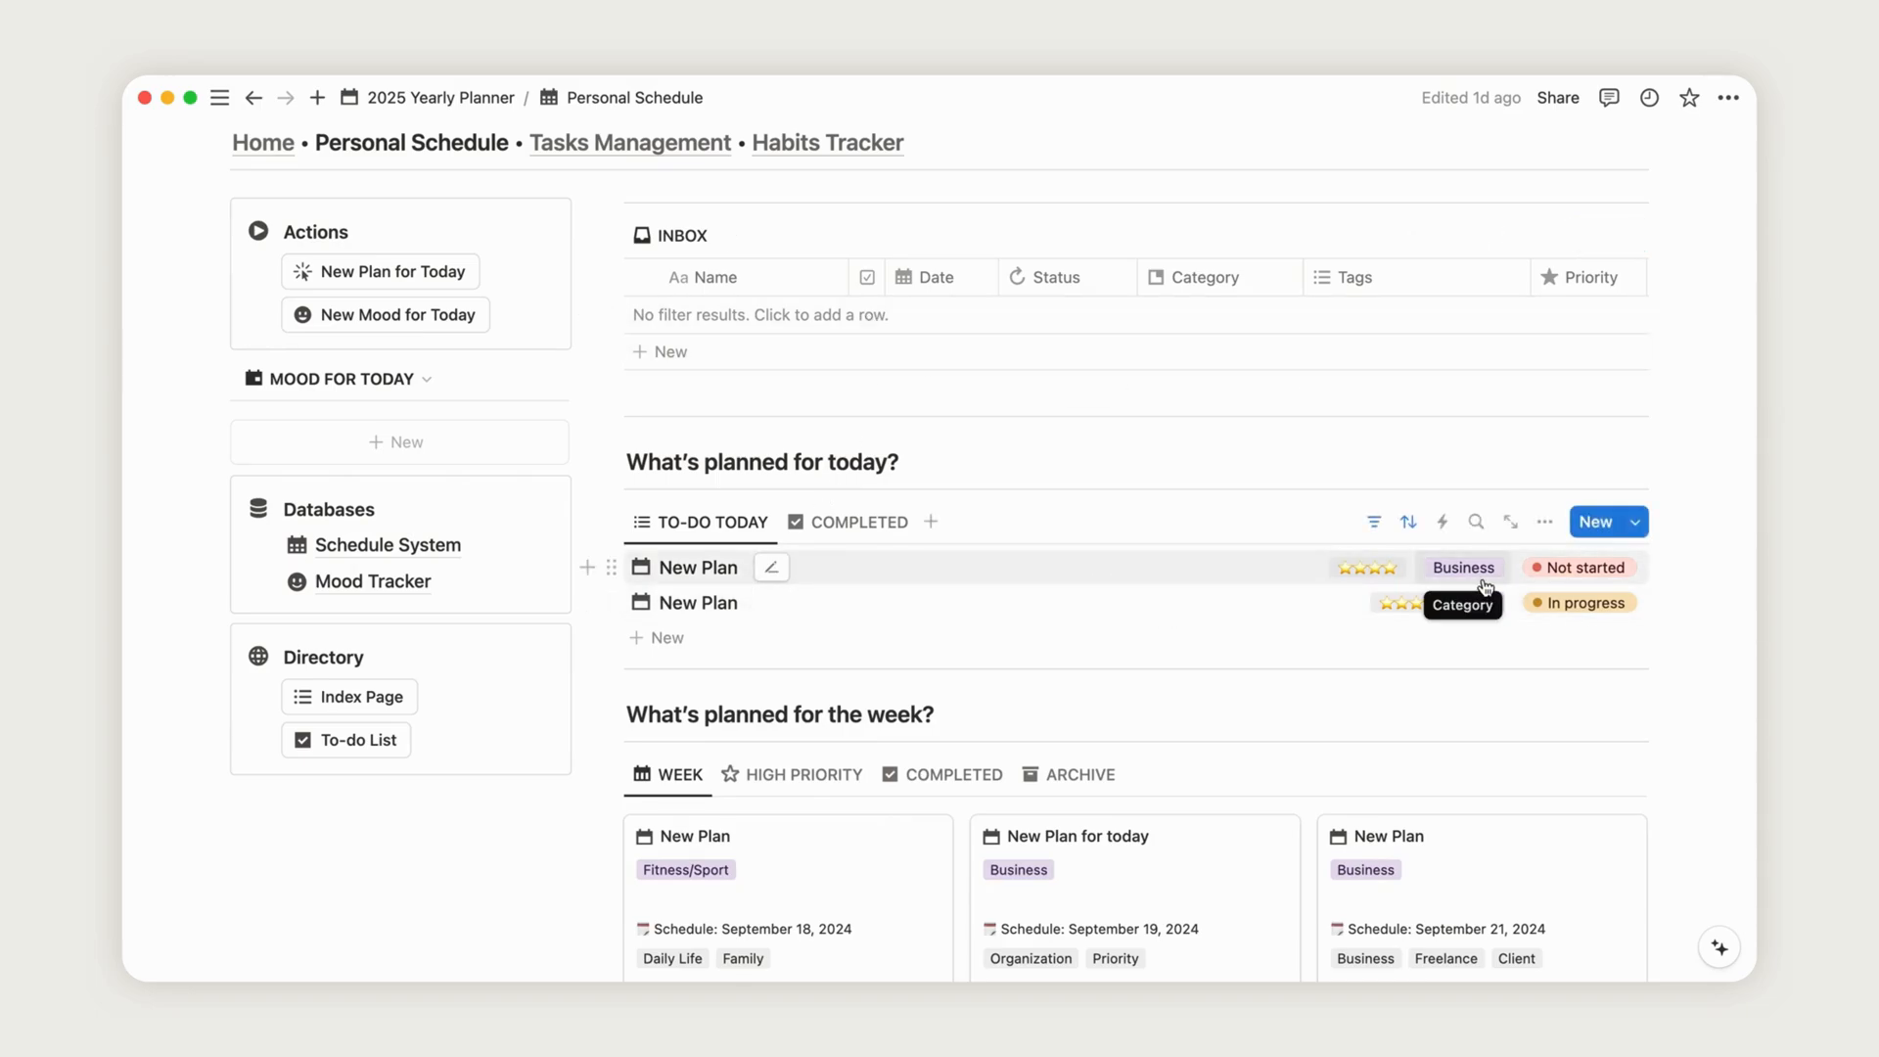
- Set the Business plan's status to Done and view the week's COMPLETED plans
scroll(down, 3)
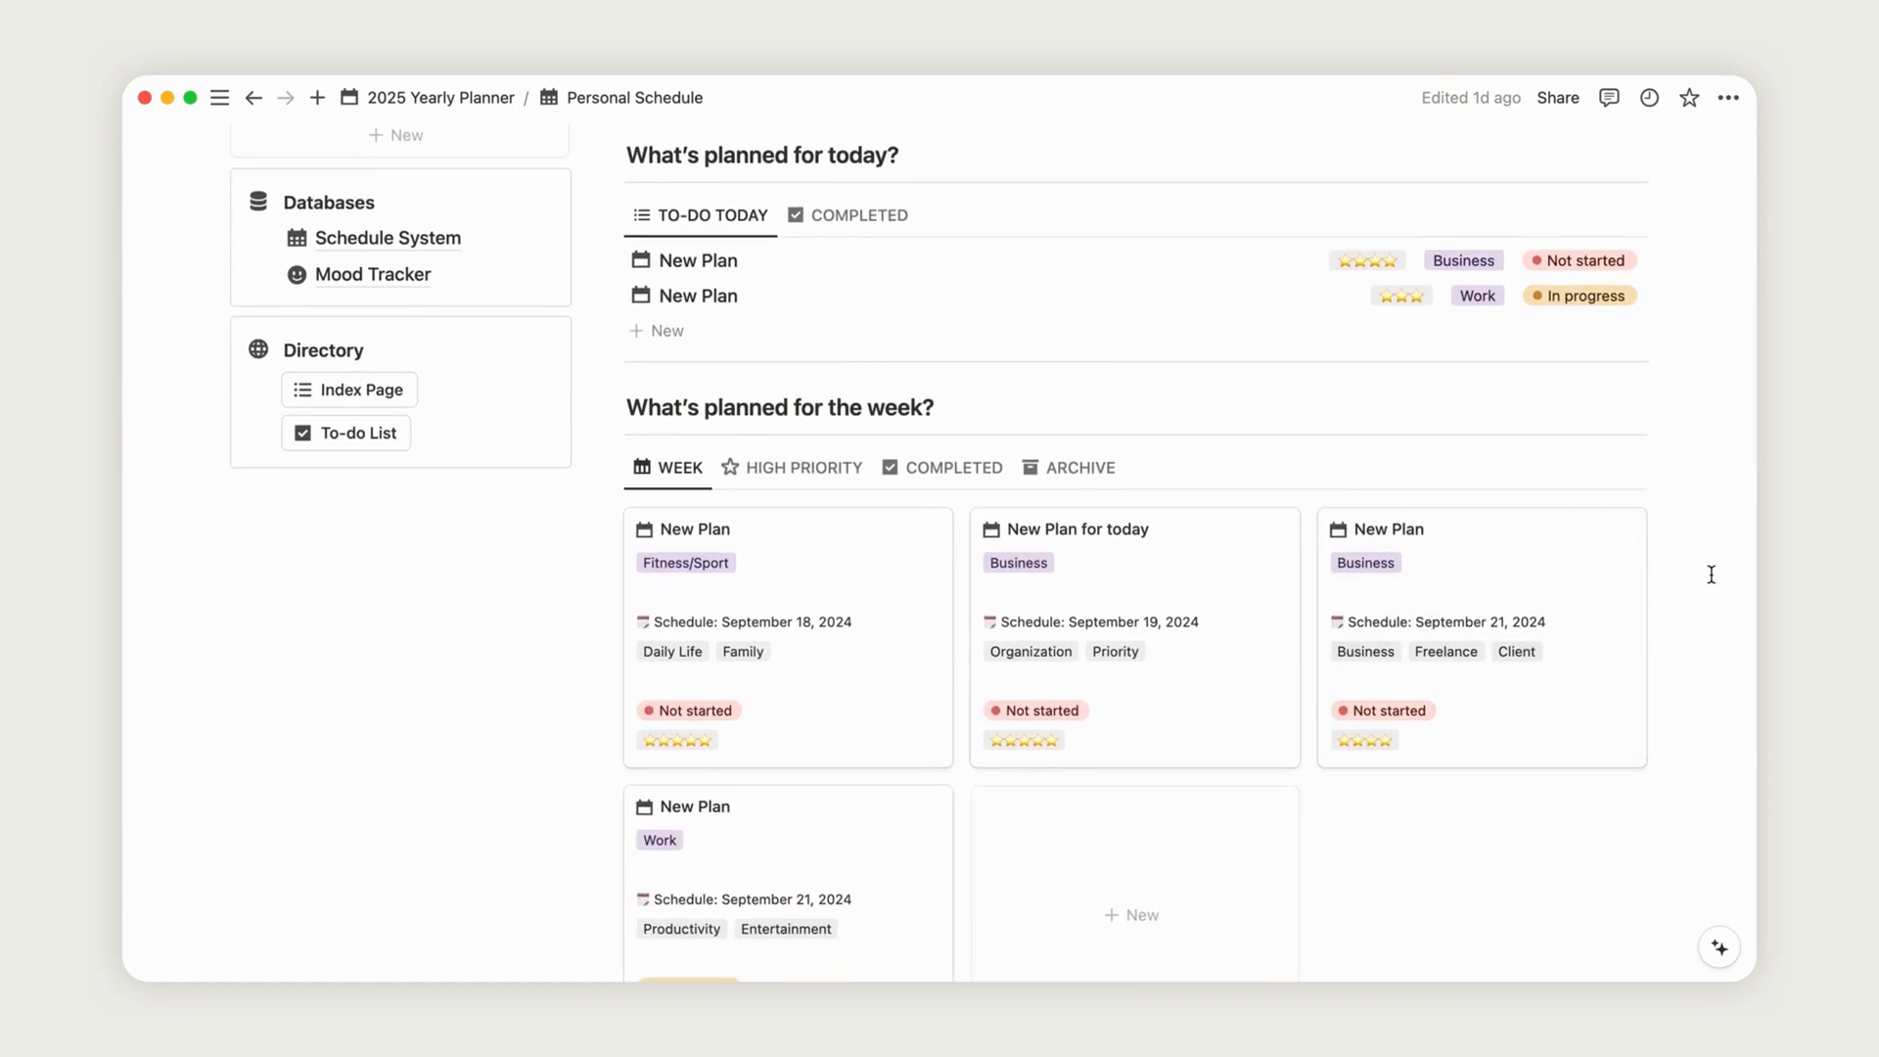
click(1584, 260)
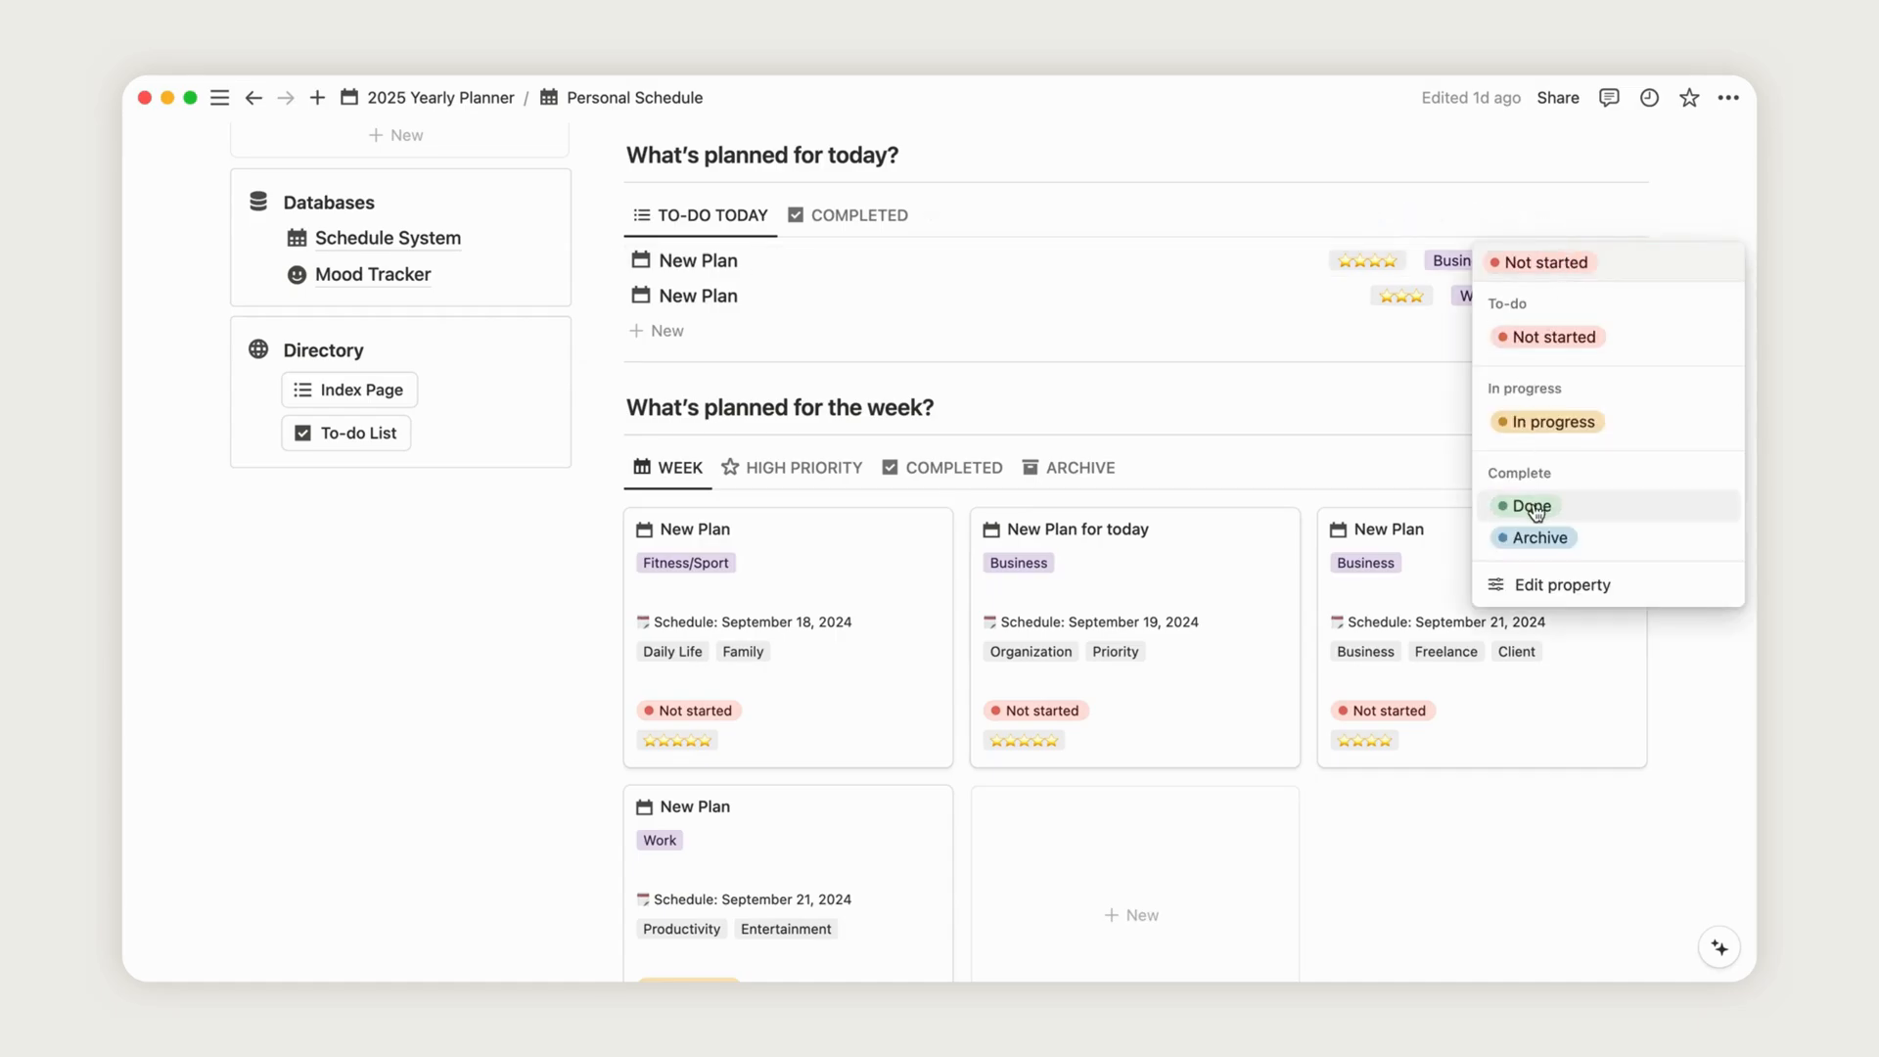
click(1531, 505)
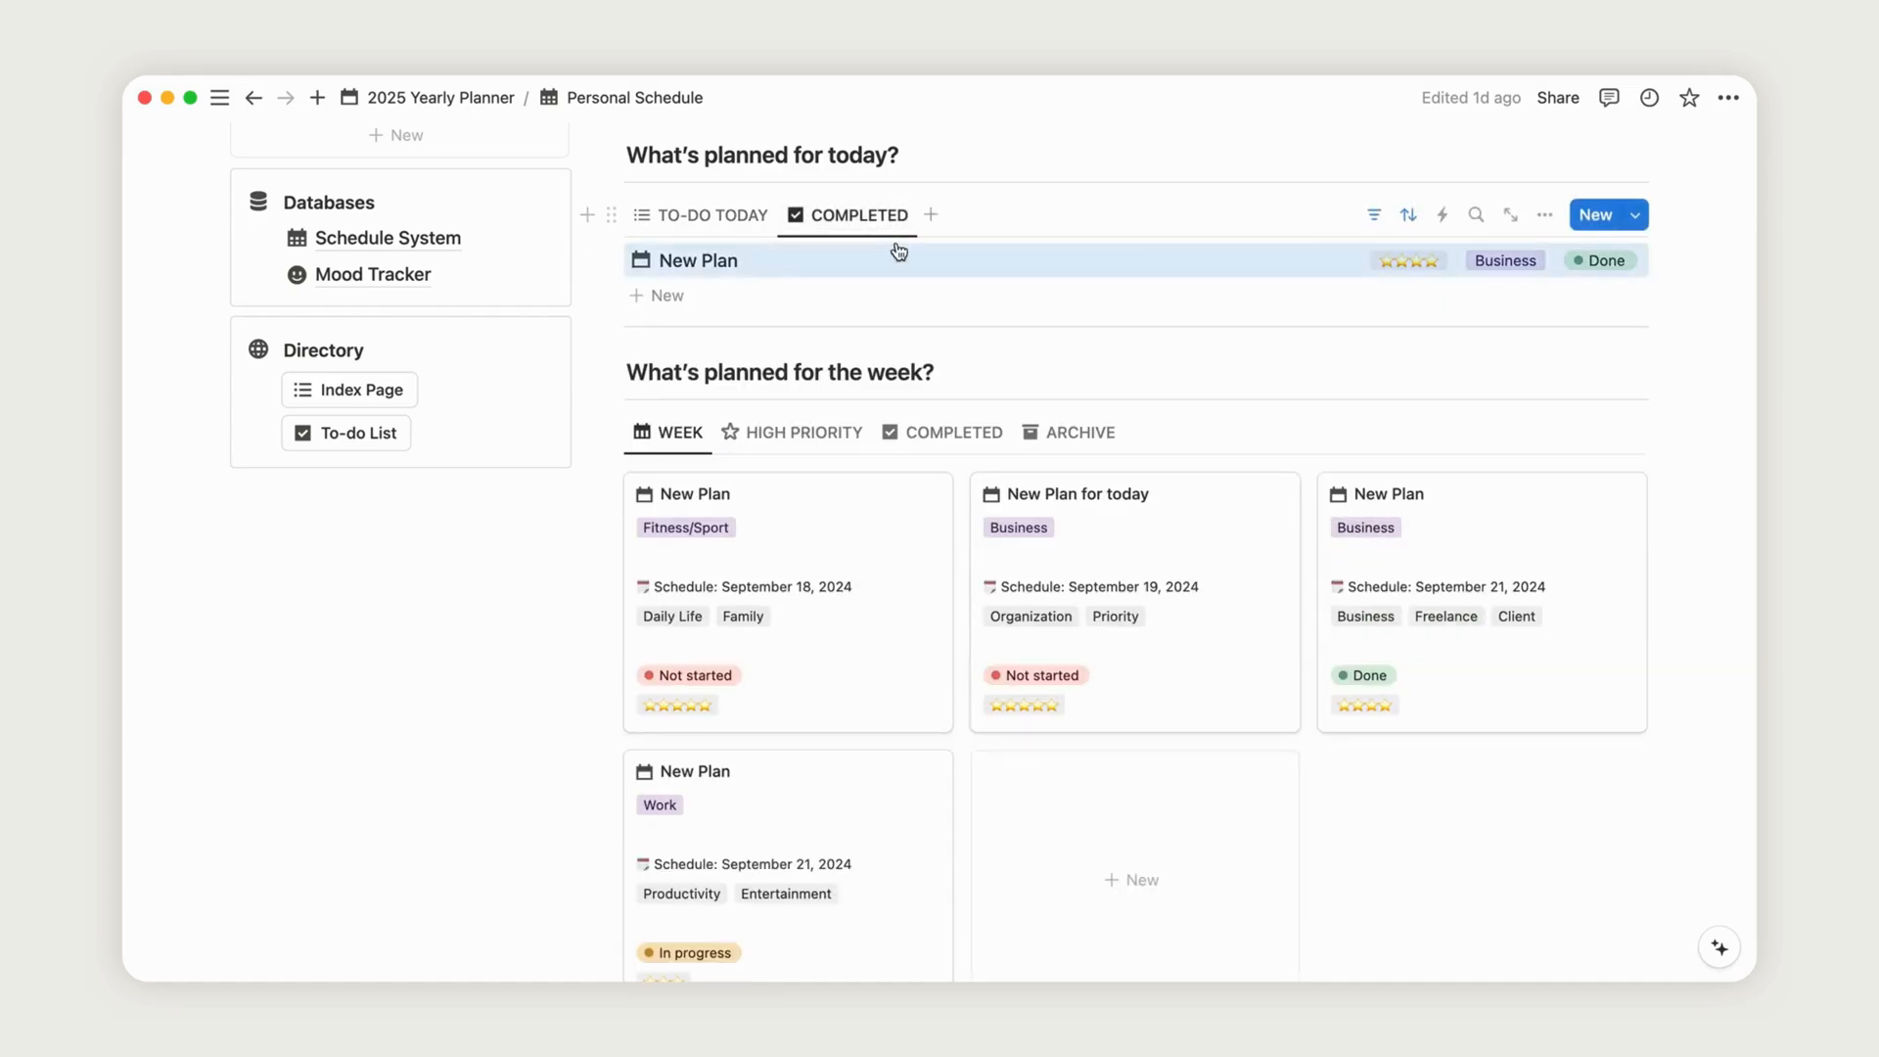
scroll(down, 3)
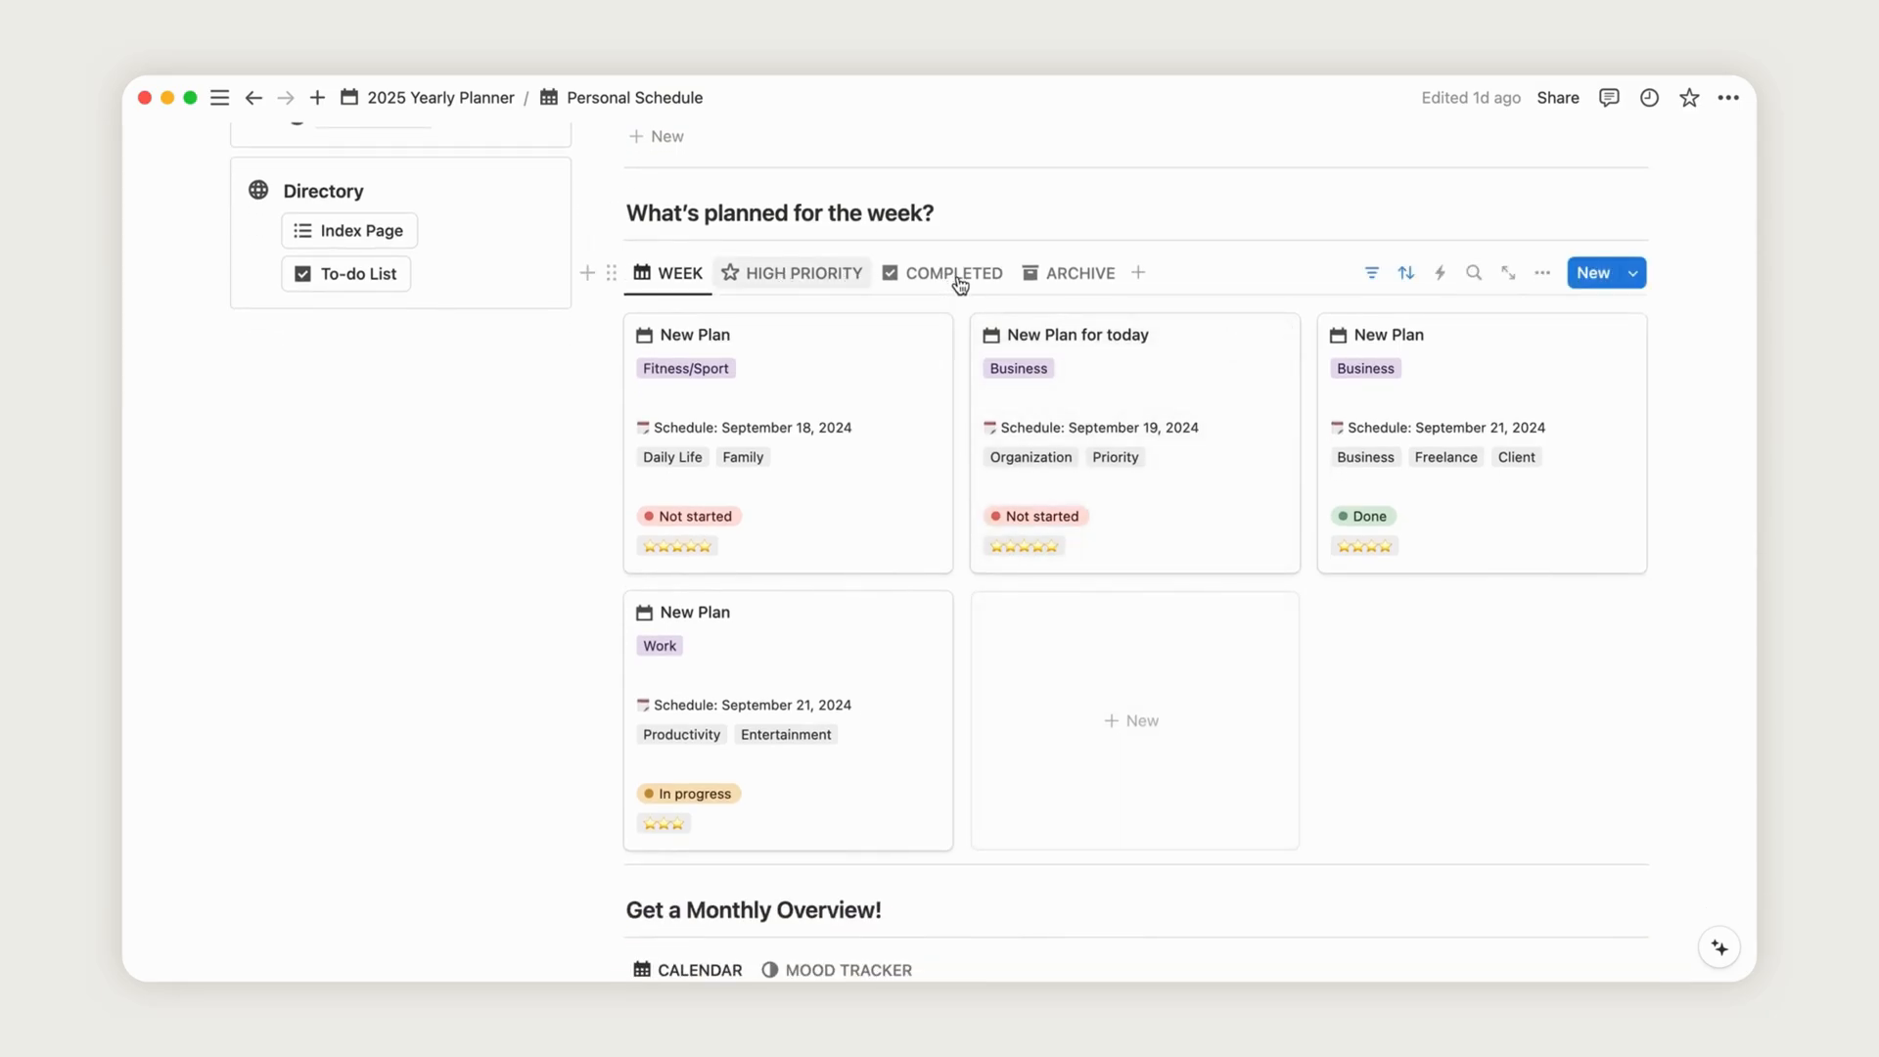
click(953, 272)
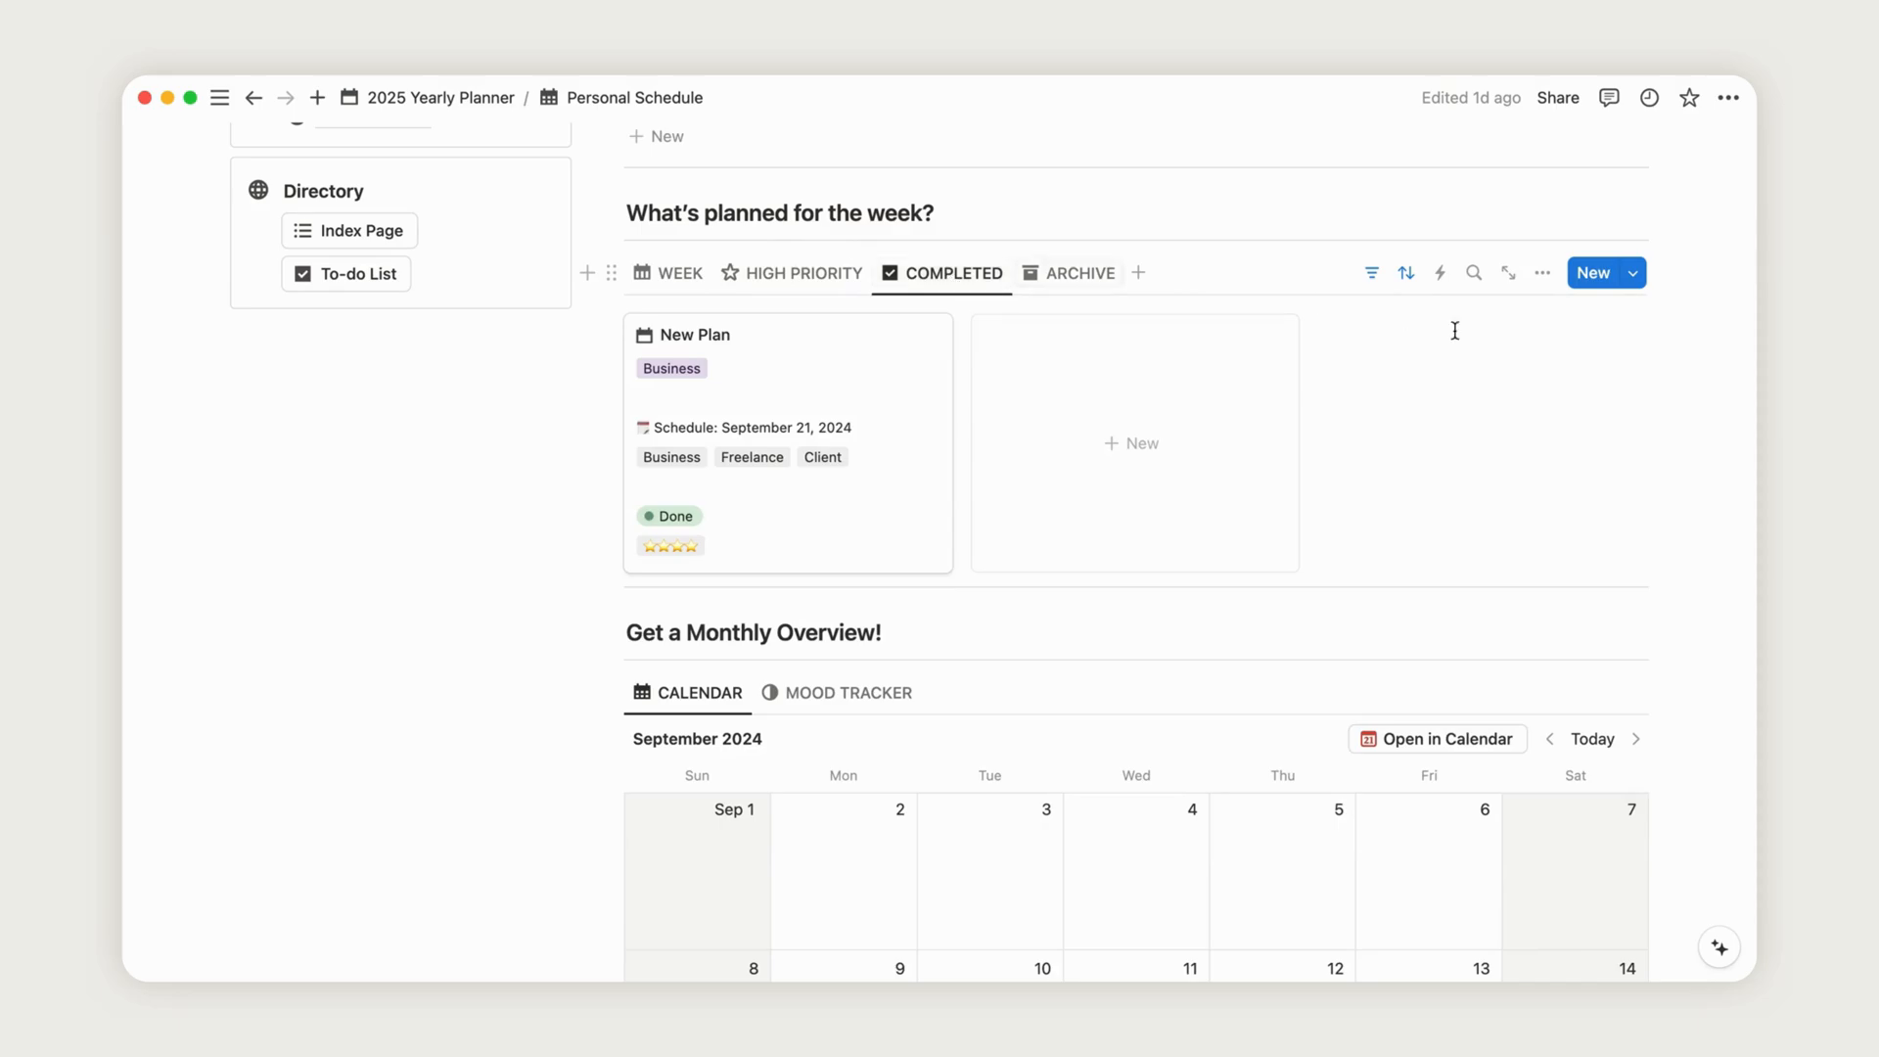
scroll(down, 3)
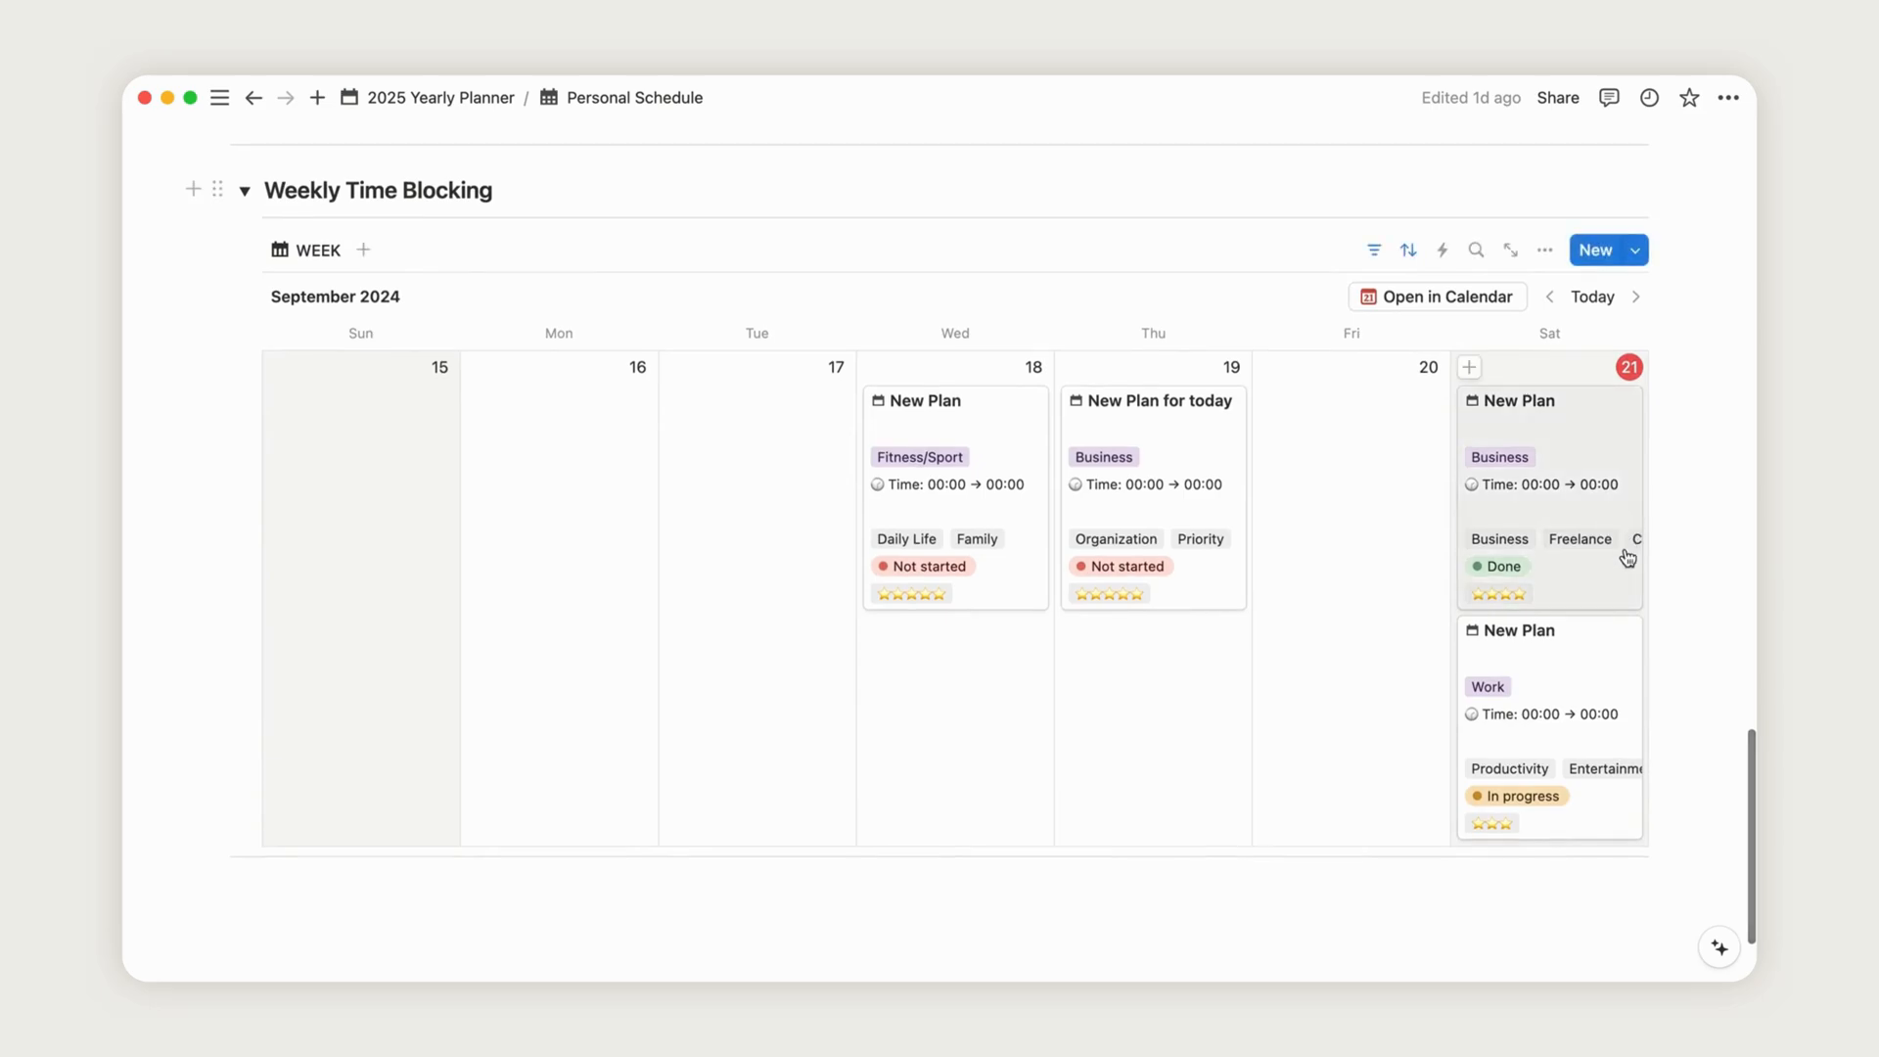
mouse_move(1601, 432)
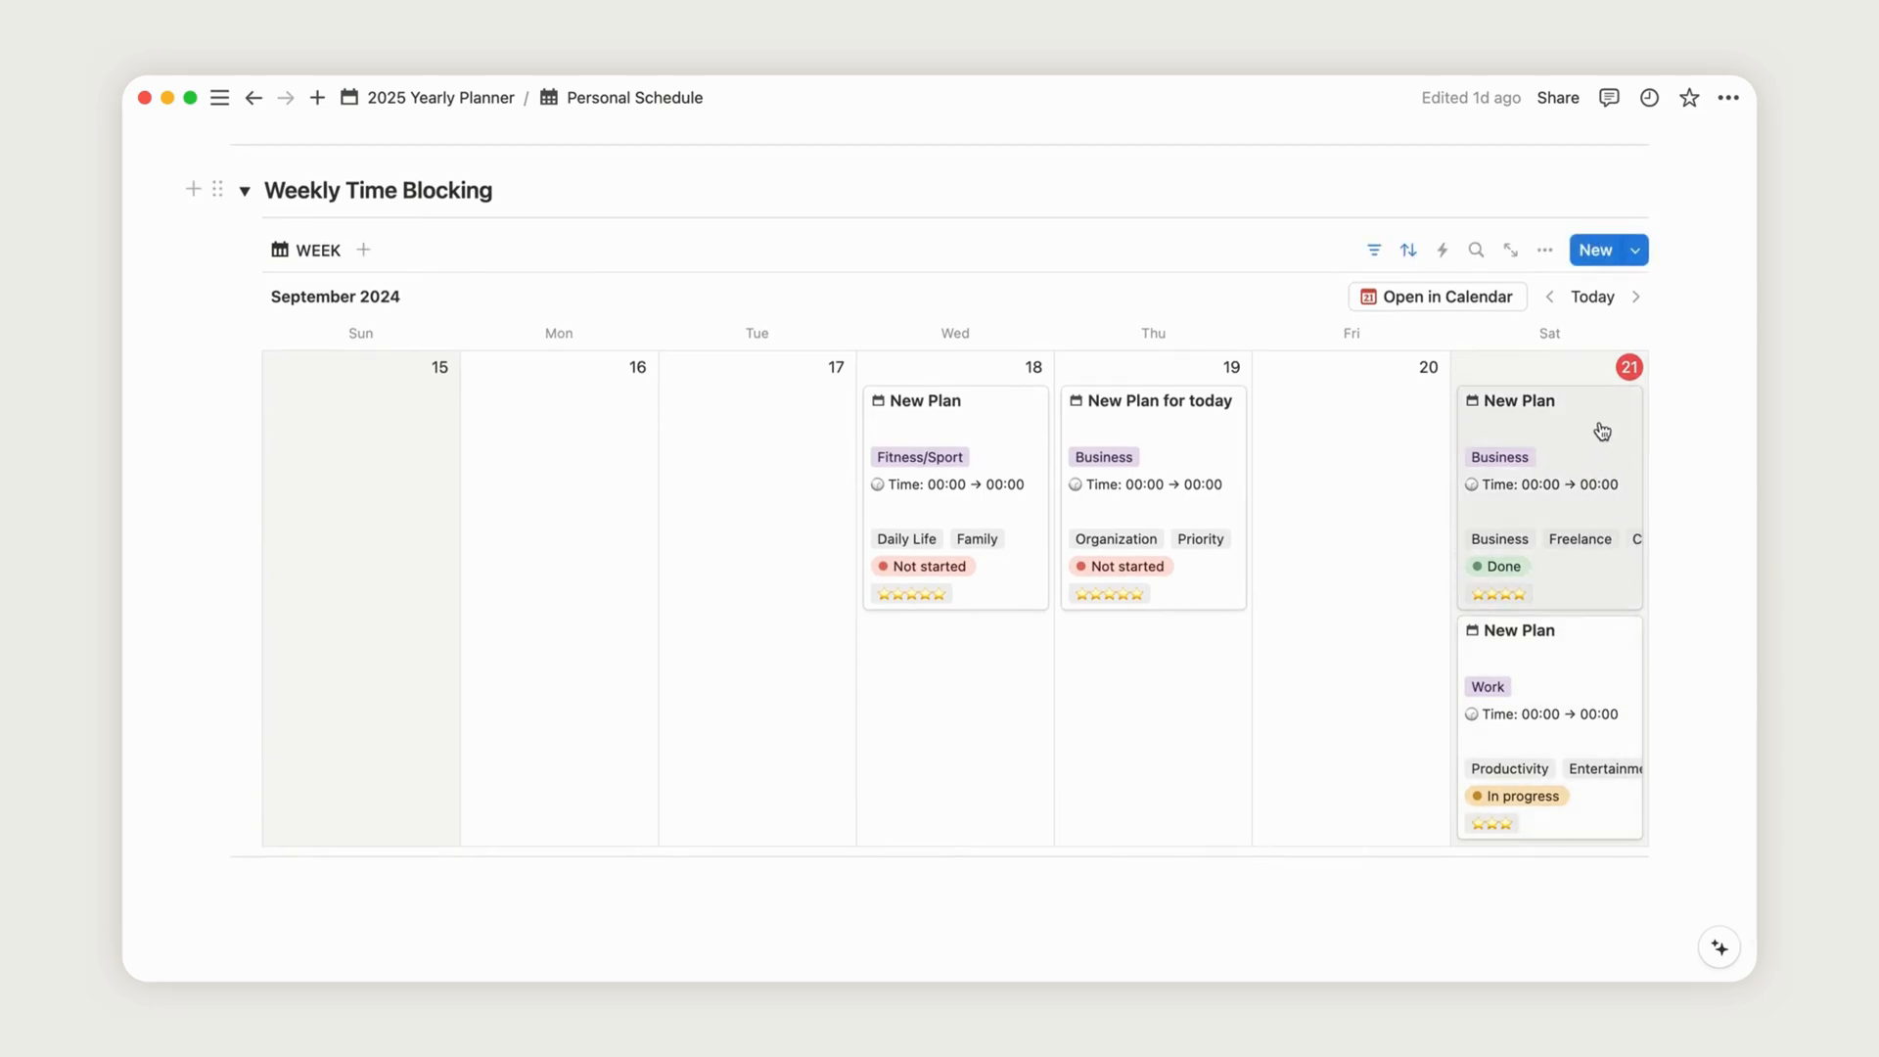
- Include time on the plan's date: start 9:30 AM, end 10:45 AM
click(1534, 400)
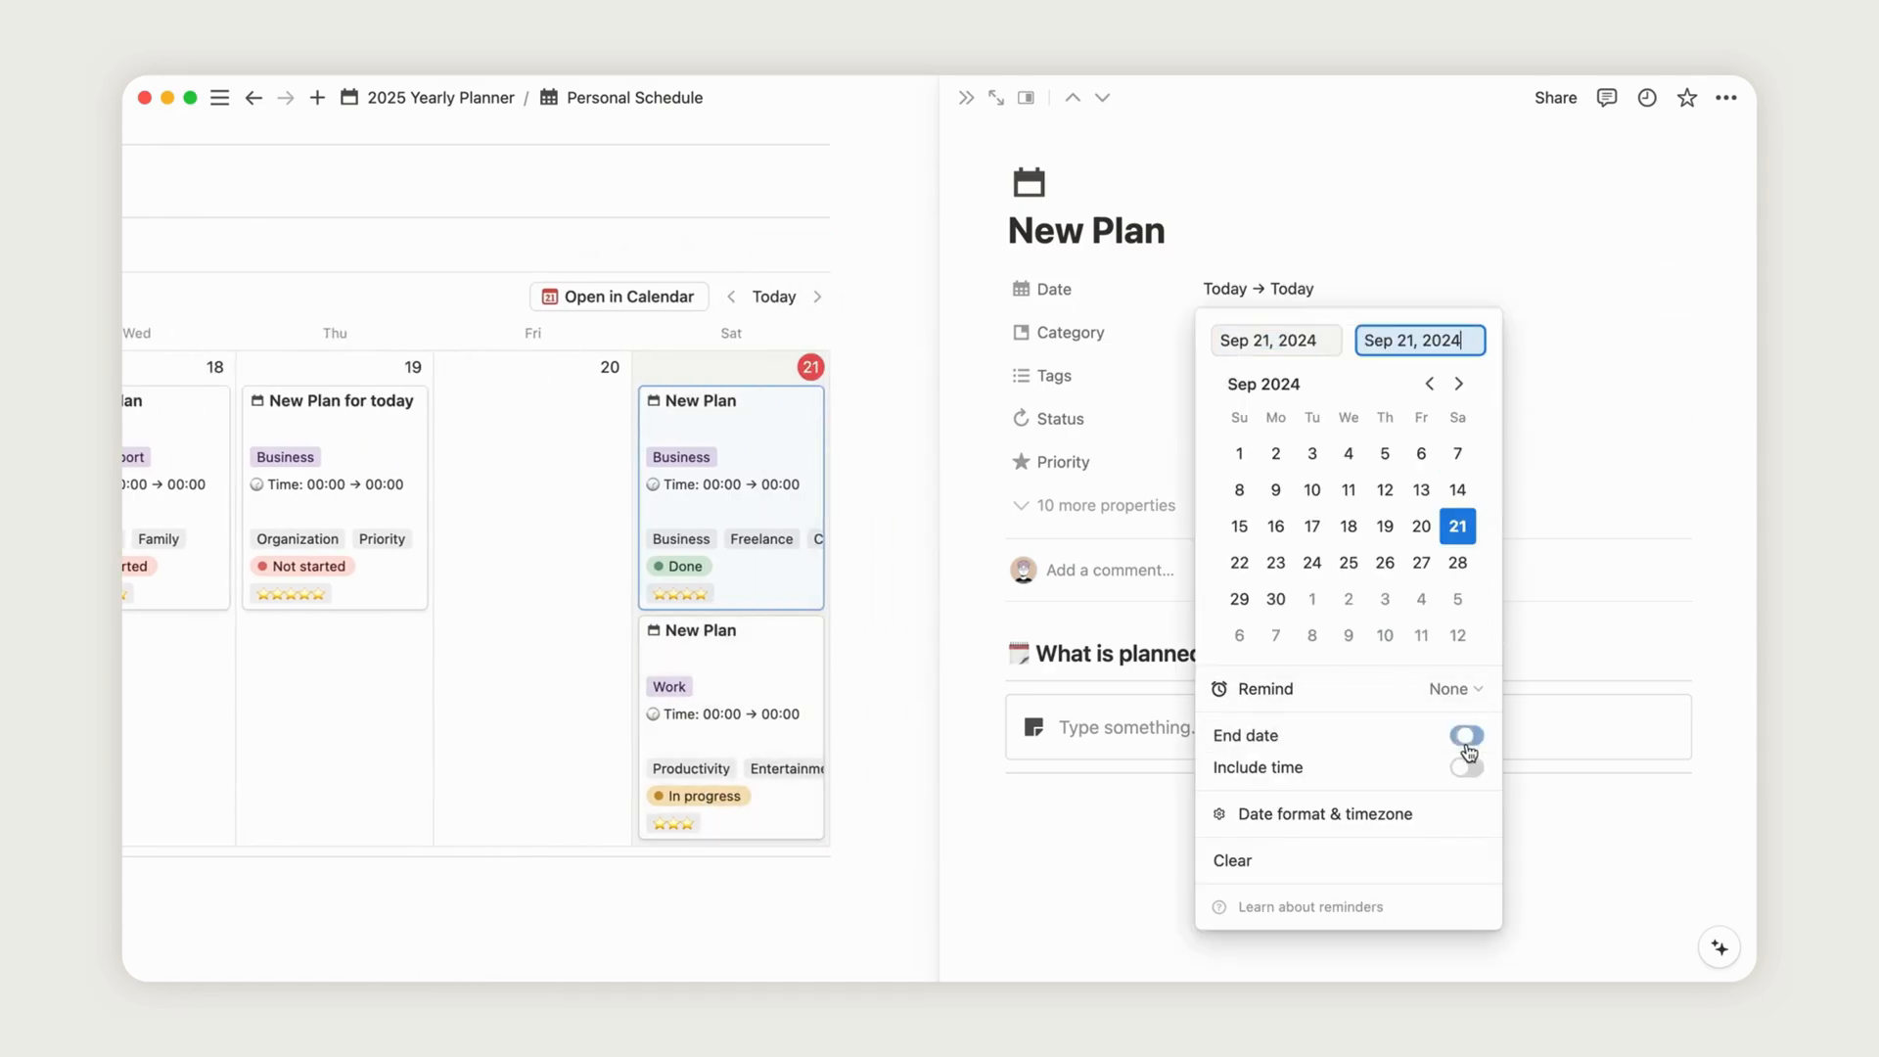
click(1464, 768)
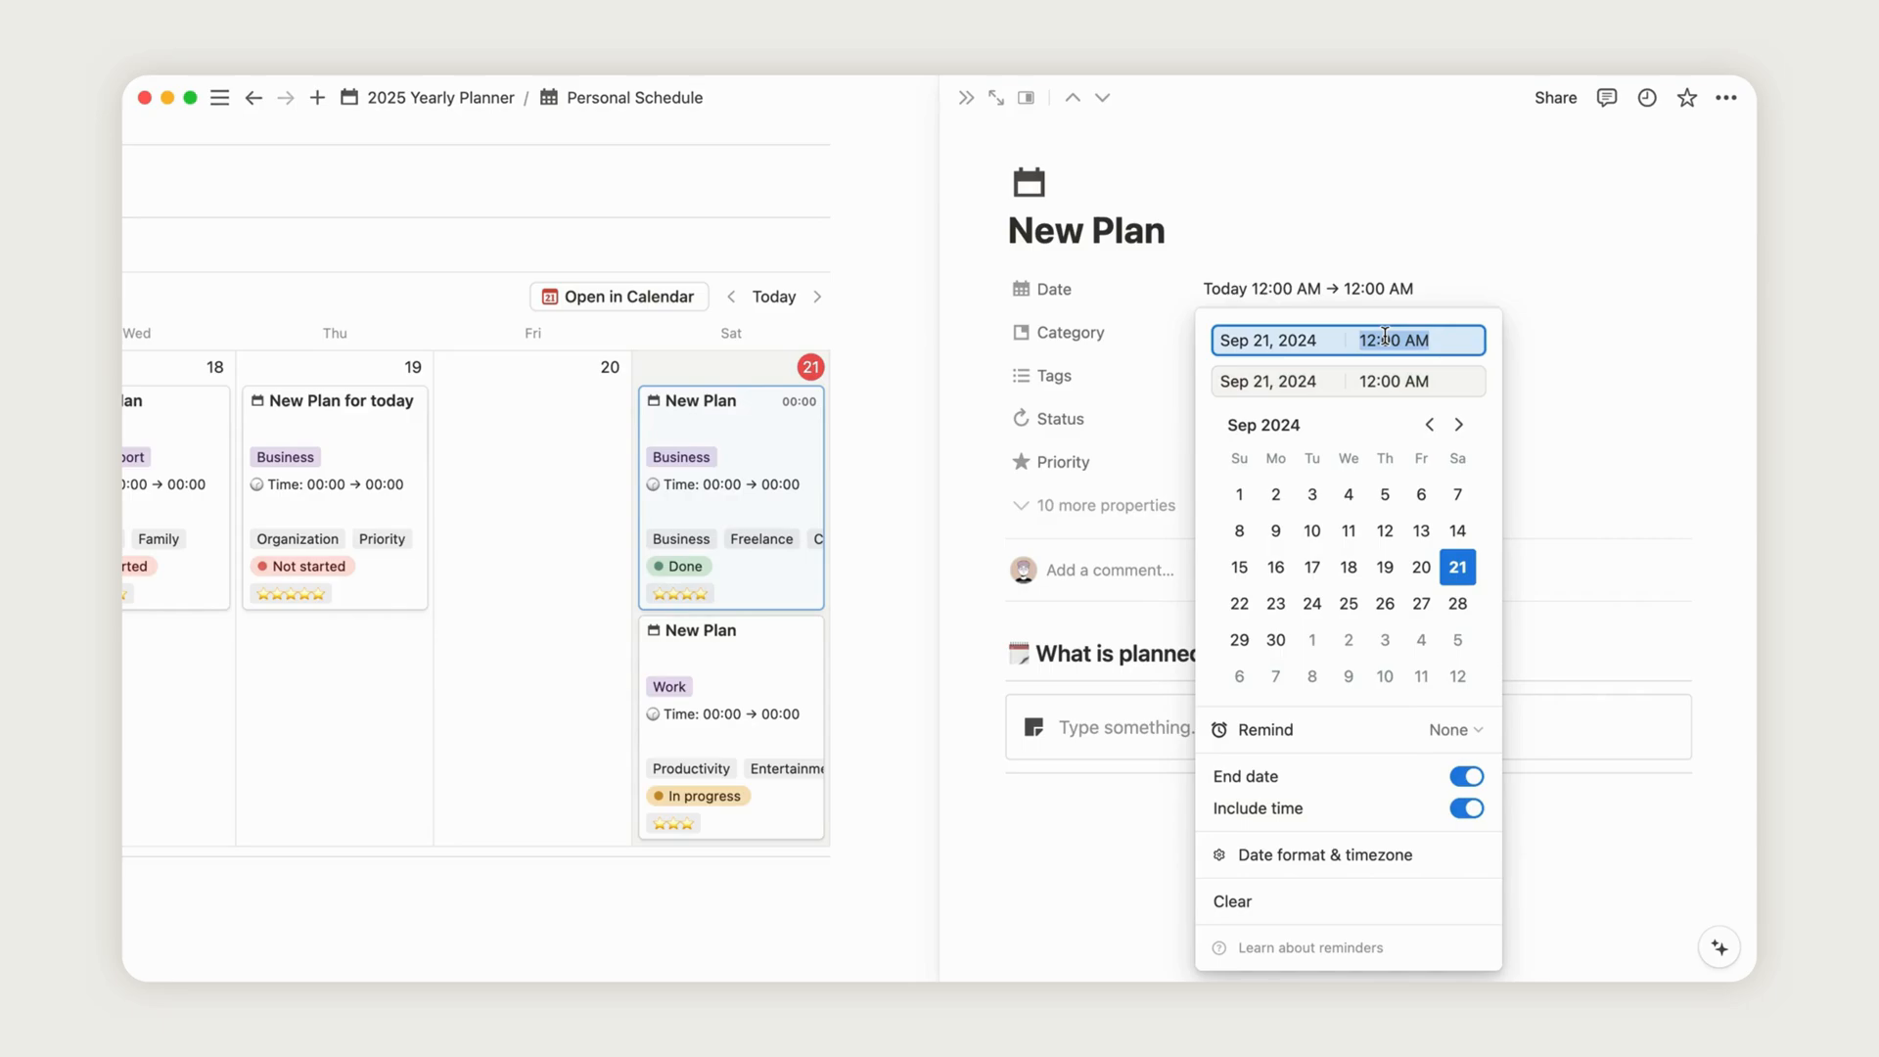
text(9)
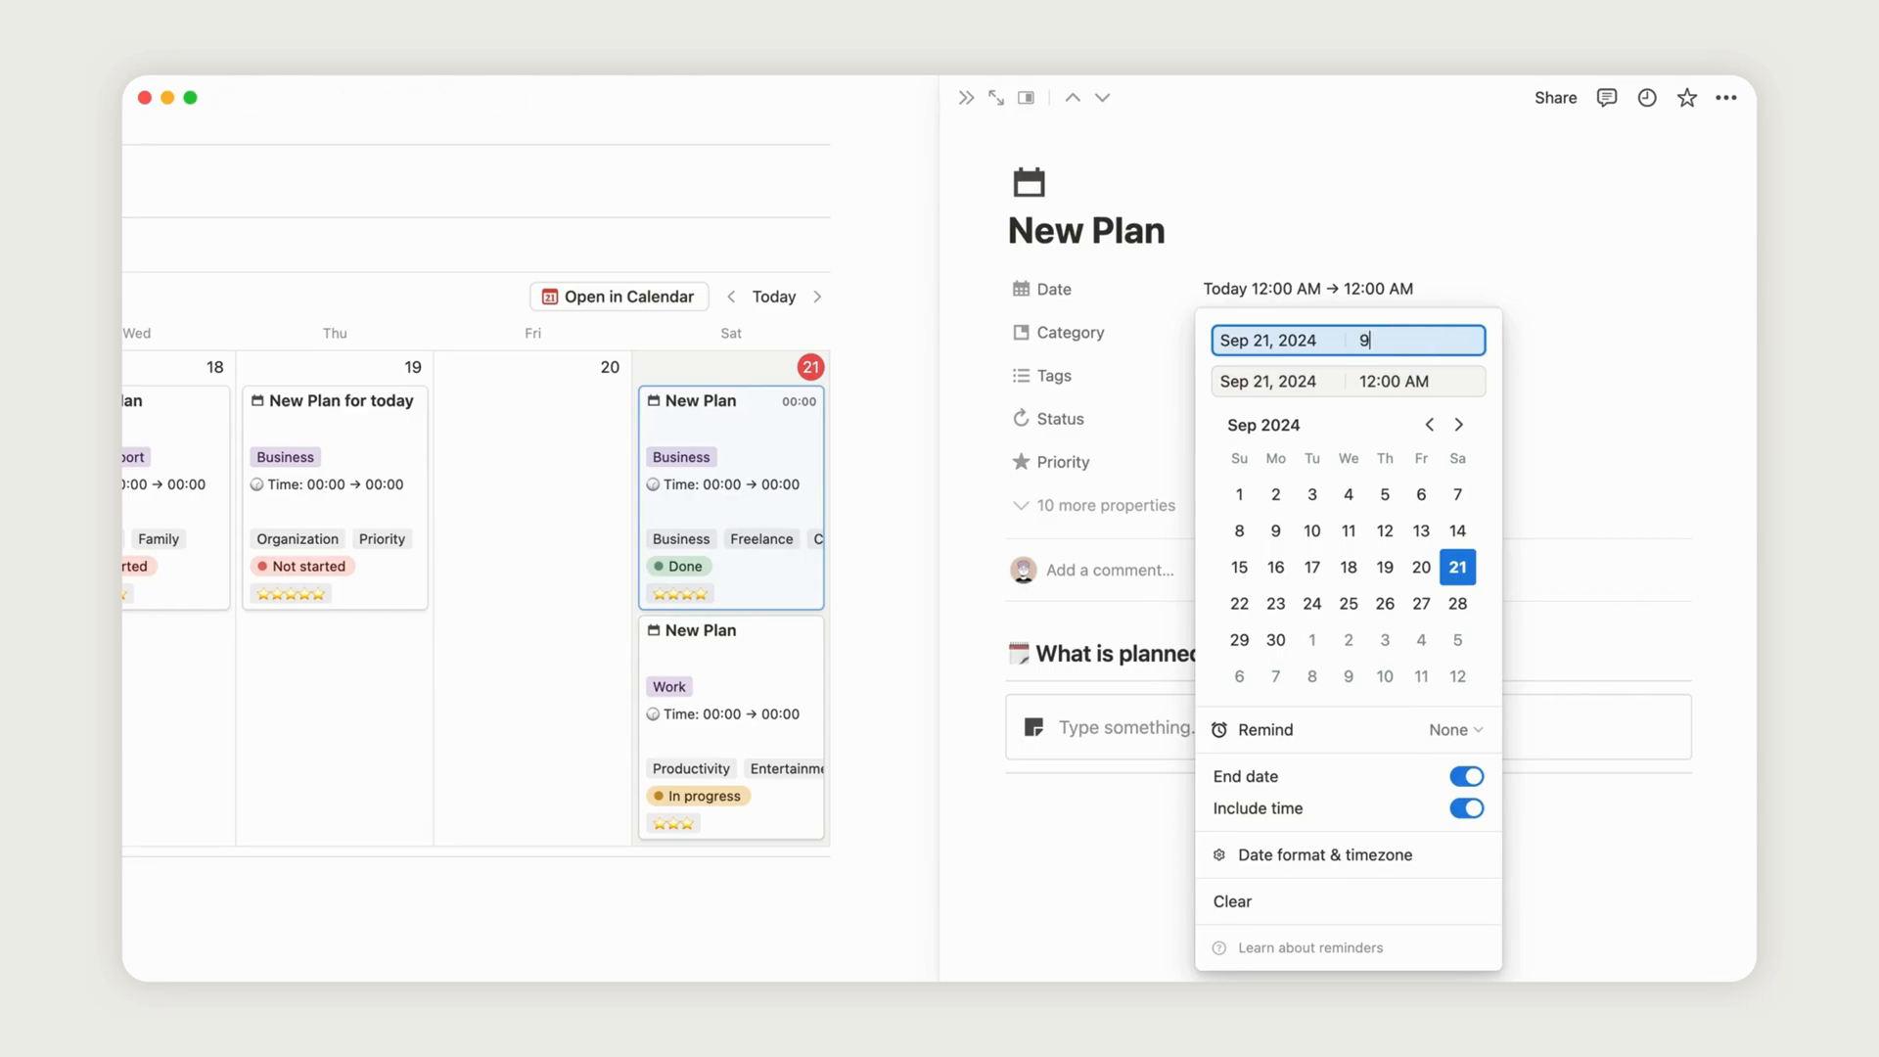
text(:30 AM)
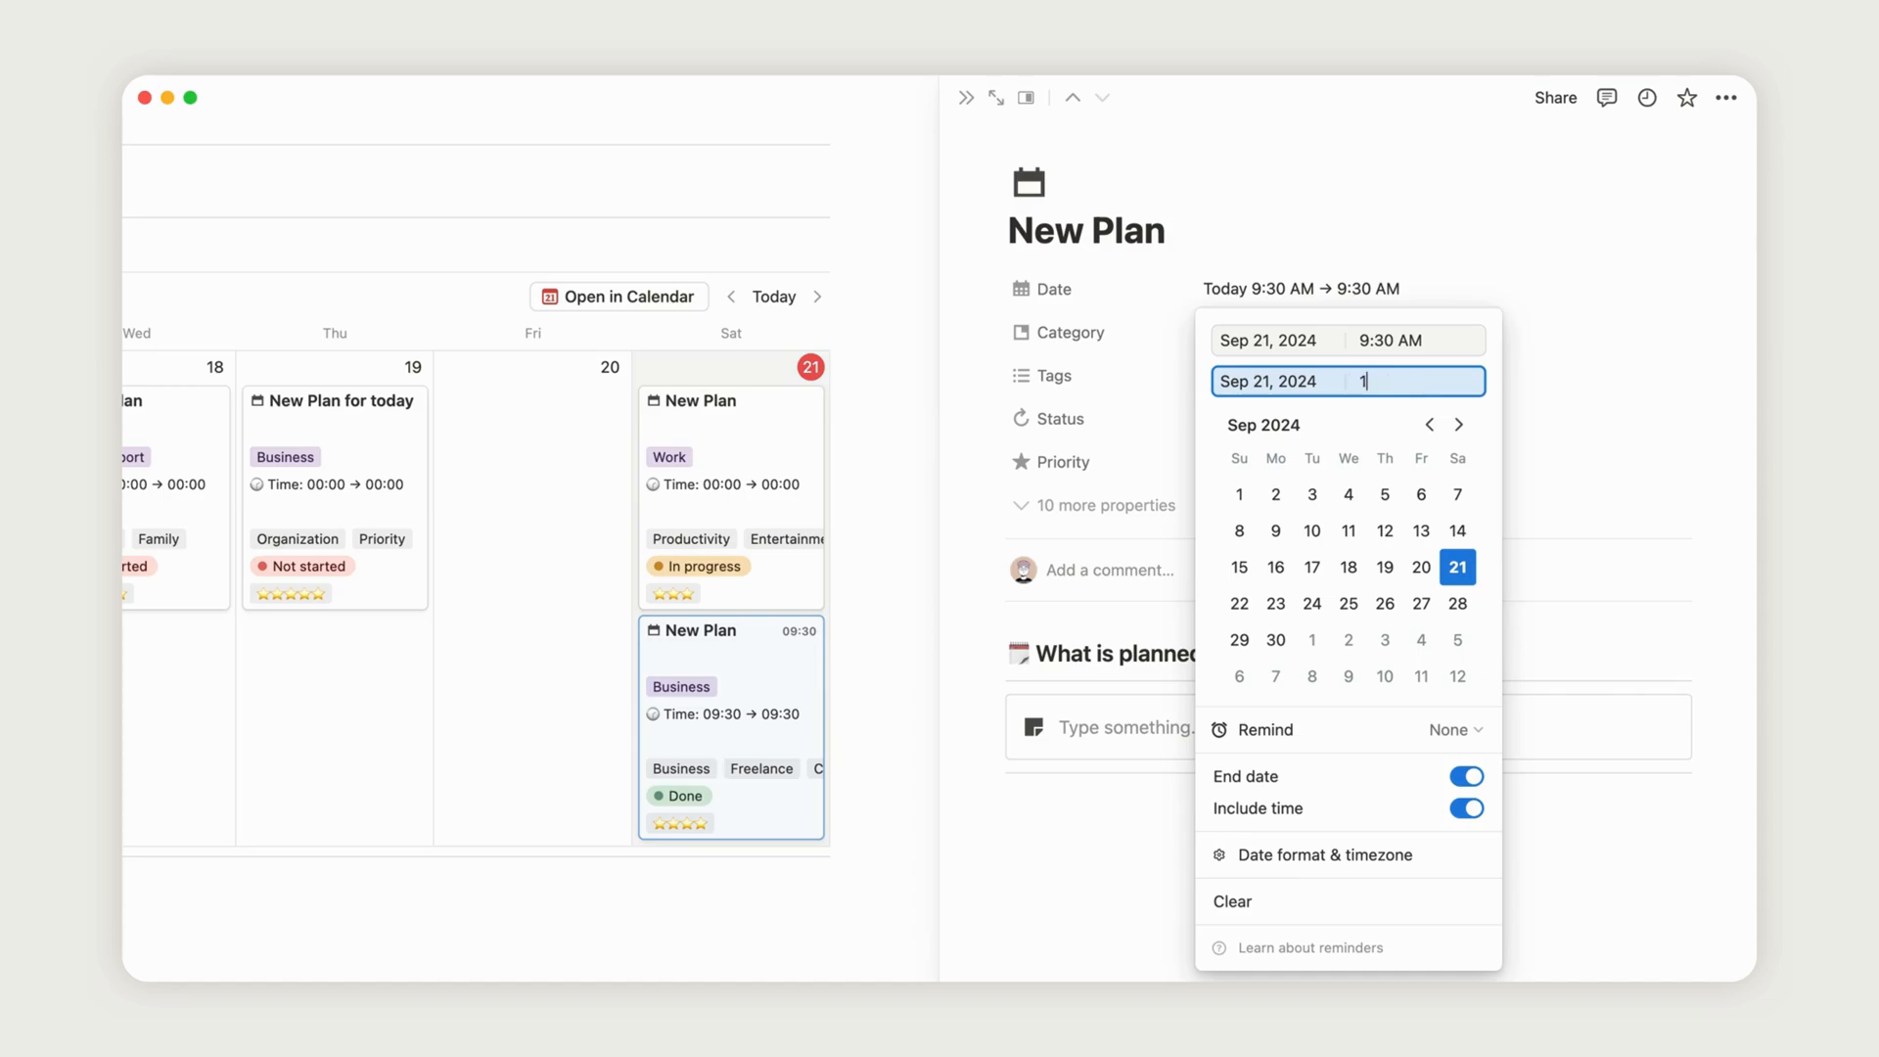
text(10:45)
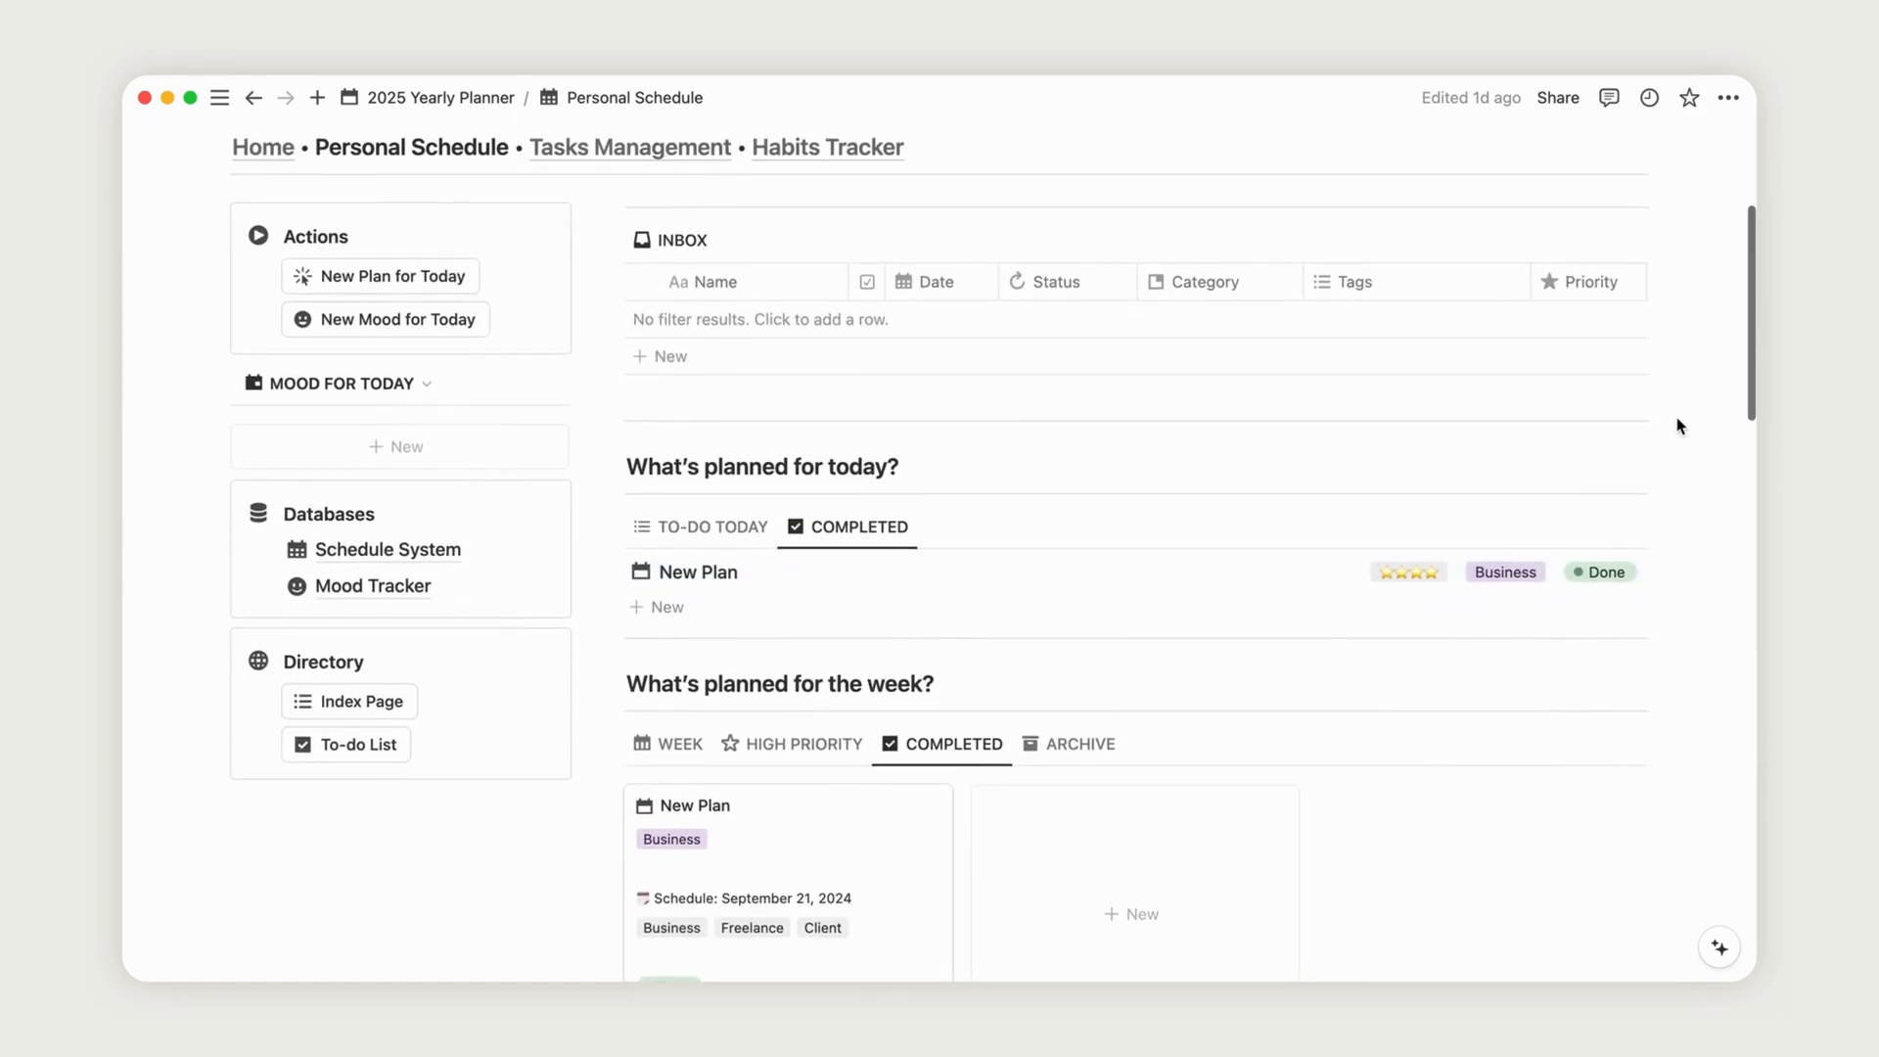
mouse_move(397, 324)
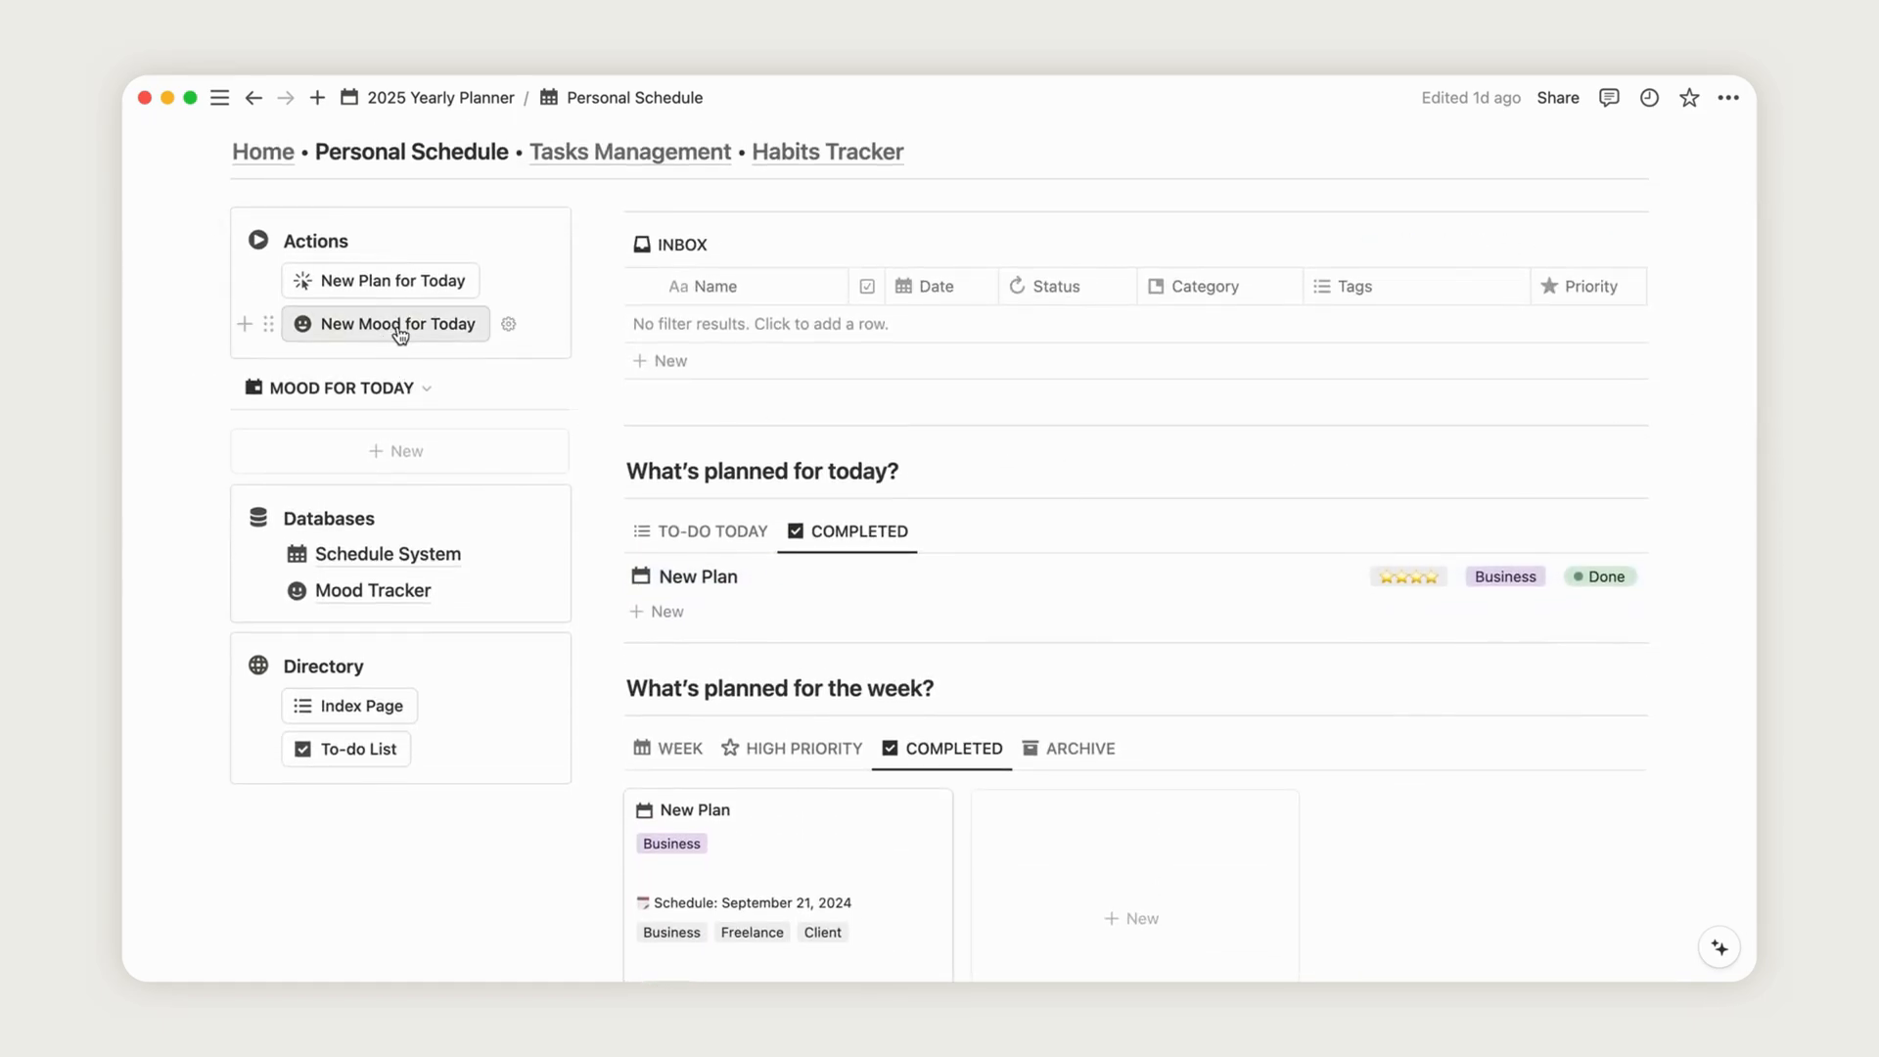
- Add a mood entry for today using the 'Today, I feel happy!' template, then move on to Tasks Management
click(385, 324)
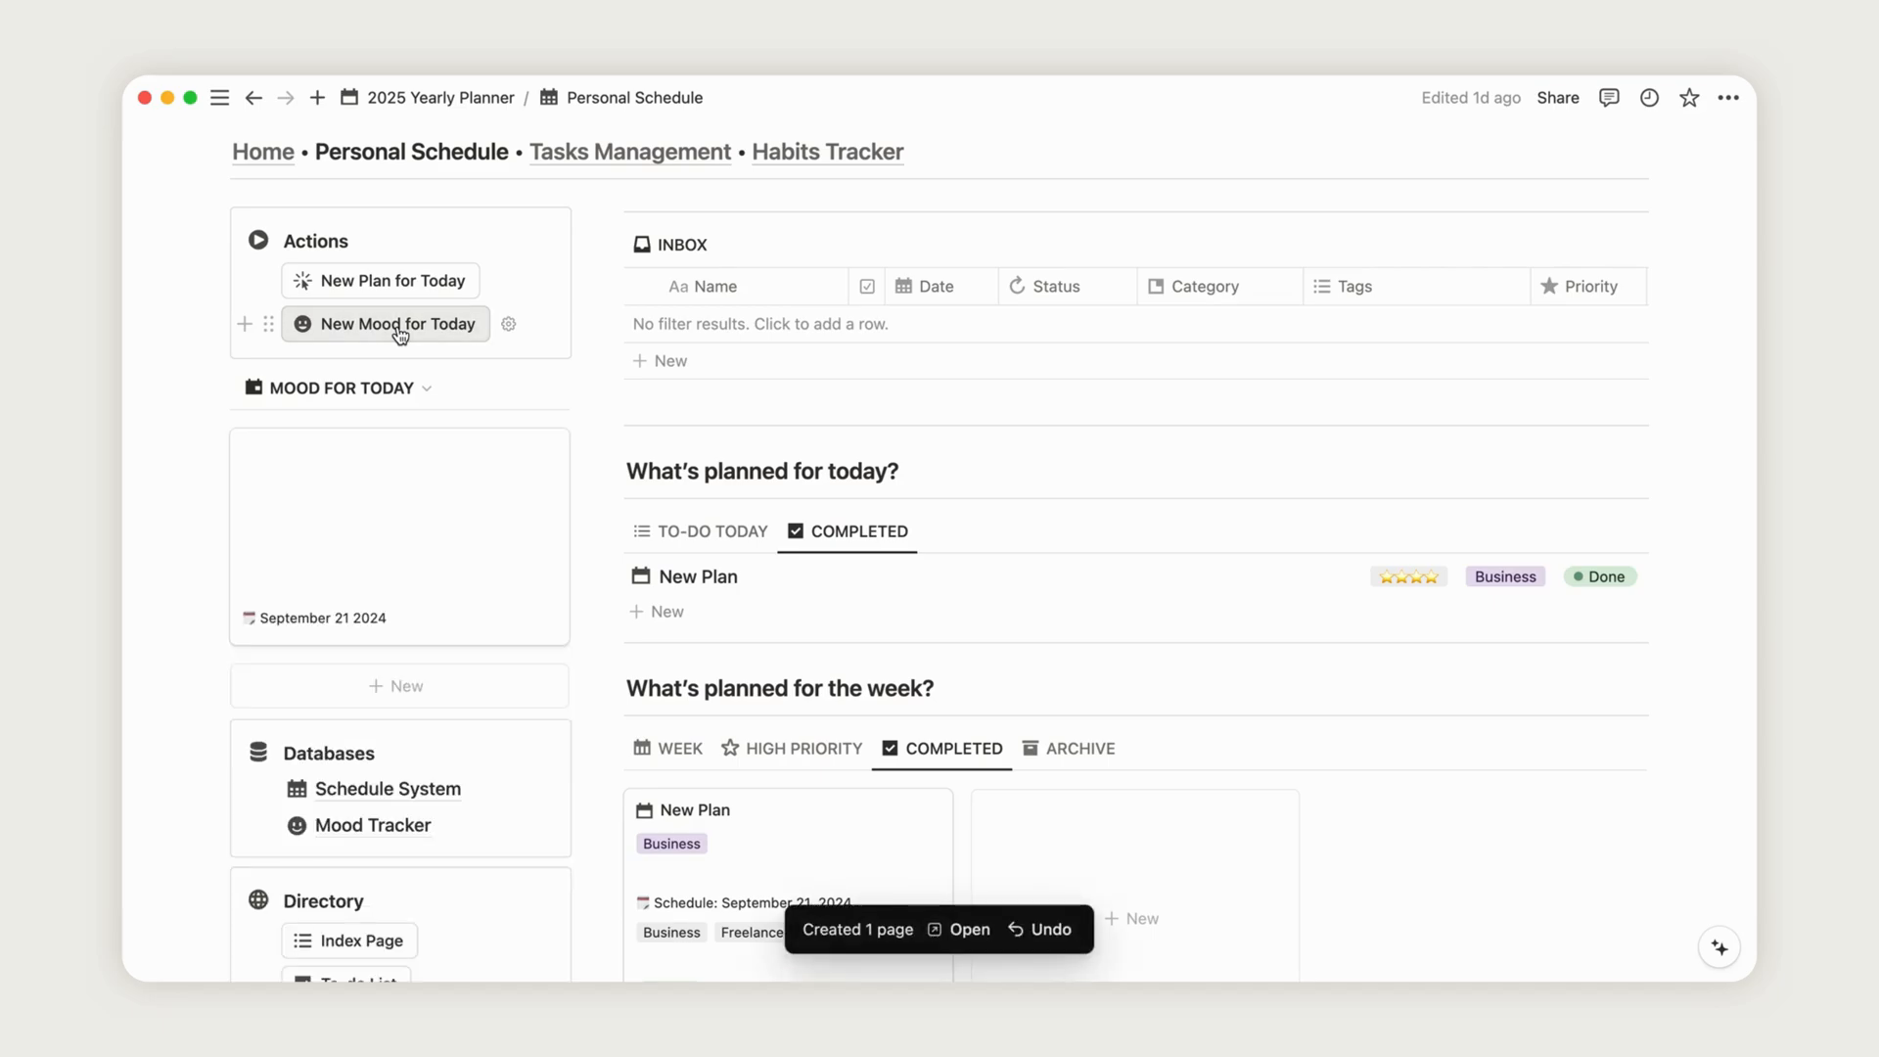
mouse_move(441, 560)
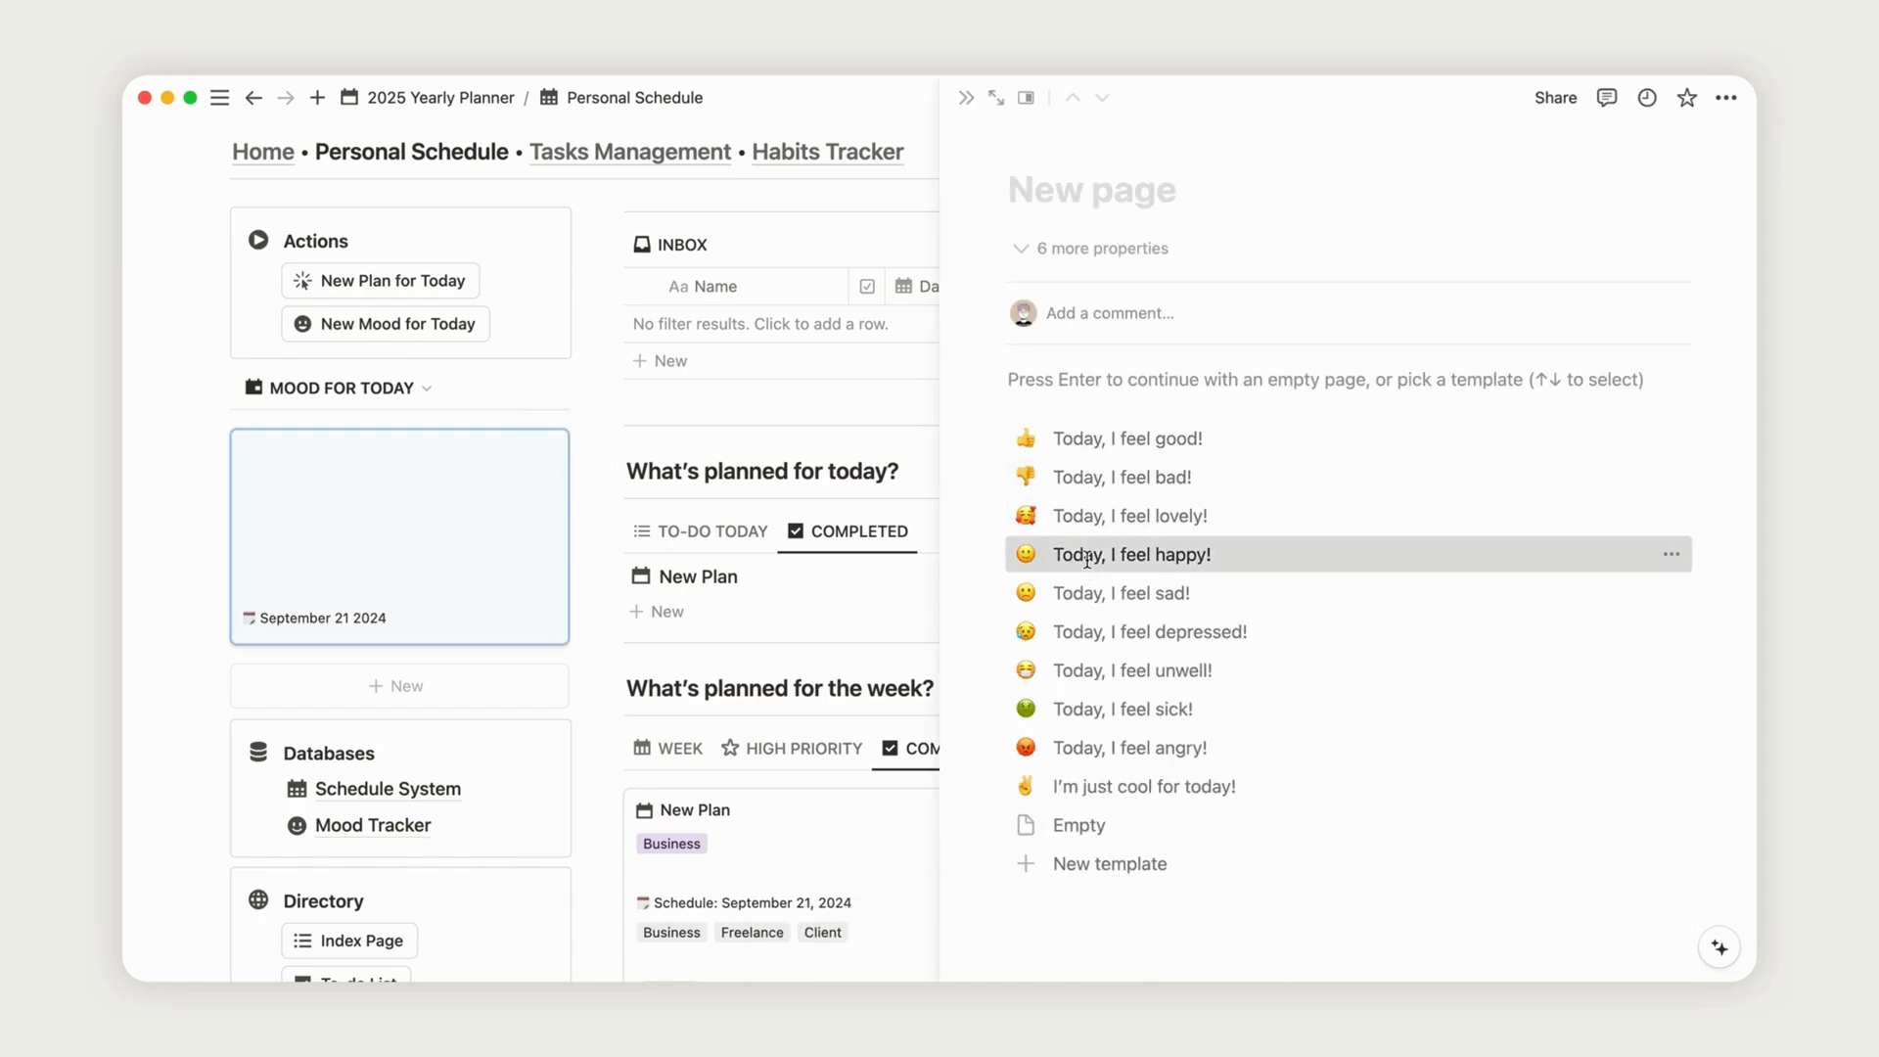
click(1130, 554)
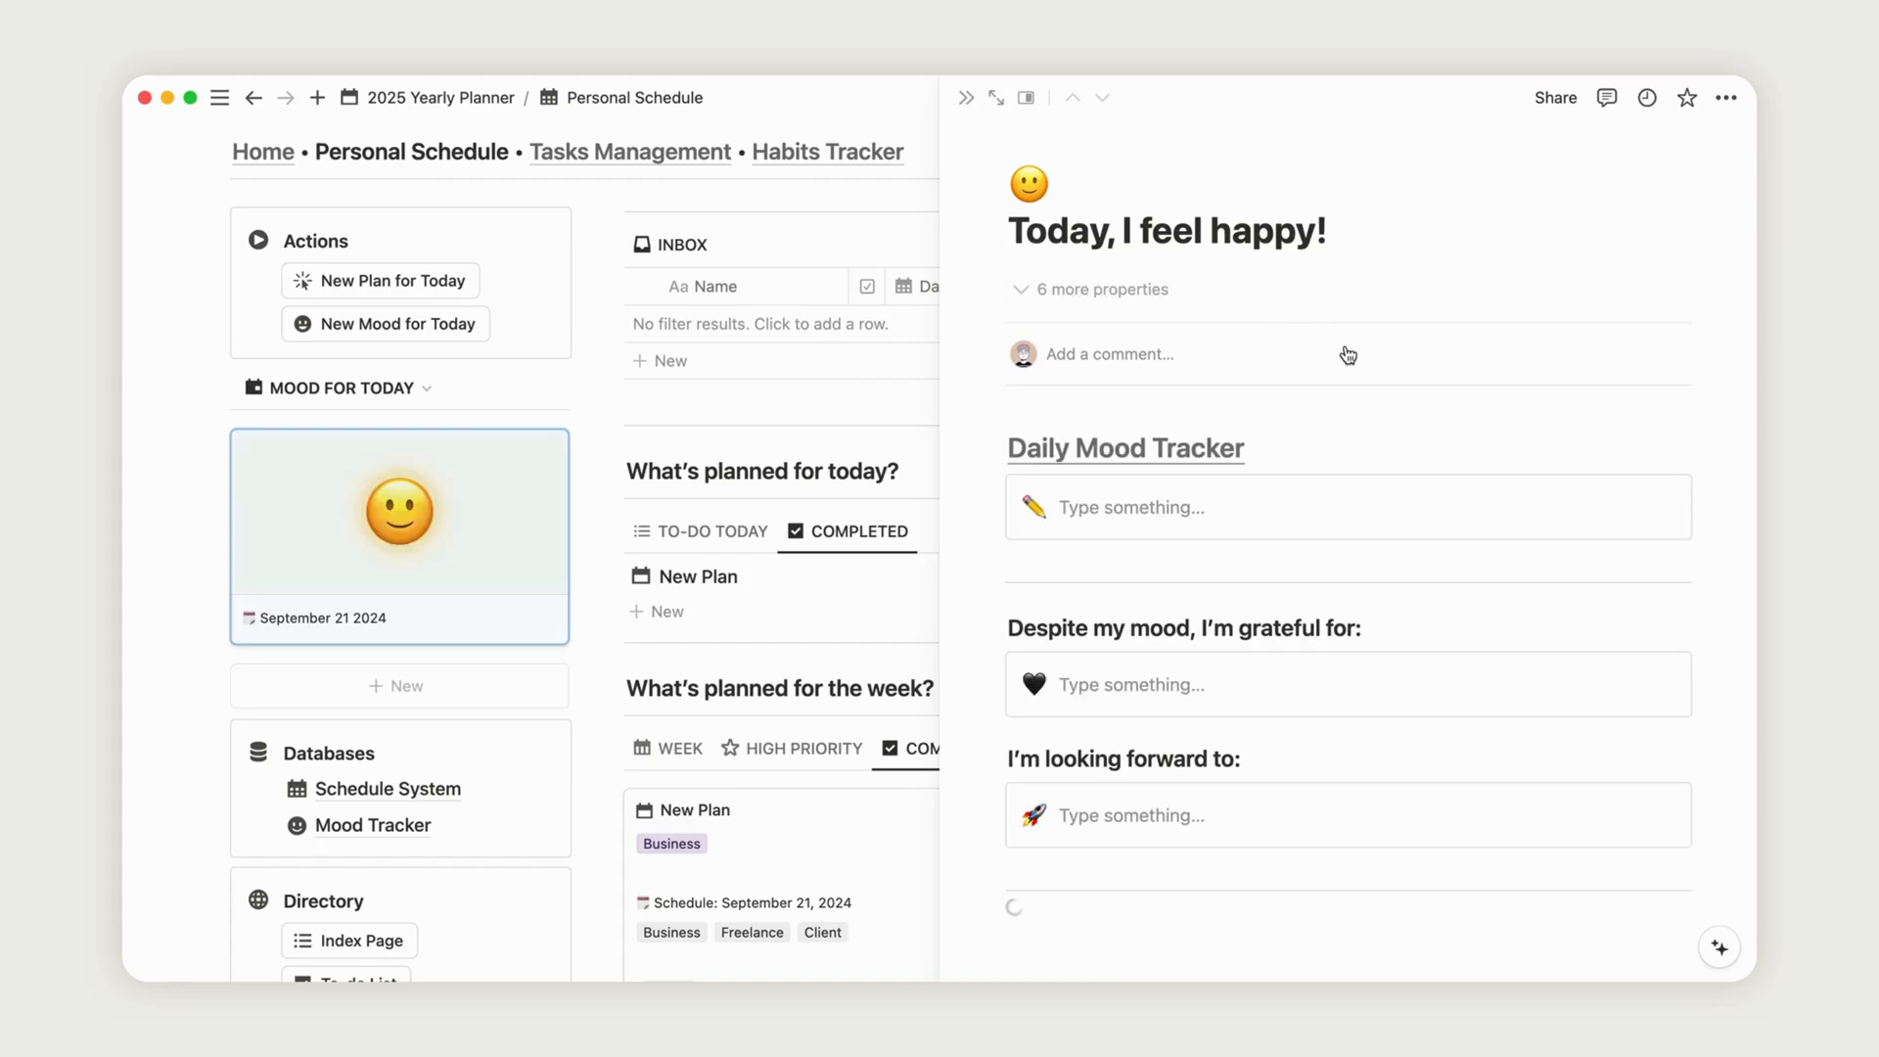
scroll(down, 3)
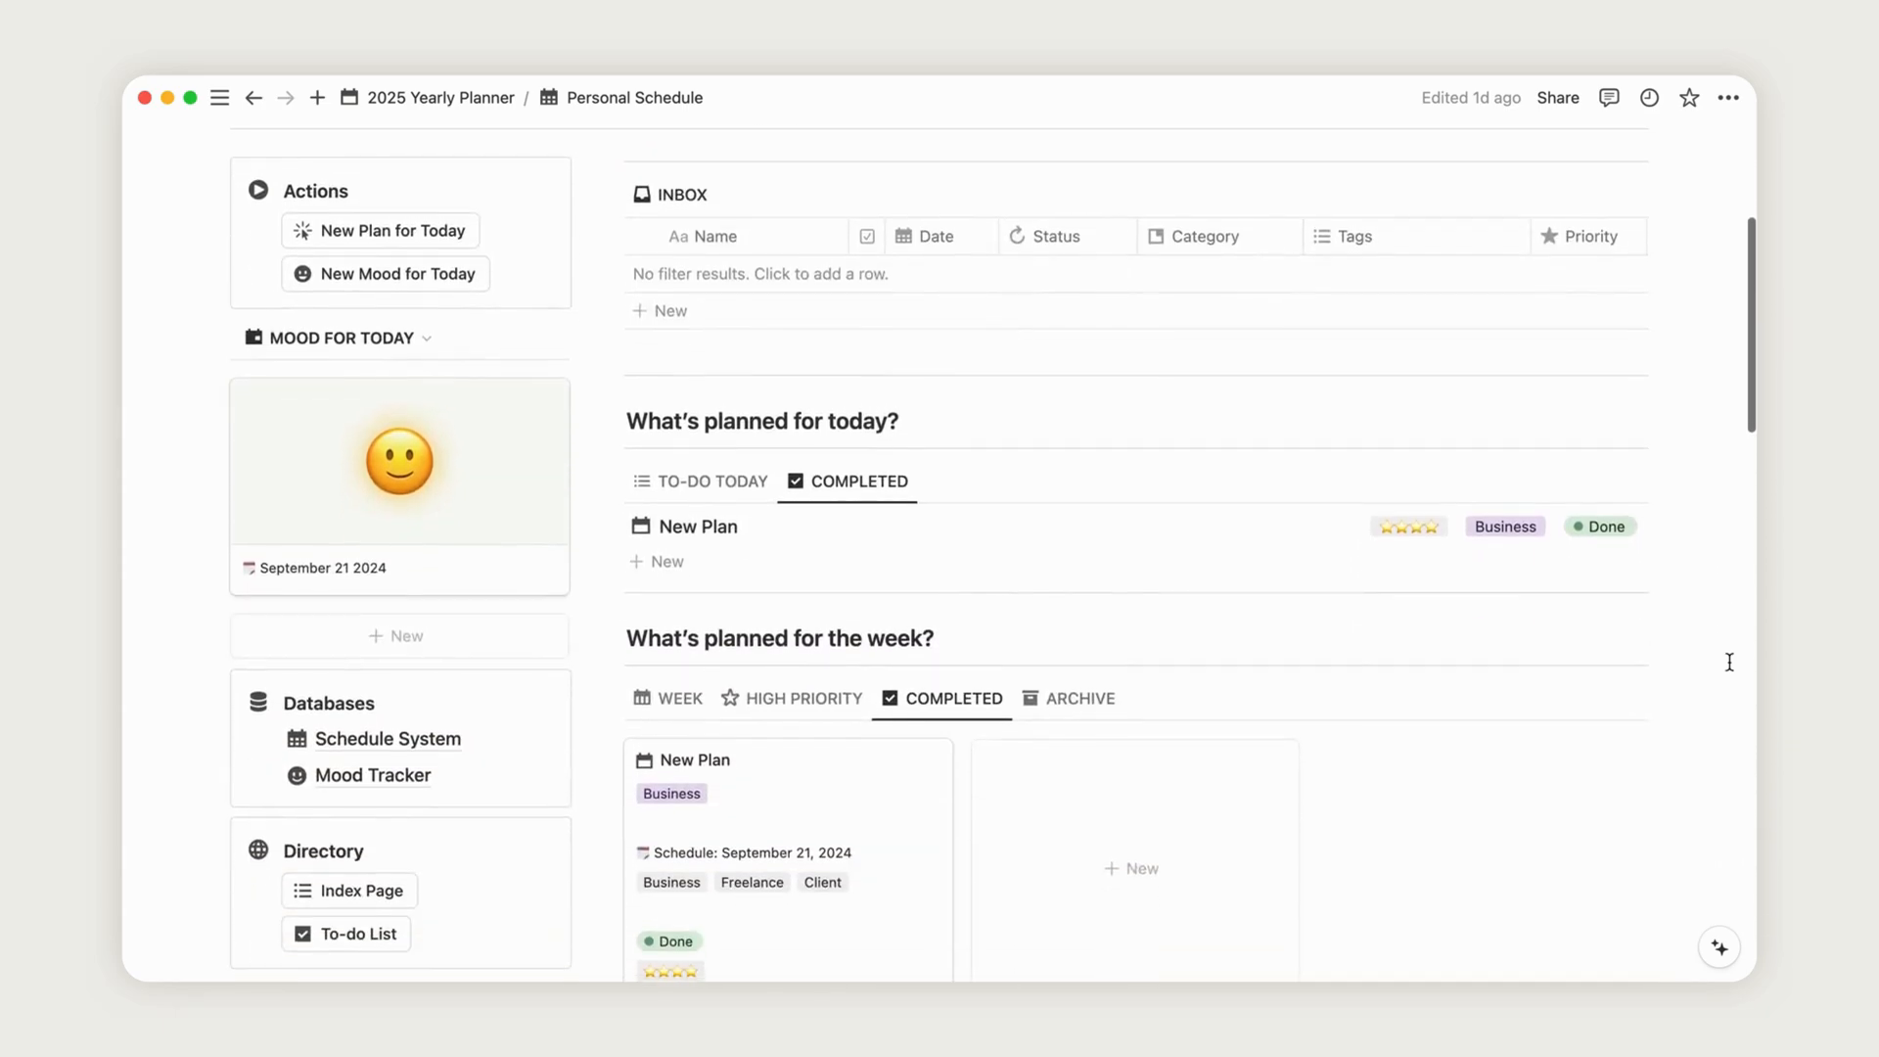
click(373, 774)
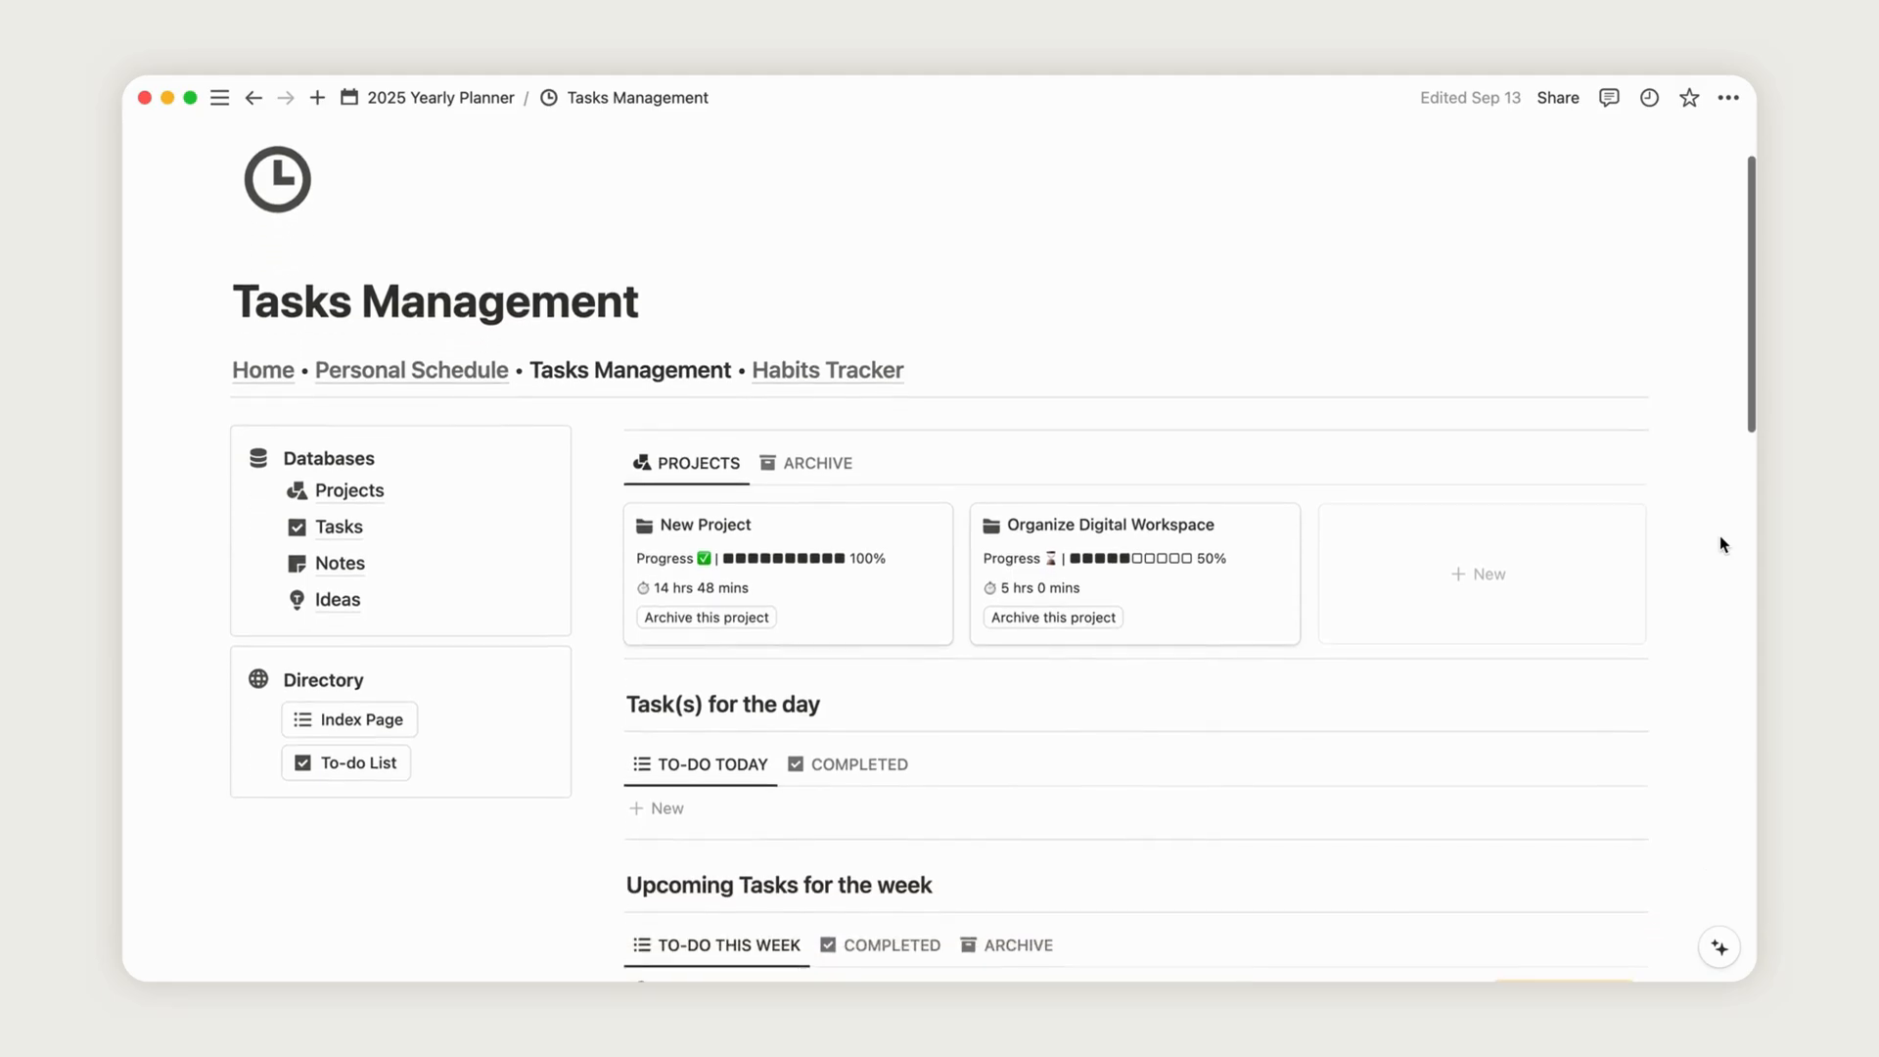
- Scroll through the Tasks Management page's projects, boards and ideas, then back to the top
scroll(down, 3)
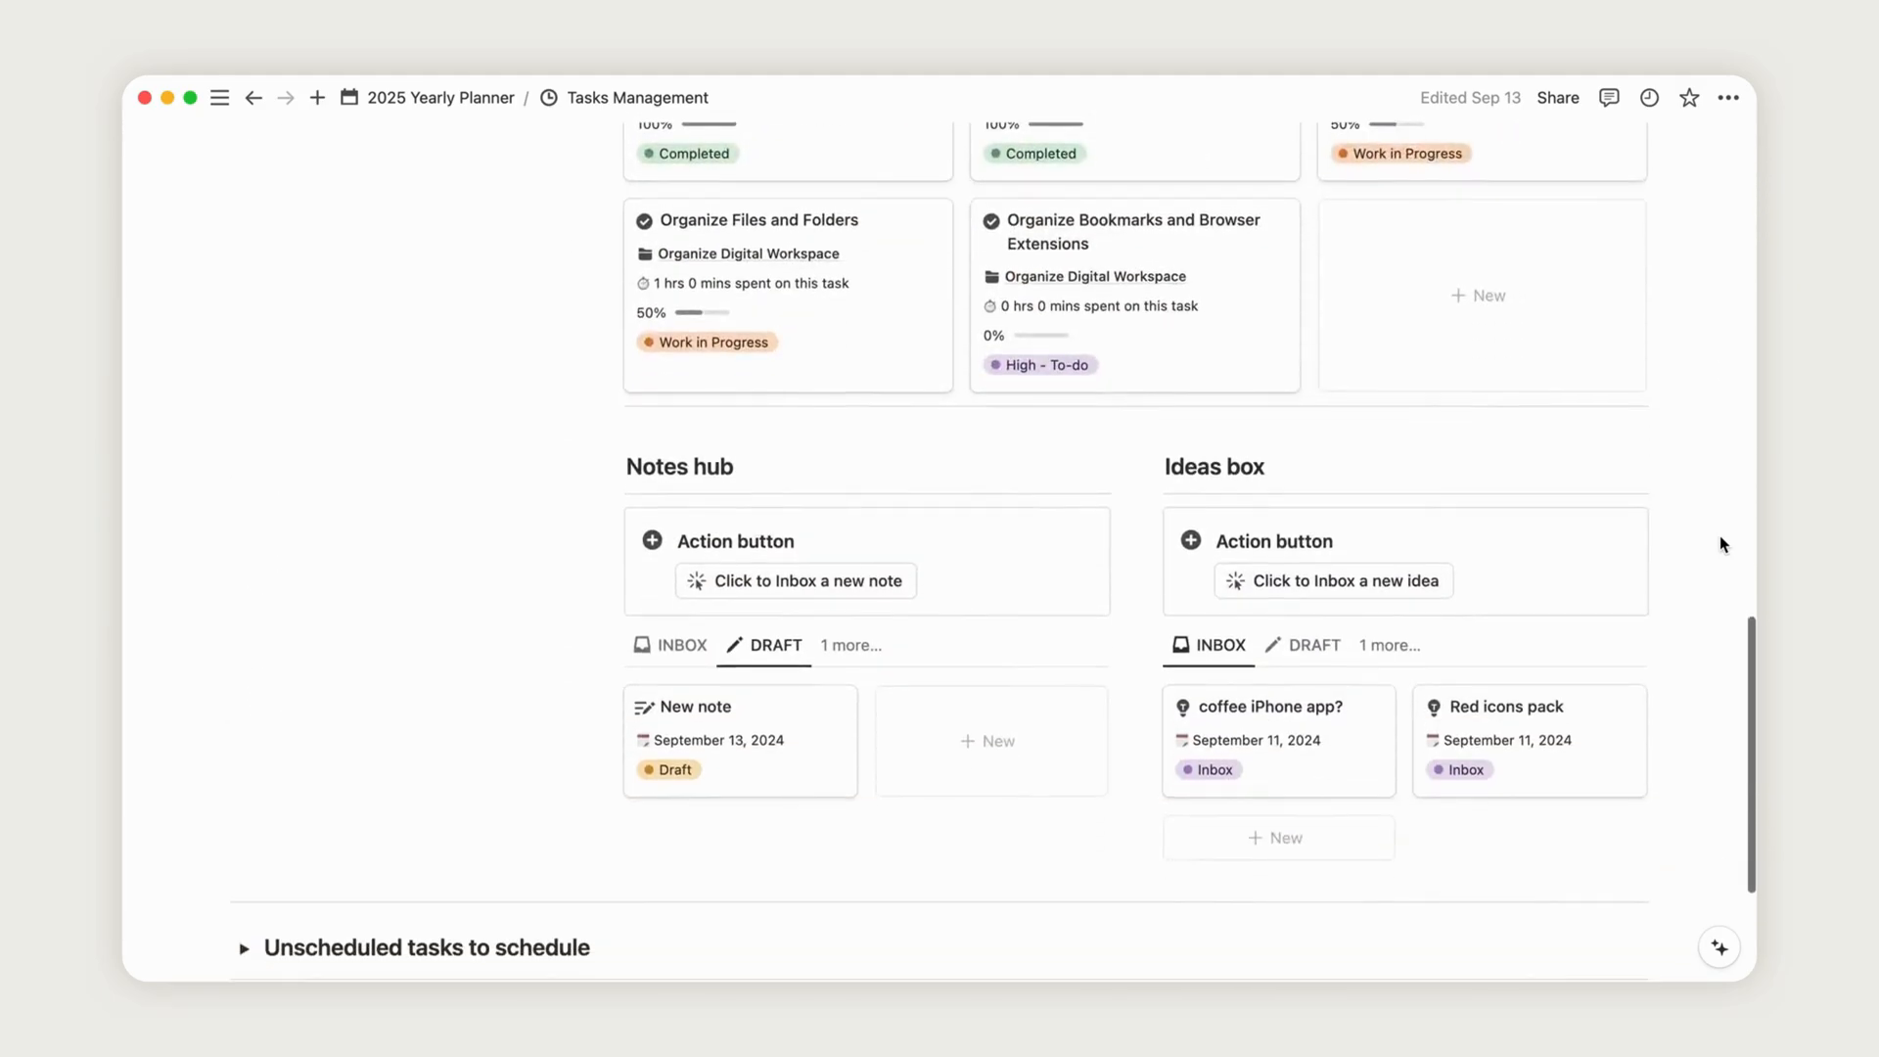
scroll(up, 3)
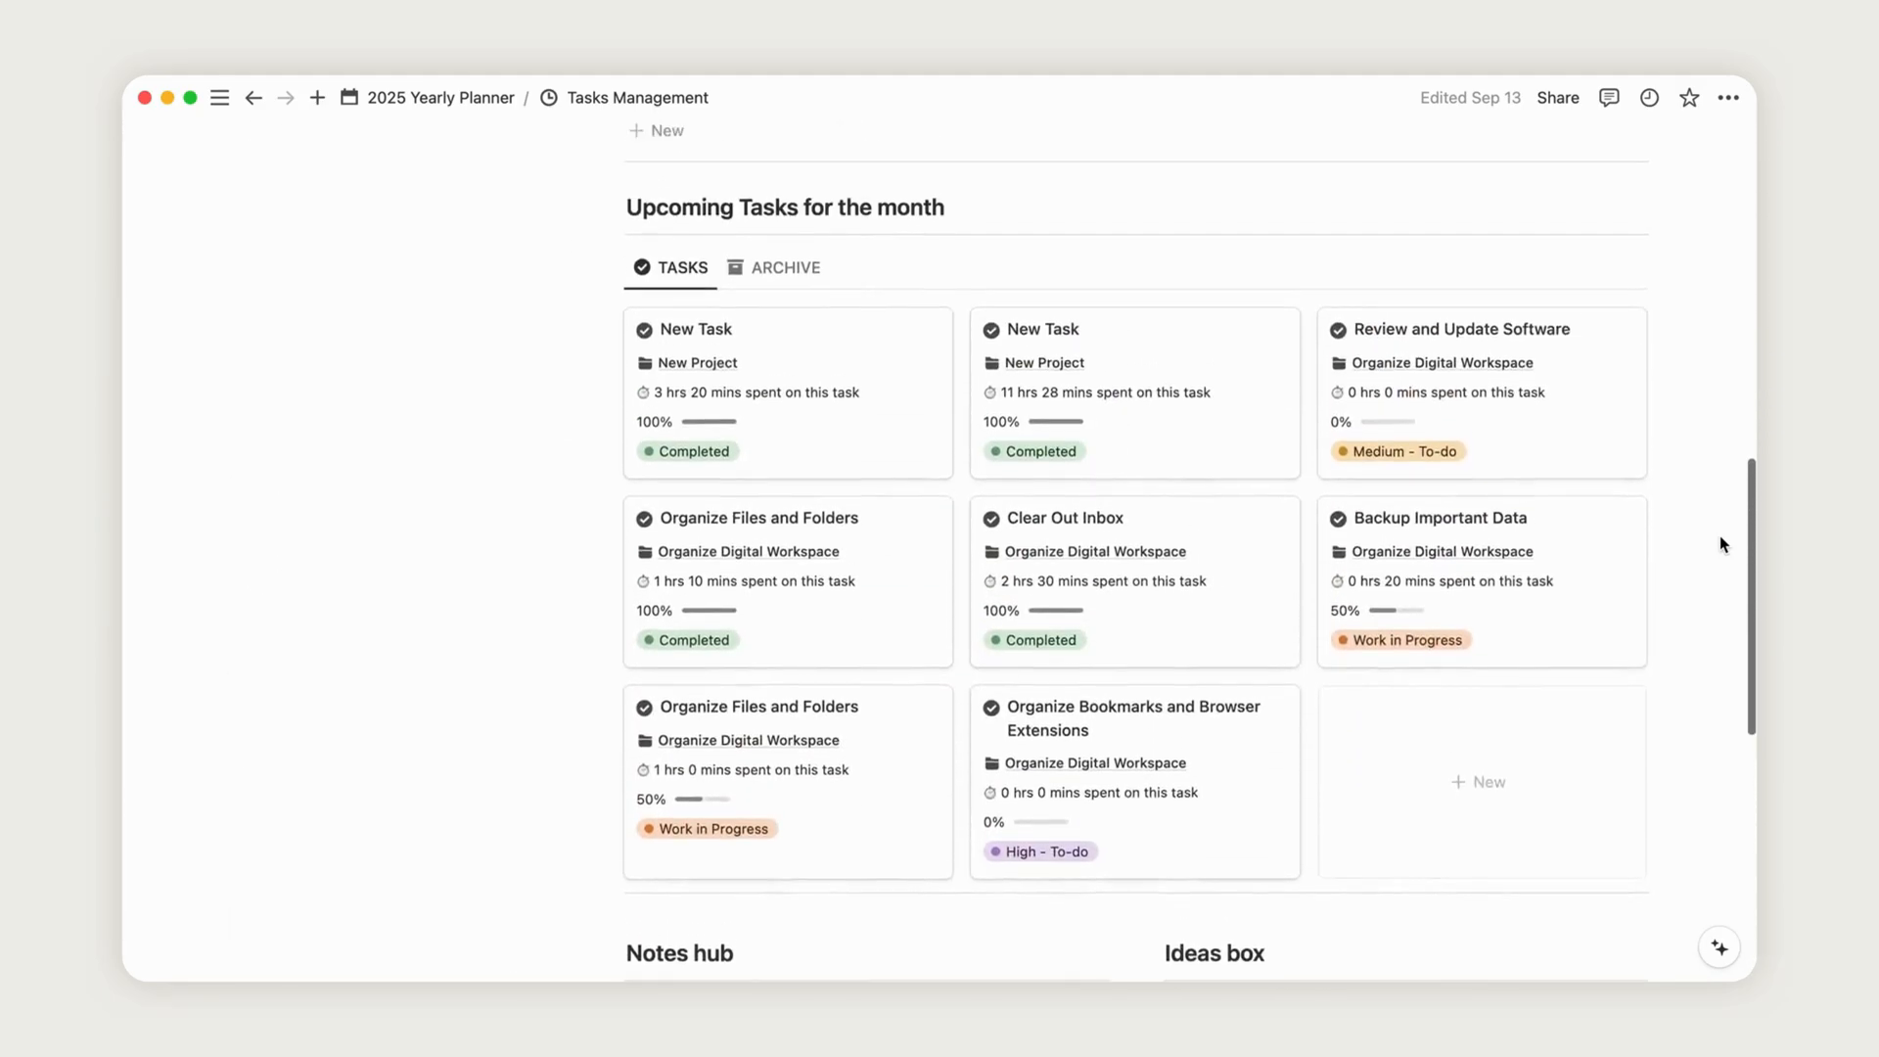
scroll(up, 3)
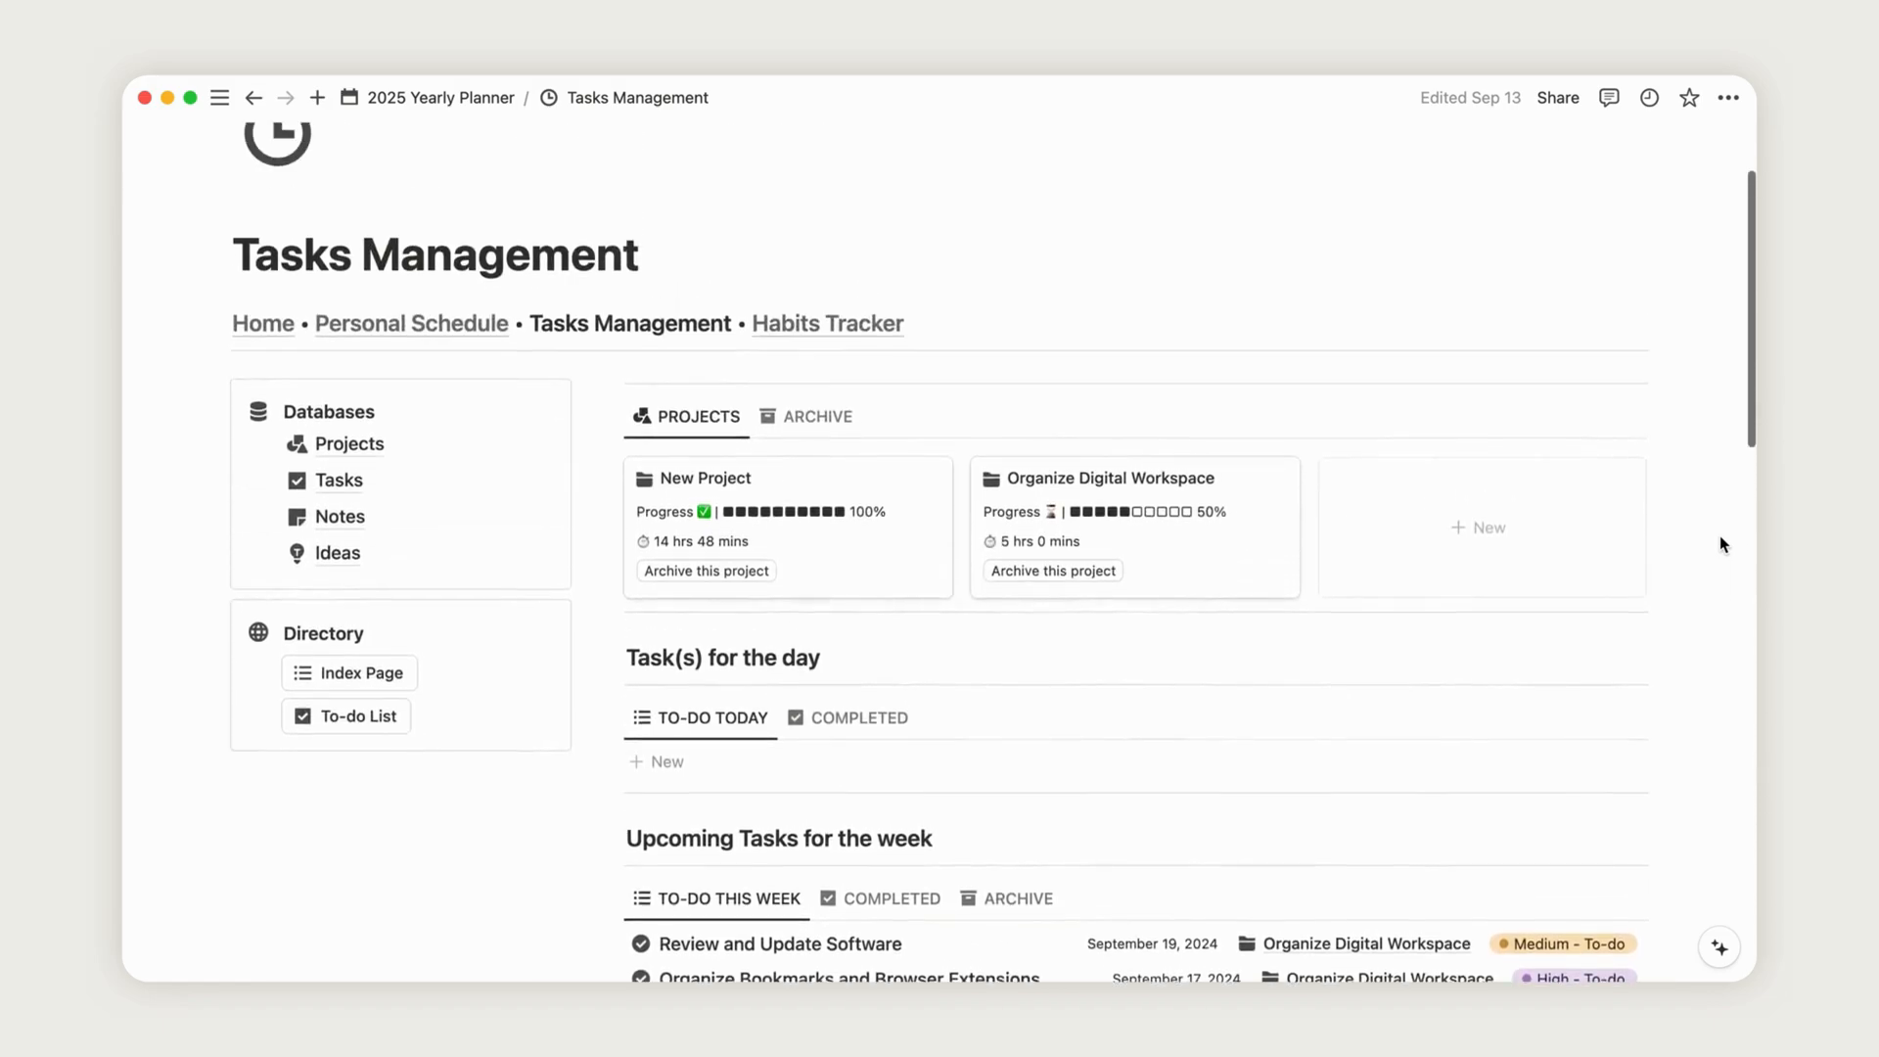
scroll(up, 3)
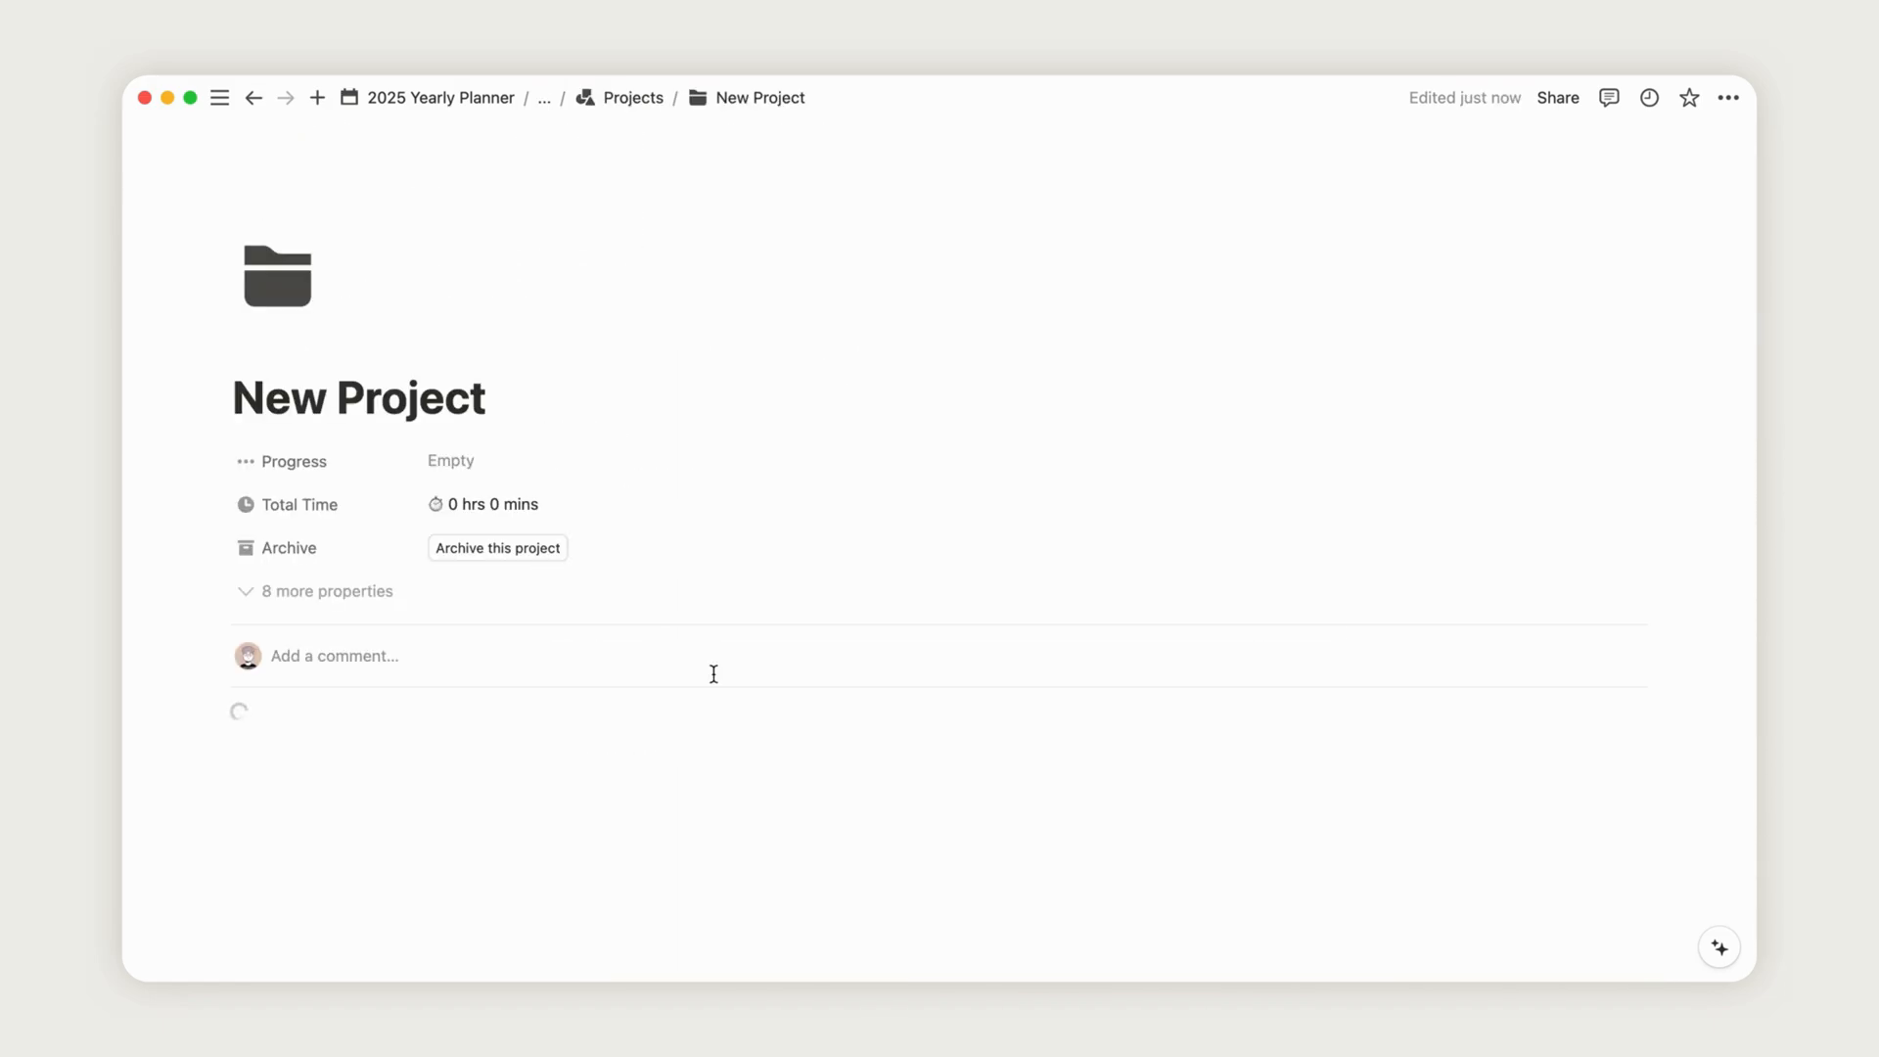
- Rename the New Project title to Ebook
double_click(358, 397)
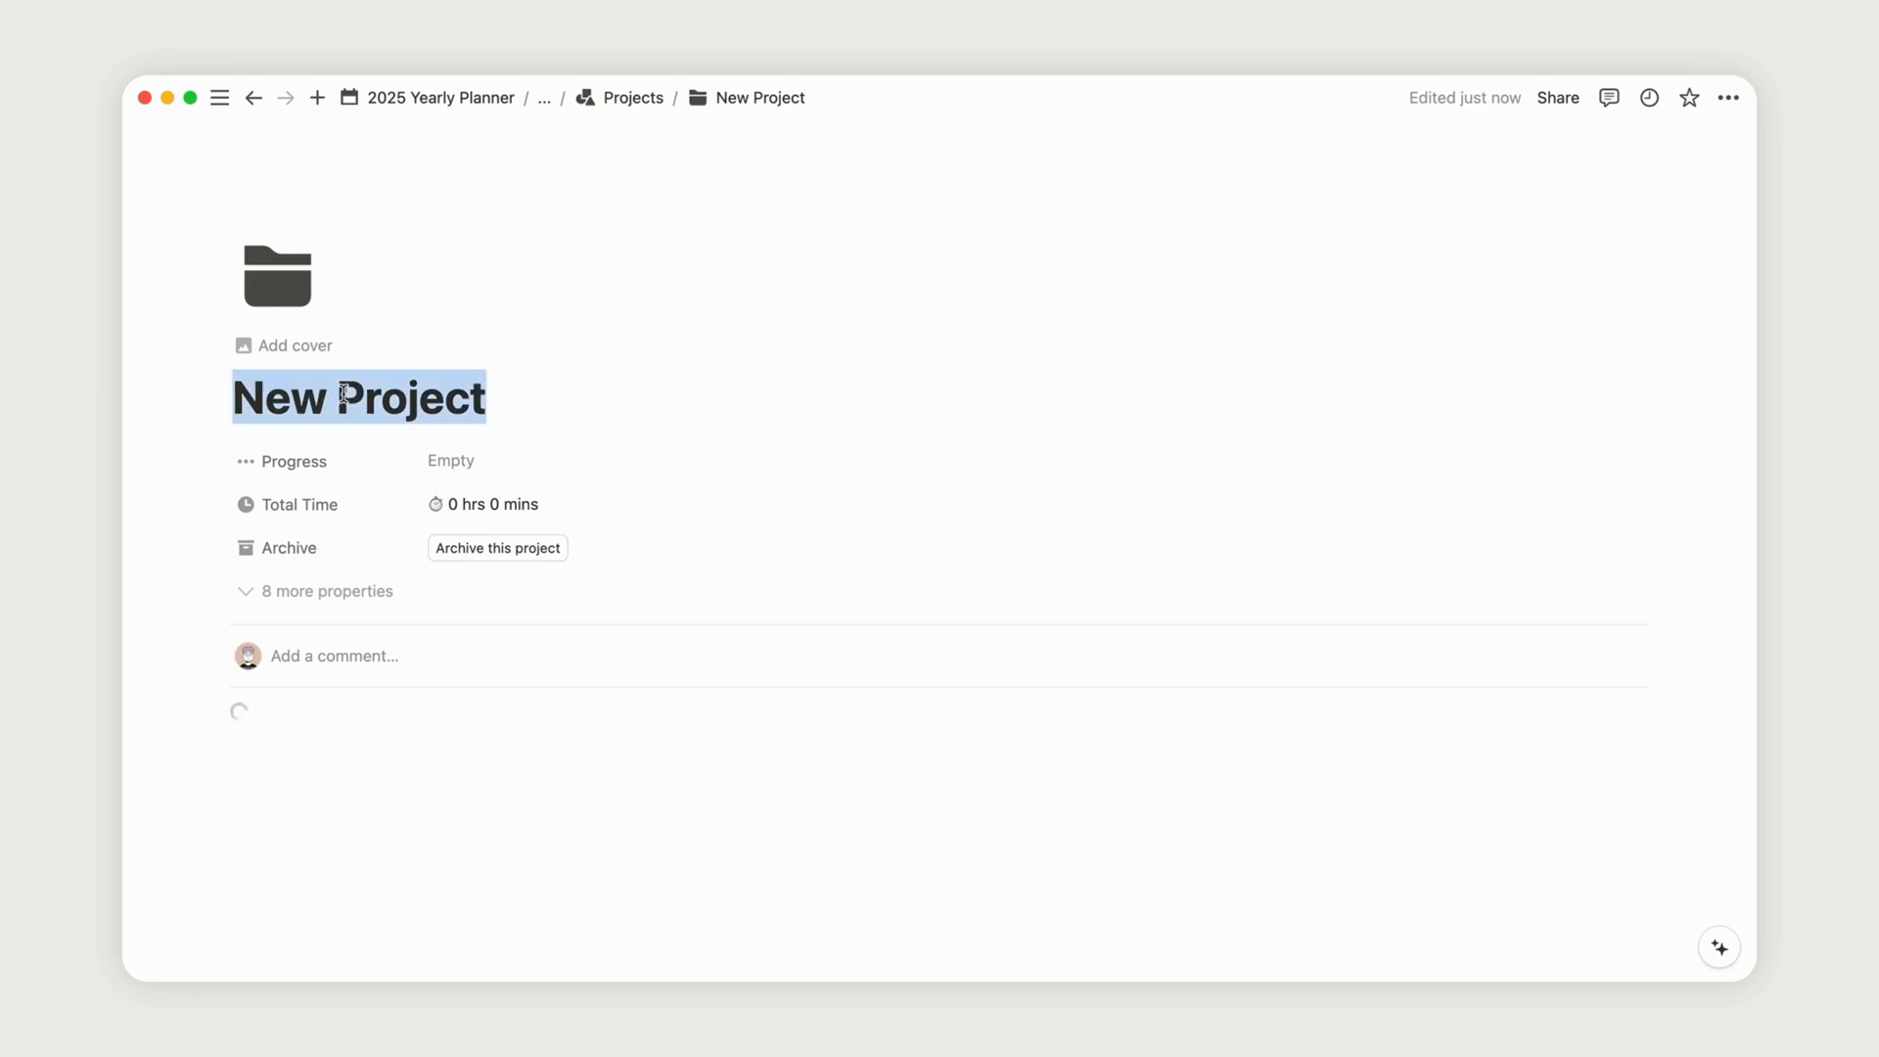
text(Ebook)
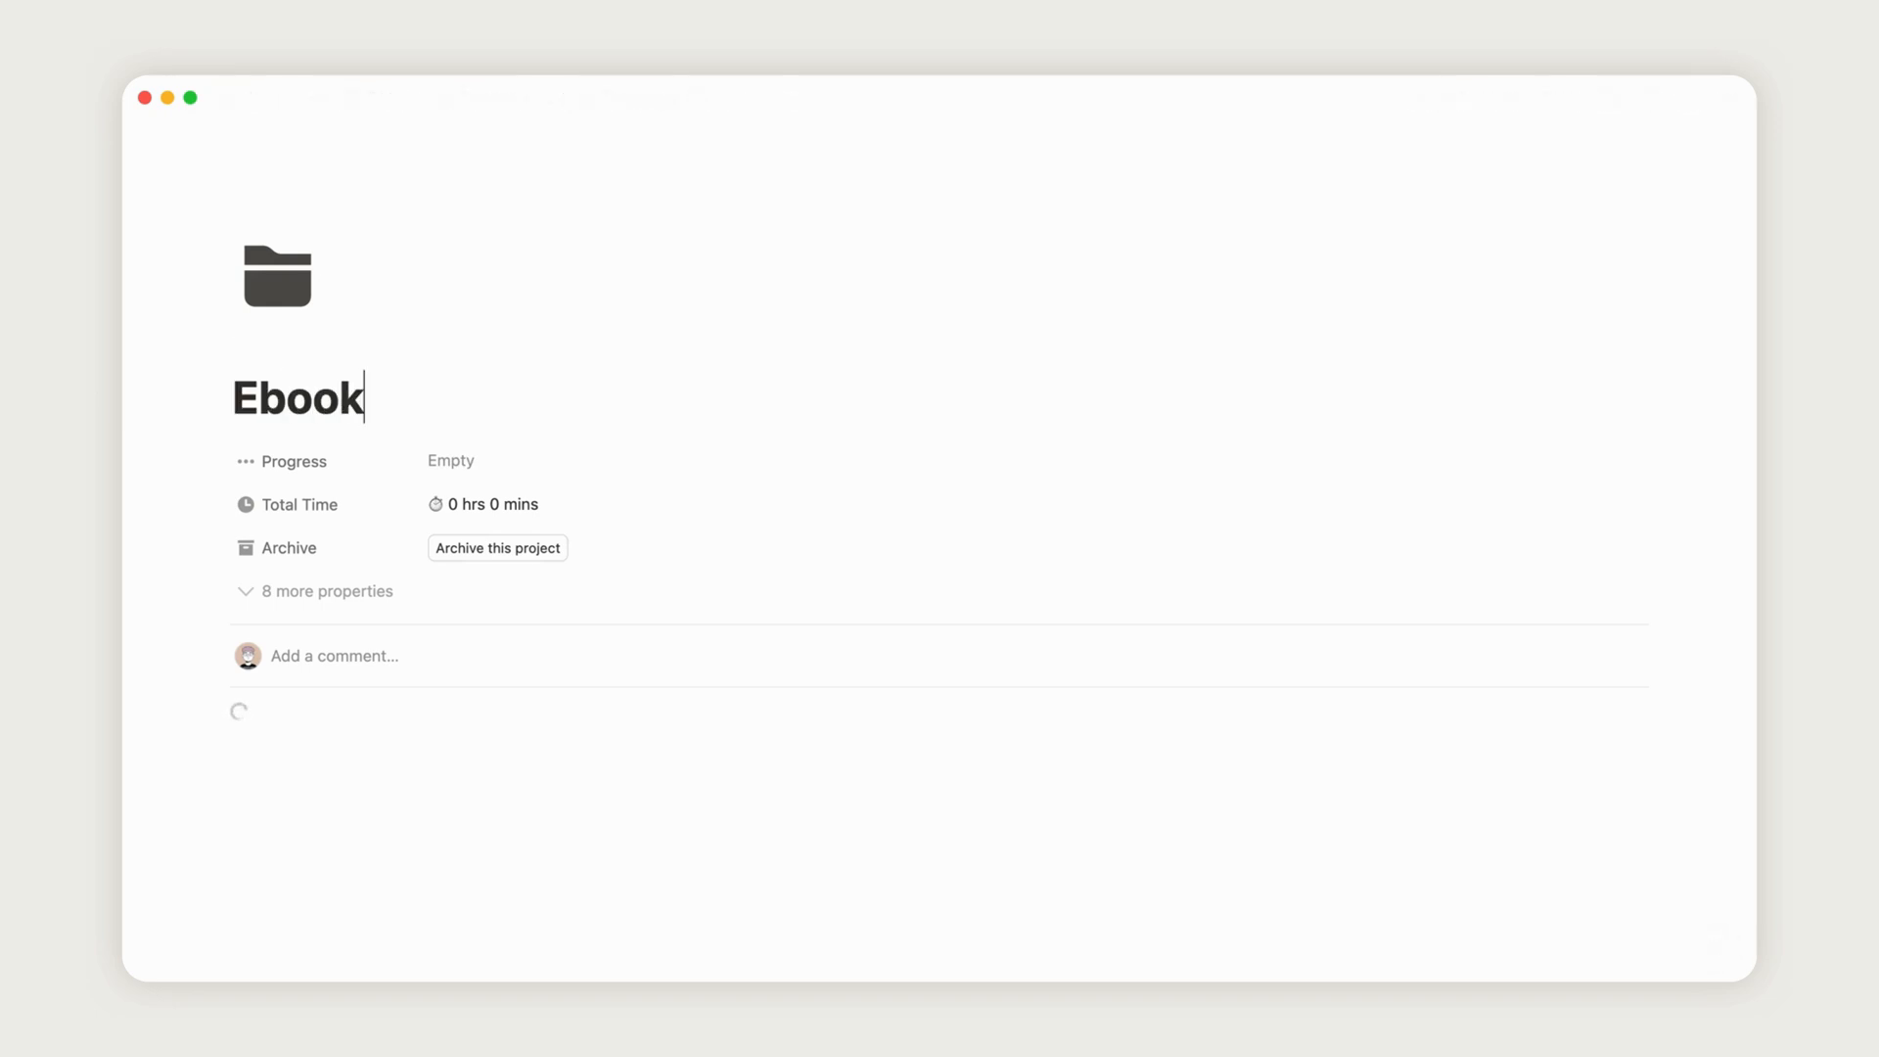
mouse_move(342, 397)
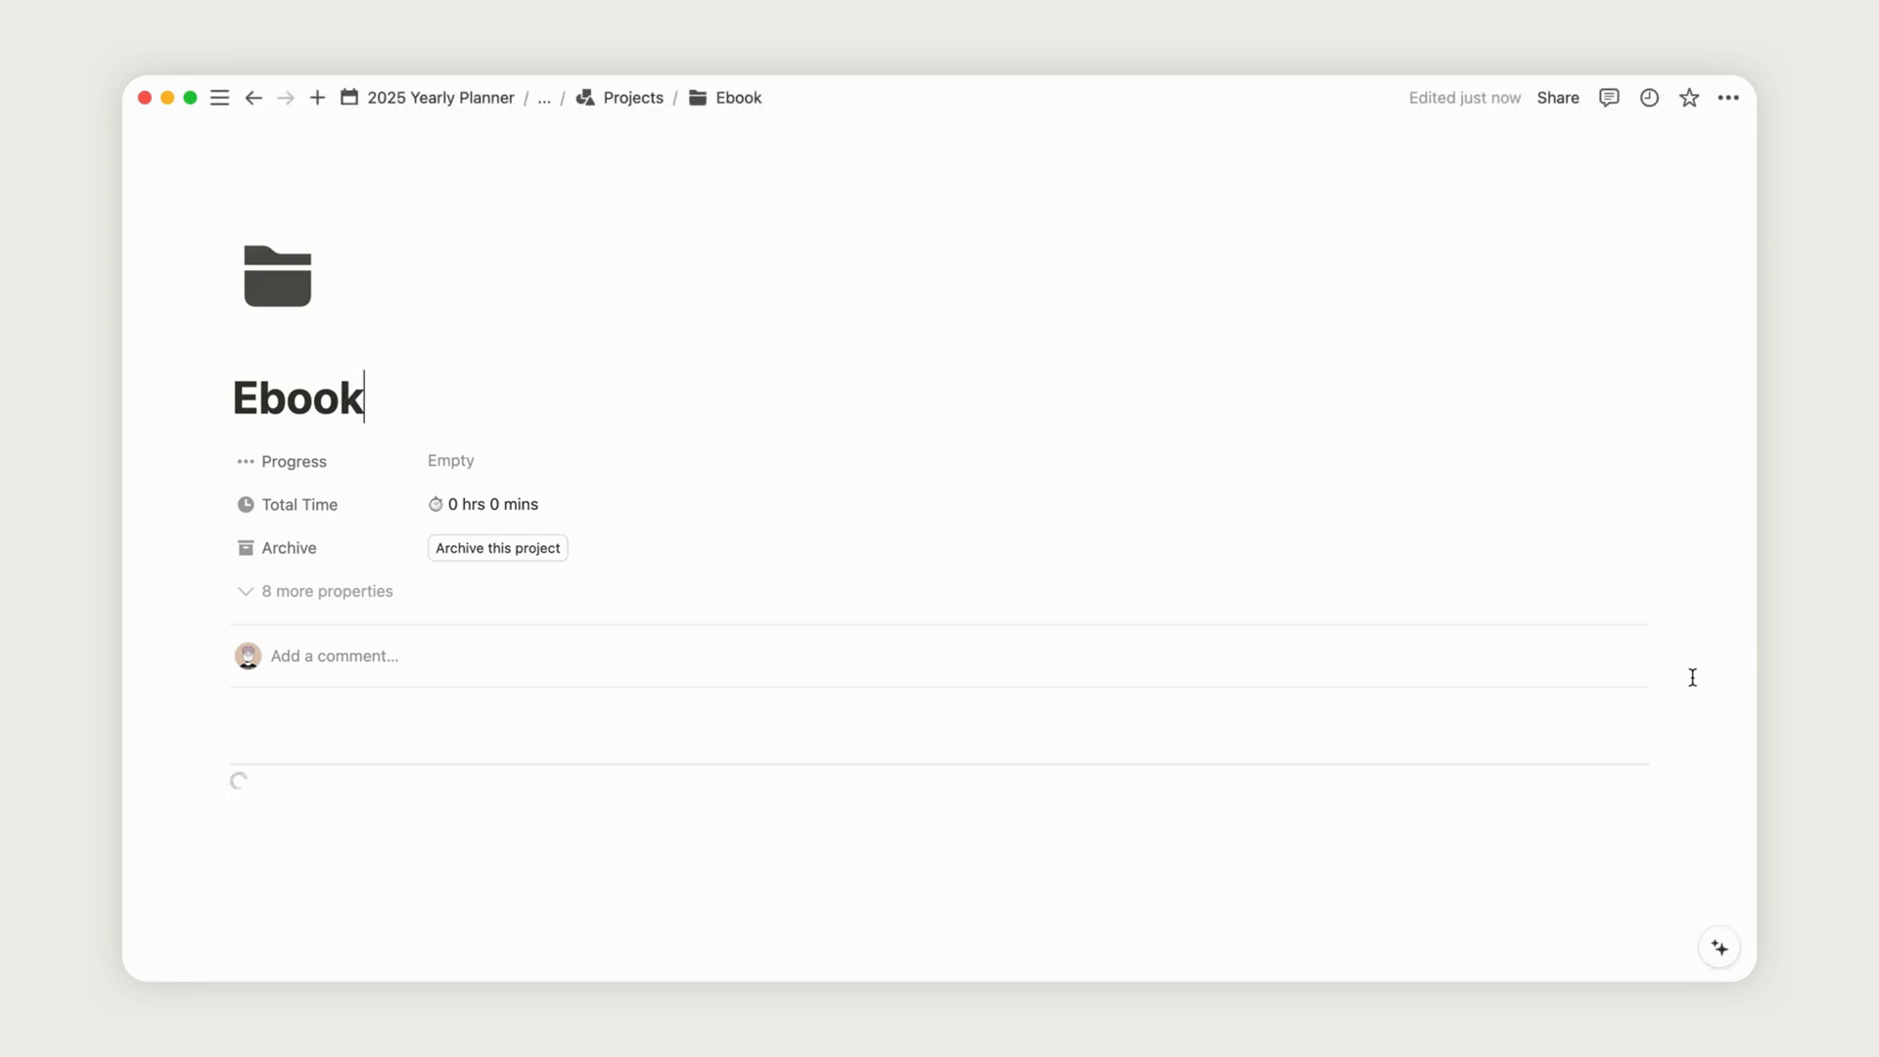
- Add an unscheduled task named Introduction to the Ebook project
scroll(down, 3)
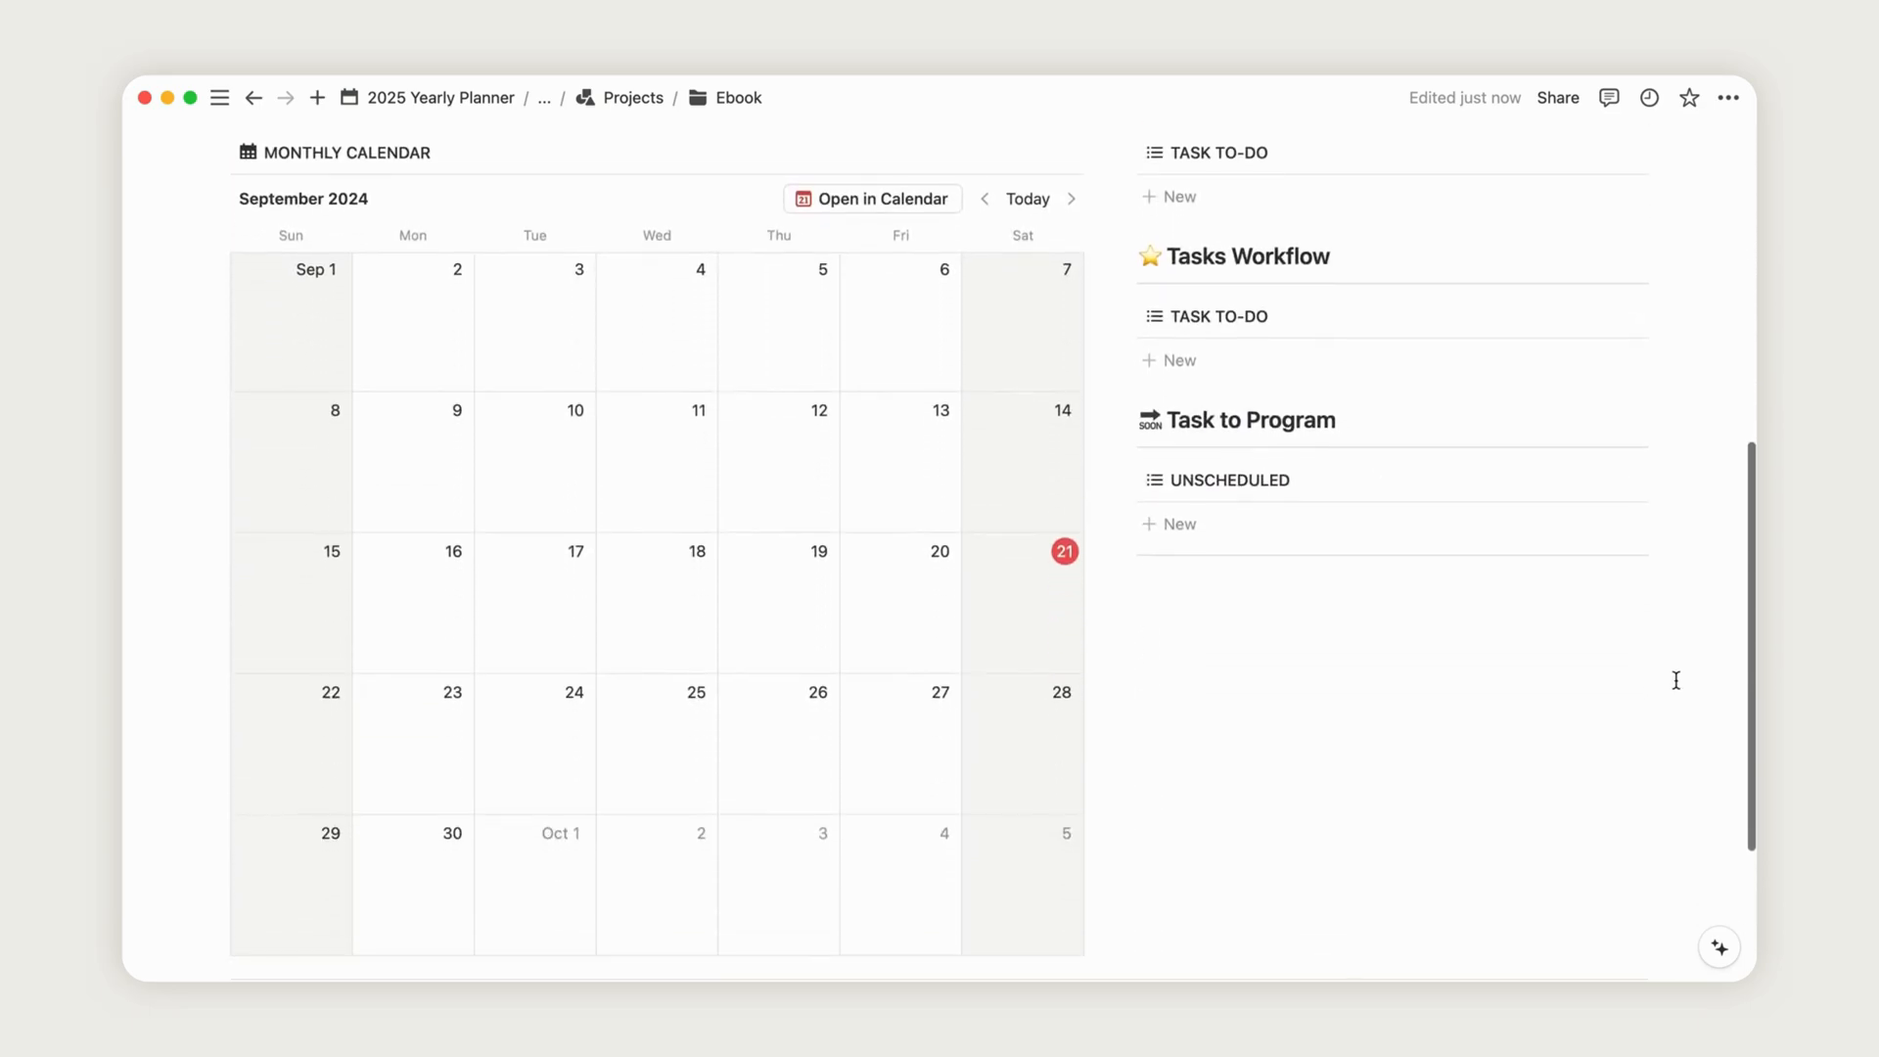
click(1177, 523)
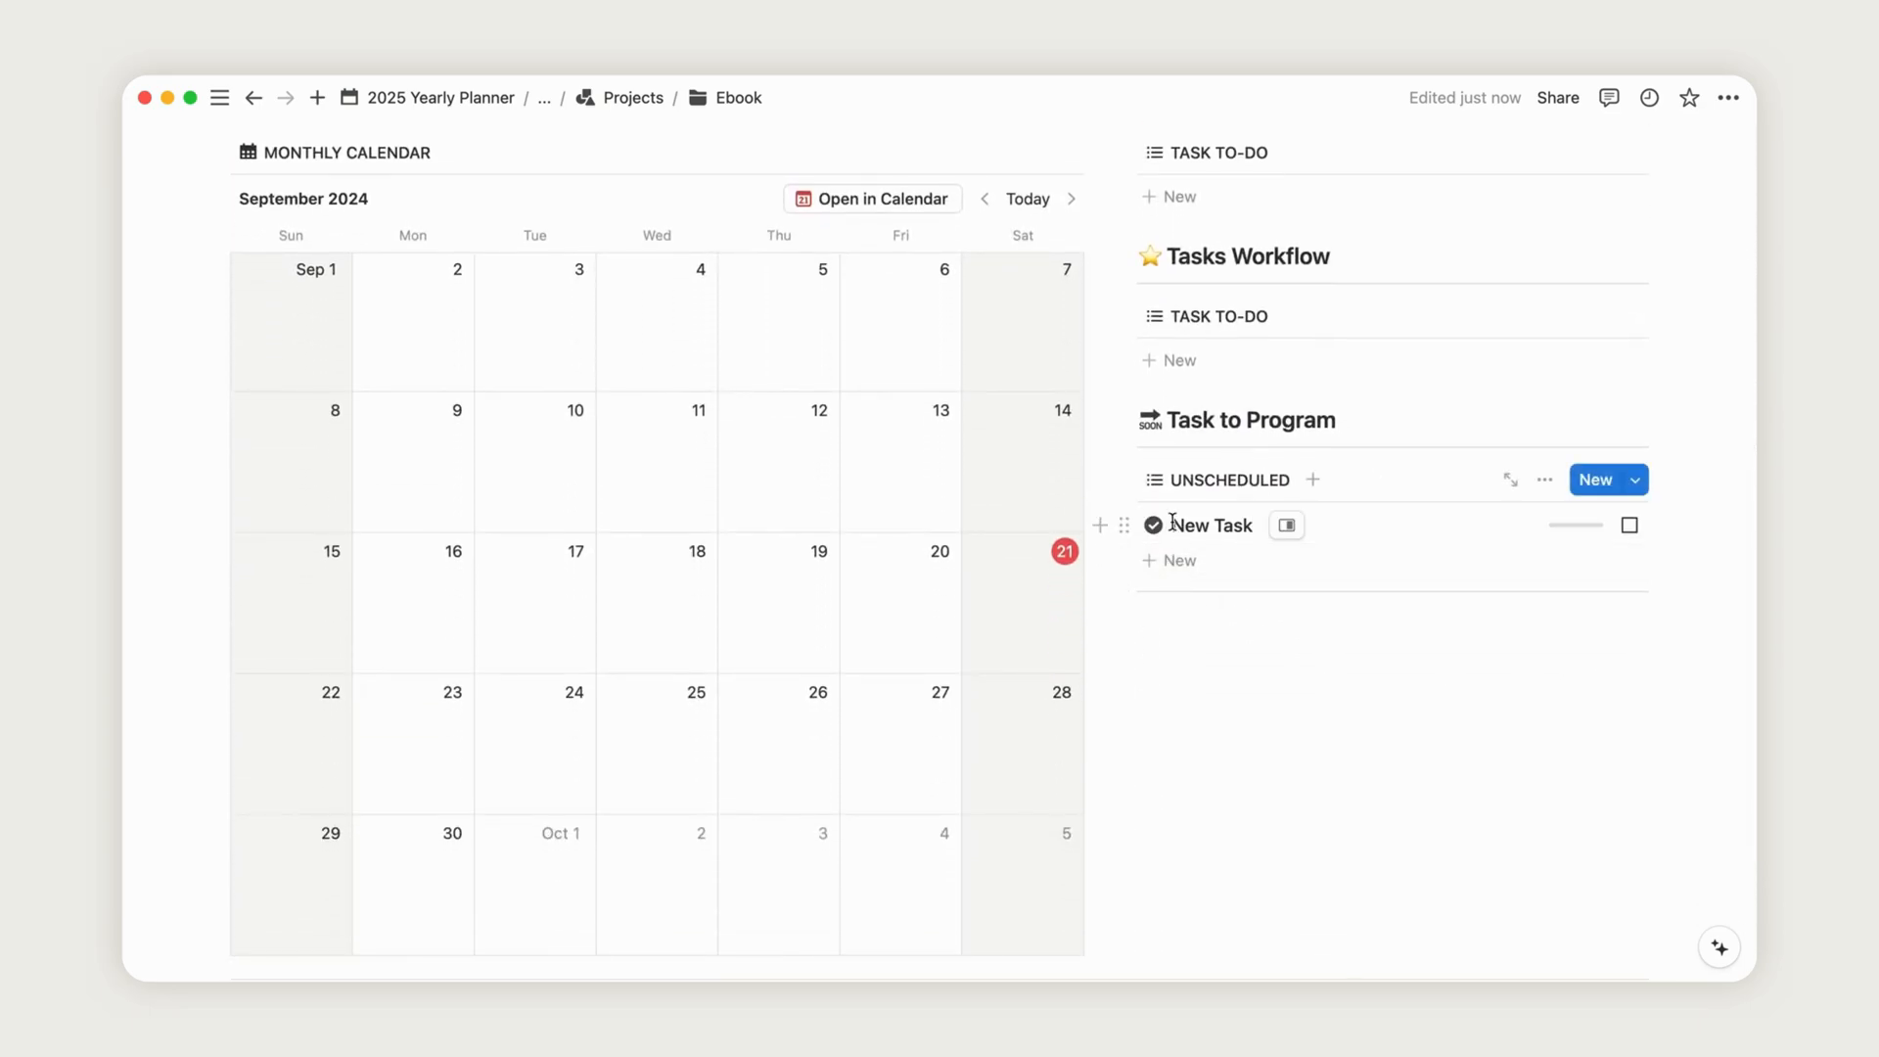
text(Intr)
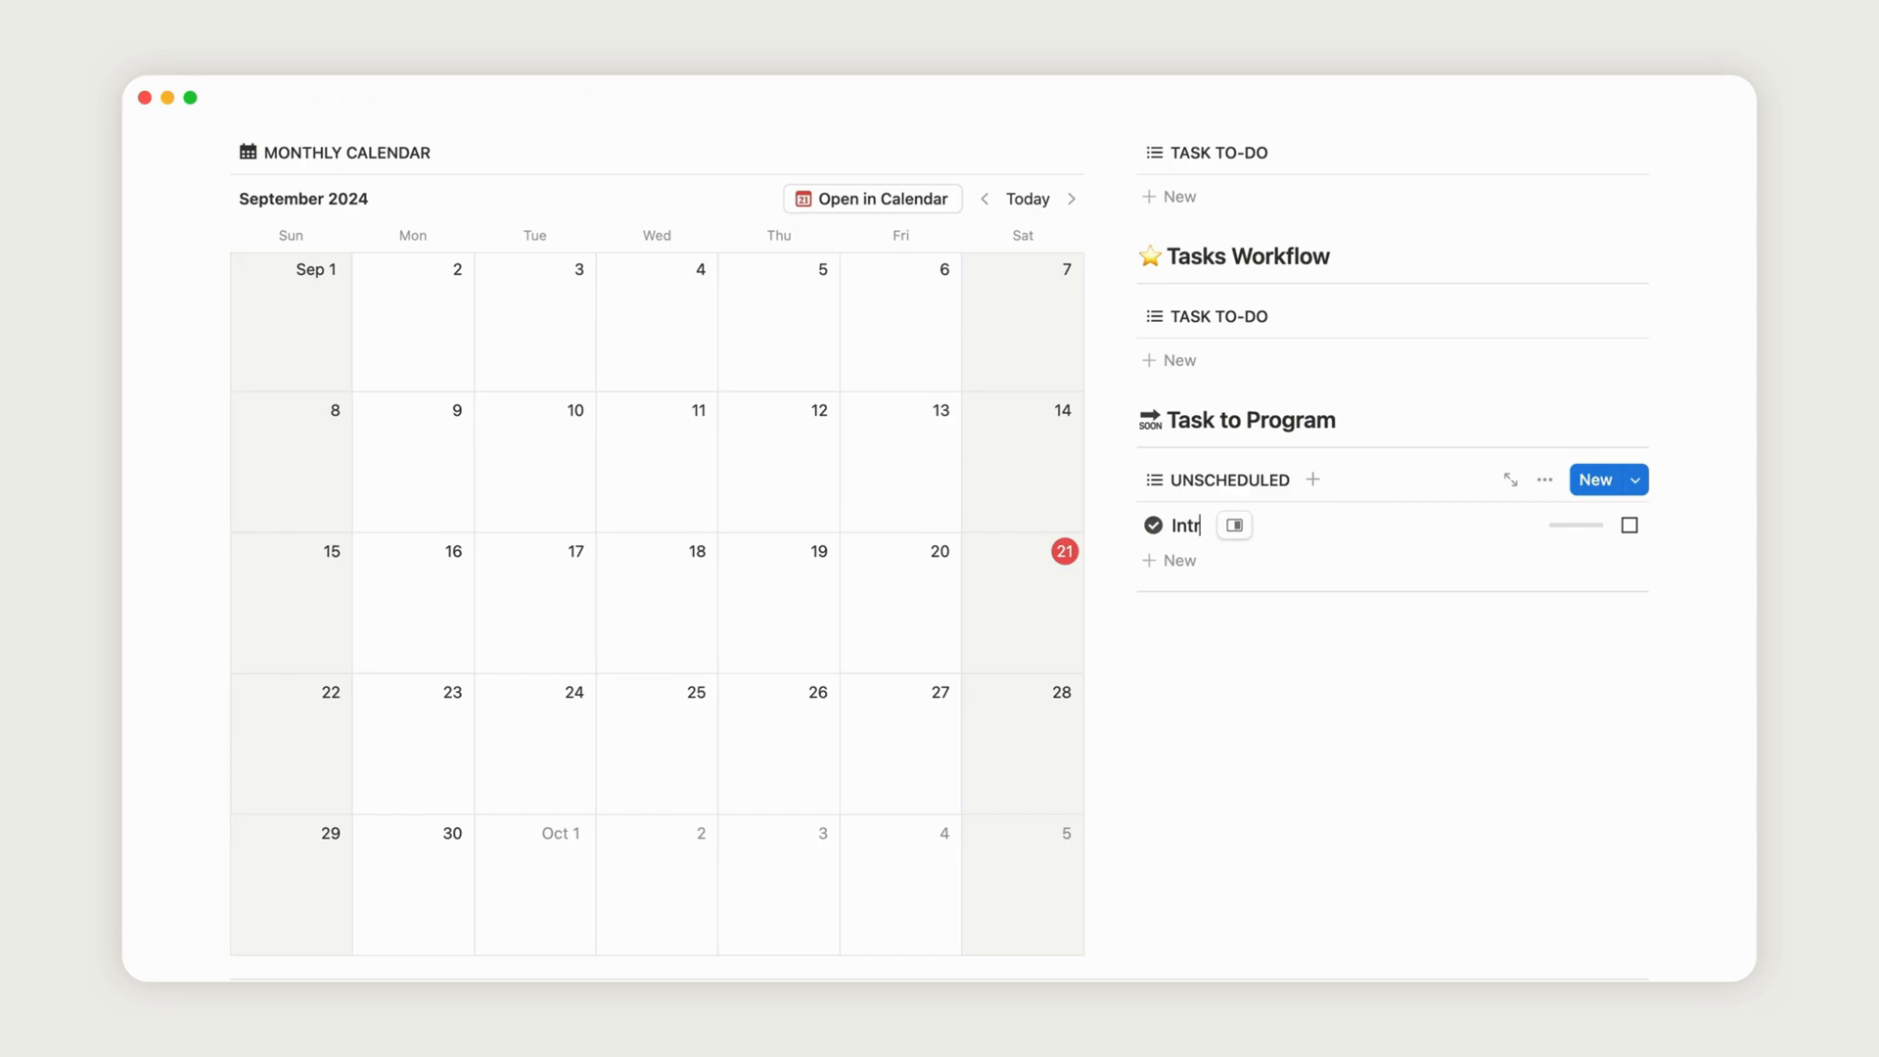
text(oduction)
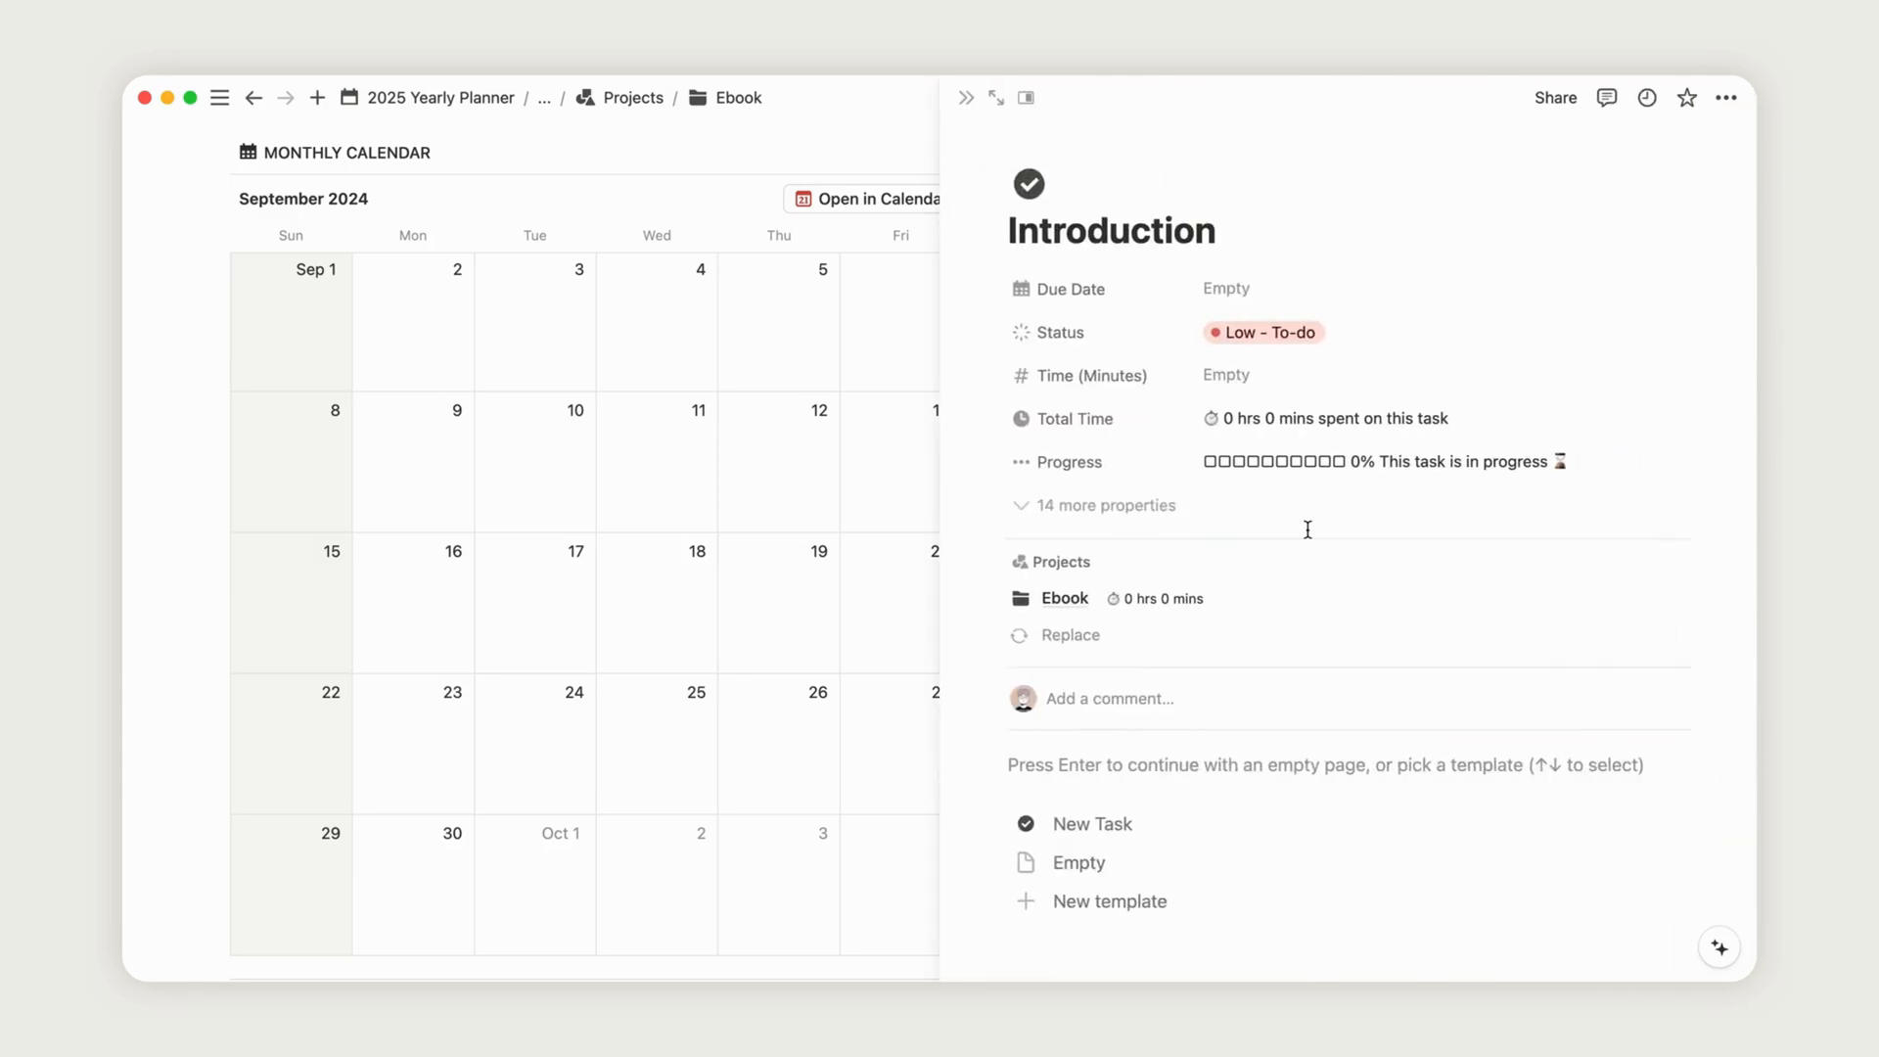
- Give Introduction 120 minutes of time and status Work in Progress
click(1092, 823)
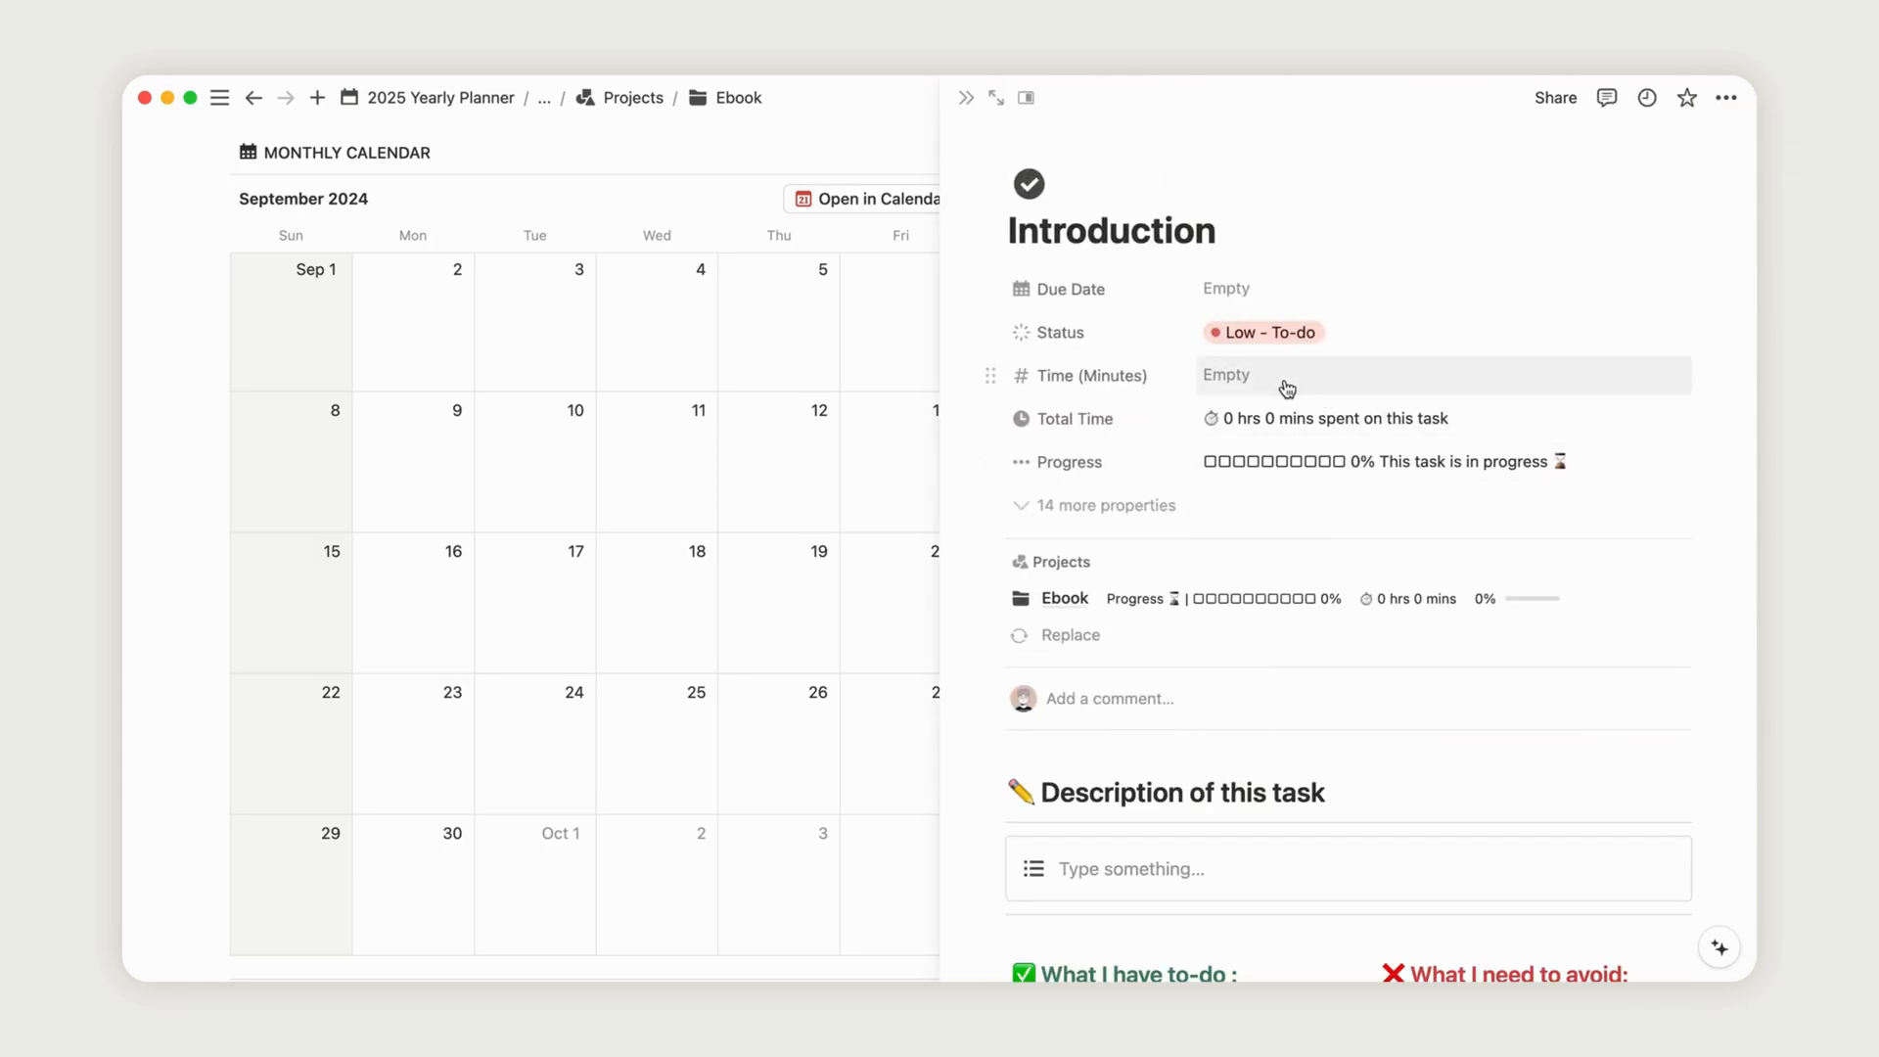
text(12)
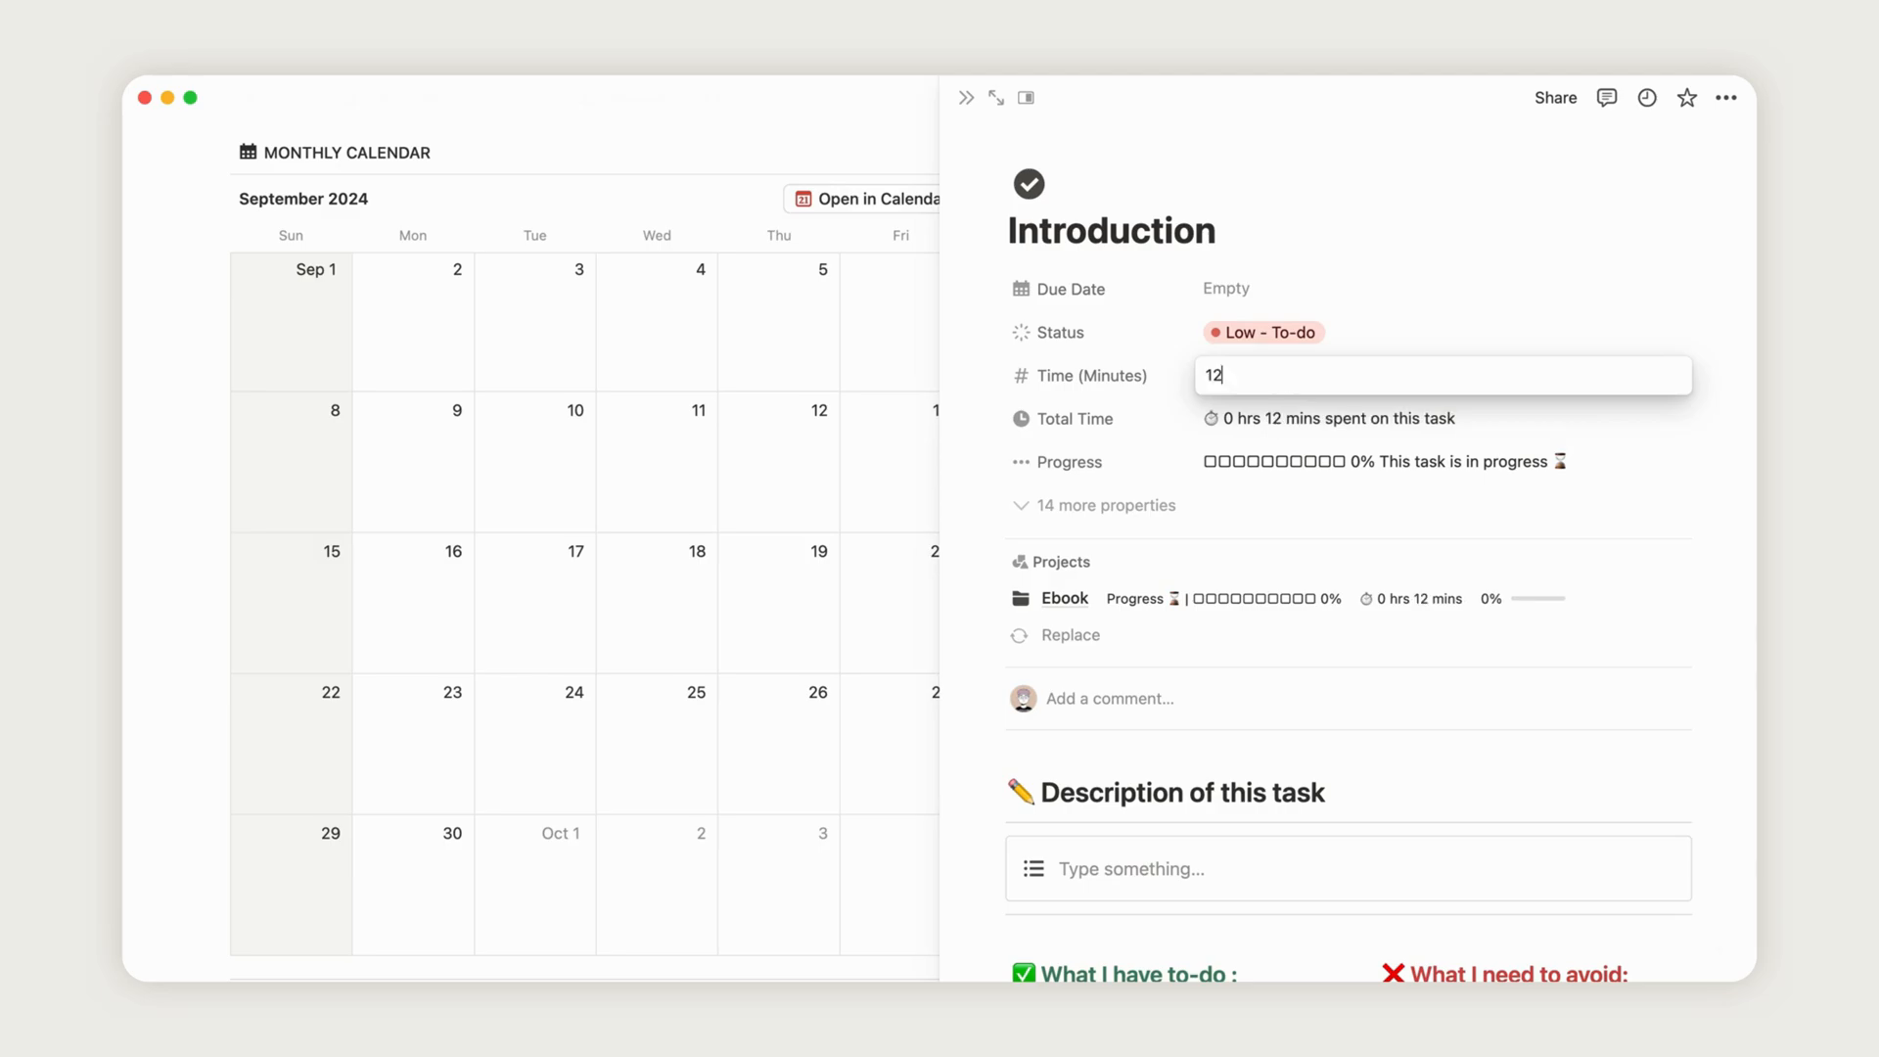
click(1262, 332)
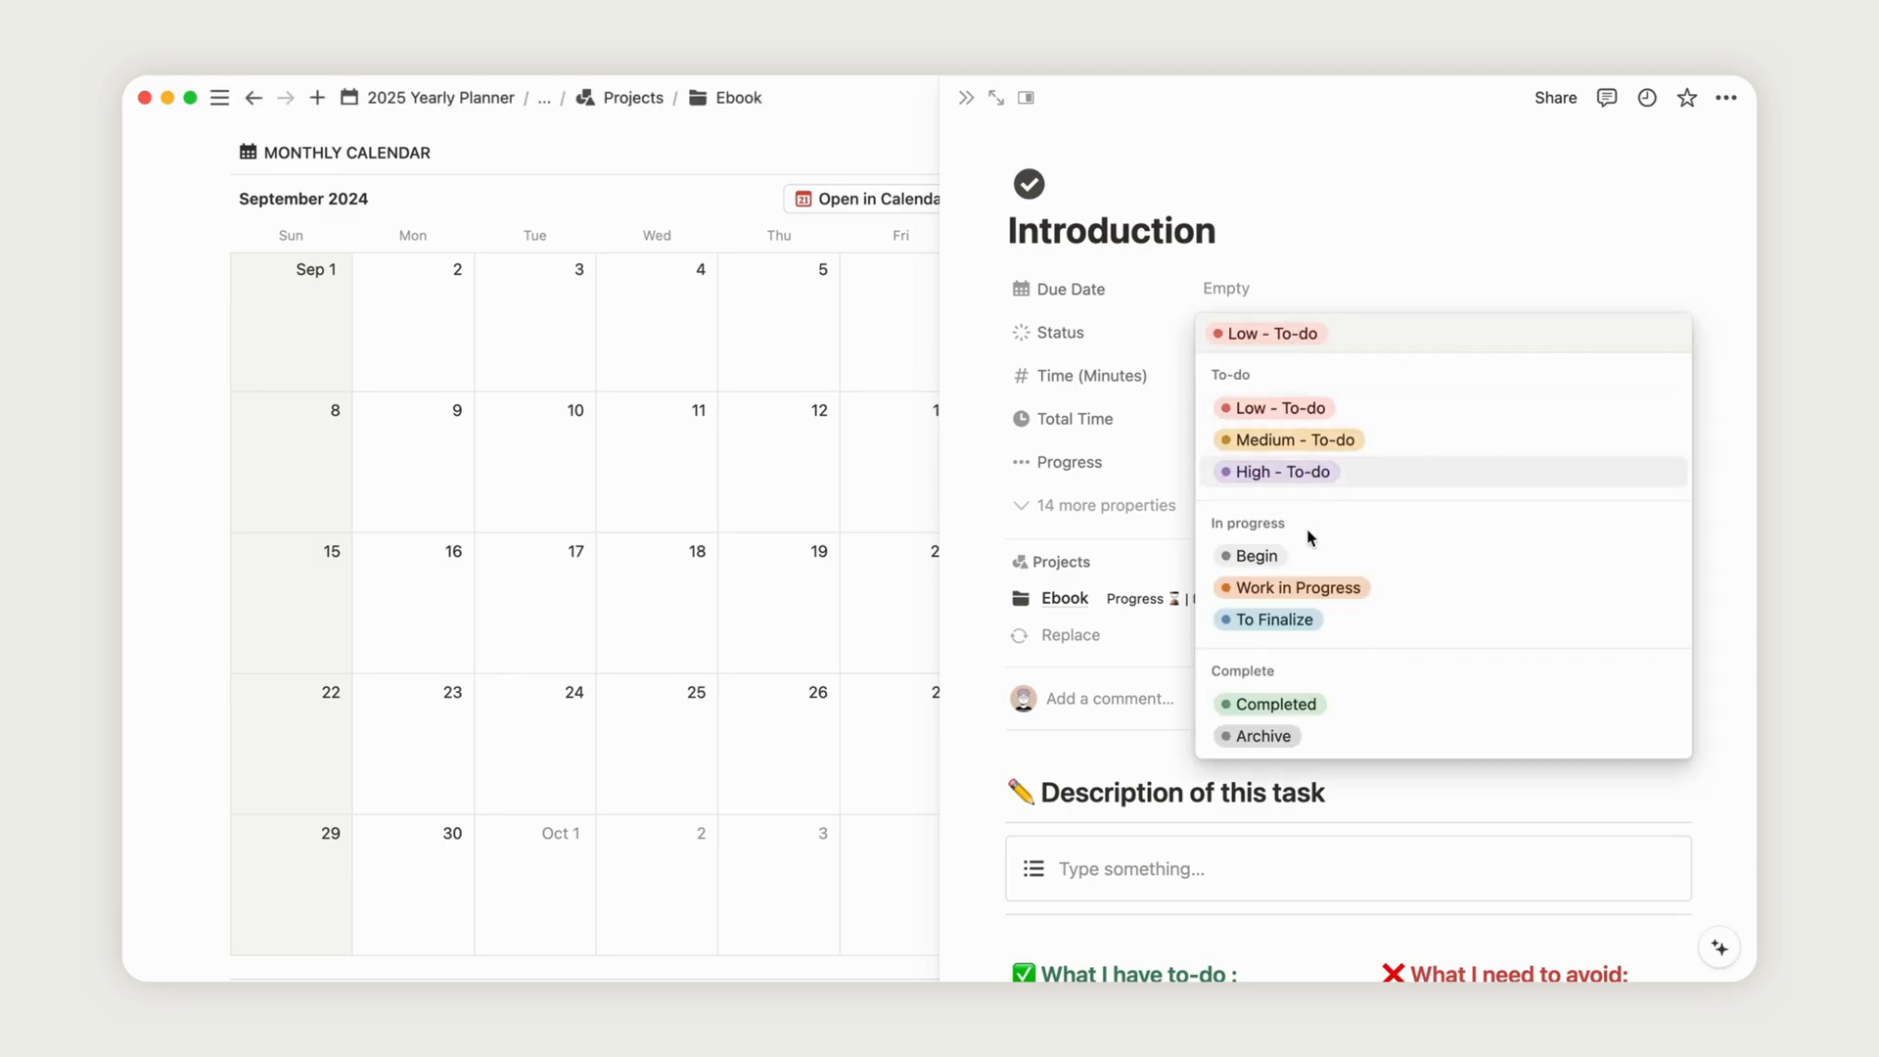
click(1298, 587)
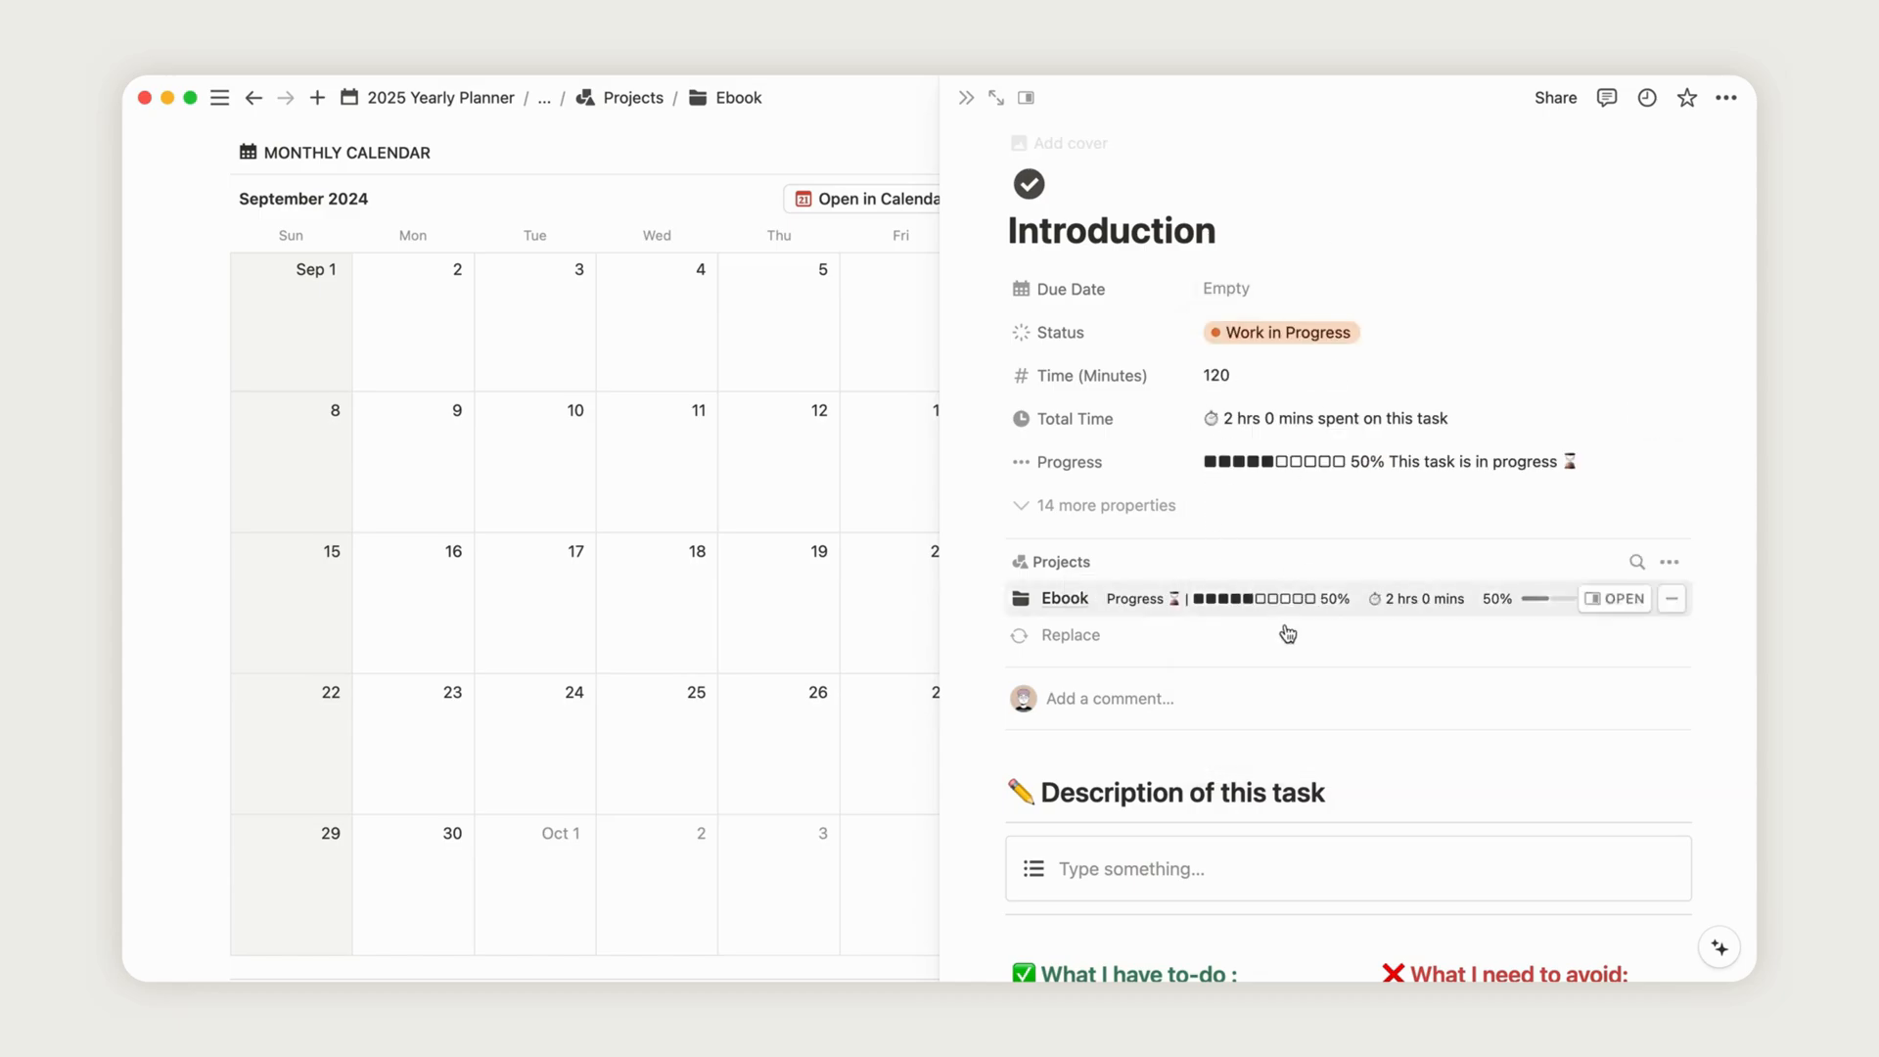
mouse_move(1363, 471)
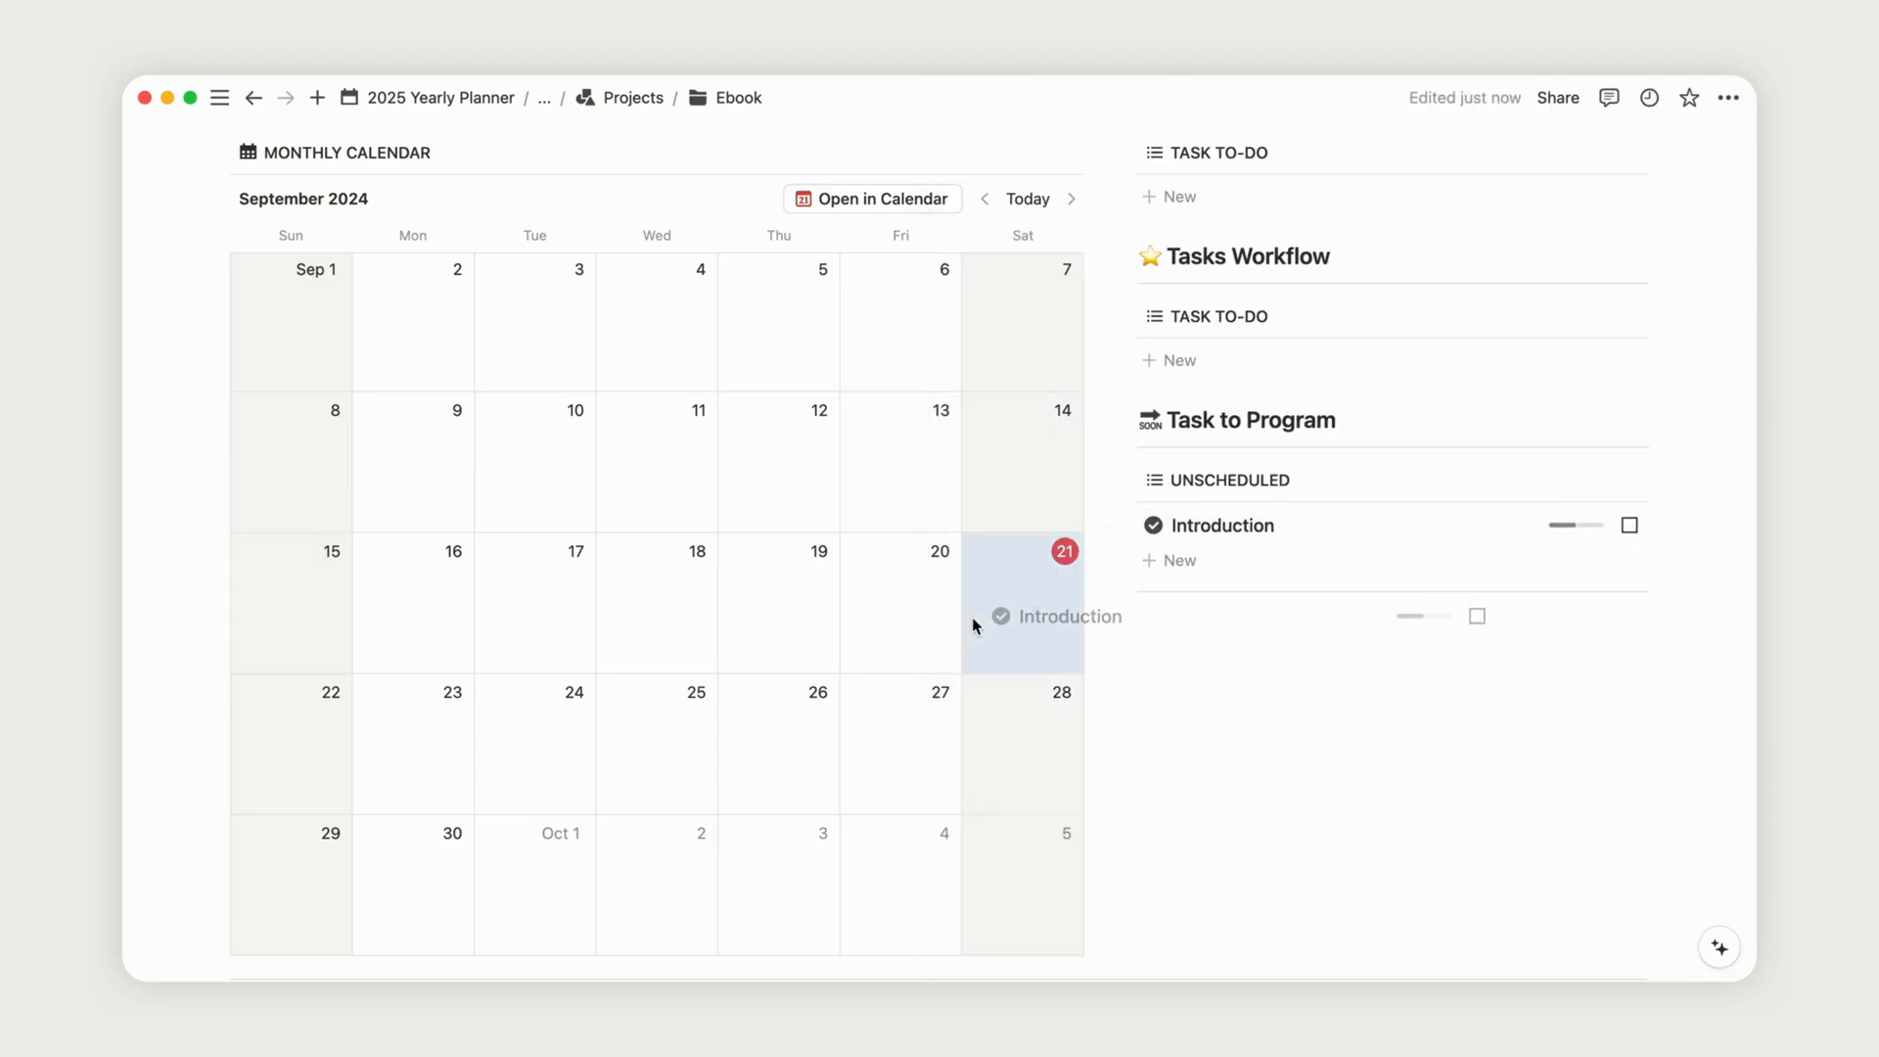
- Add a task on September 23 in the calendar and title it Chapter 1
scroll(up, 3)
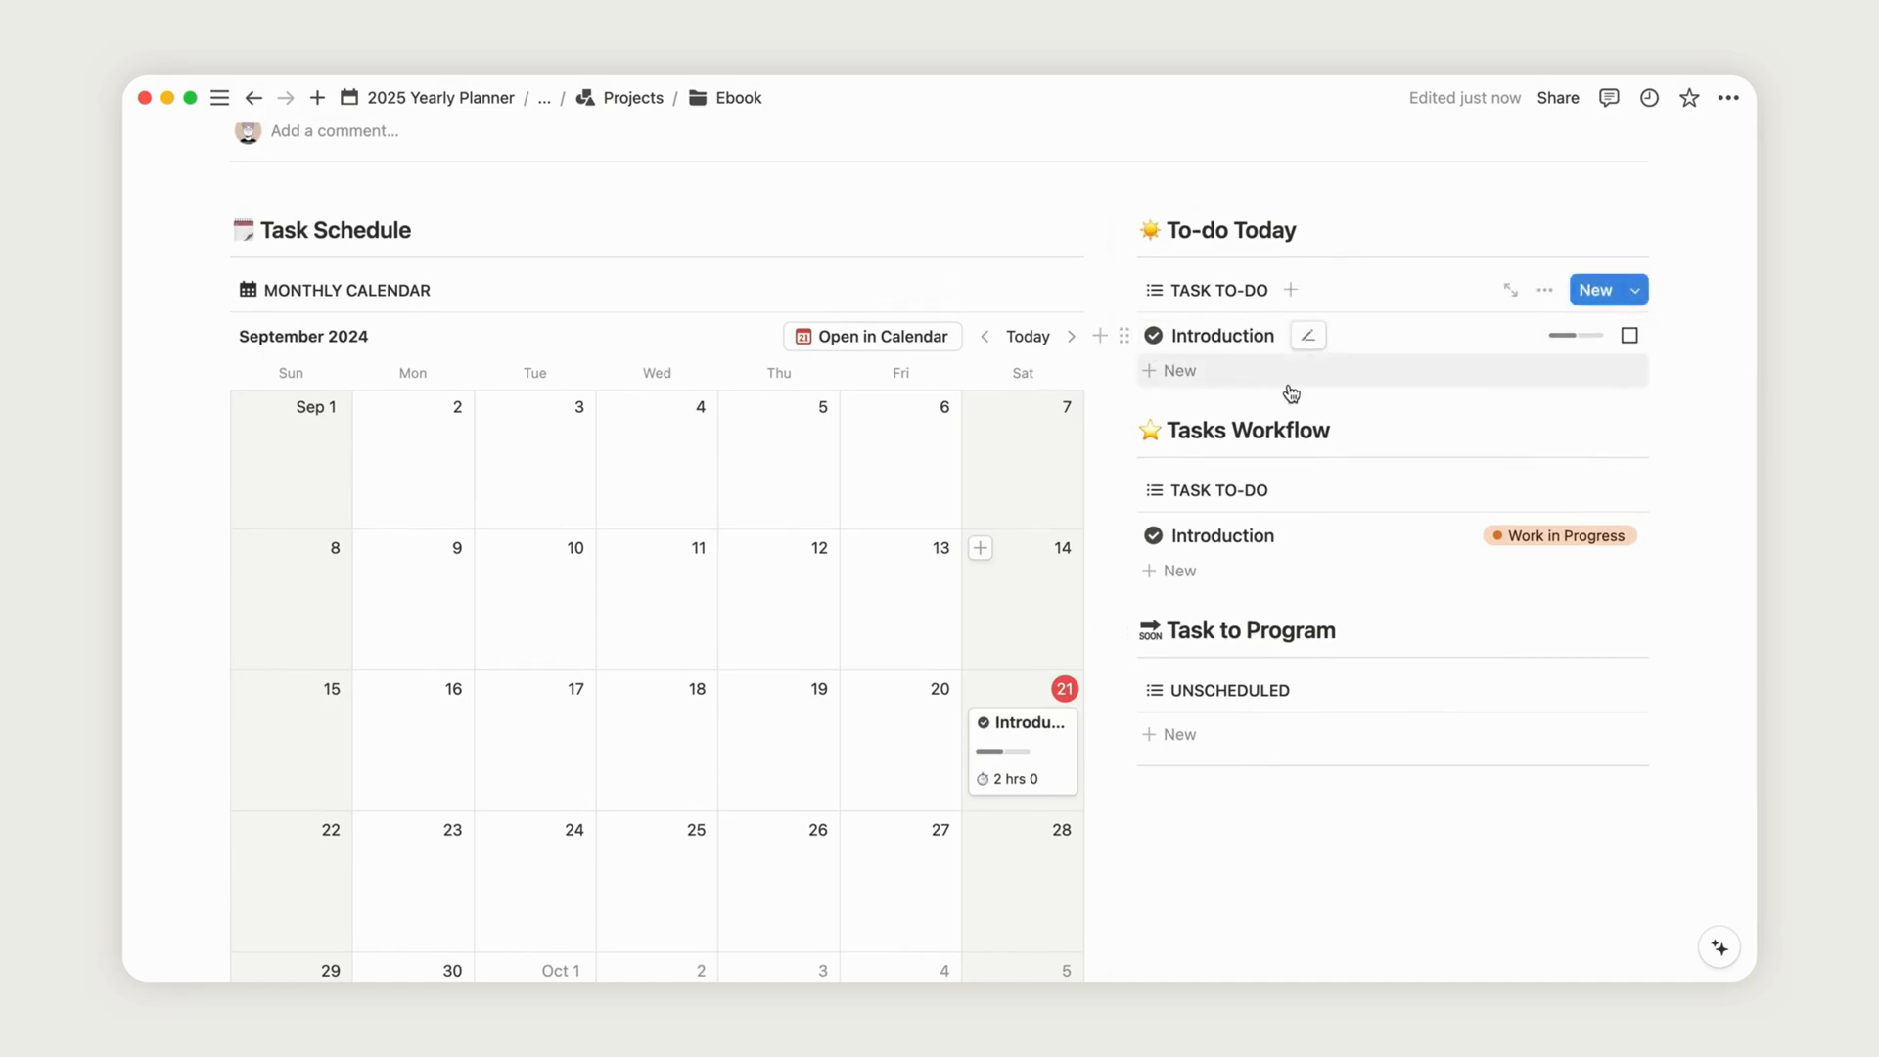
mouse_move(1684, 287)
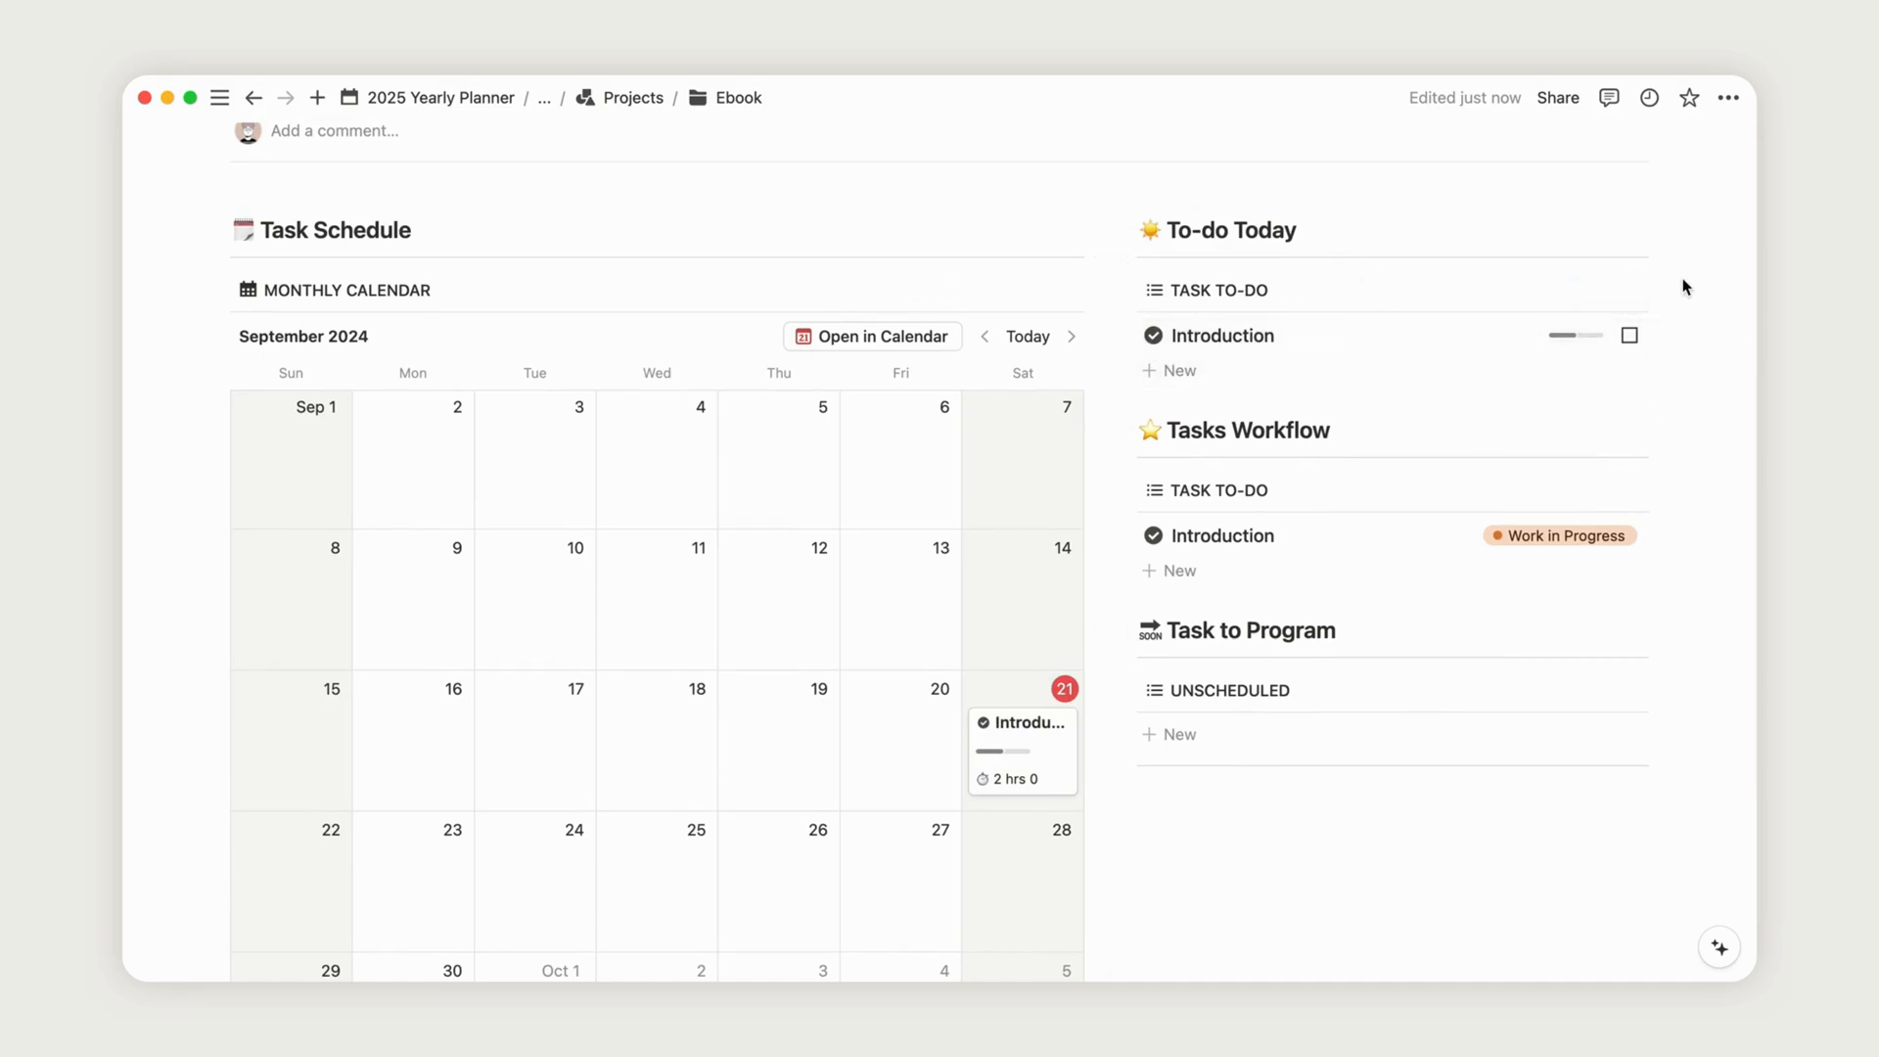
scroll(down, 3)
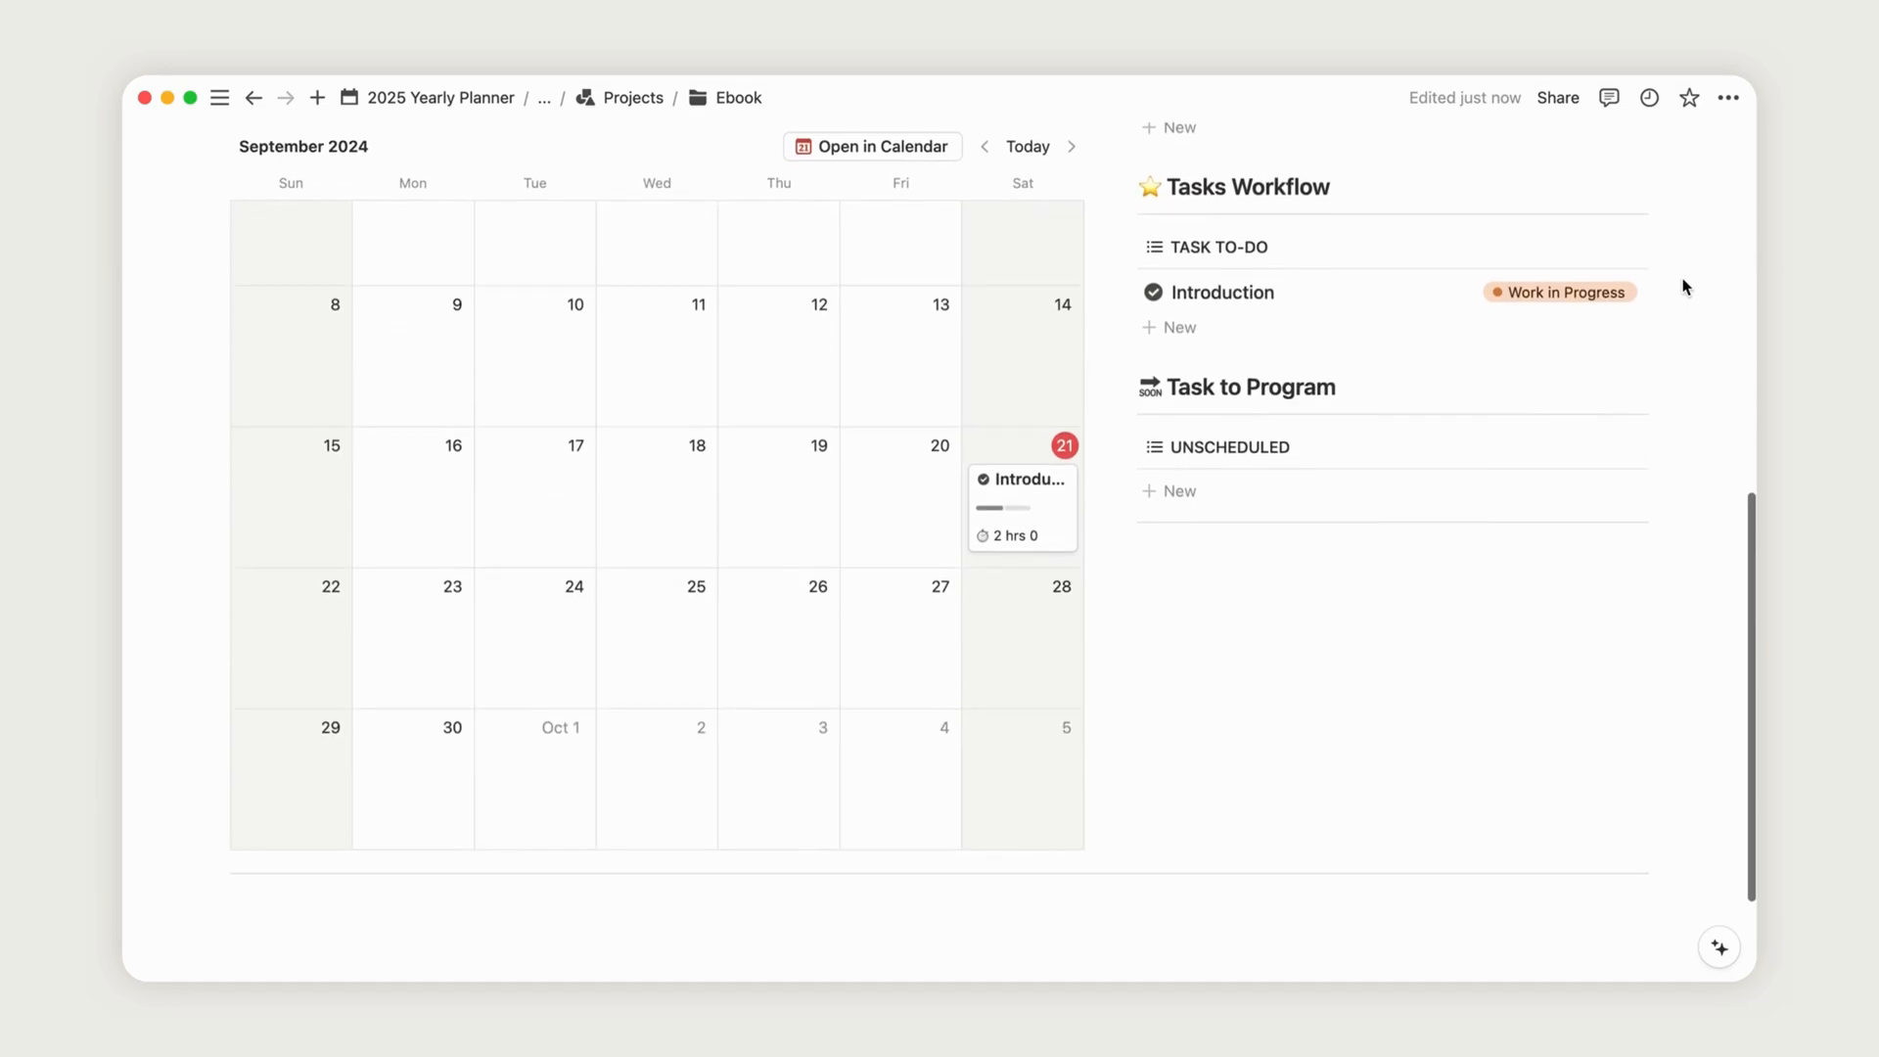
mouse_move(373, 593)
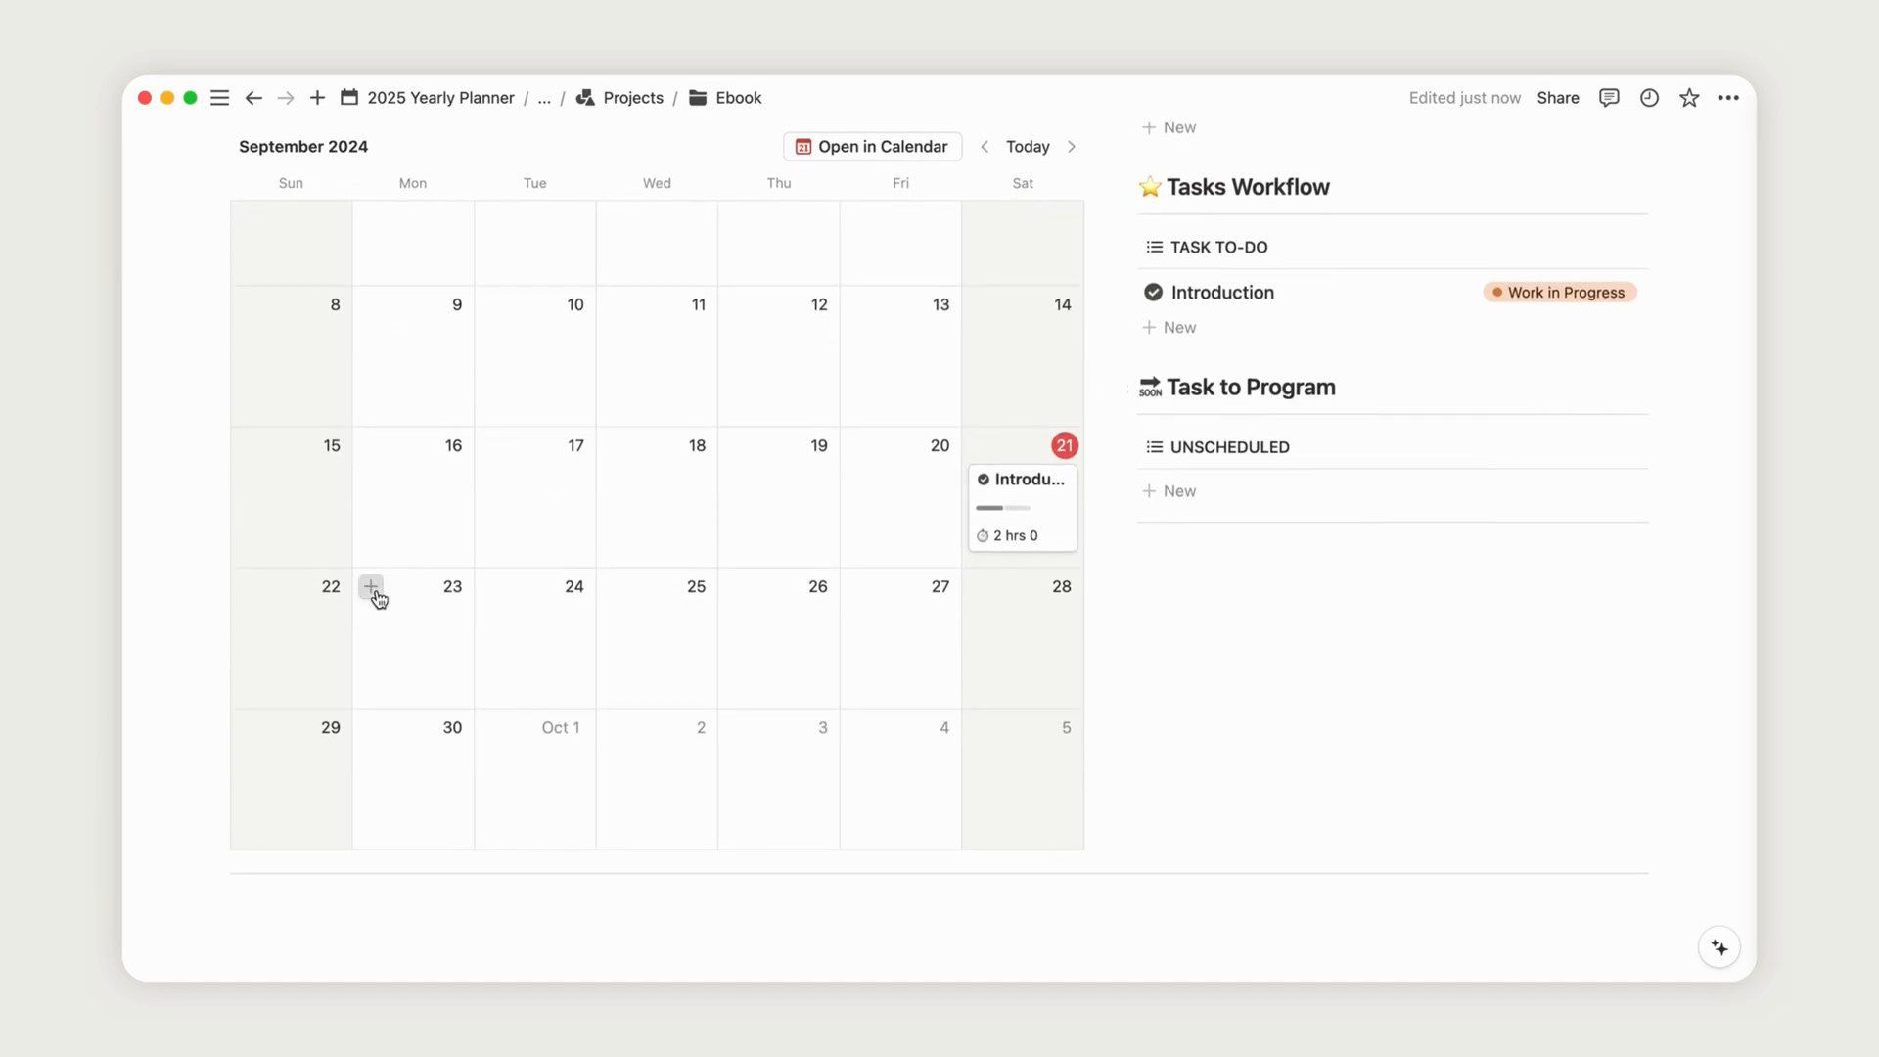
click(372, 586)
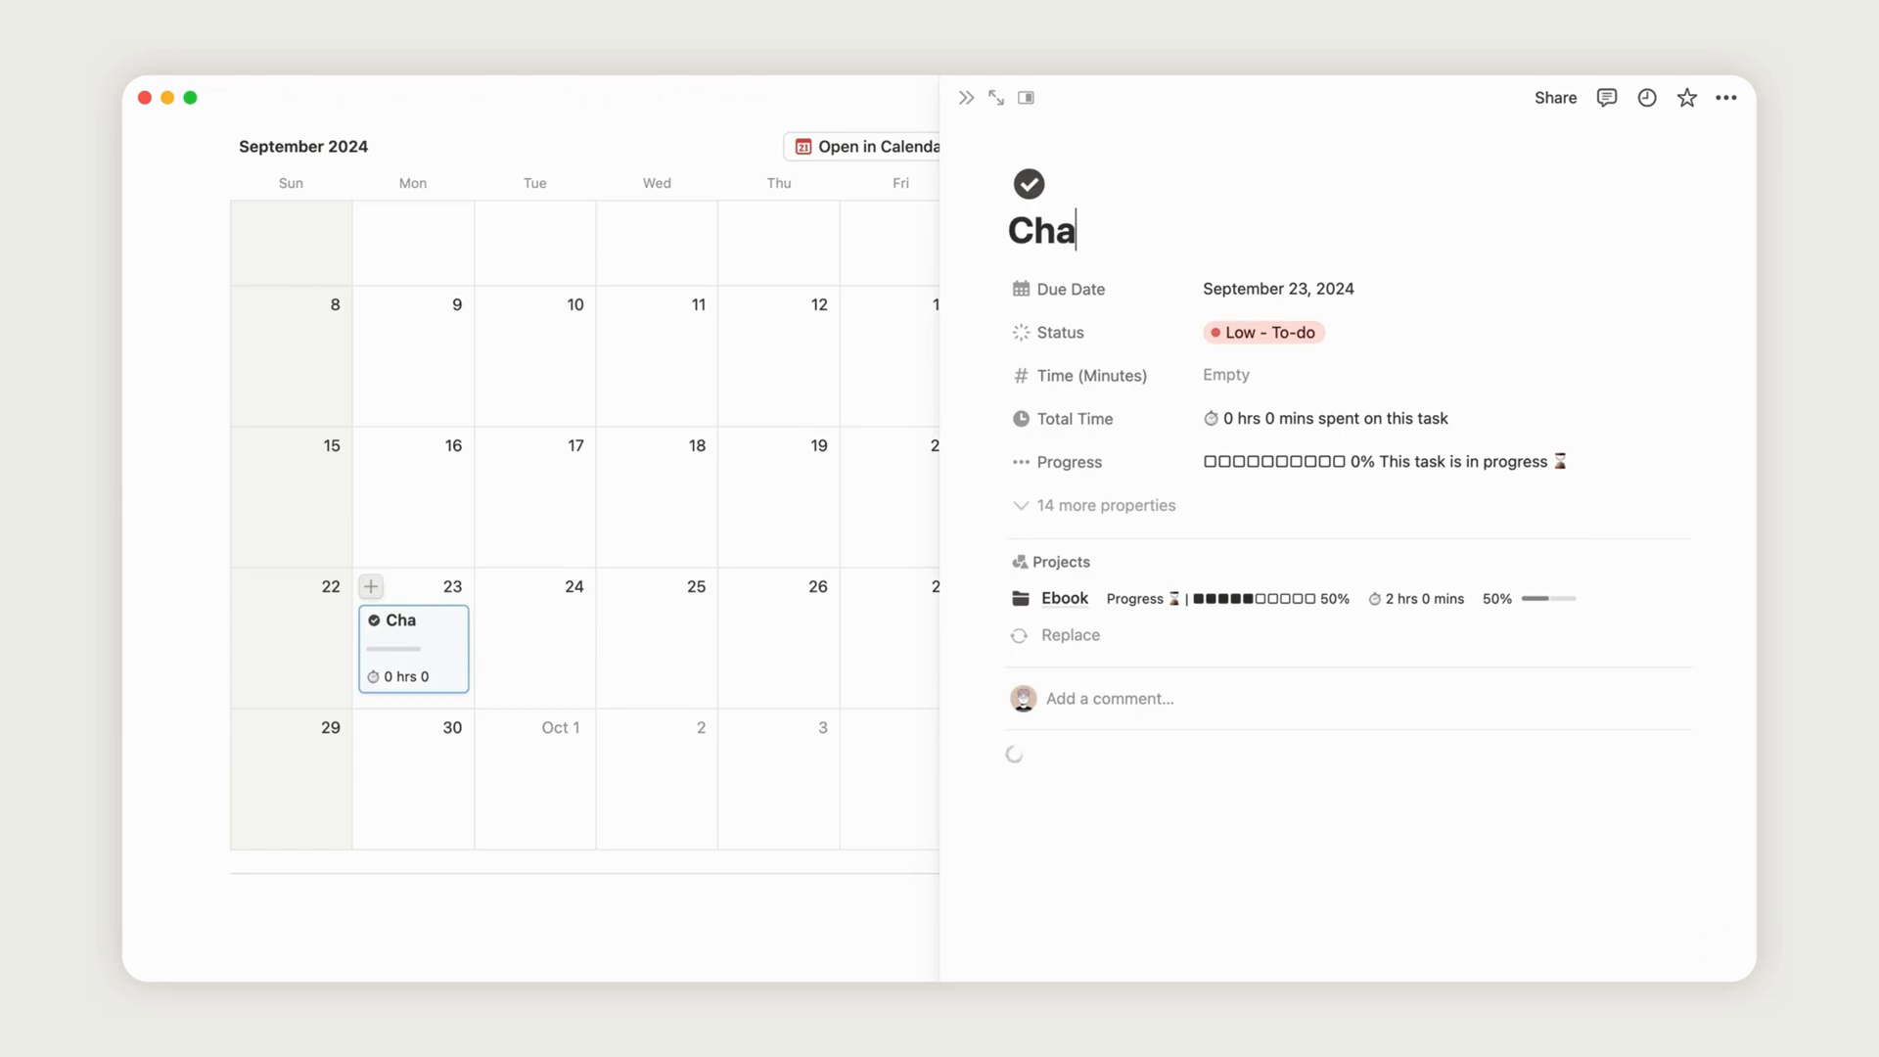
text(pter)
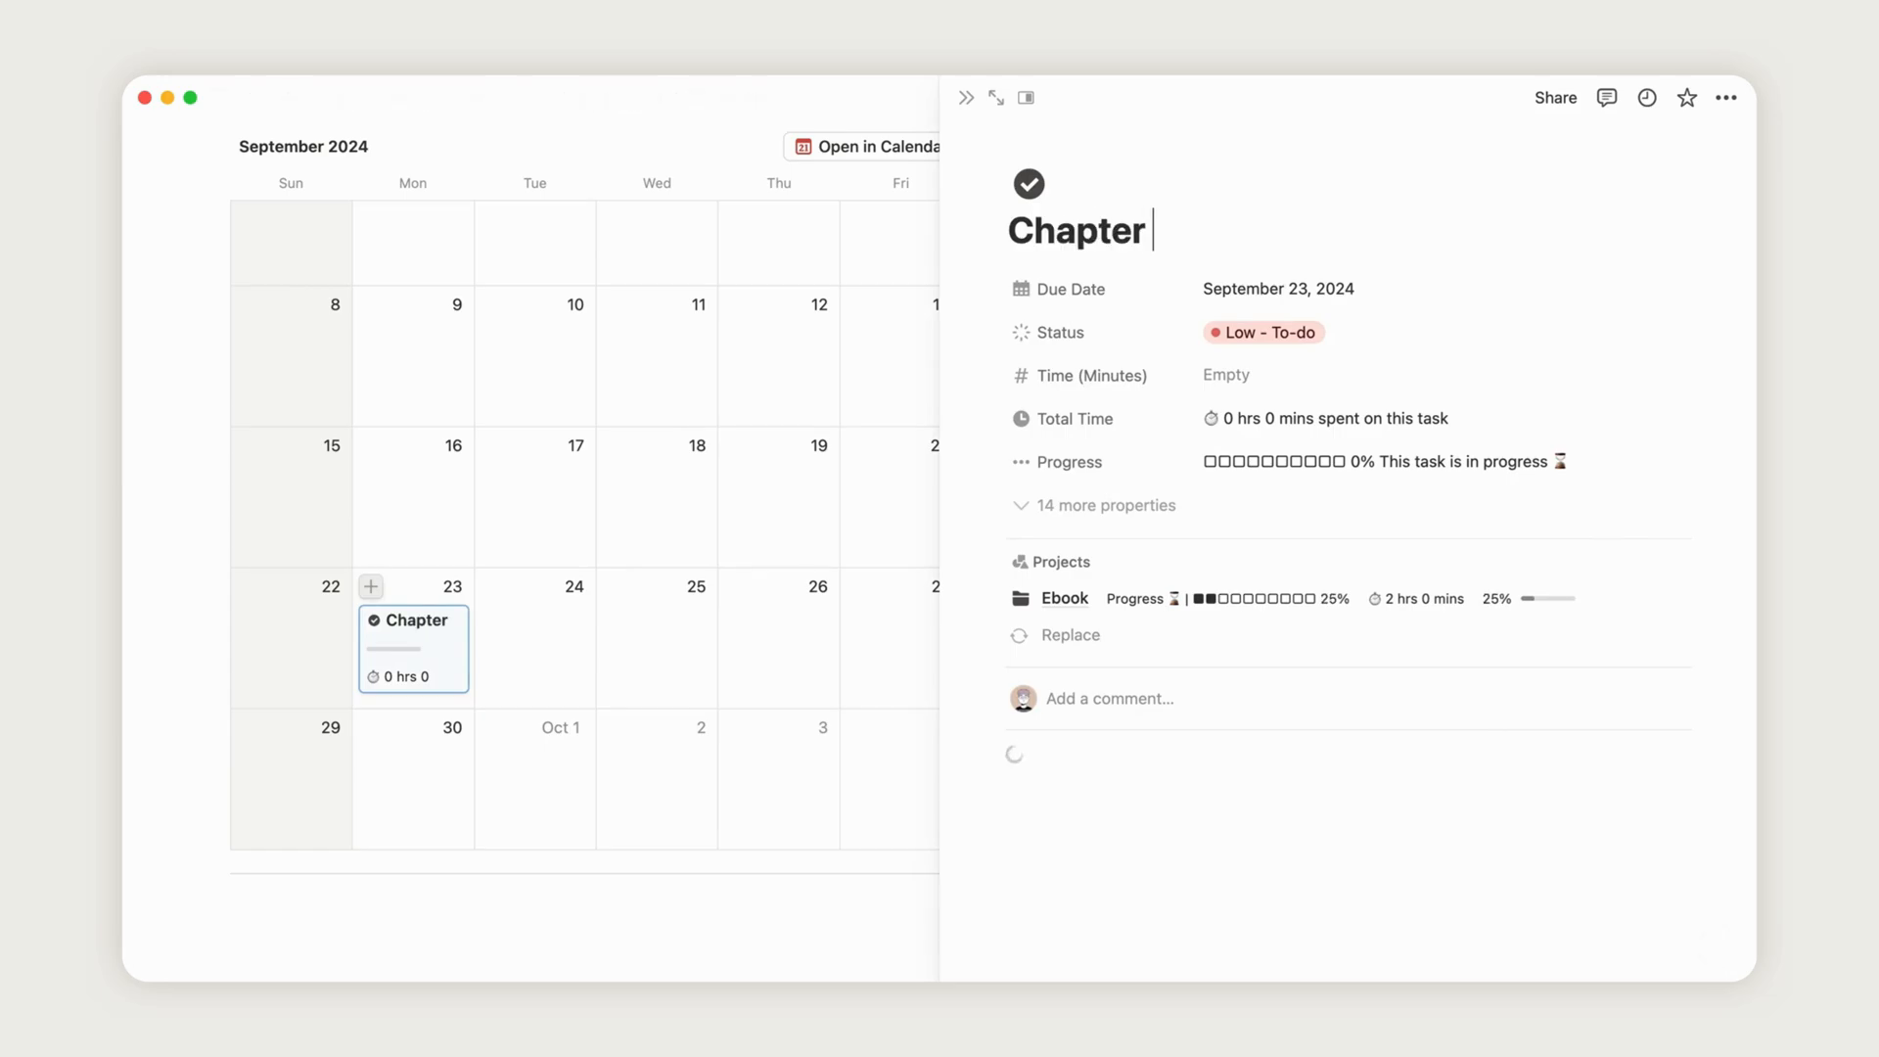
- Set Chapter 1's status to Begin and its time to 400 minutes
click(1261, 332)
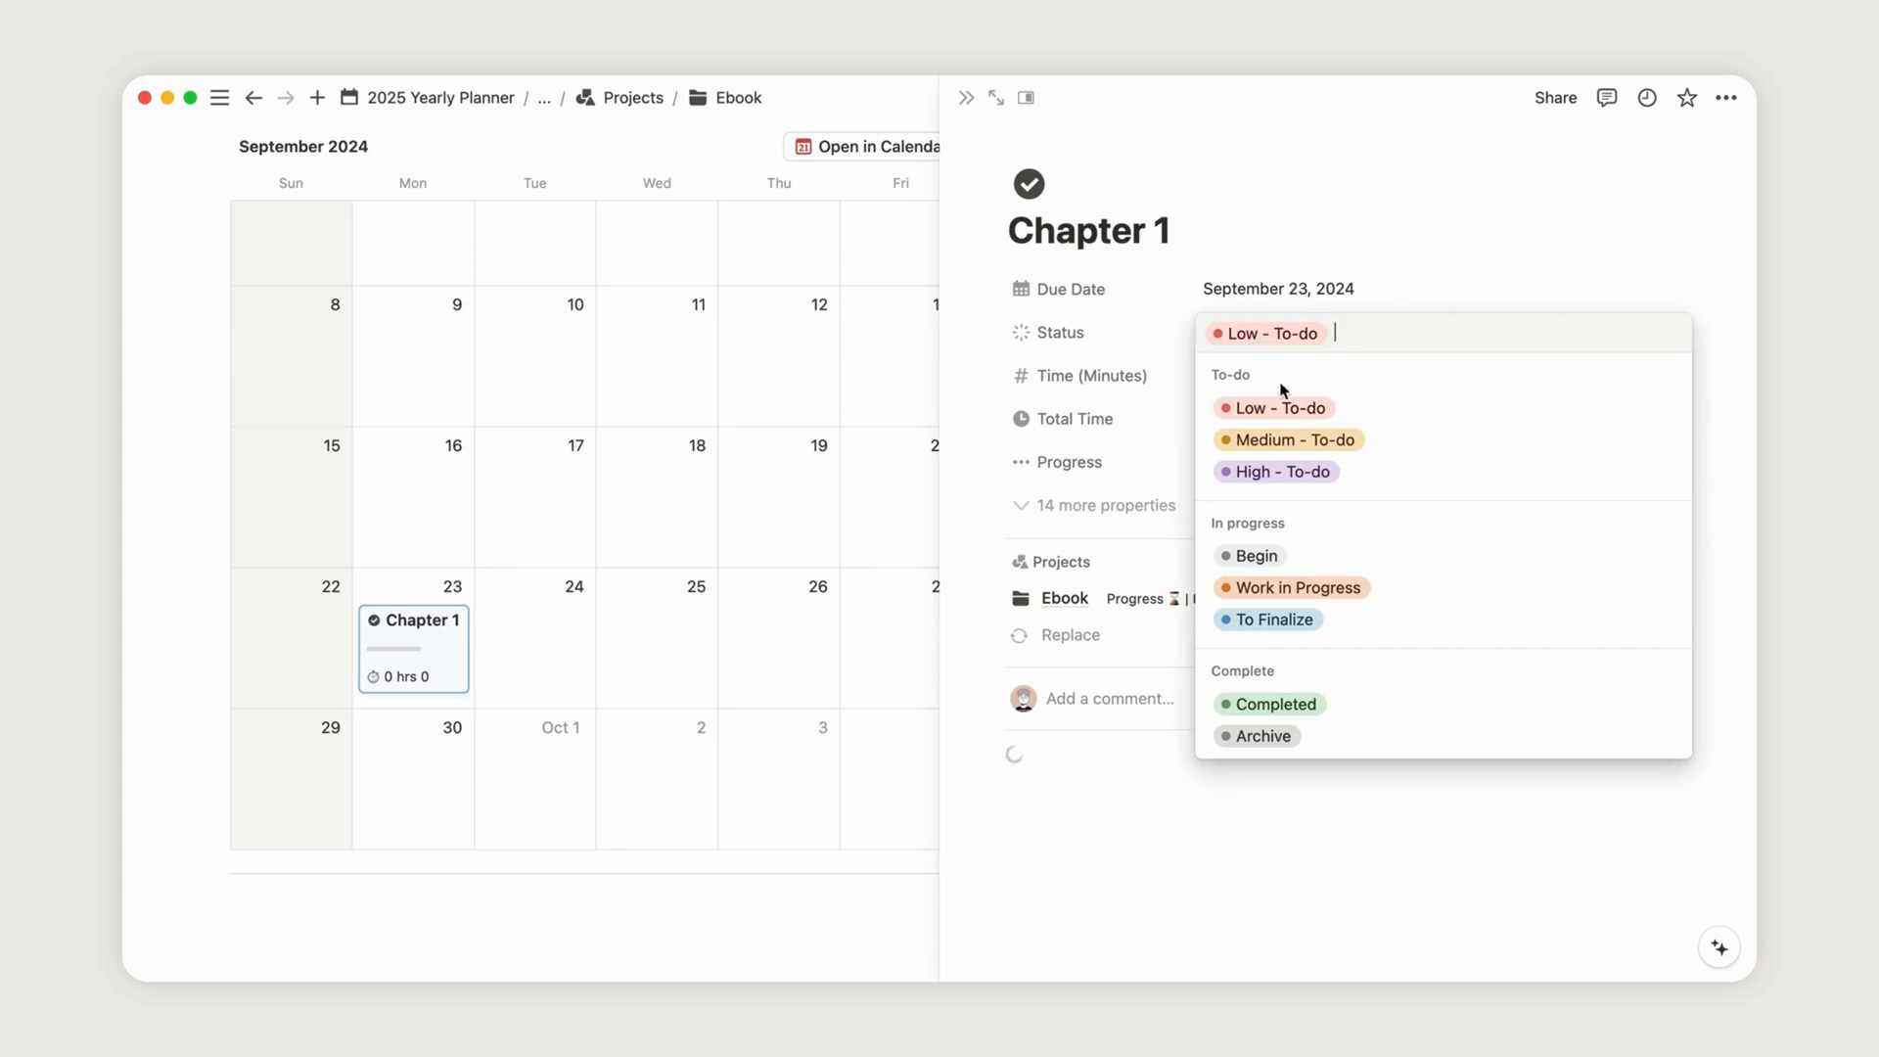
mouse_move(1259, 488)
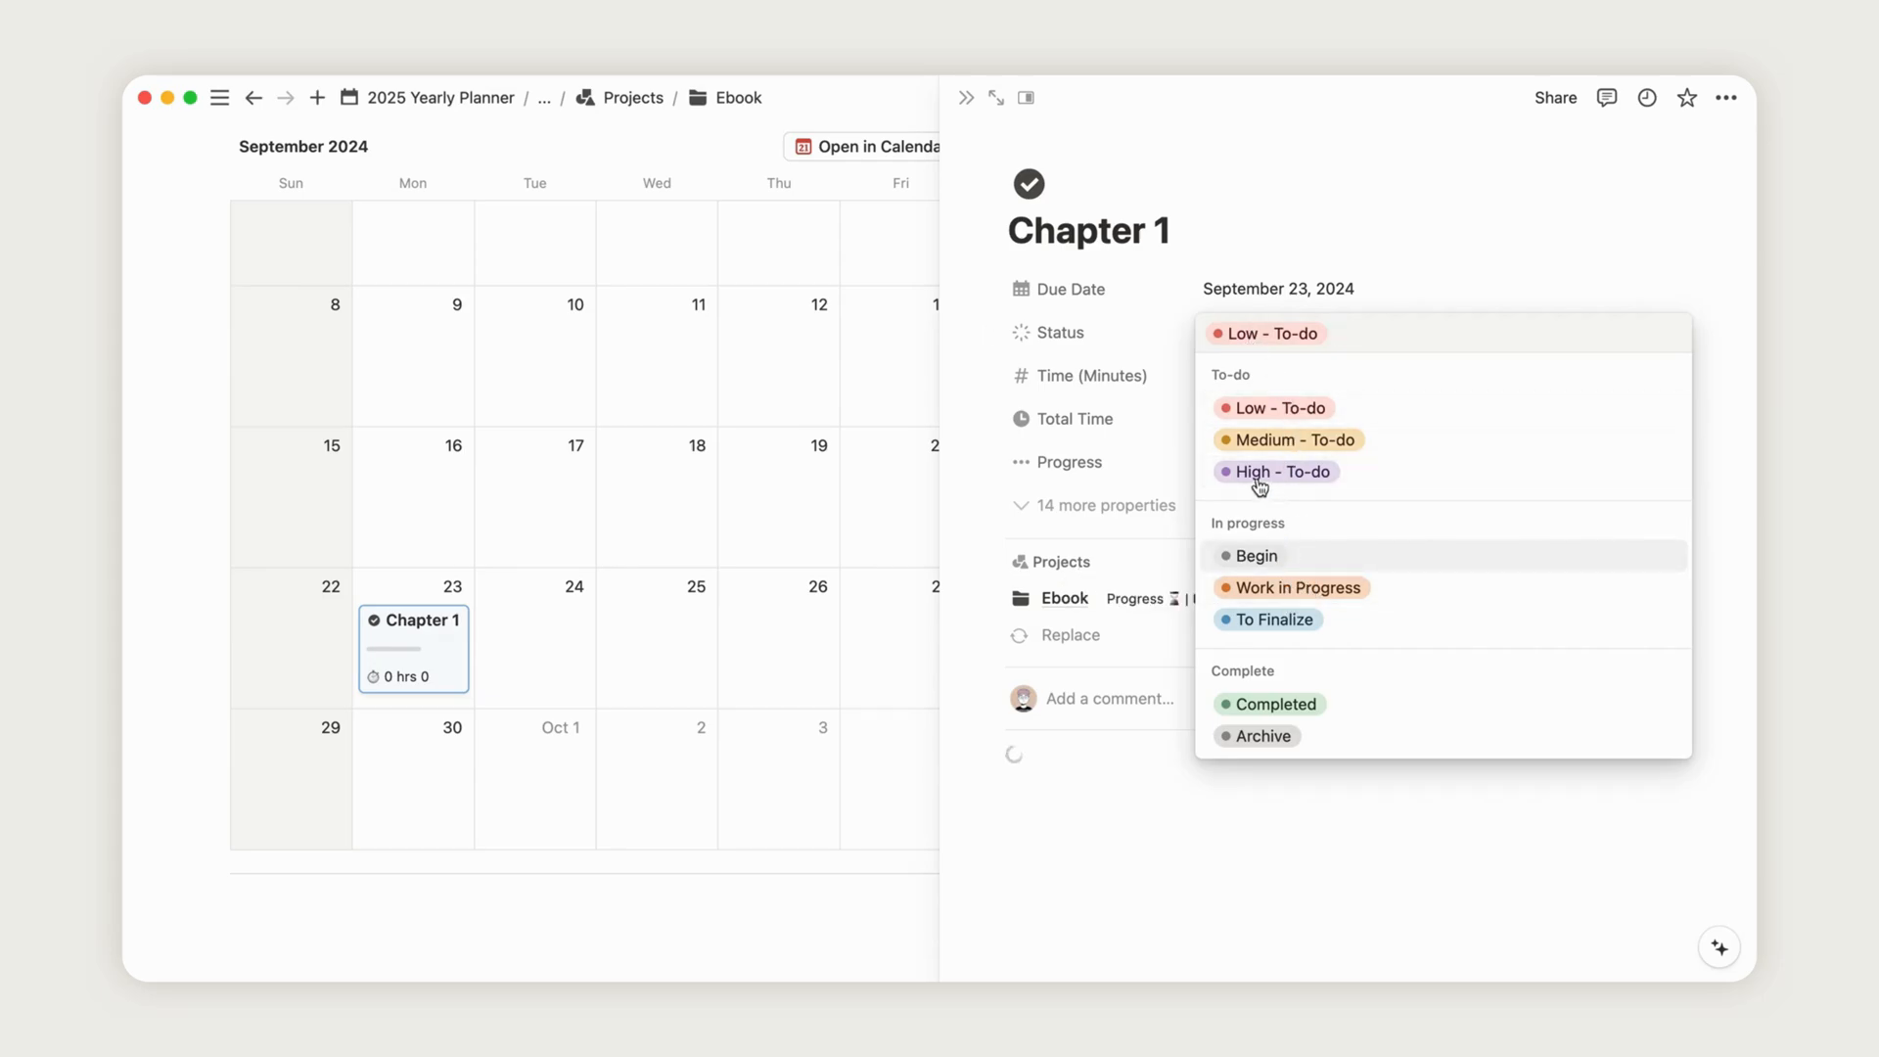
mouse_move(1233, 497)
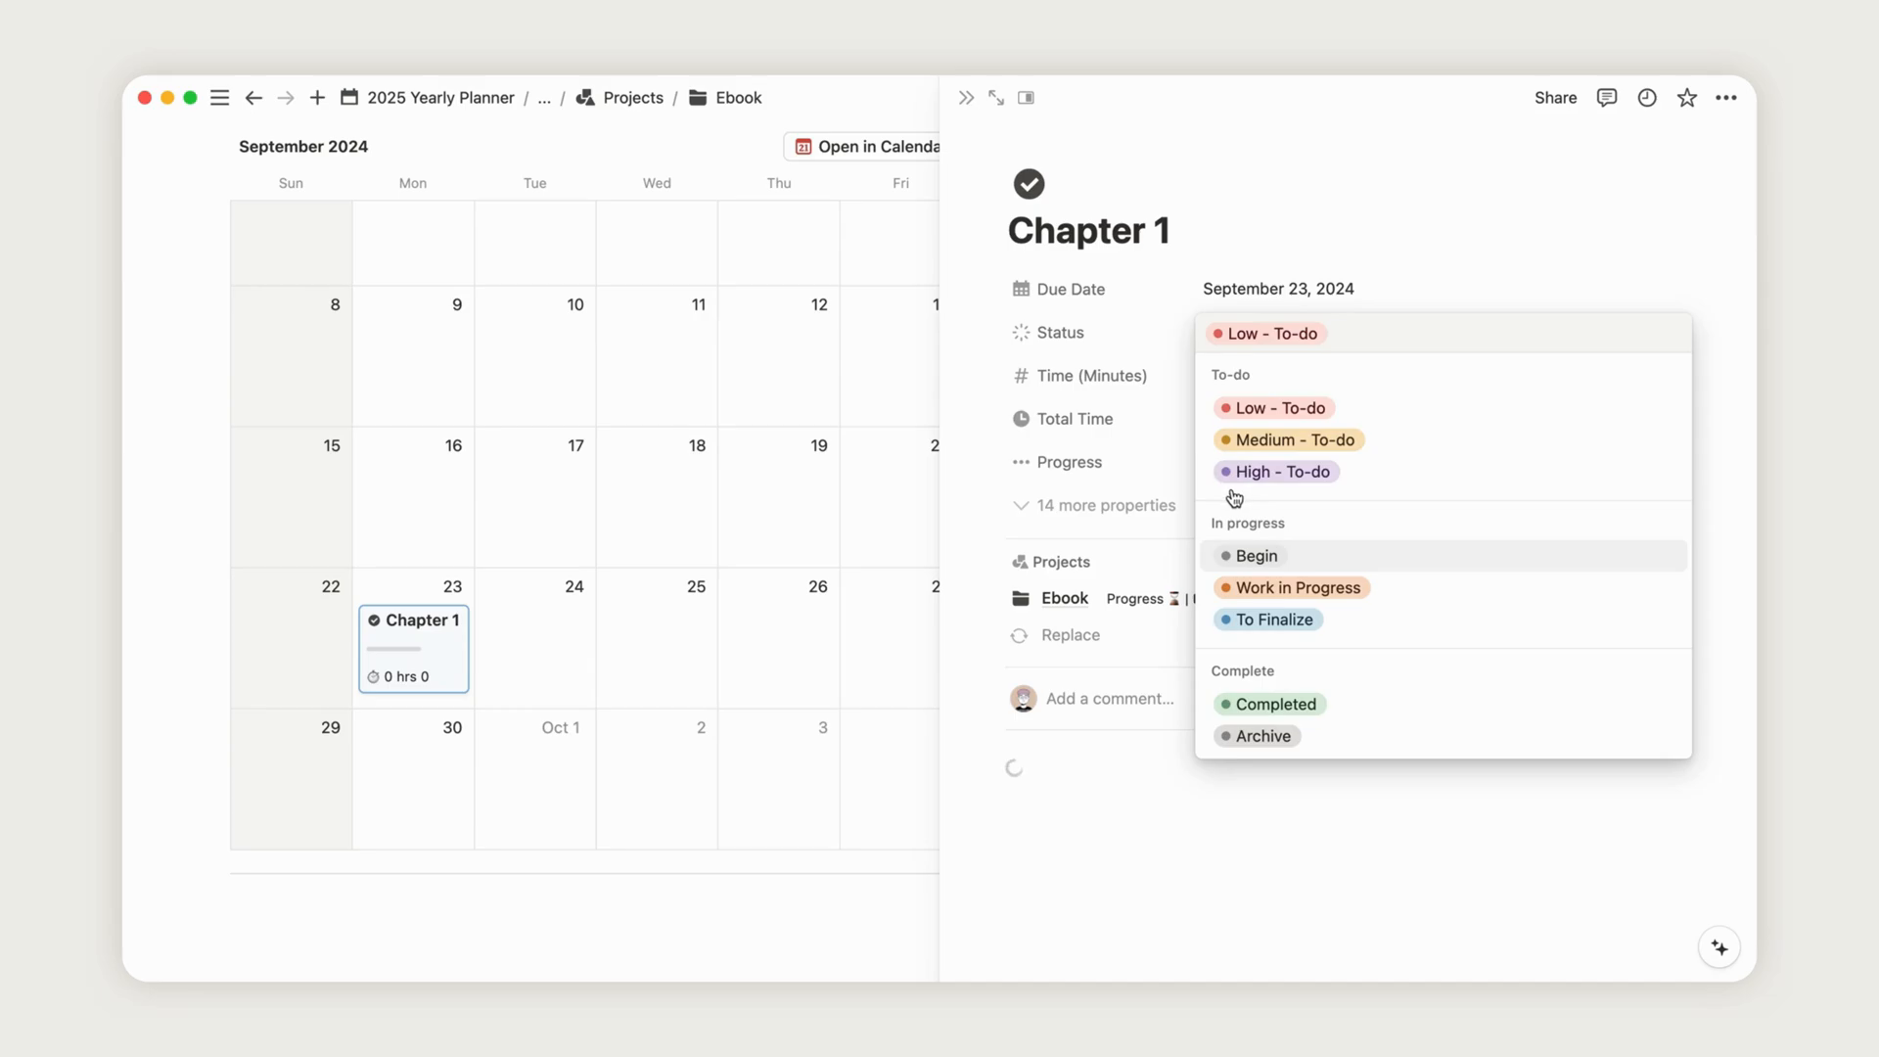
click(1255, 555)
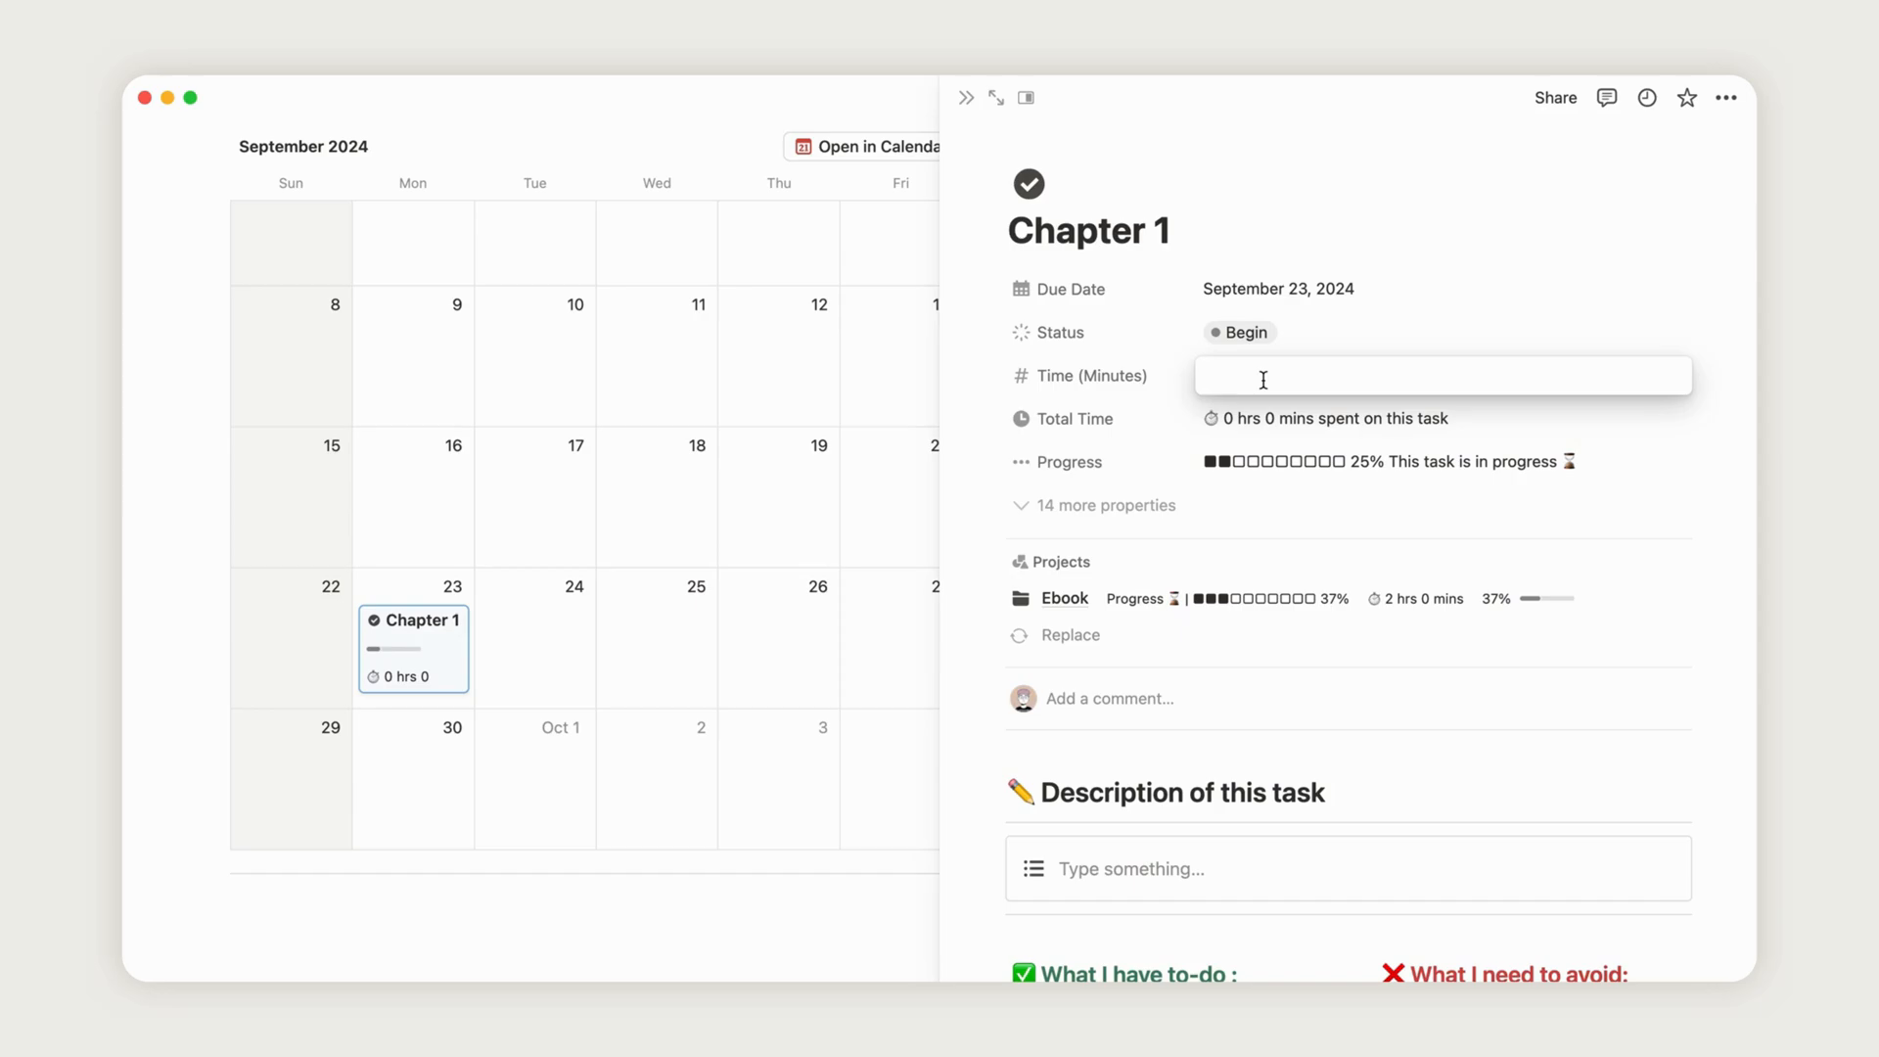
text(400)
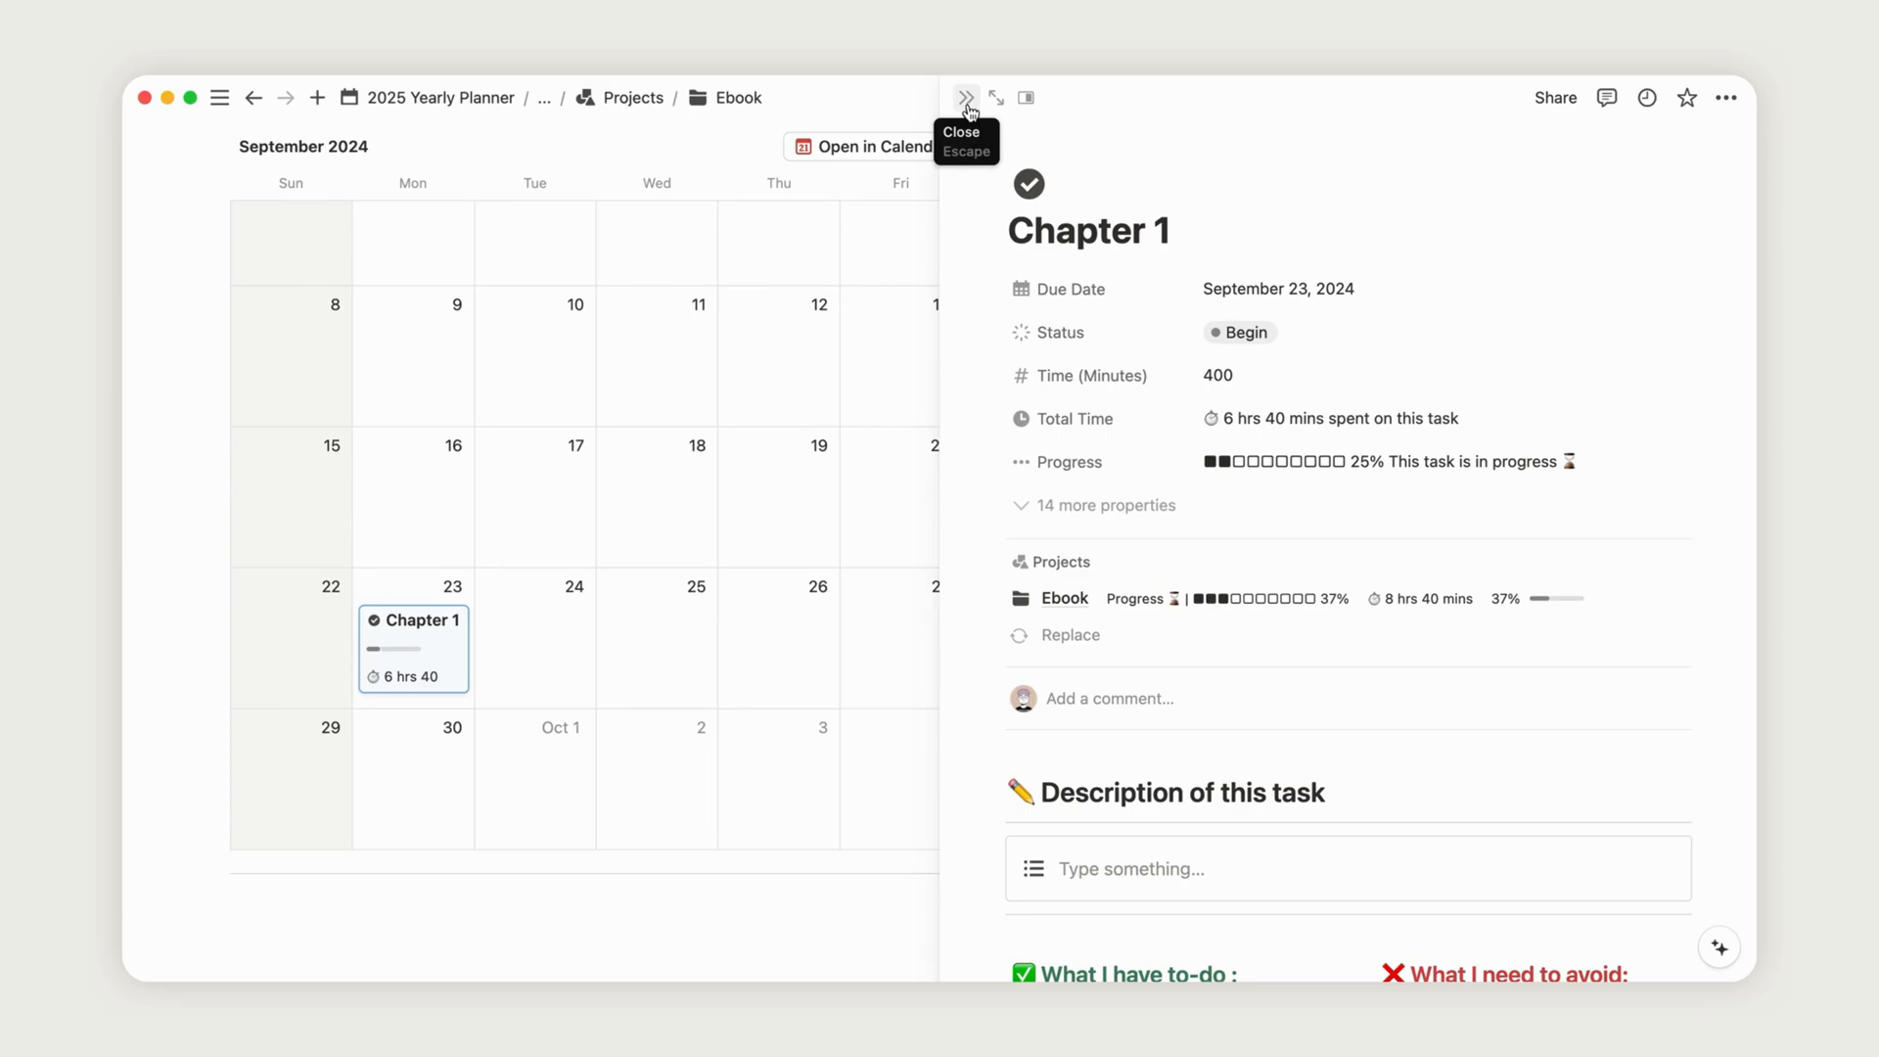
- Leave Chapter 1 and add a September 25 task with 350 minutes of time
click(966, 97)
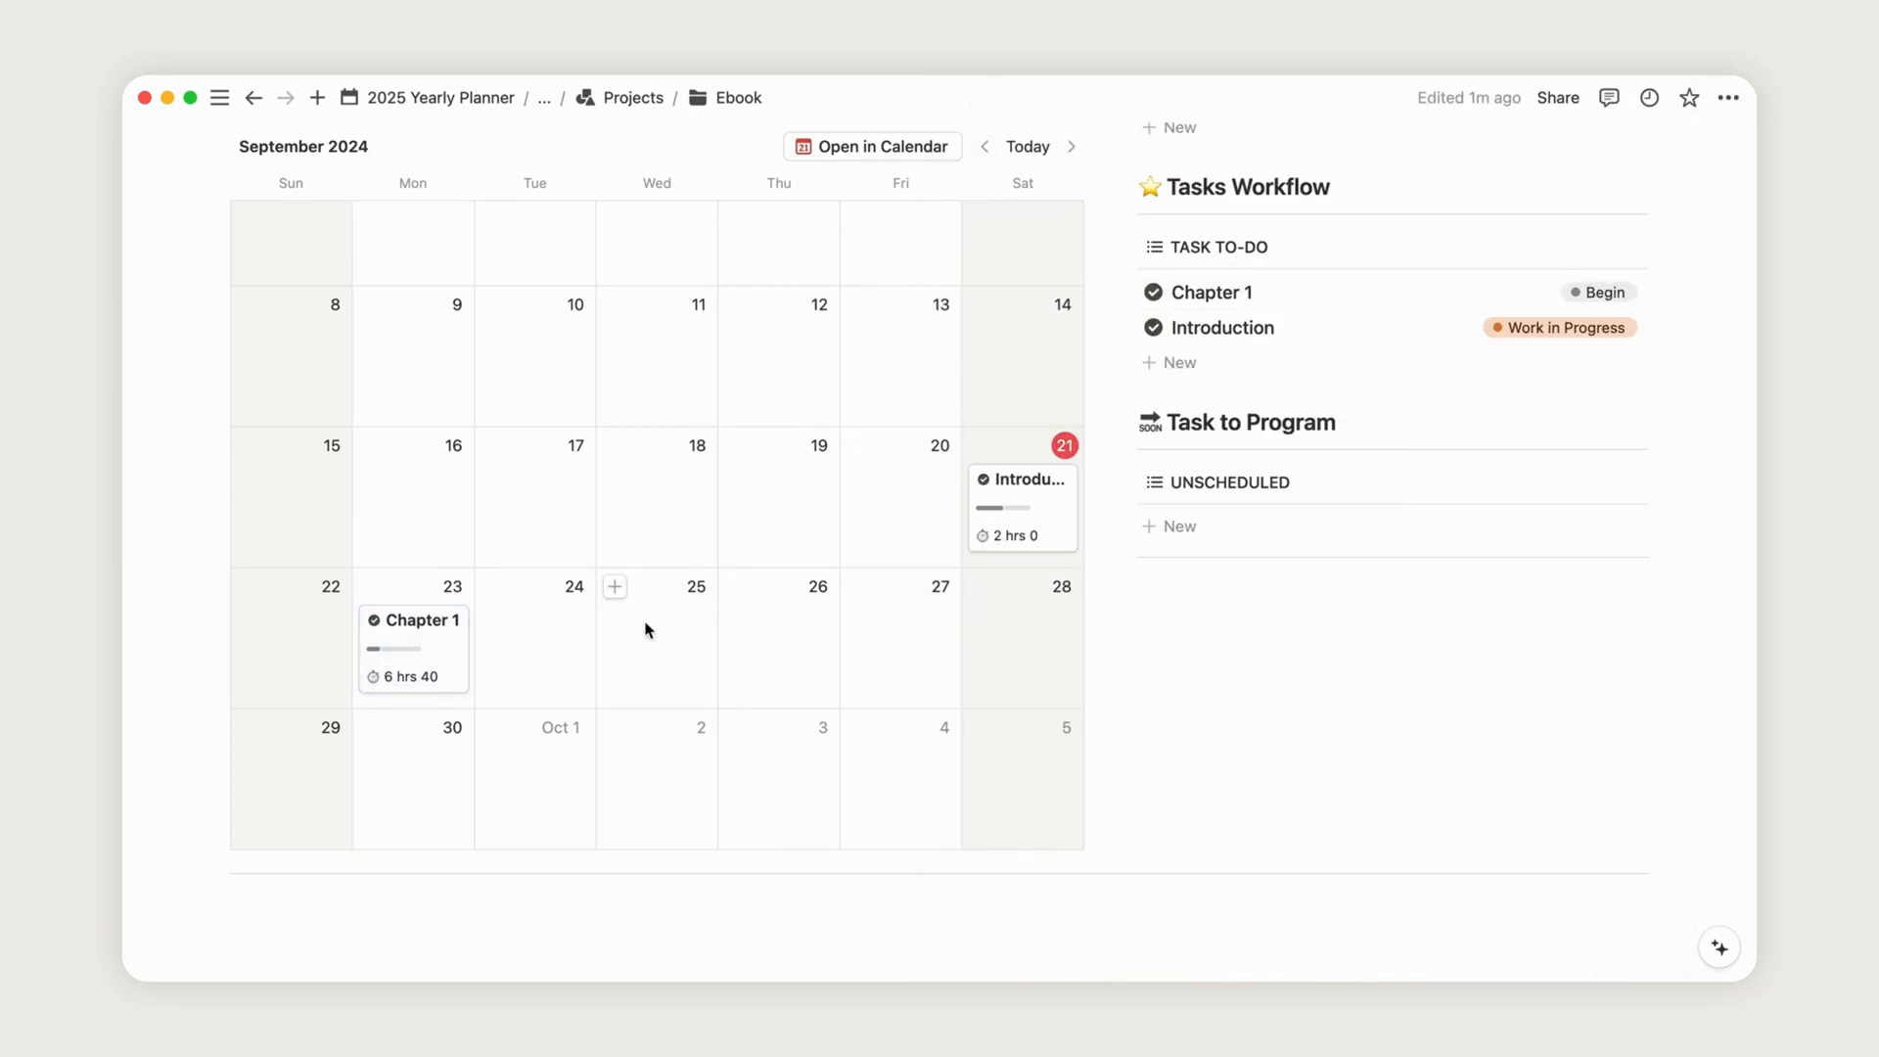
click(615, 587)
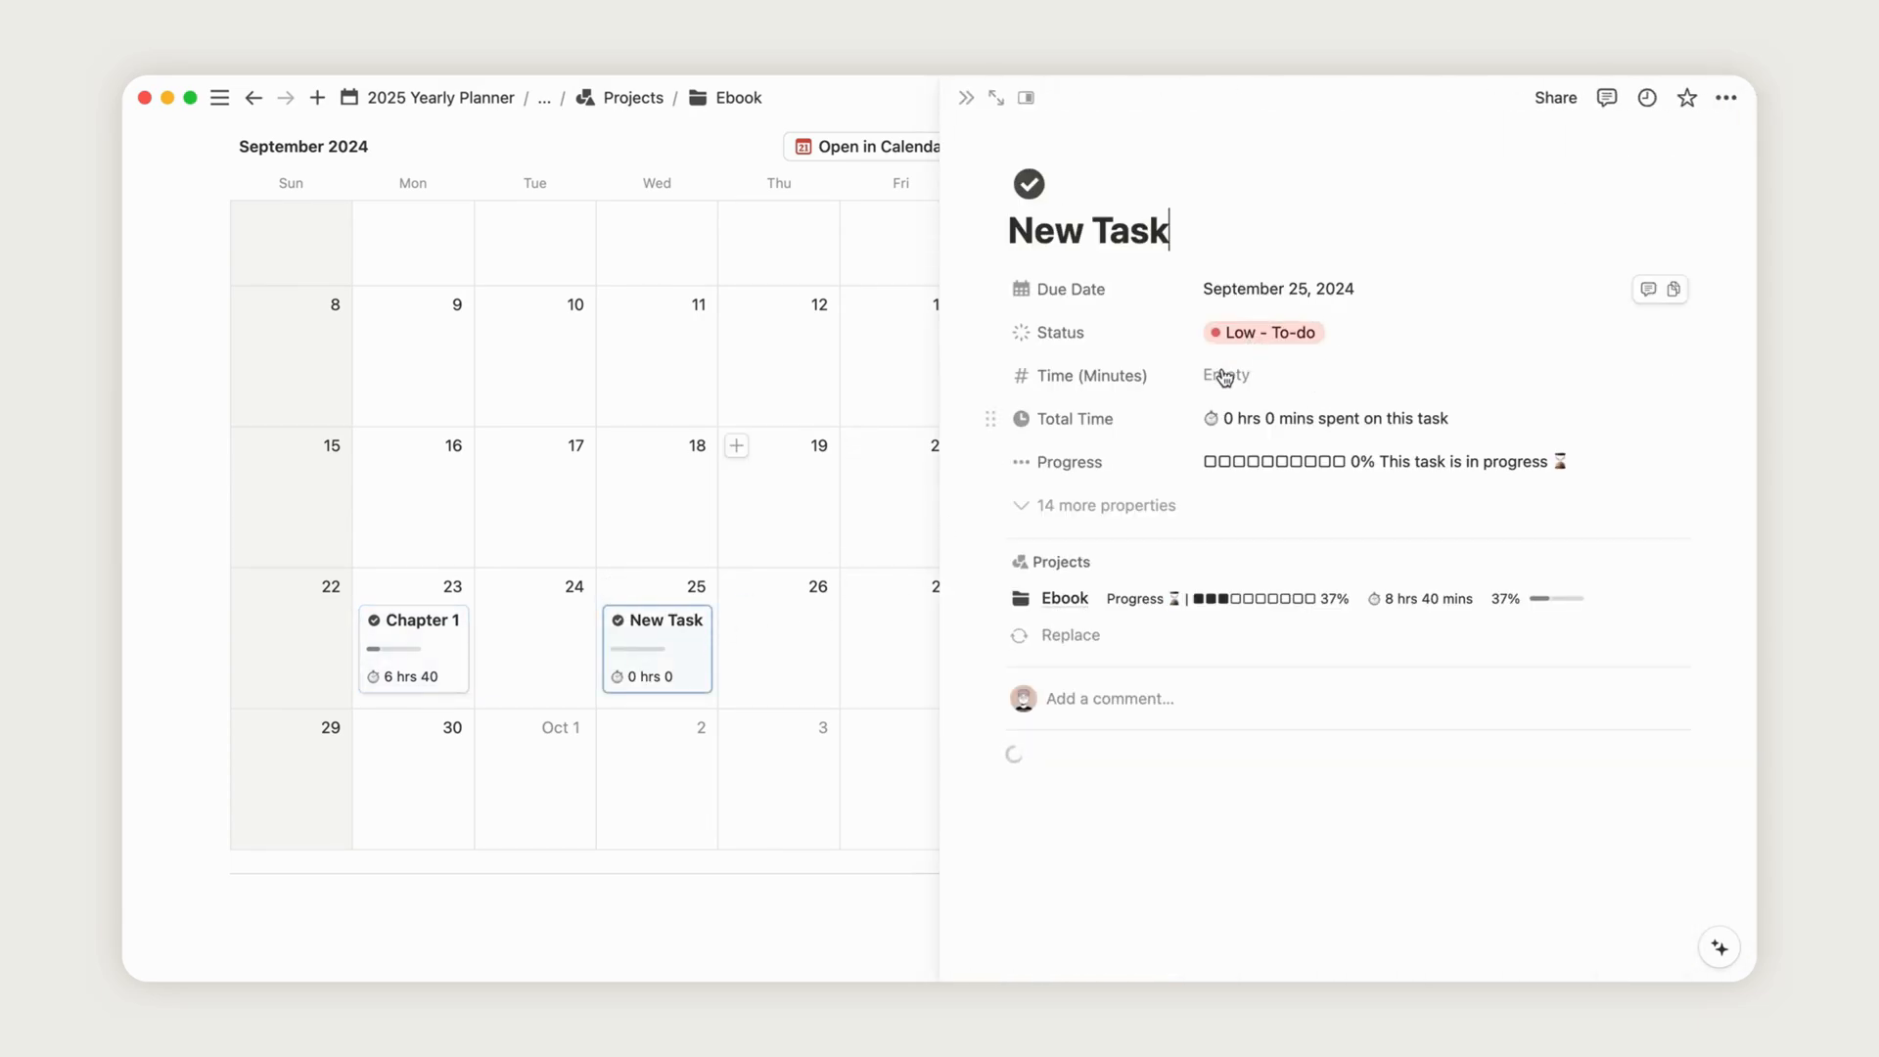
click(1258, 375)
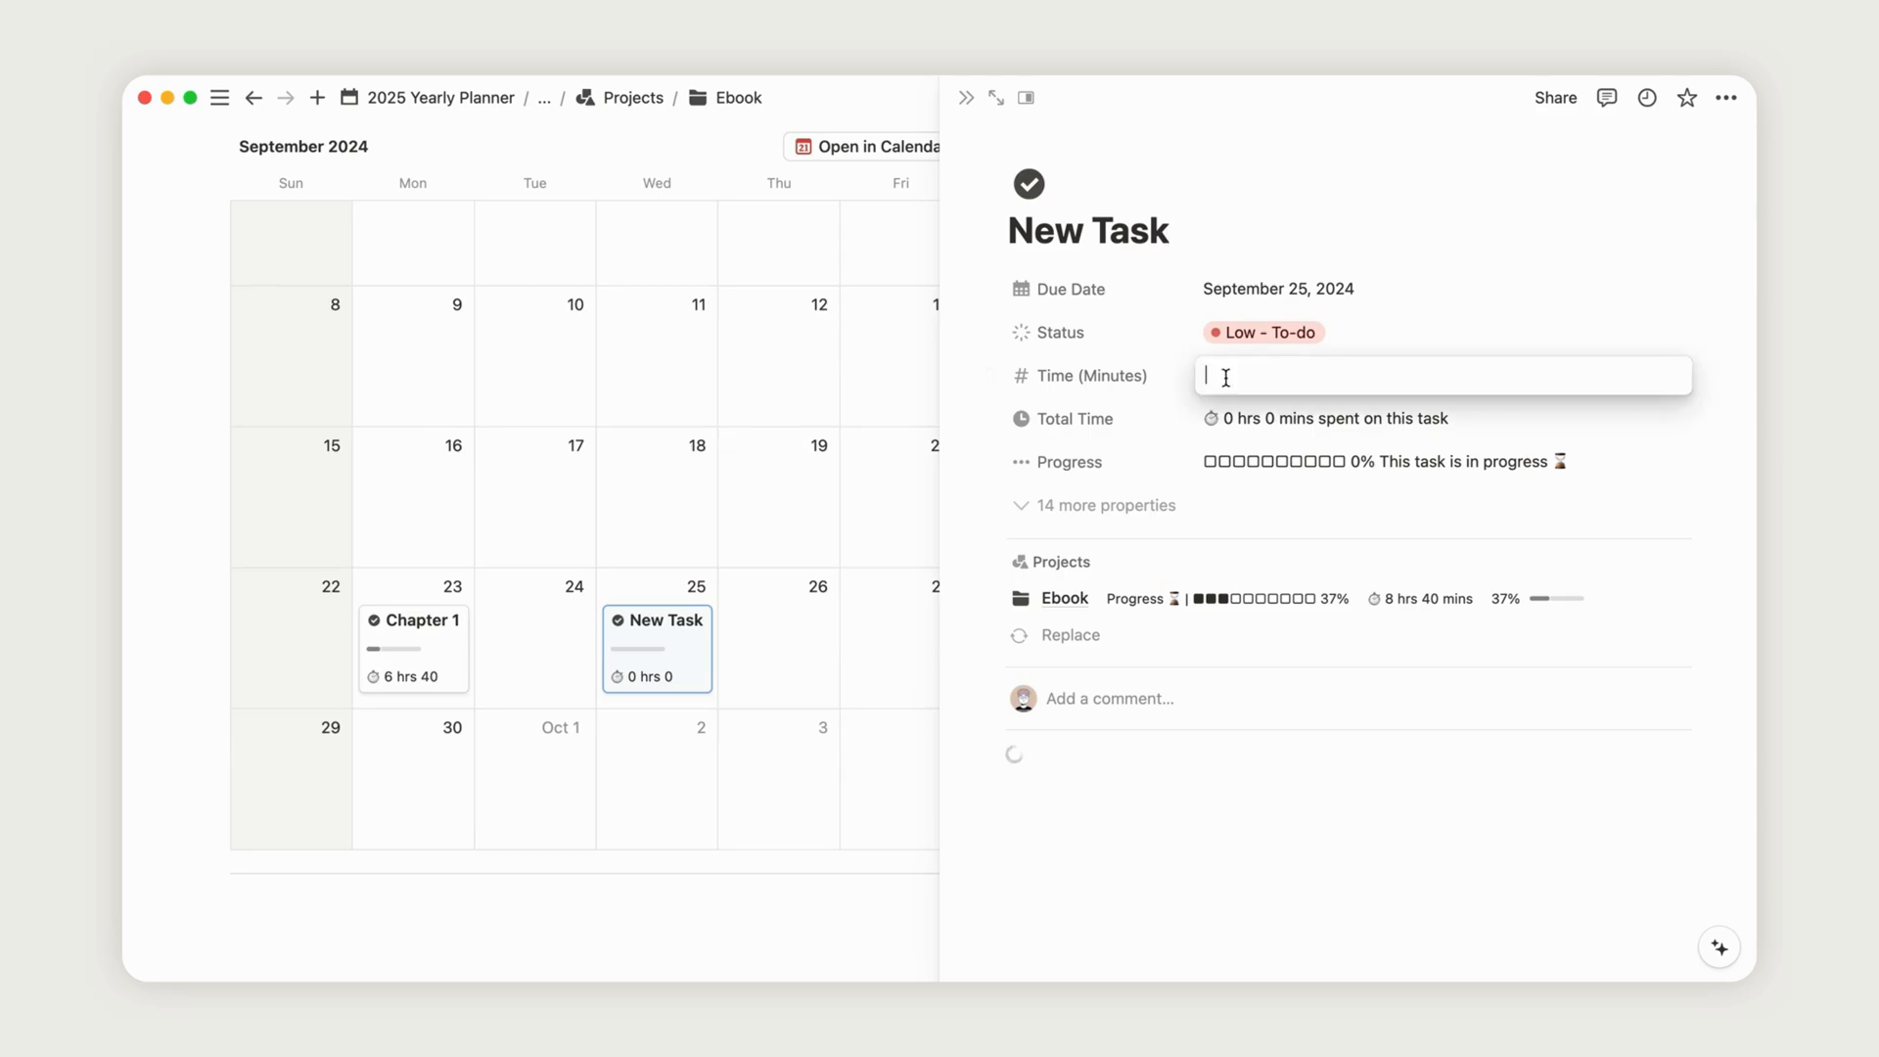
text(35)
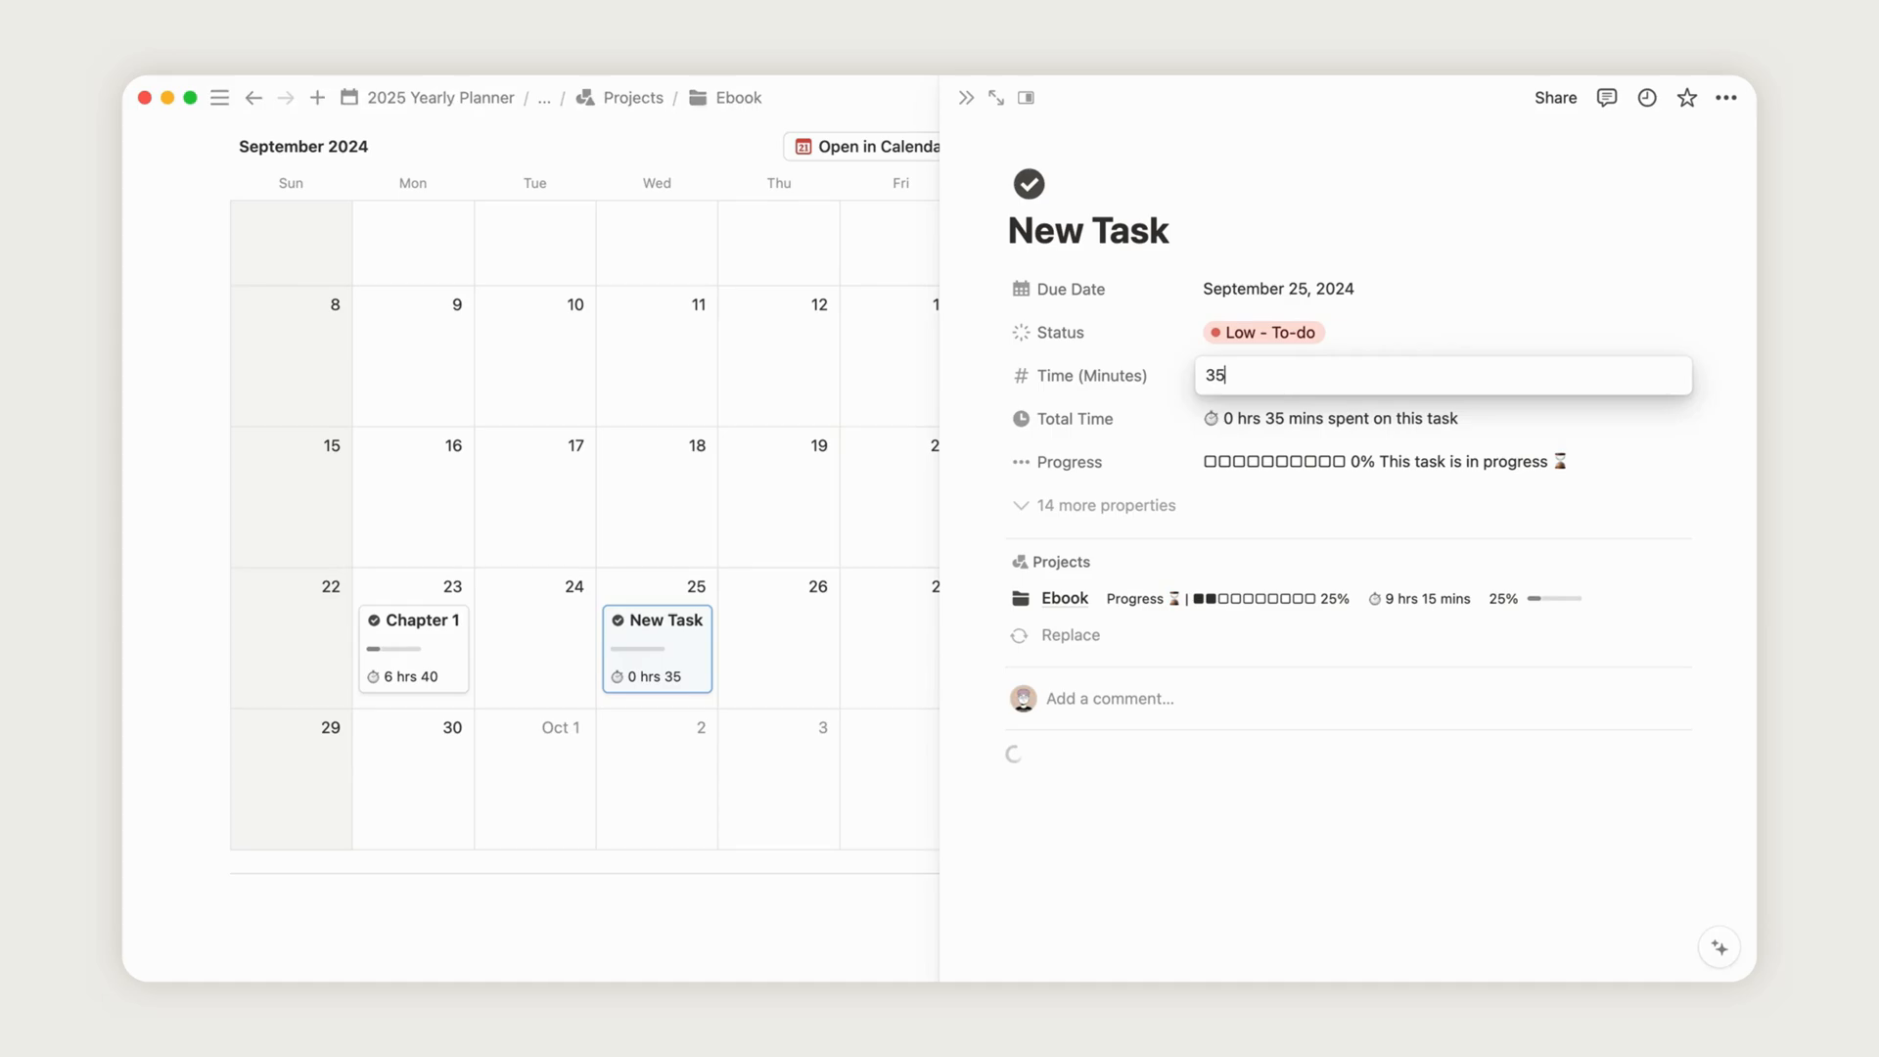
- Set the new task's status to High - To-do and close its page
click(1264, 332)
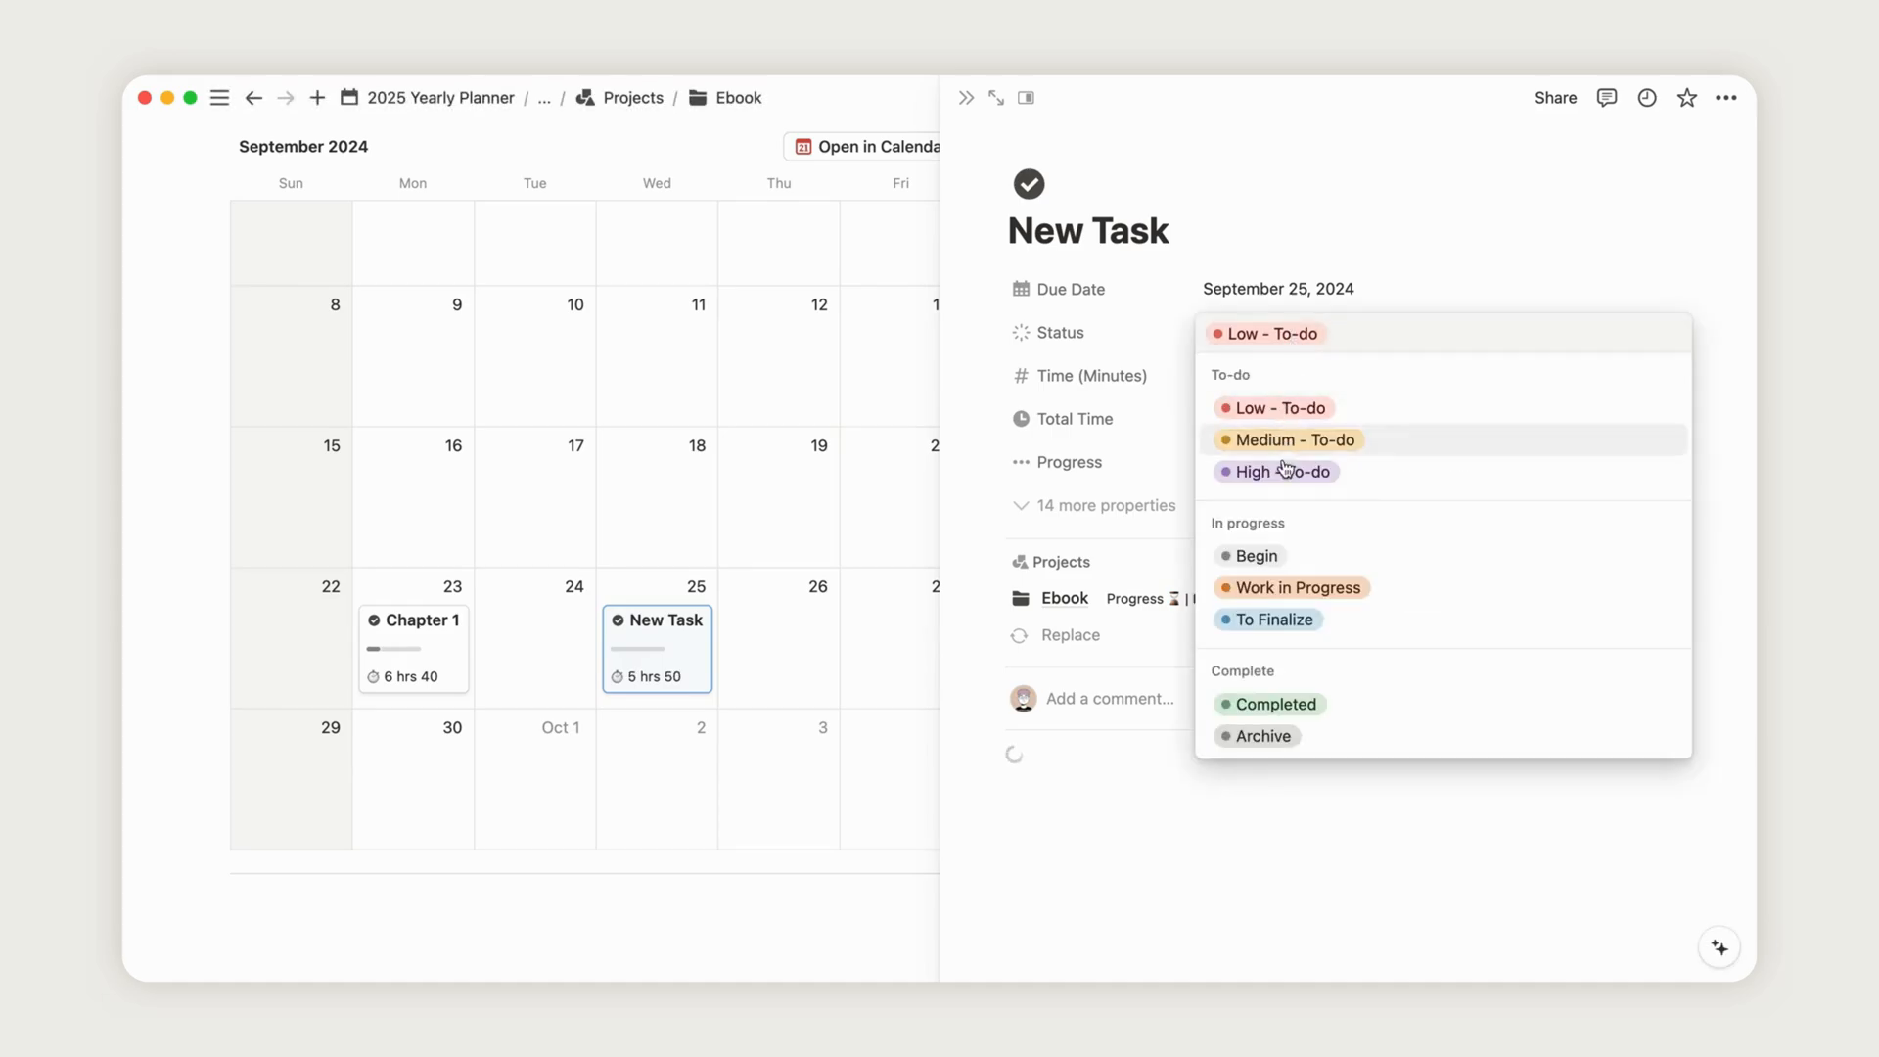
click(1275, 471)
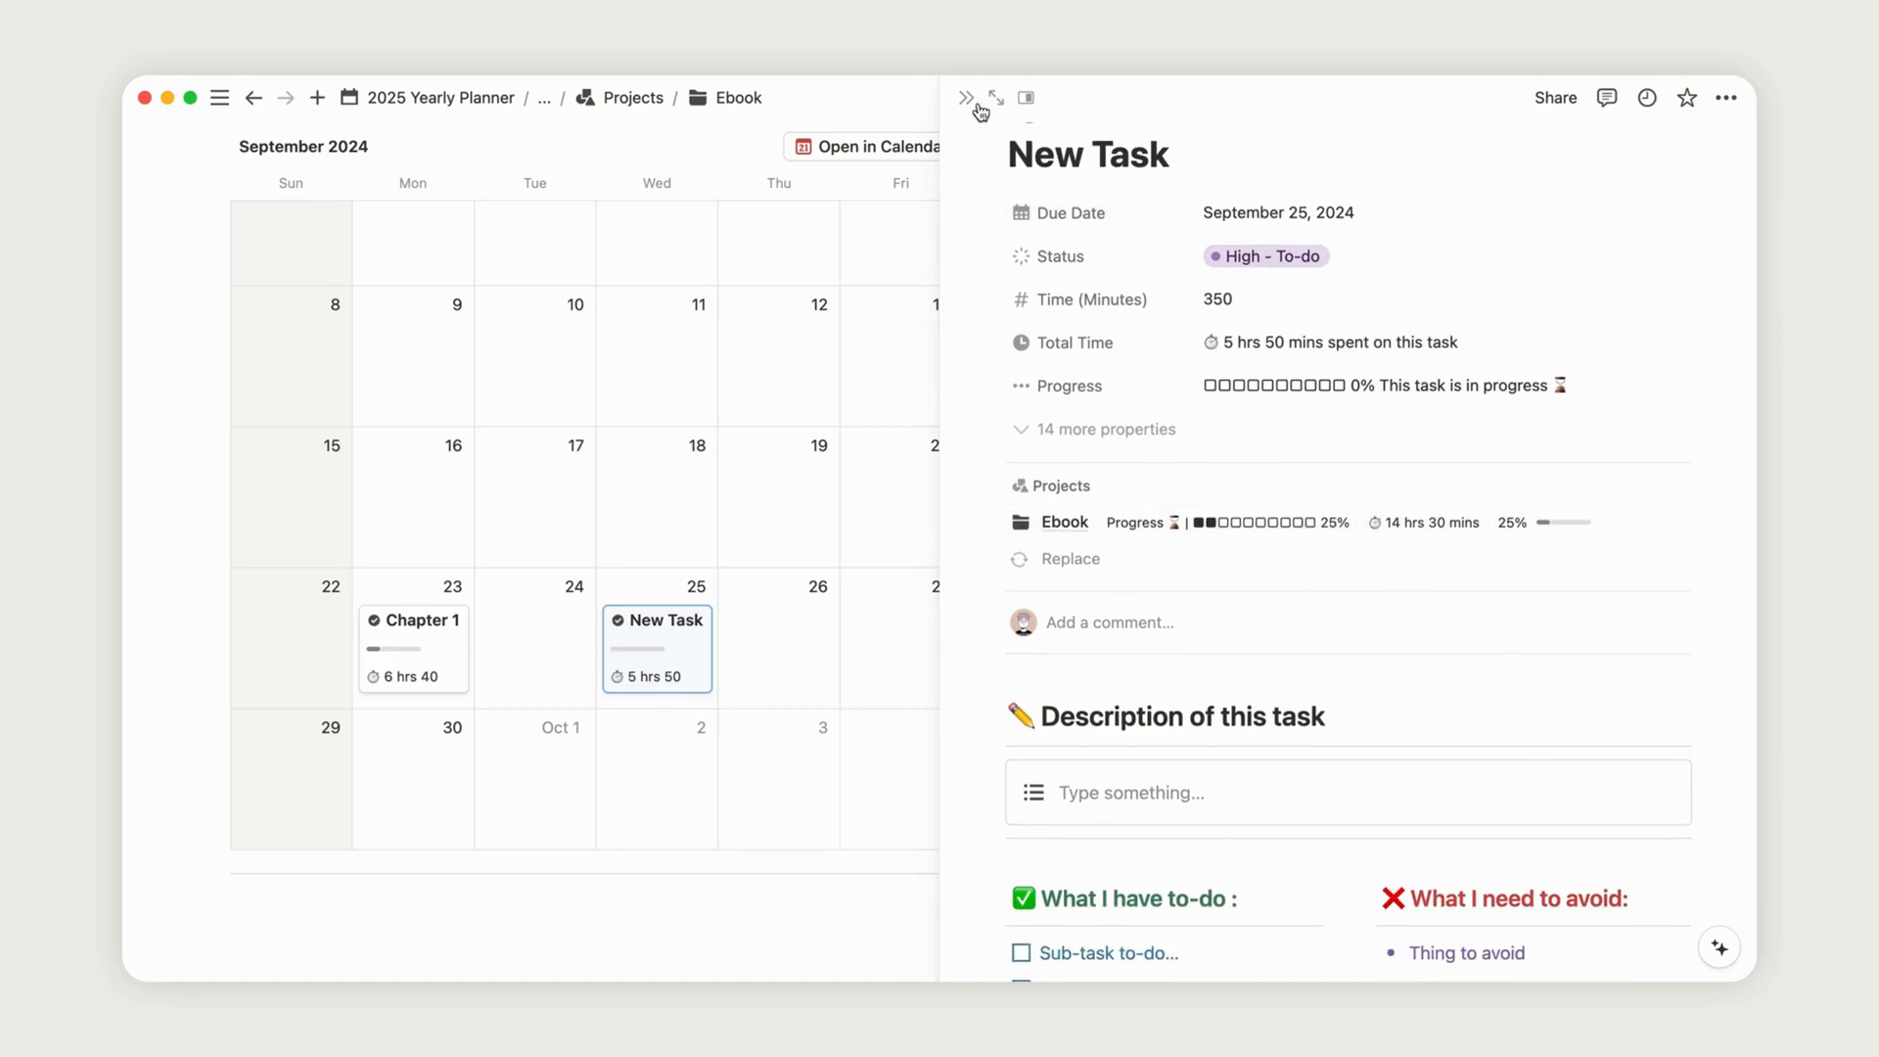
click(966, 97)
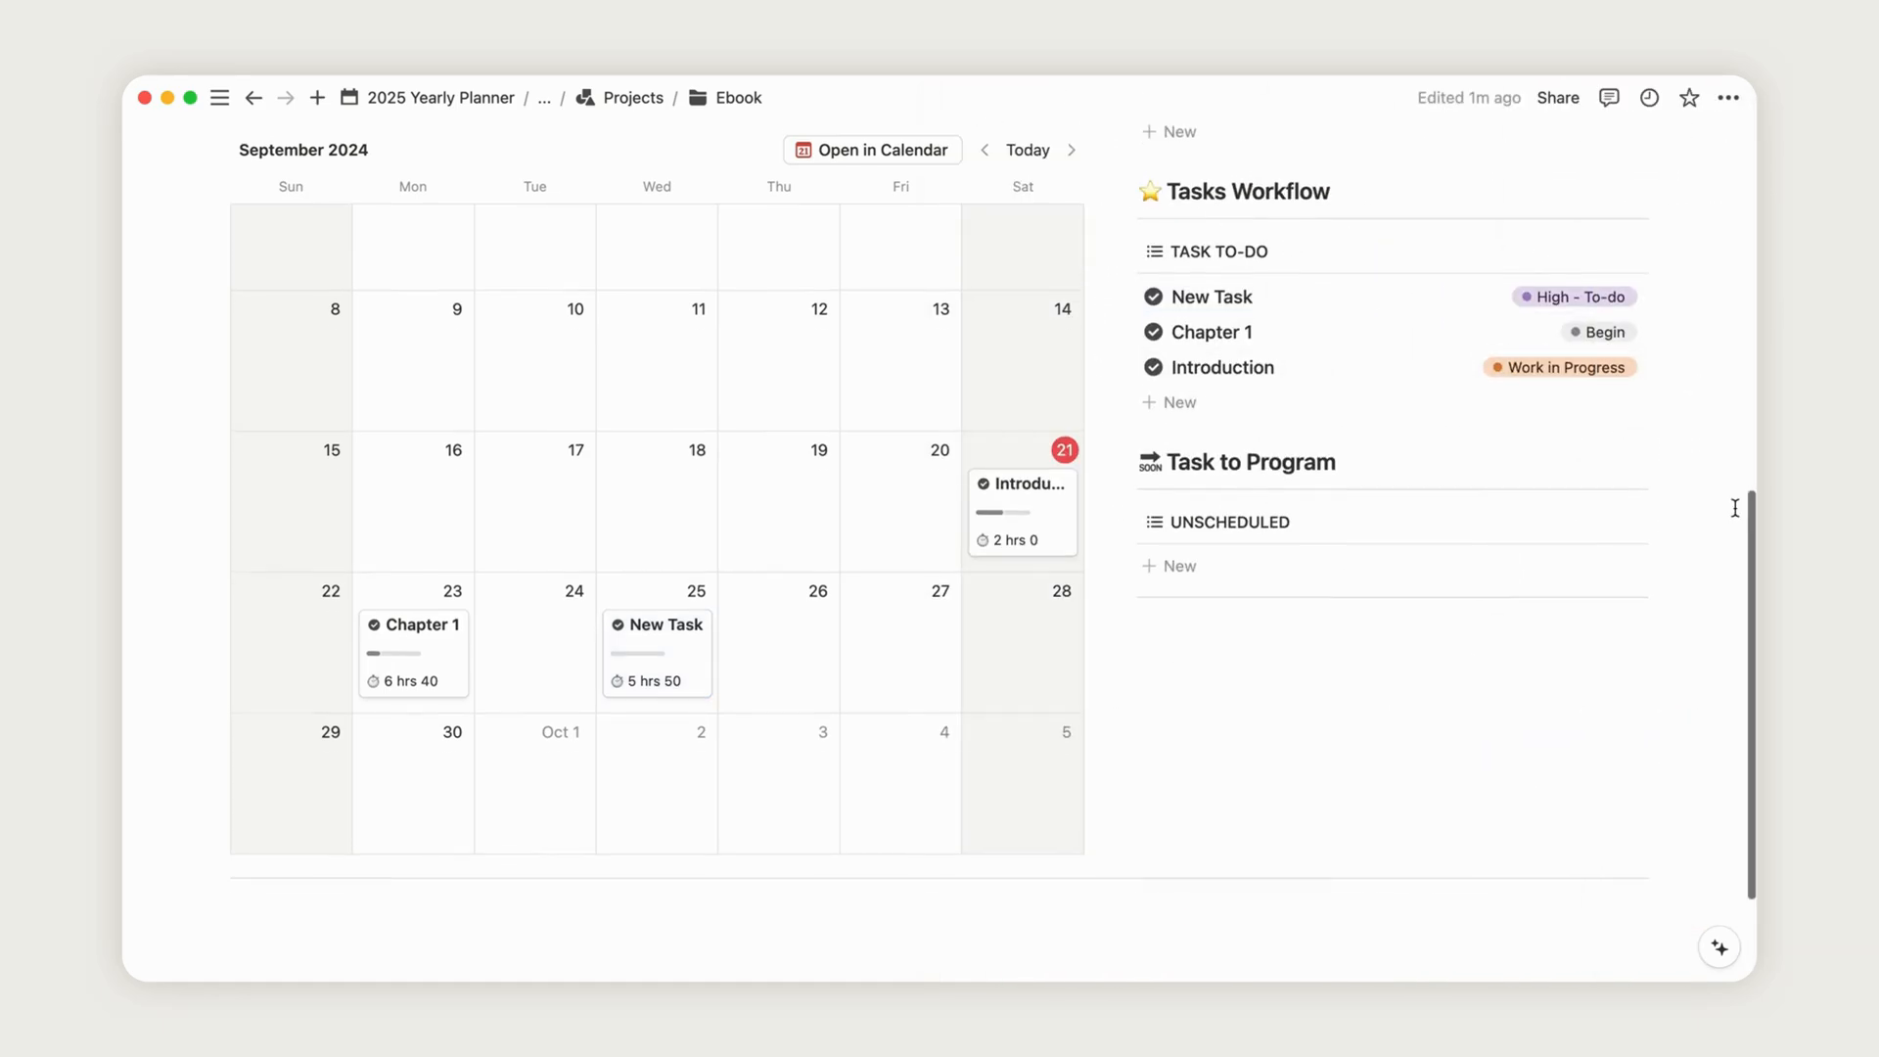
- Return to the Tasks Management page, where Ebook sits at 25% with 14 hrs 30 mins
scroll(up, 3)
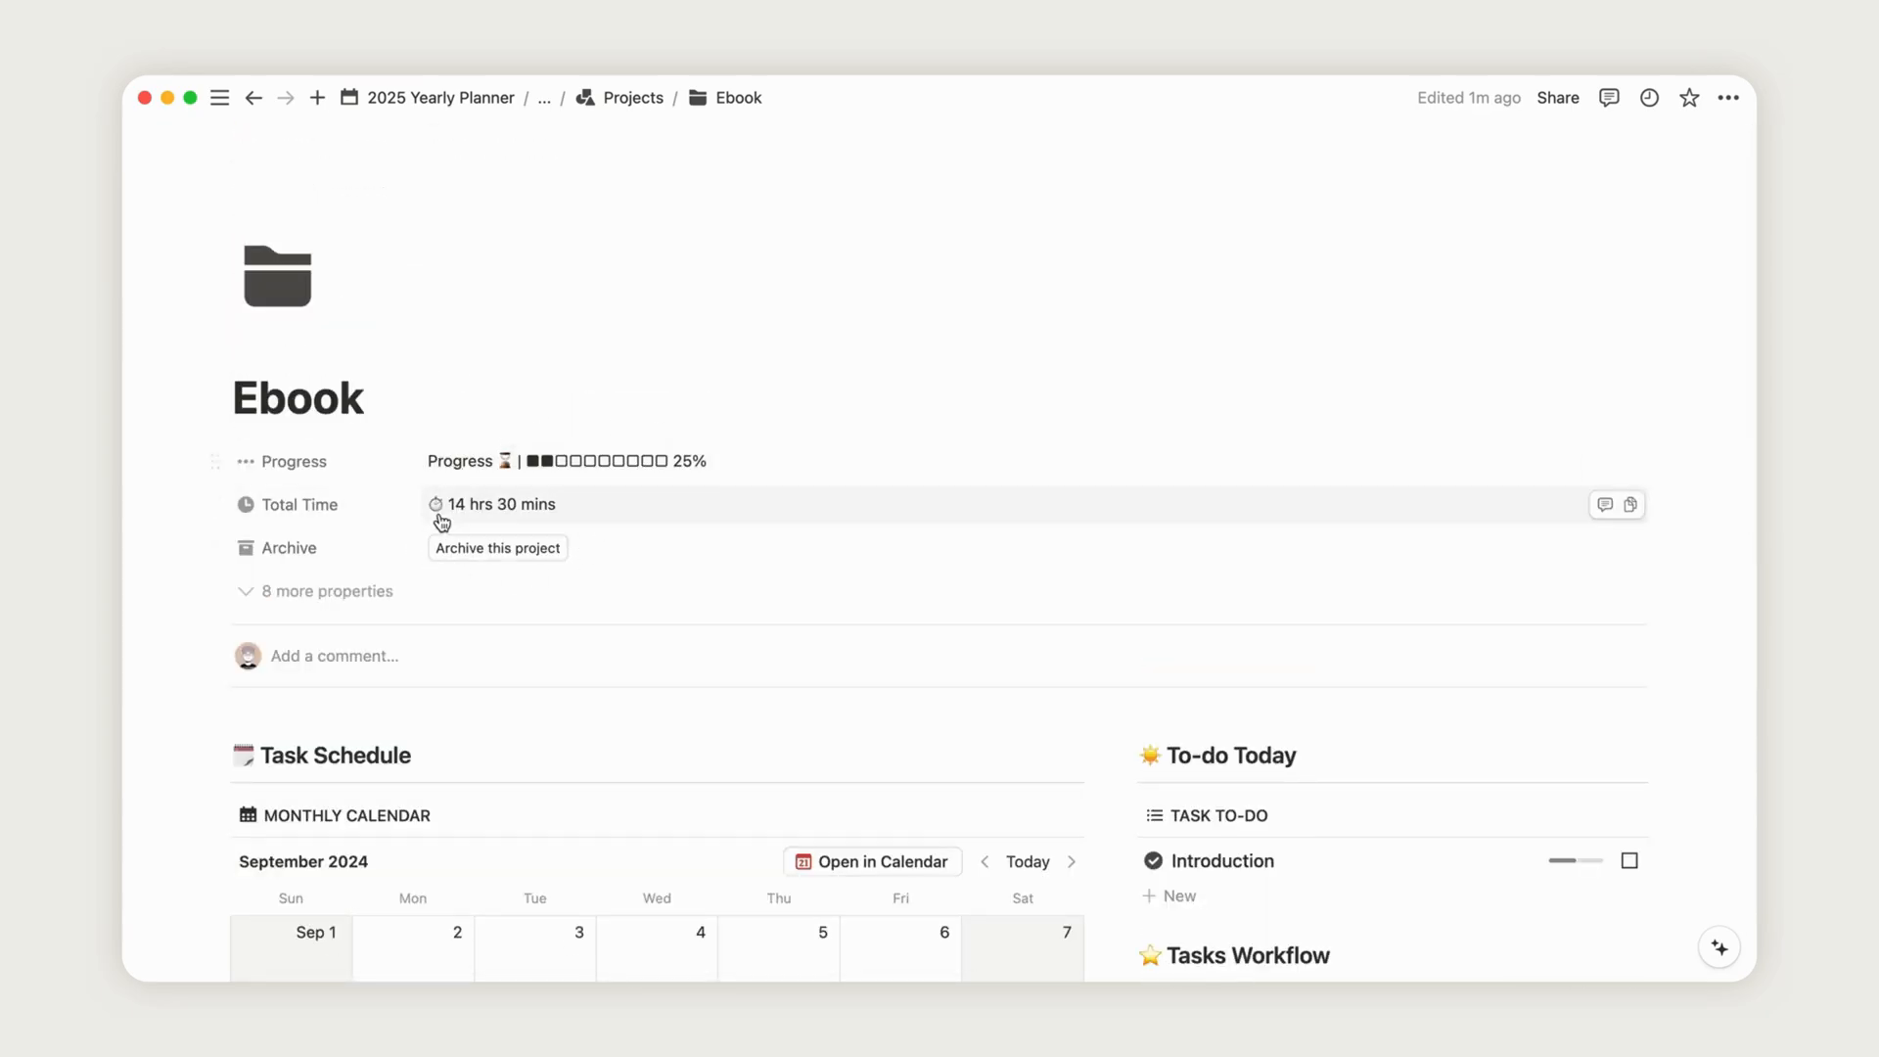
mouse_move(554, 117)
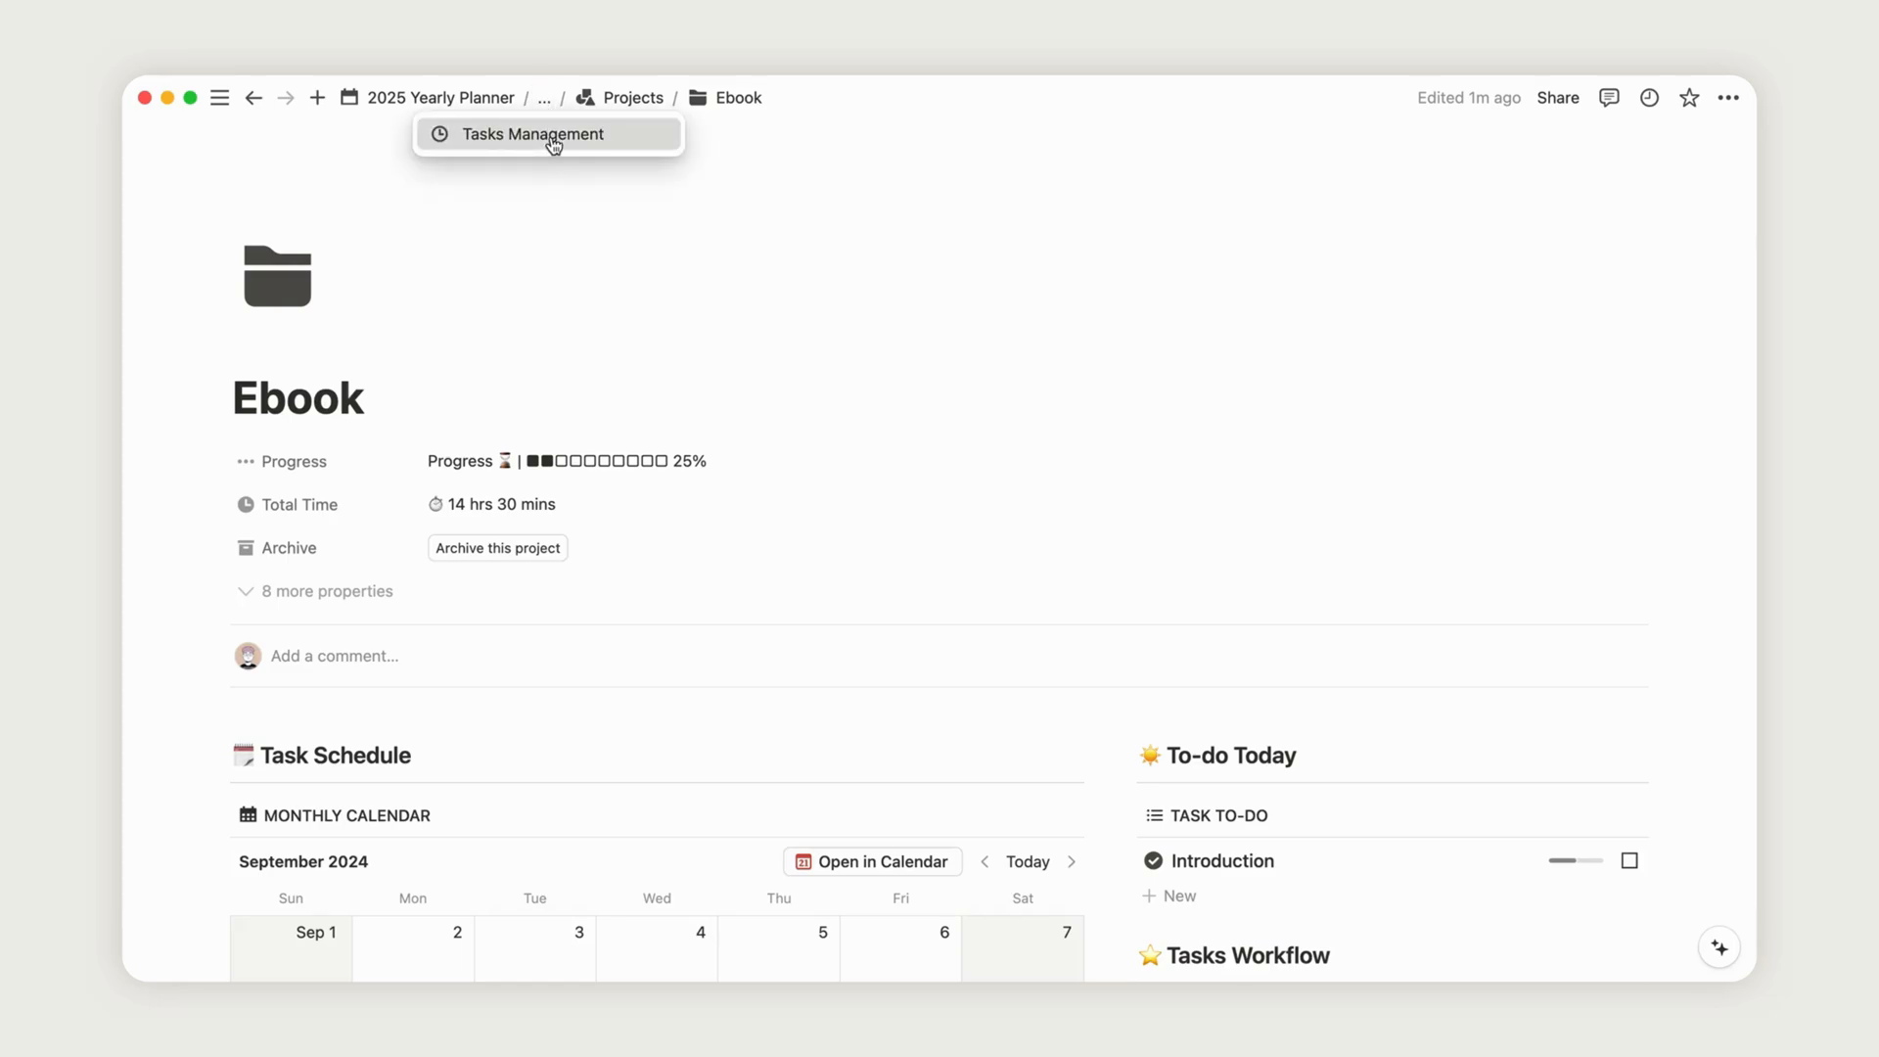
click(533, 133)
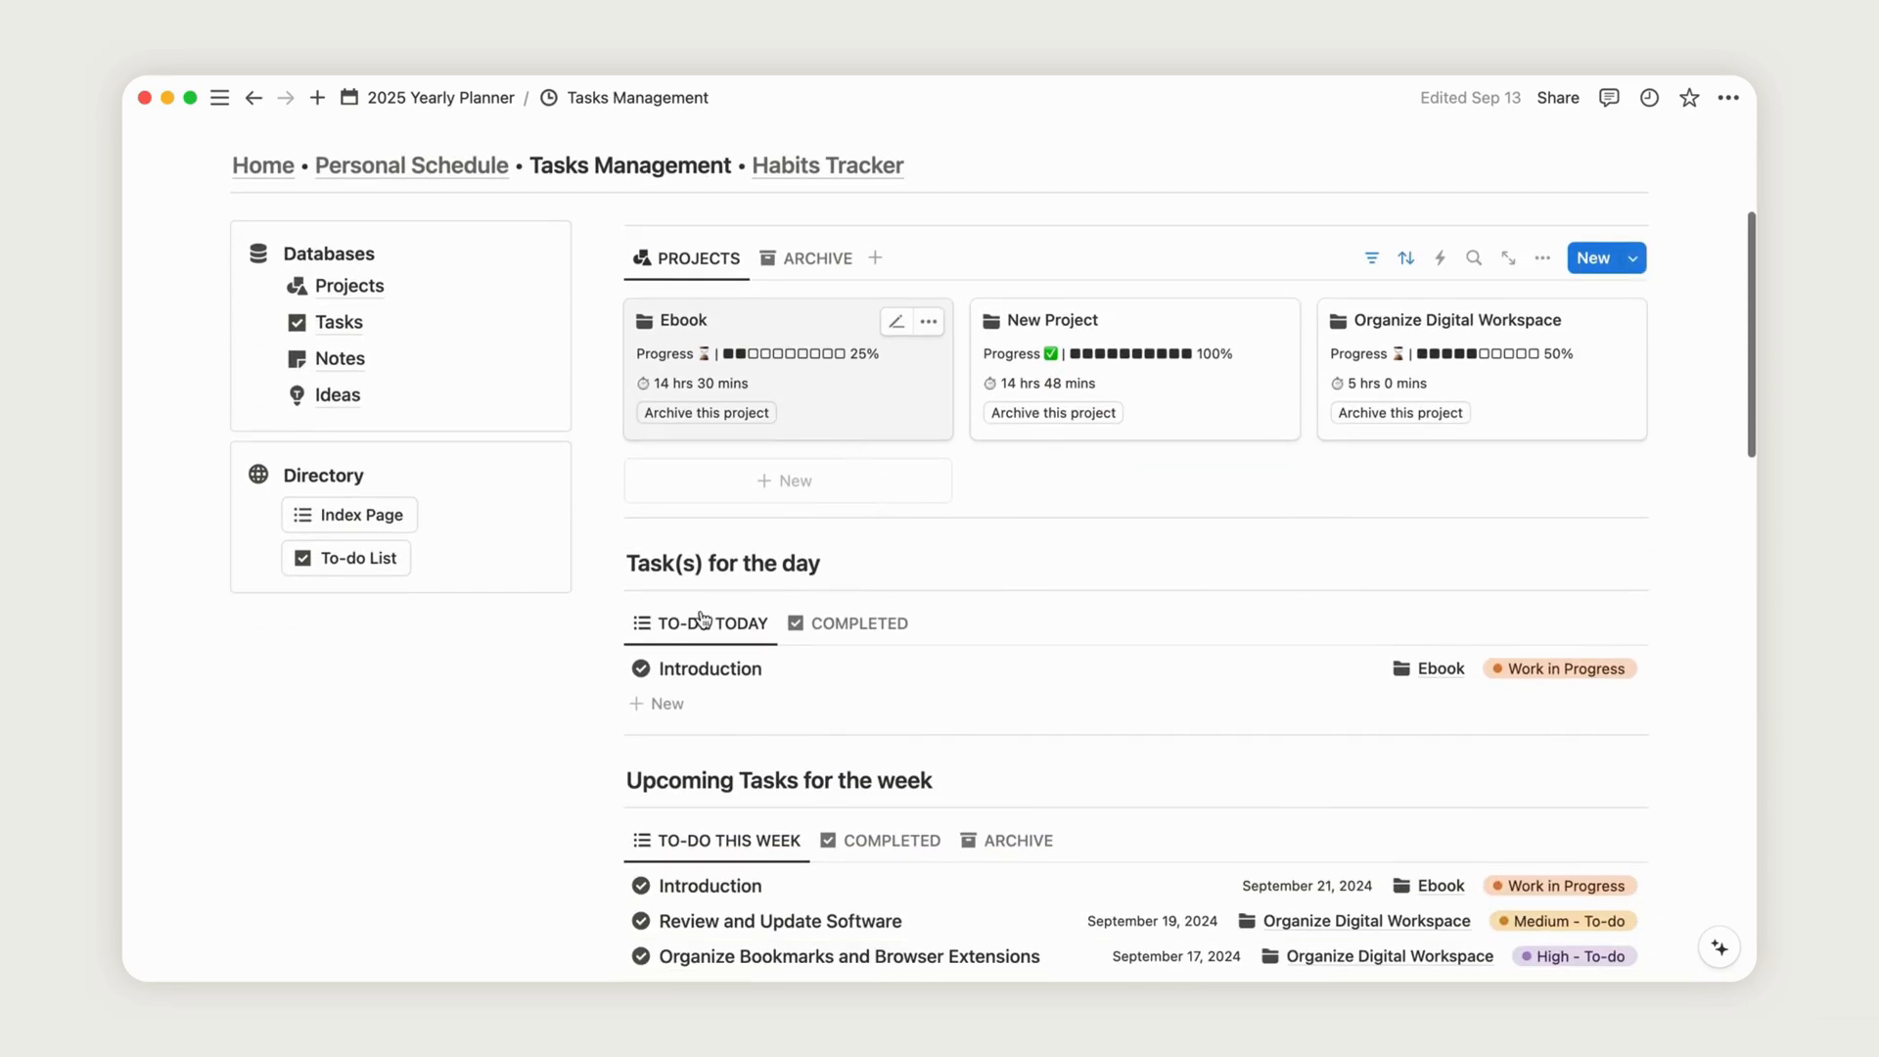
- Create a New note in the Notes hub and change its status from Inbox to Draft
scroll(down, 3)
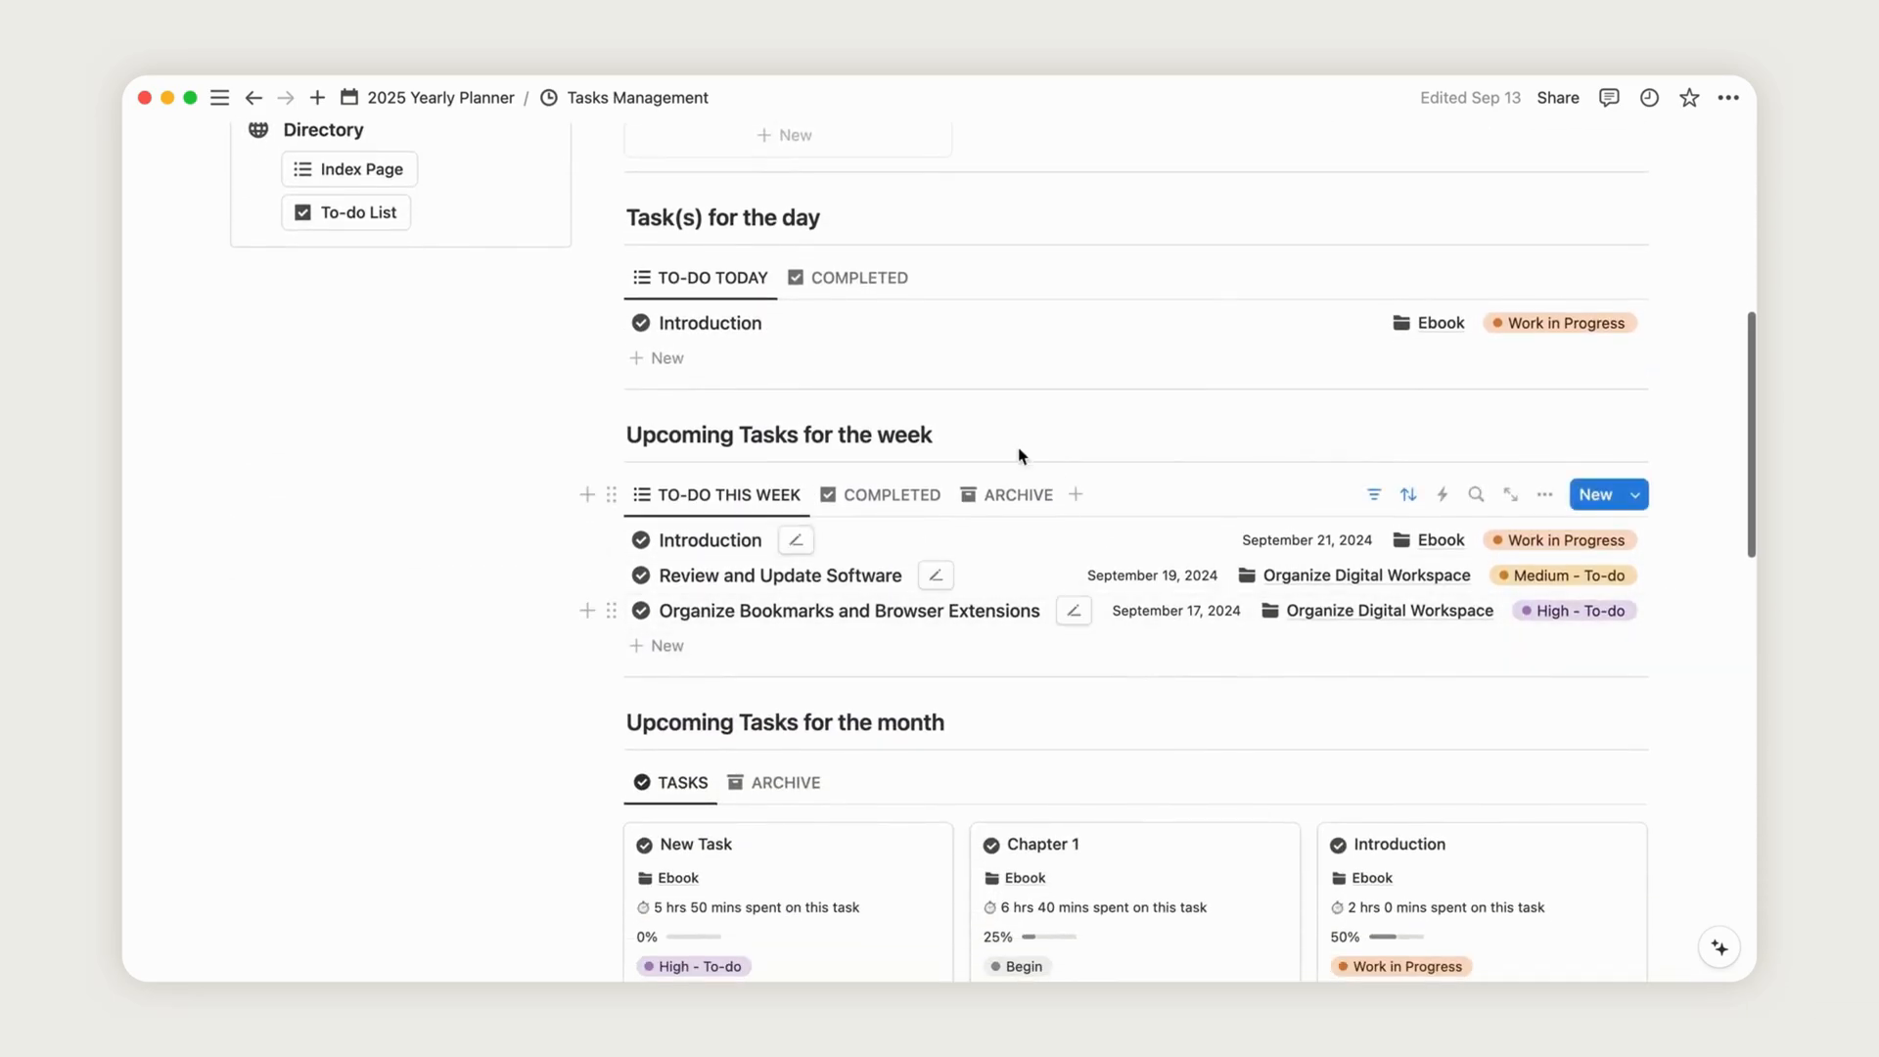
scroll(down, 3)
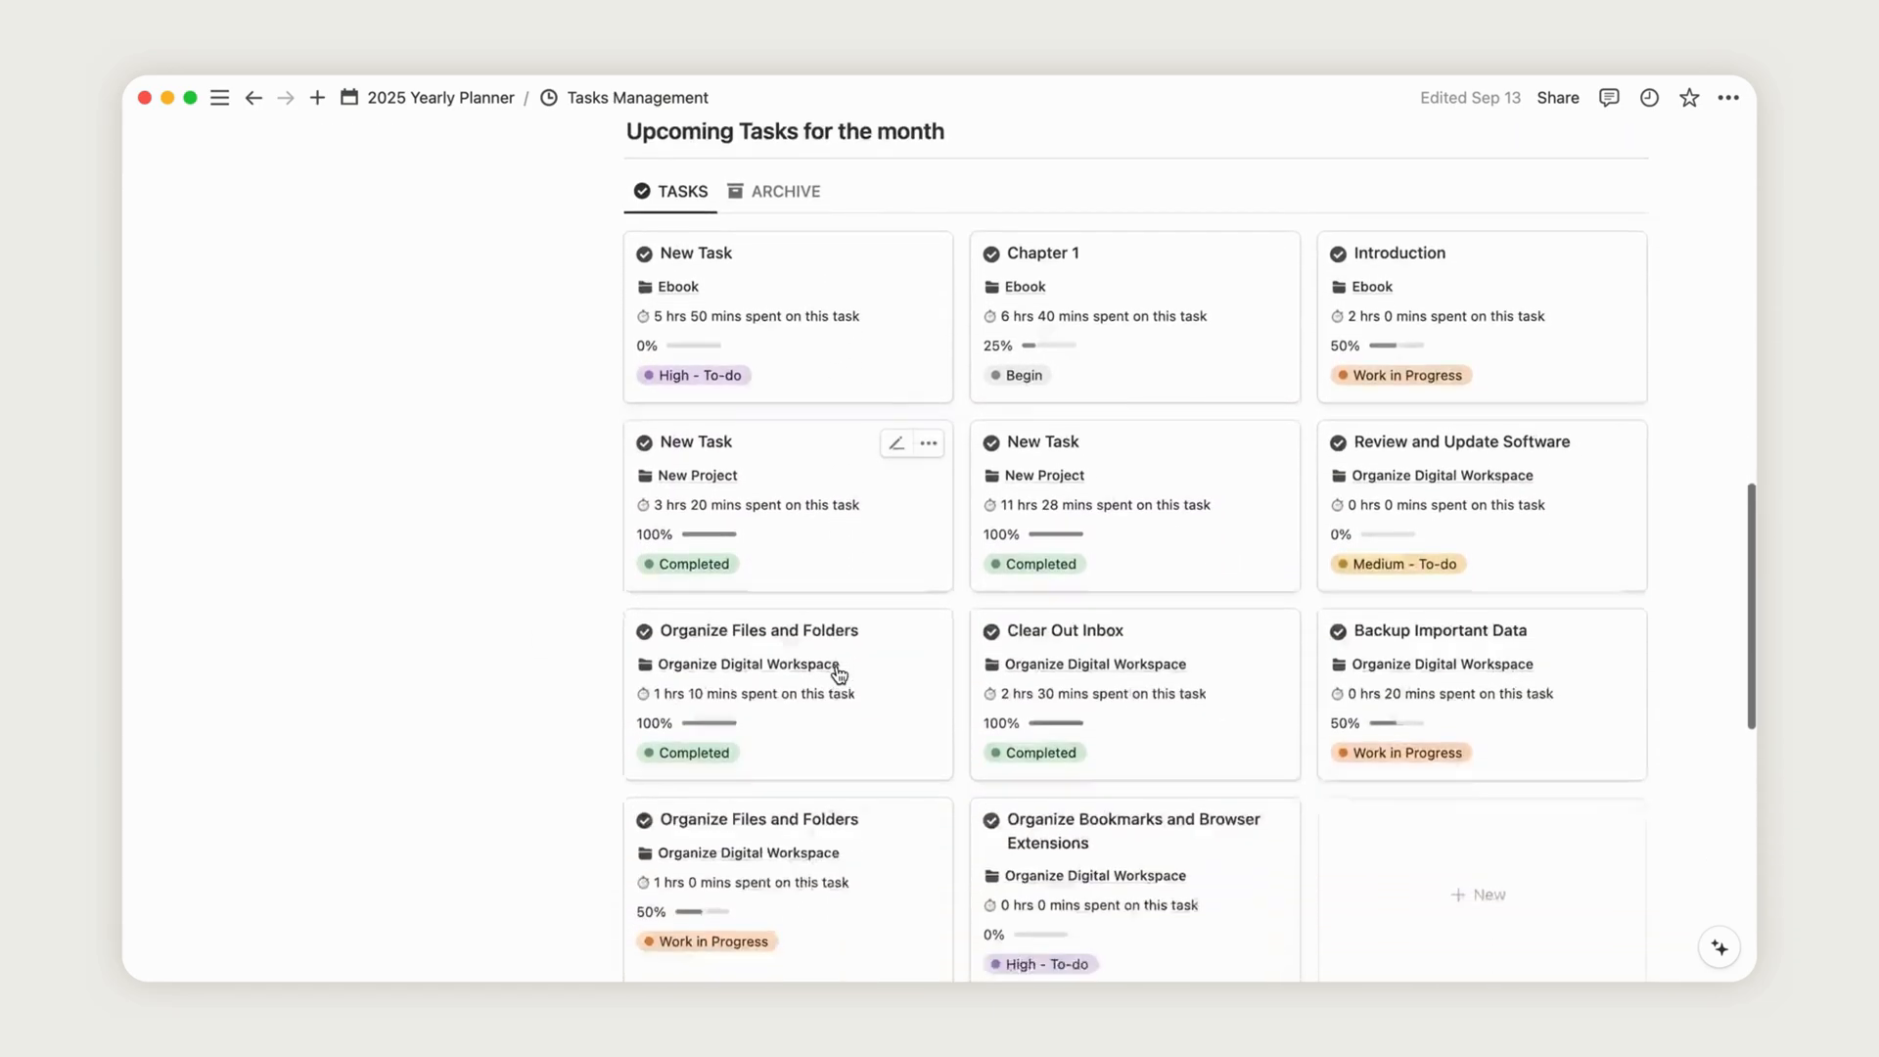
scroll(down, 3)
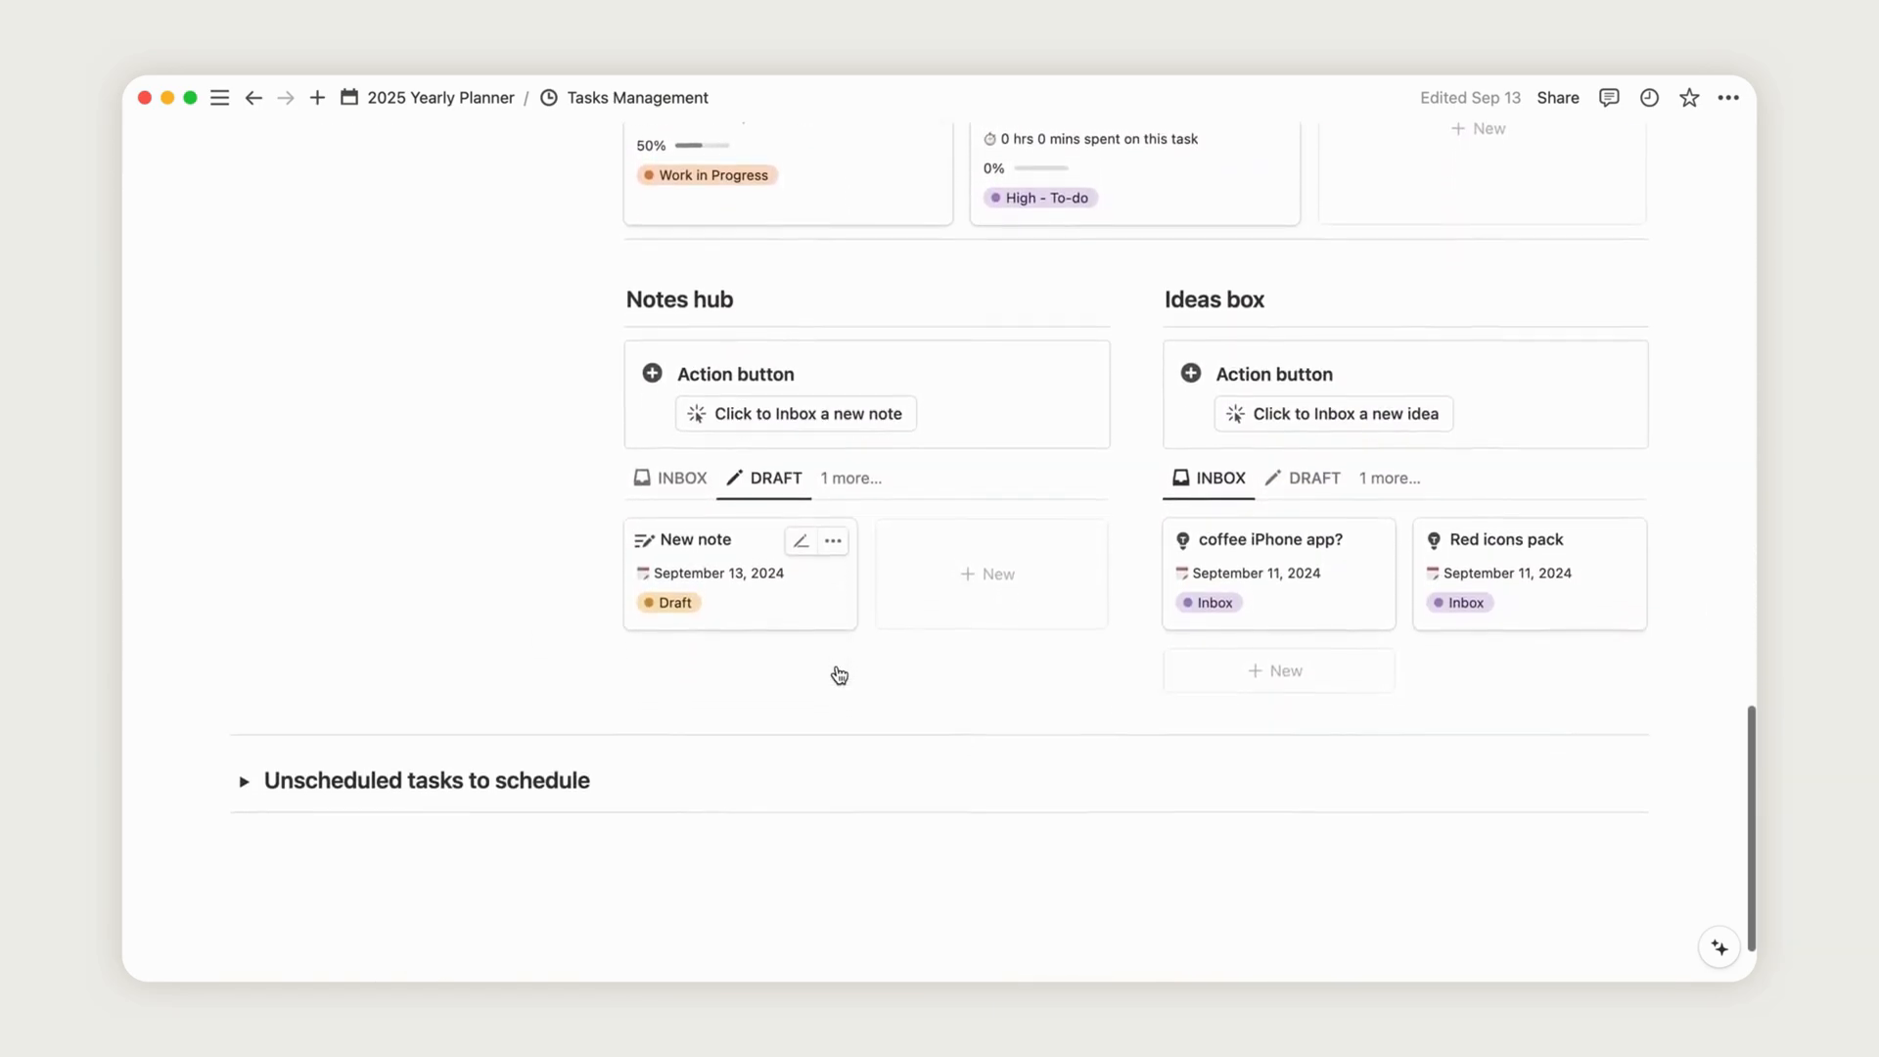
click(683, 432)
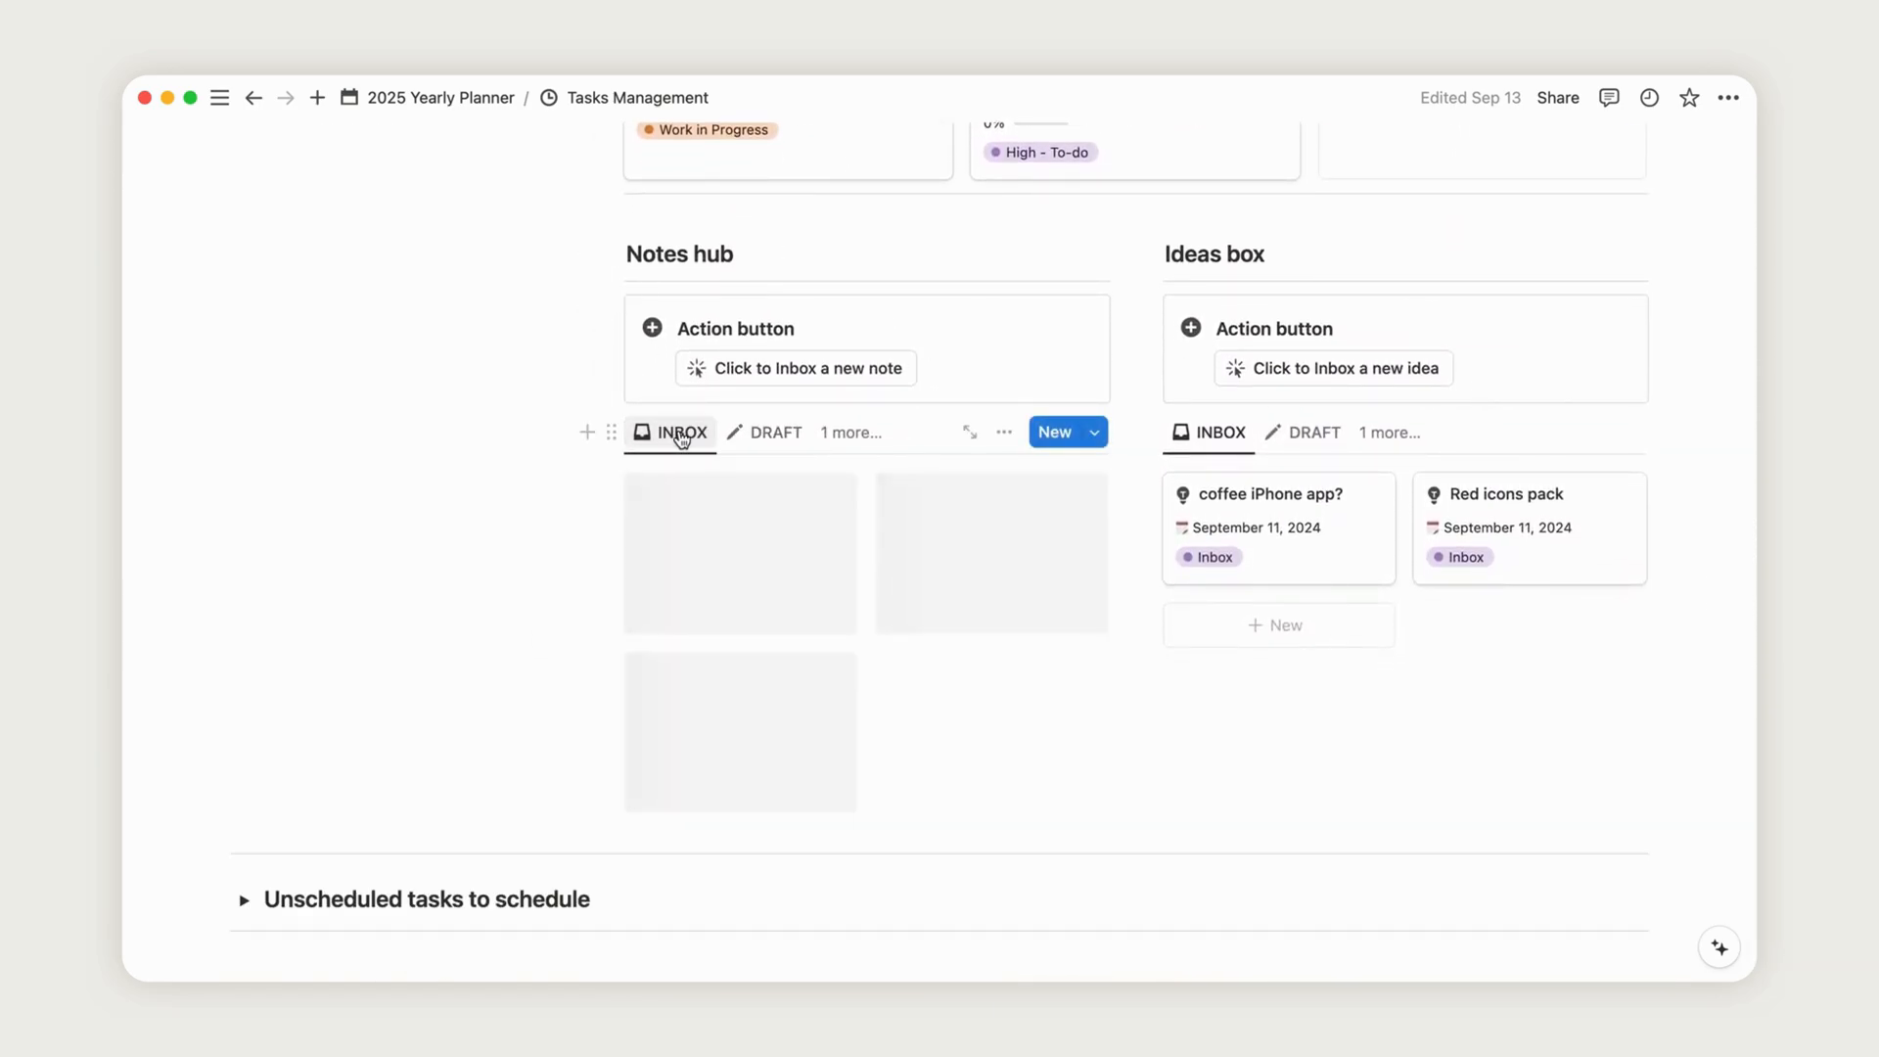
click(794, 368)
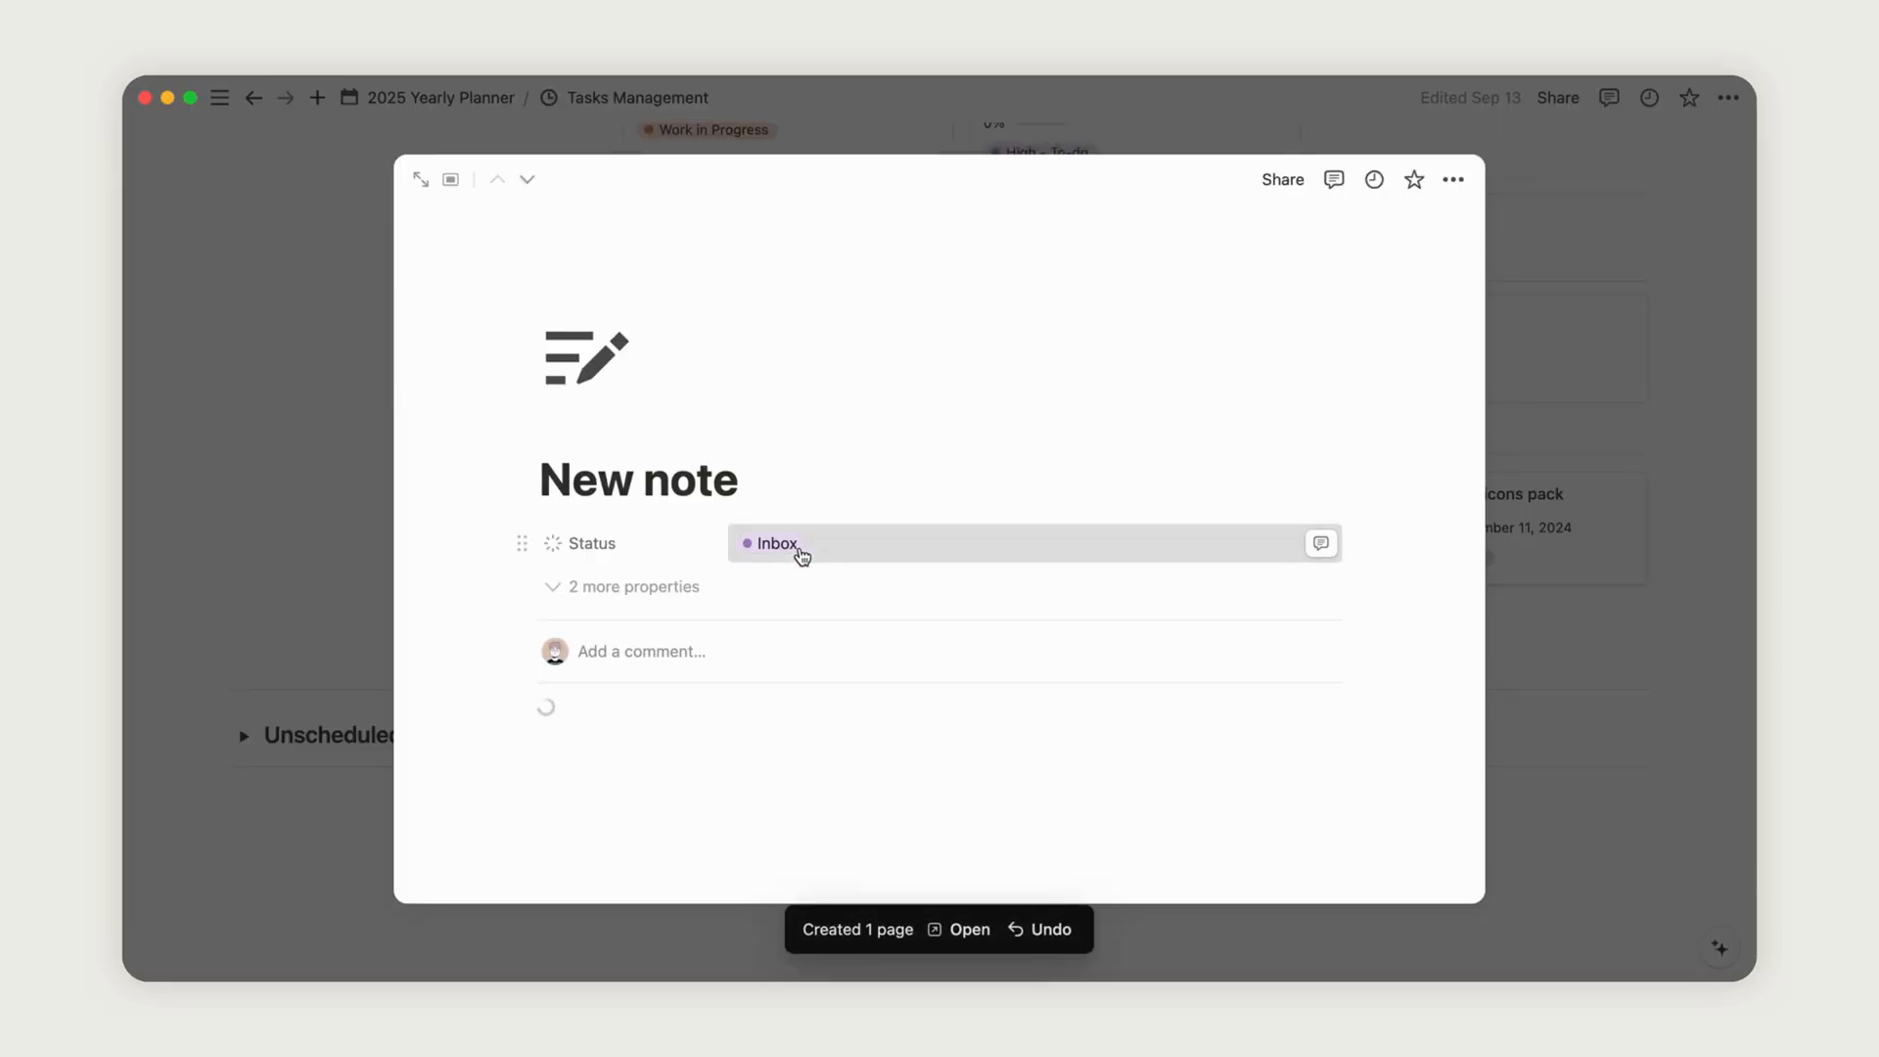
click(776, 543)
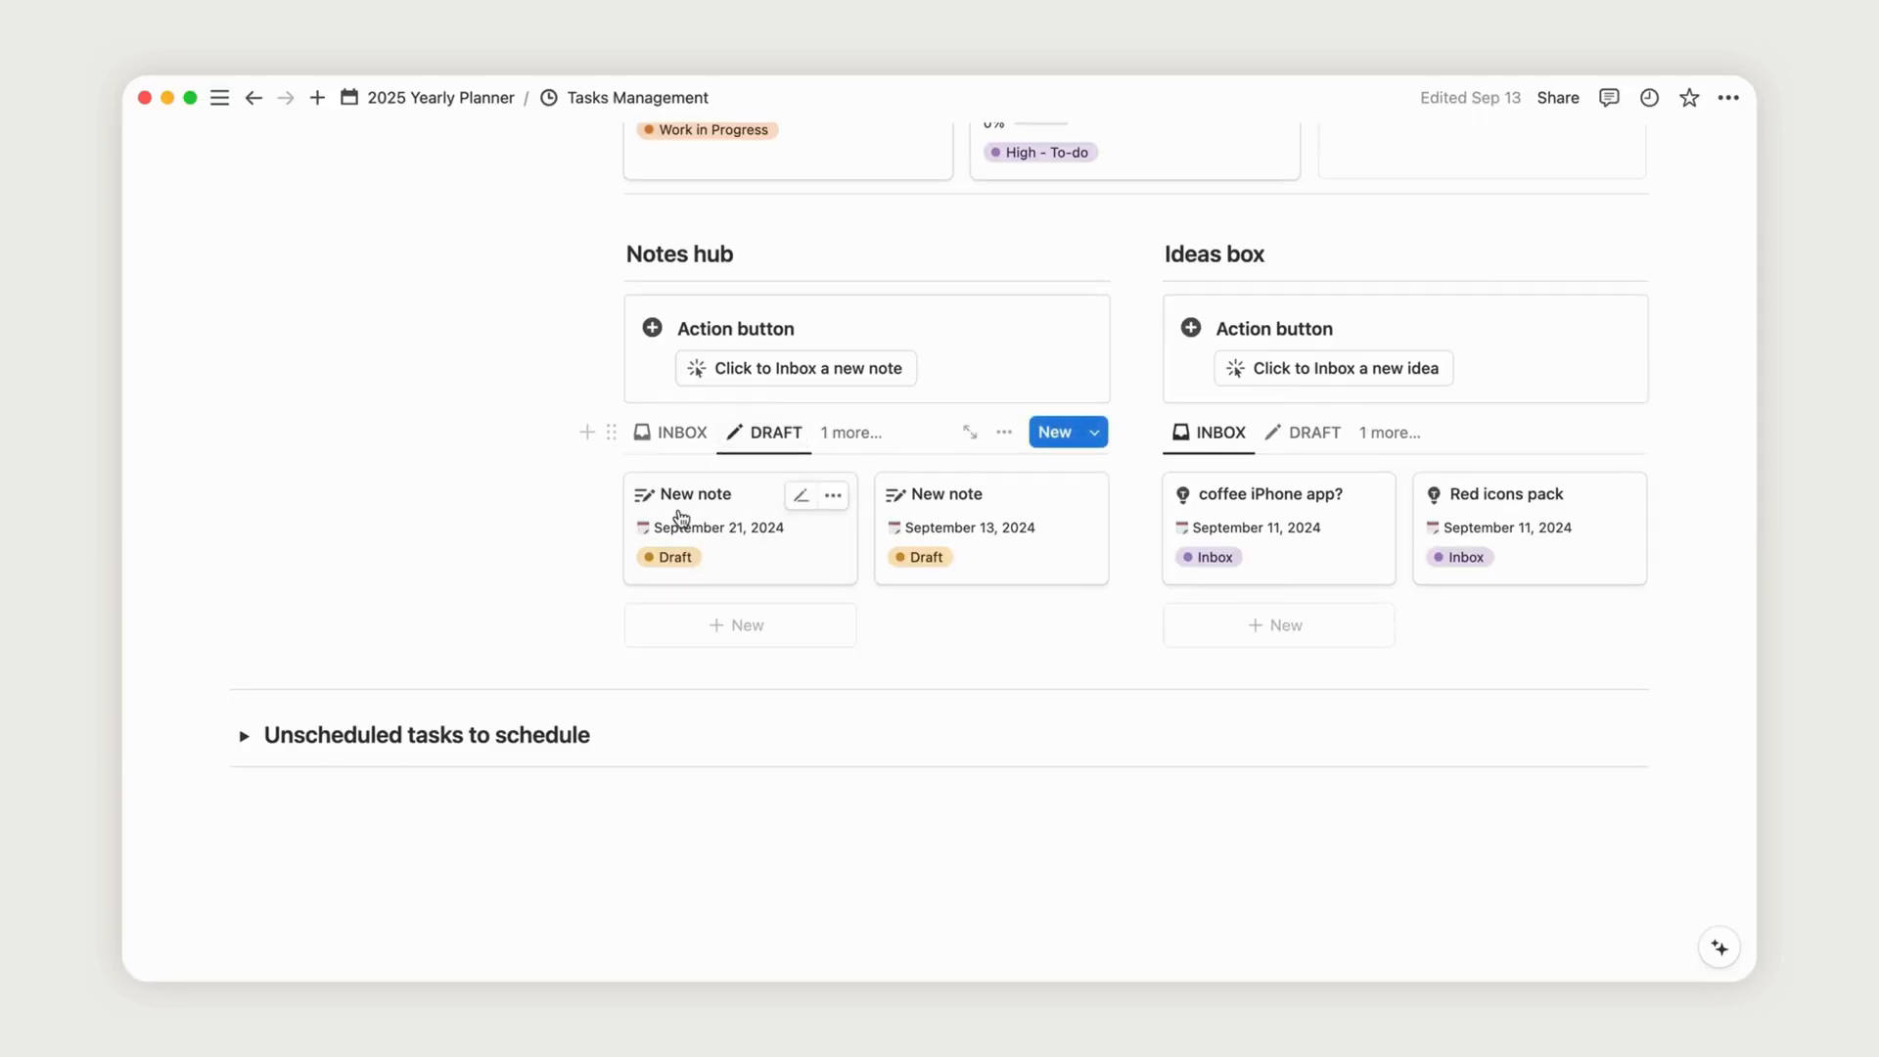
mouse_move(1730, 780)
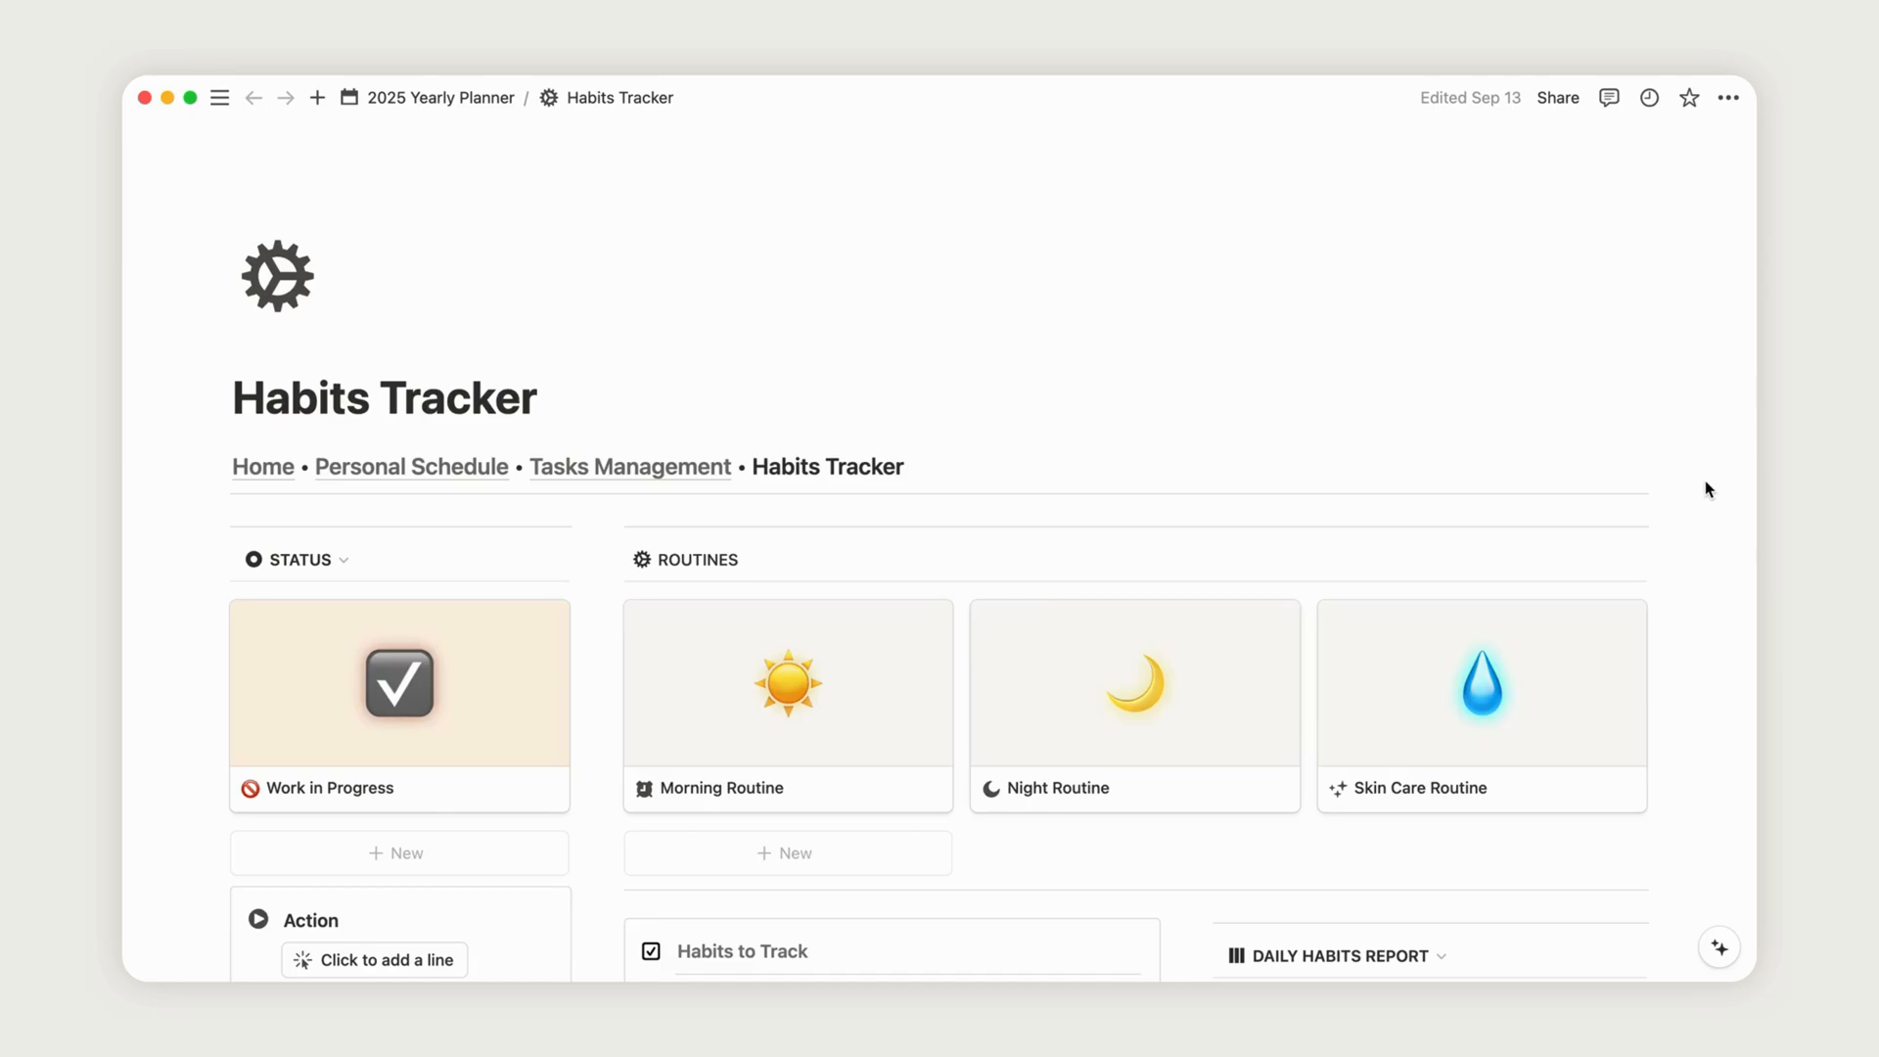
- Check the remaining habit on the new Today row so it reaches 100% in the Habit Tracker
scroll(down, 3)
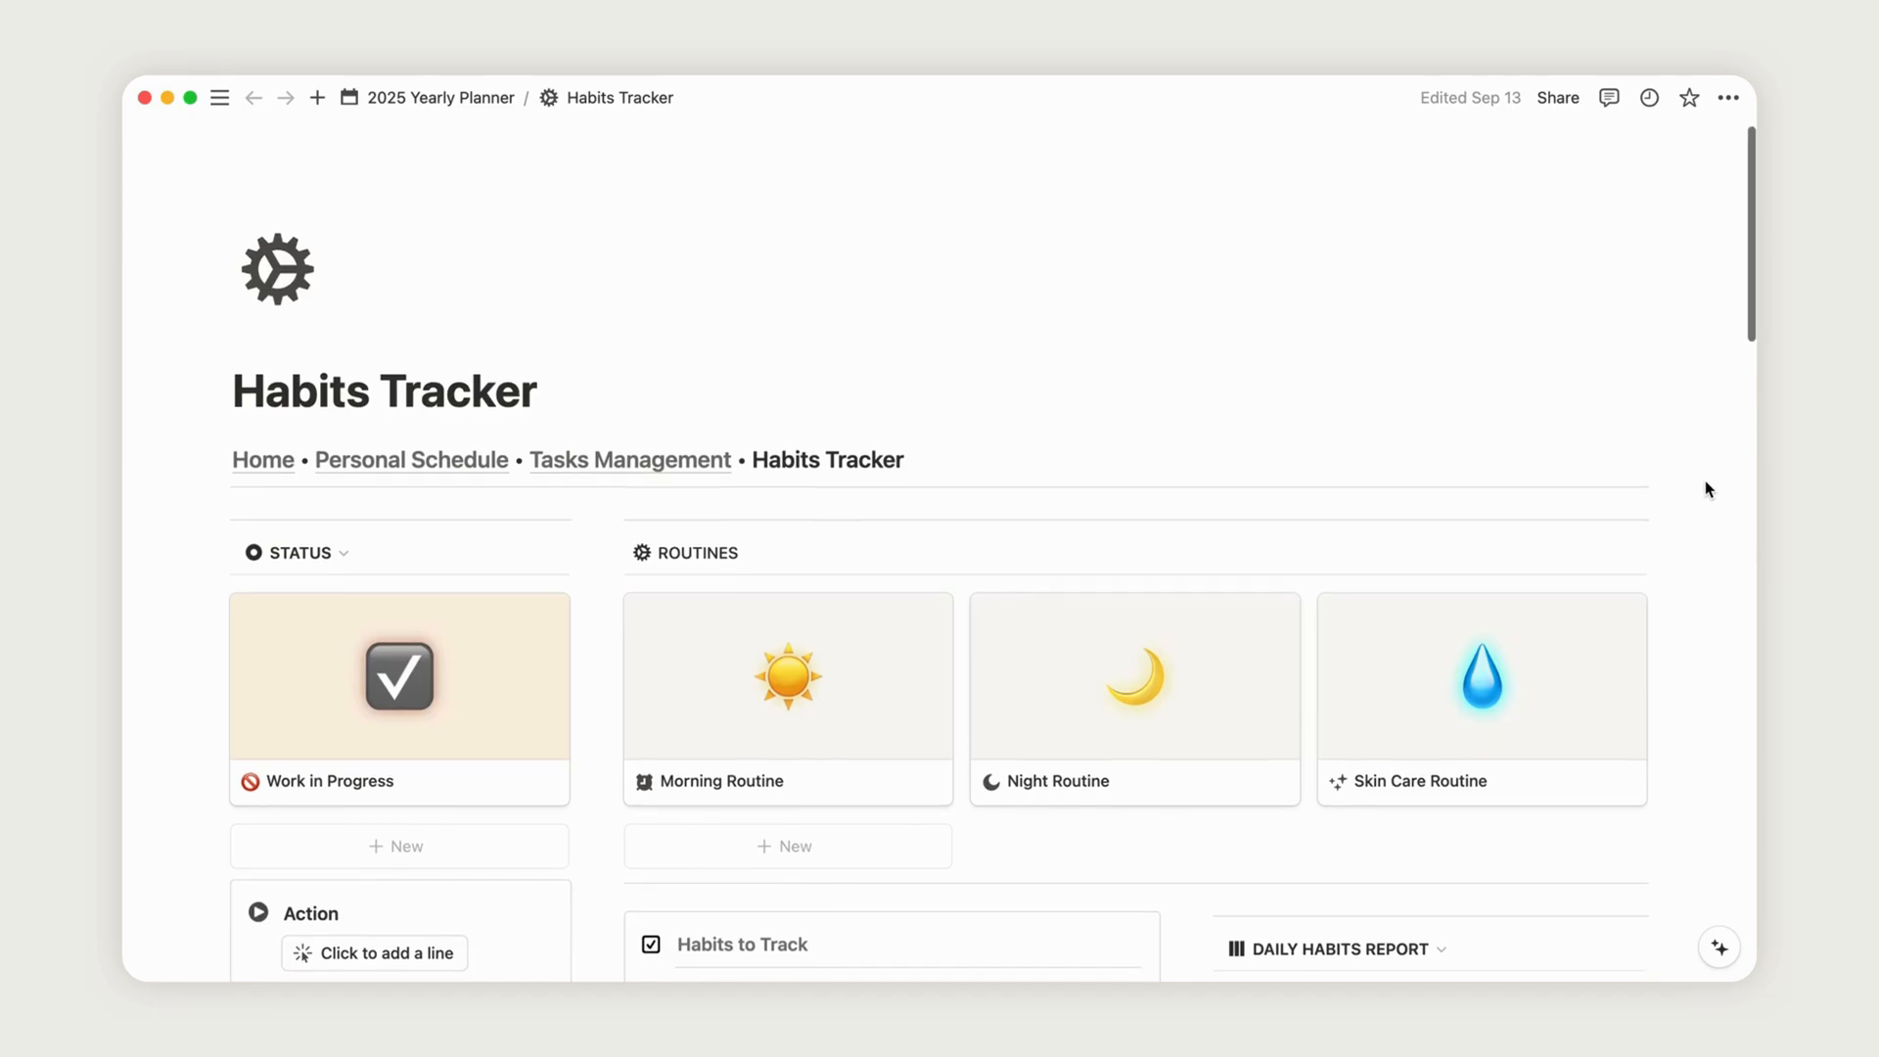
scroll(down, 3)
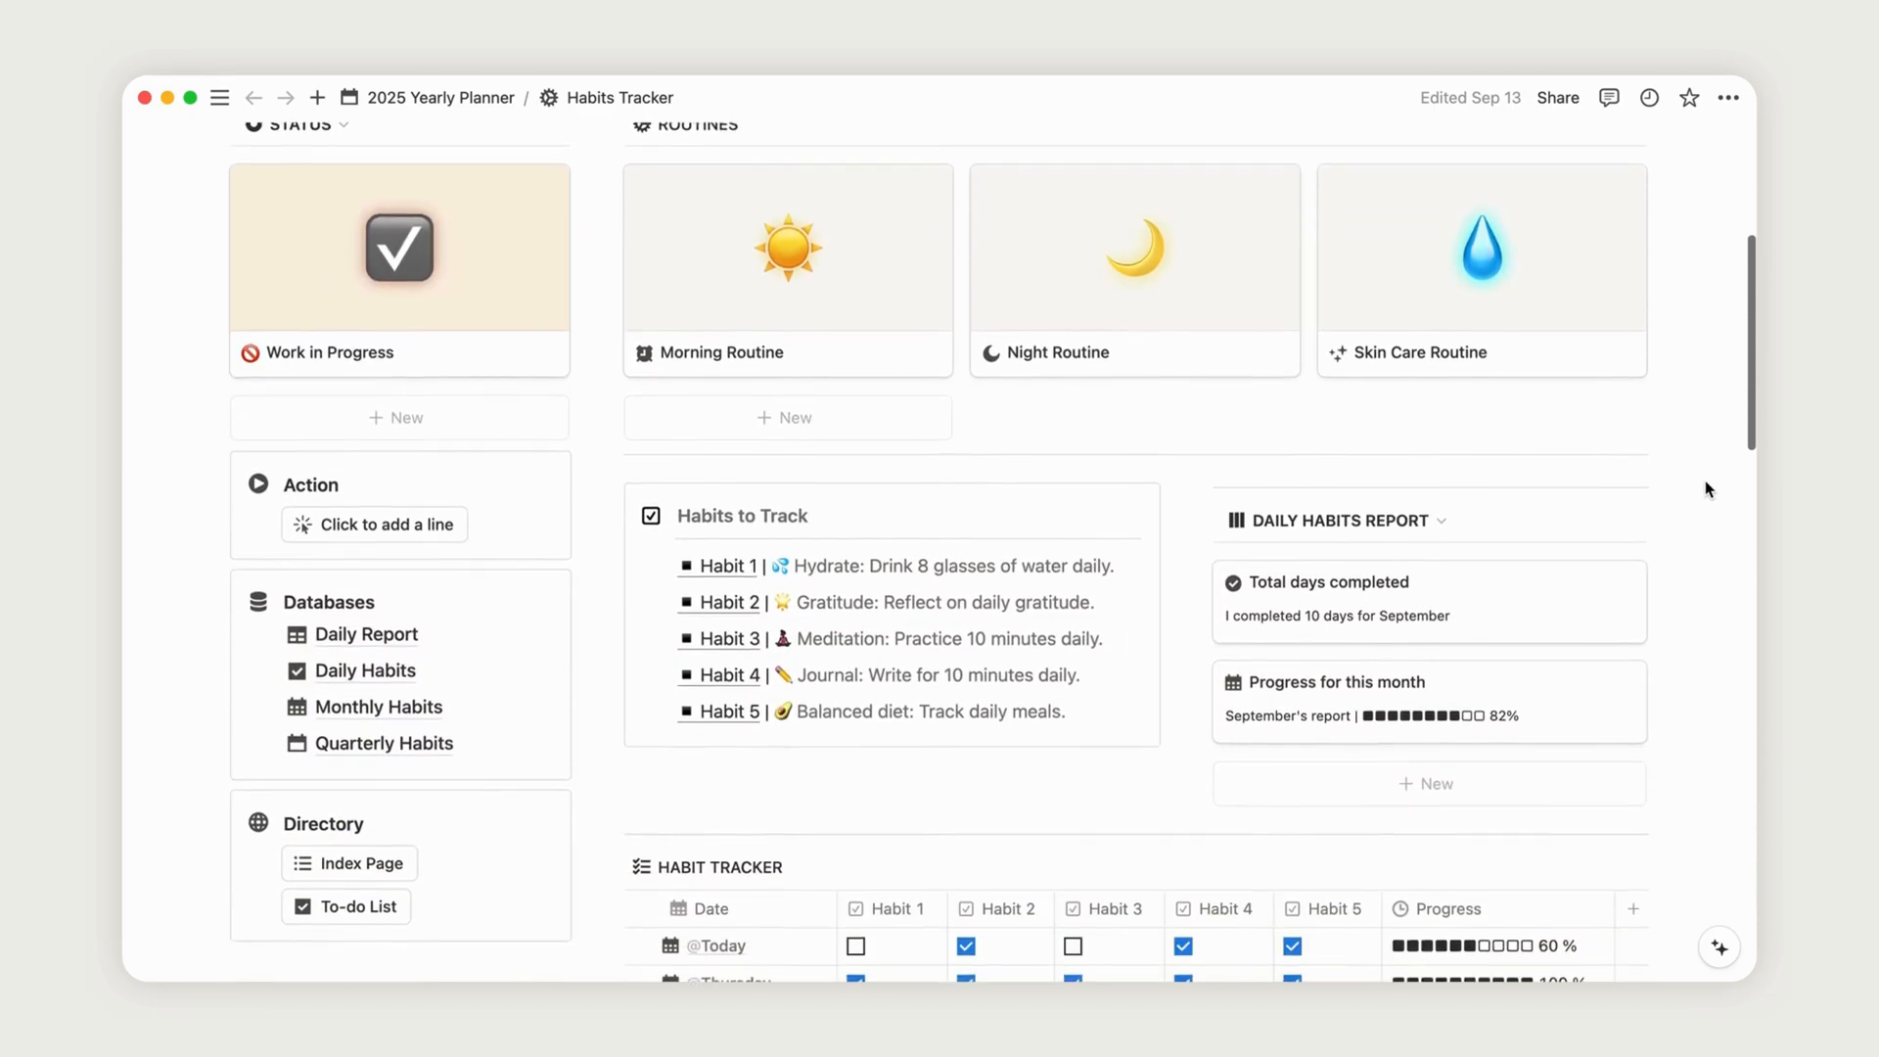
scroll(down, 3)
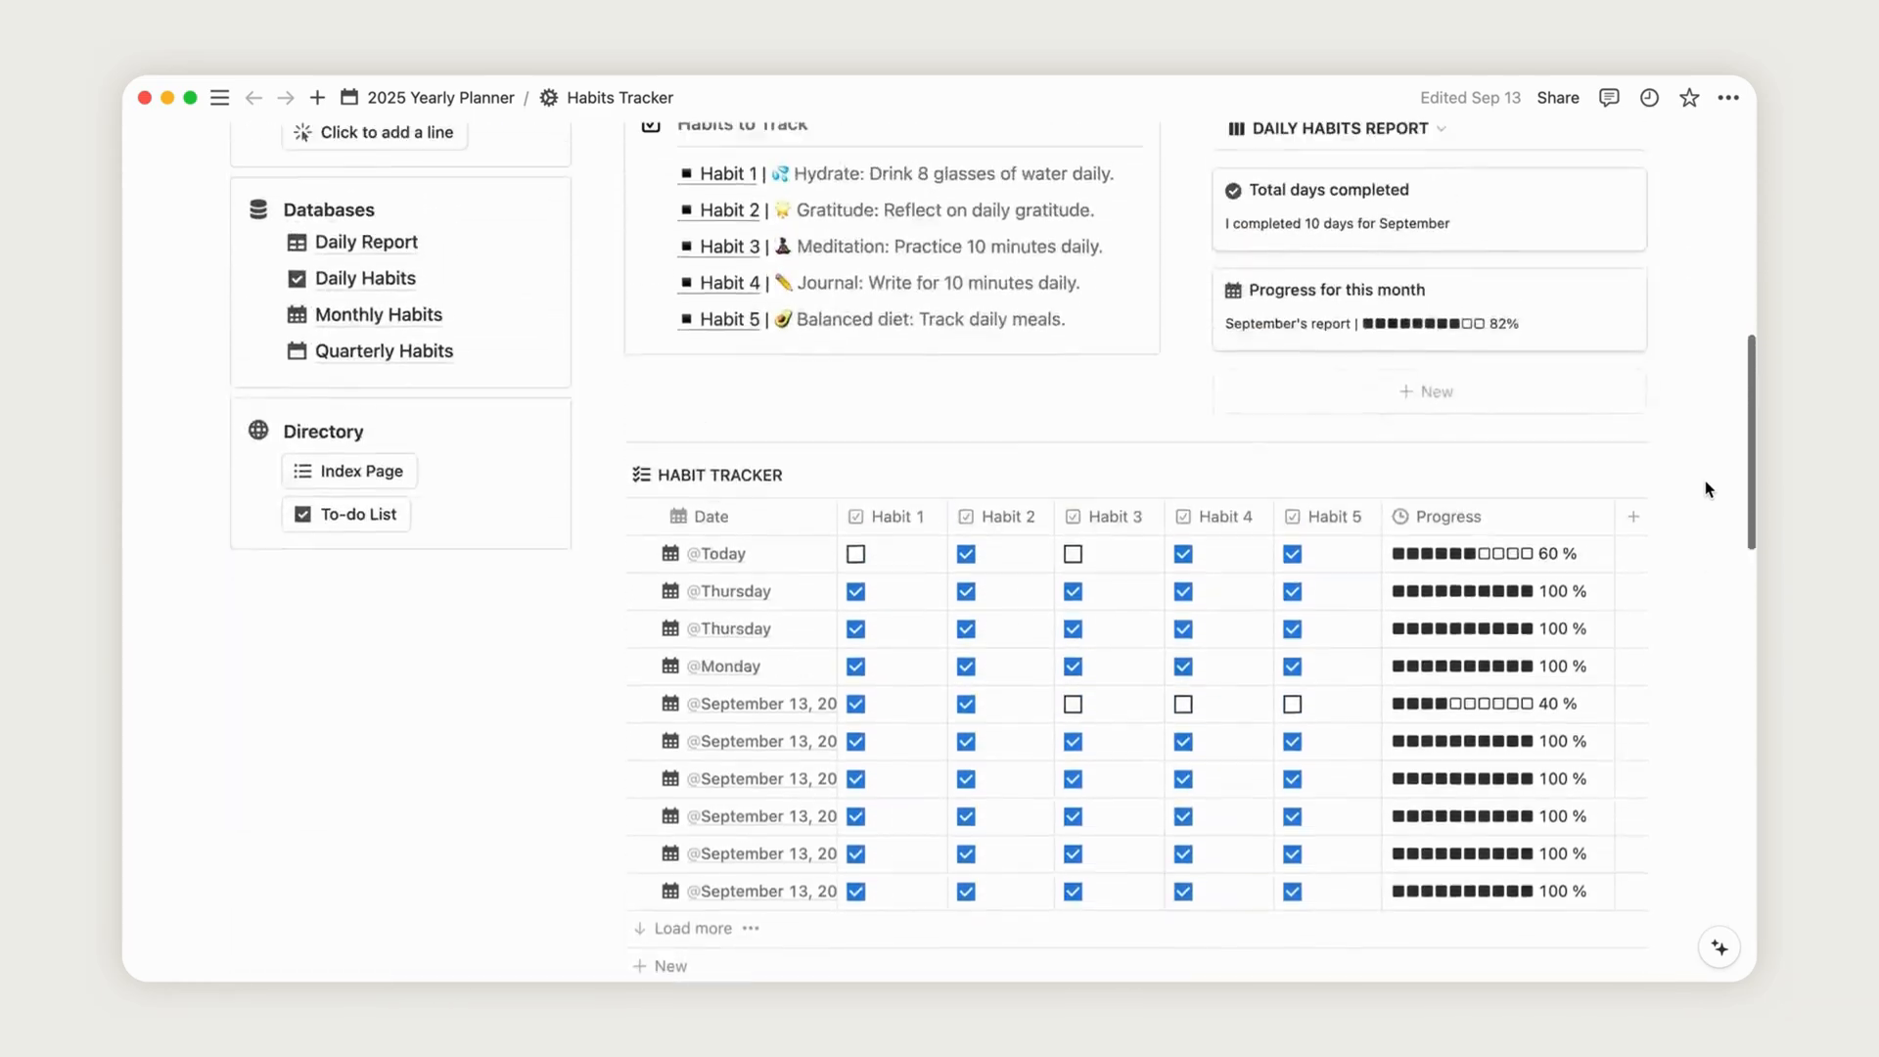
scroll(up, 3)
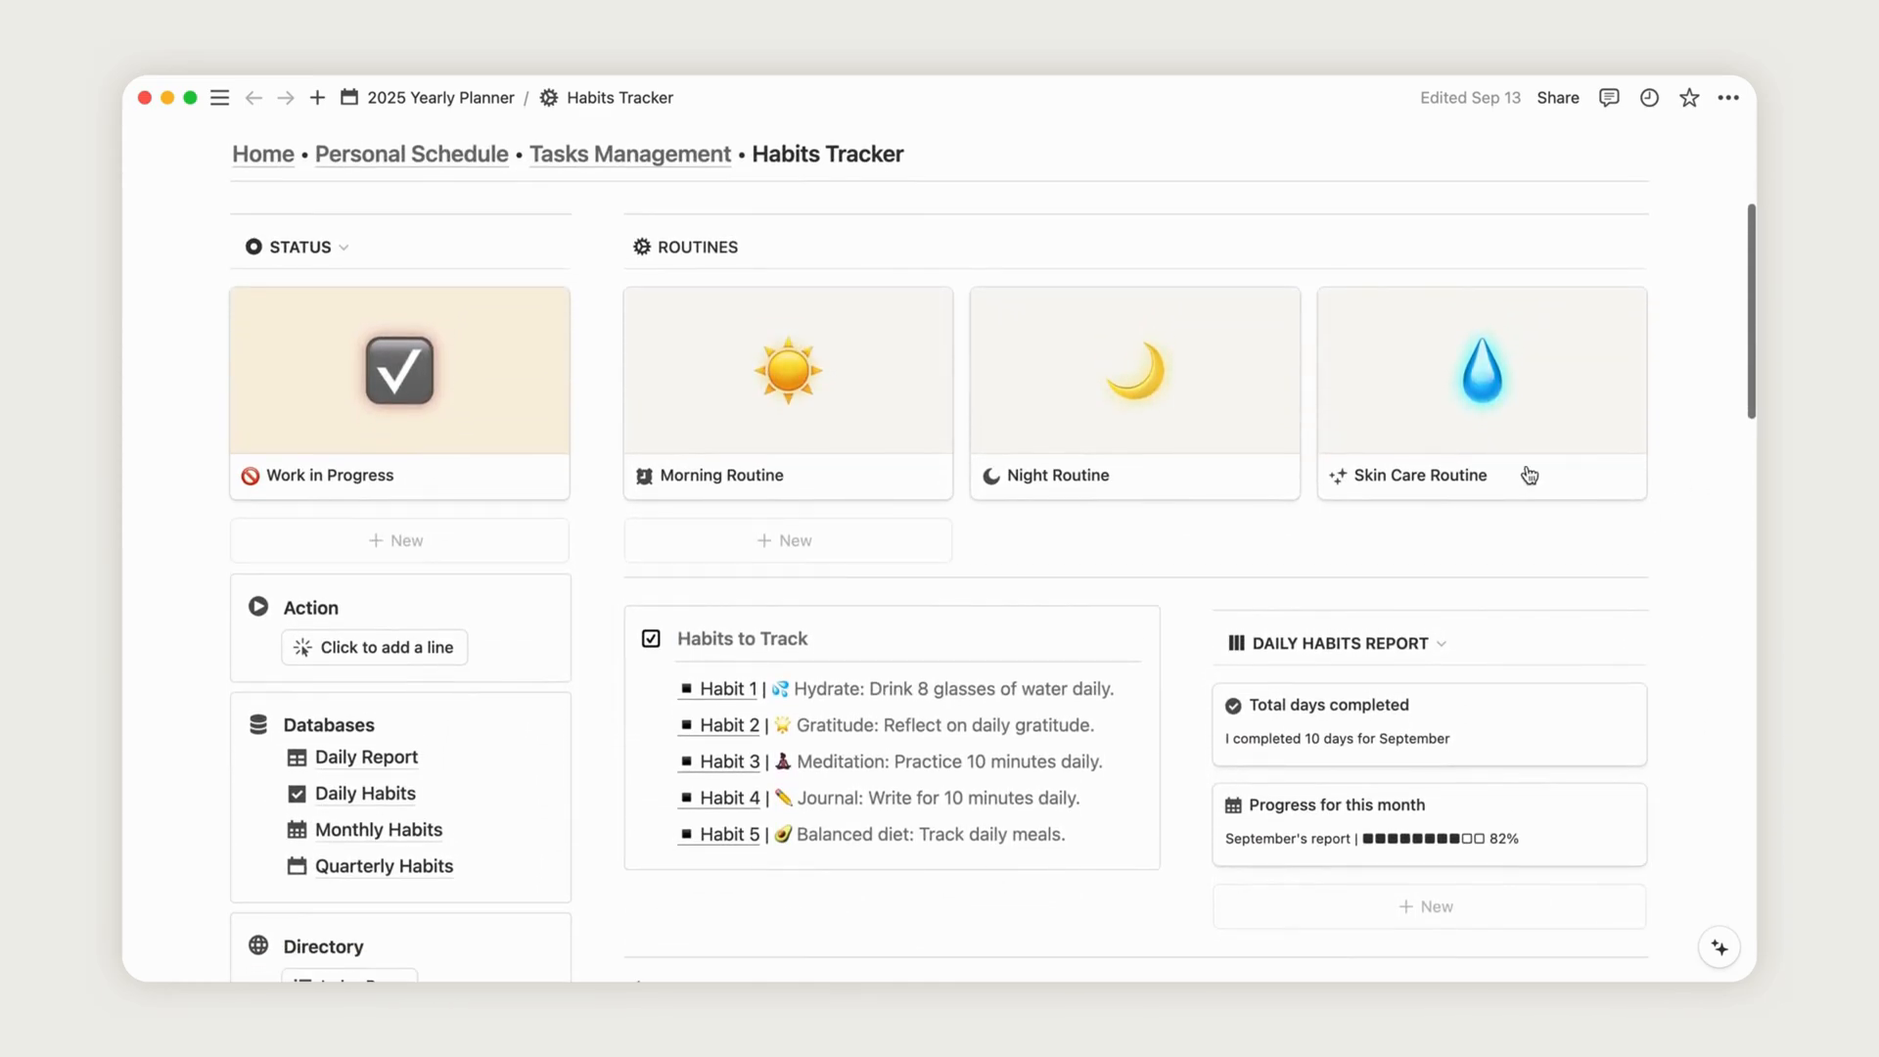
scroll(down, 3)
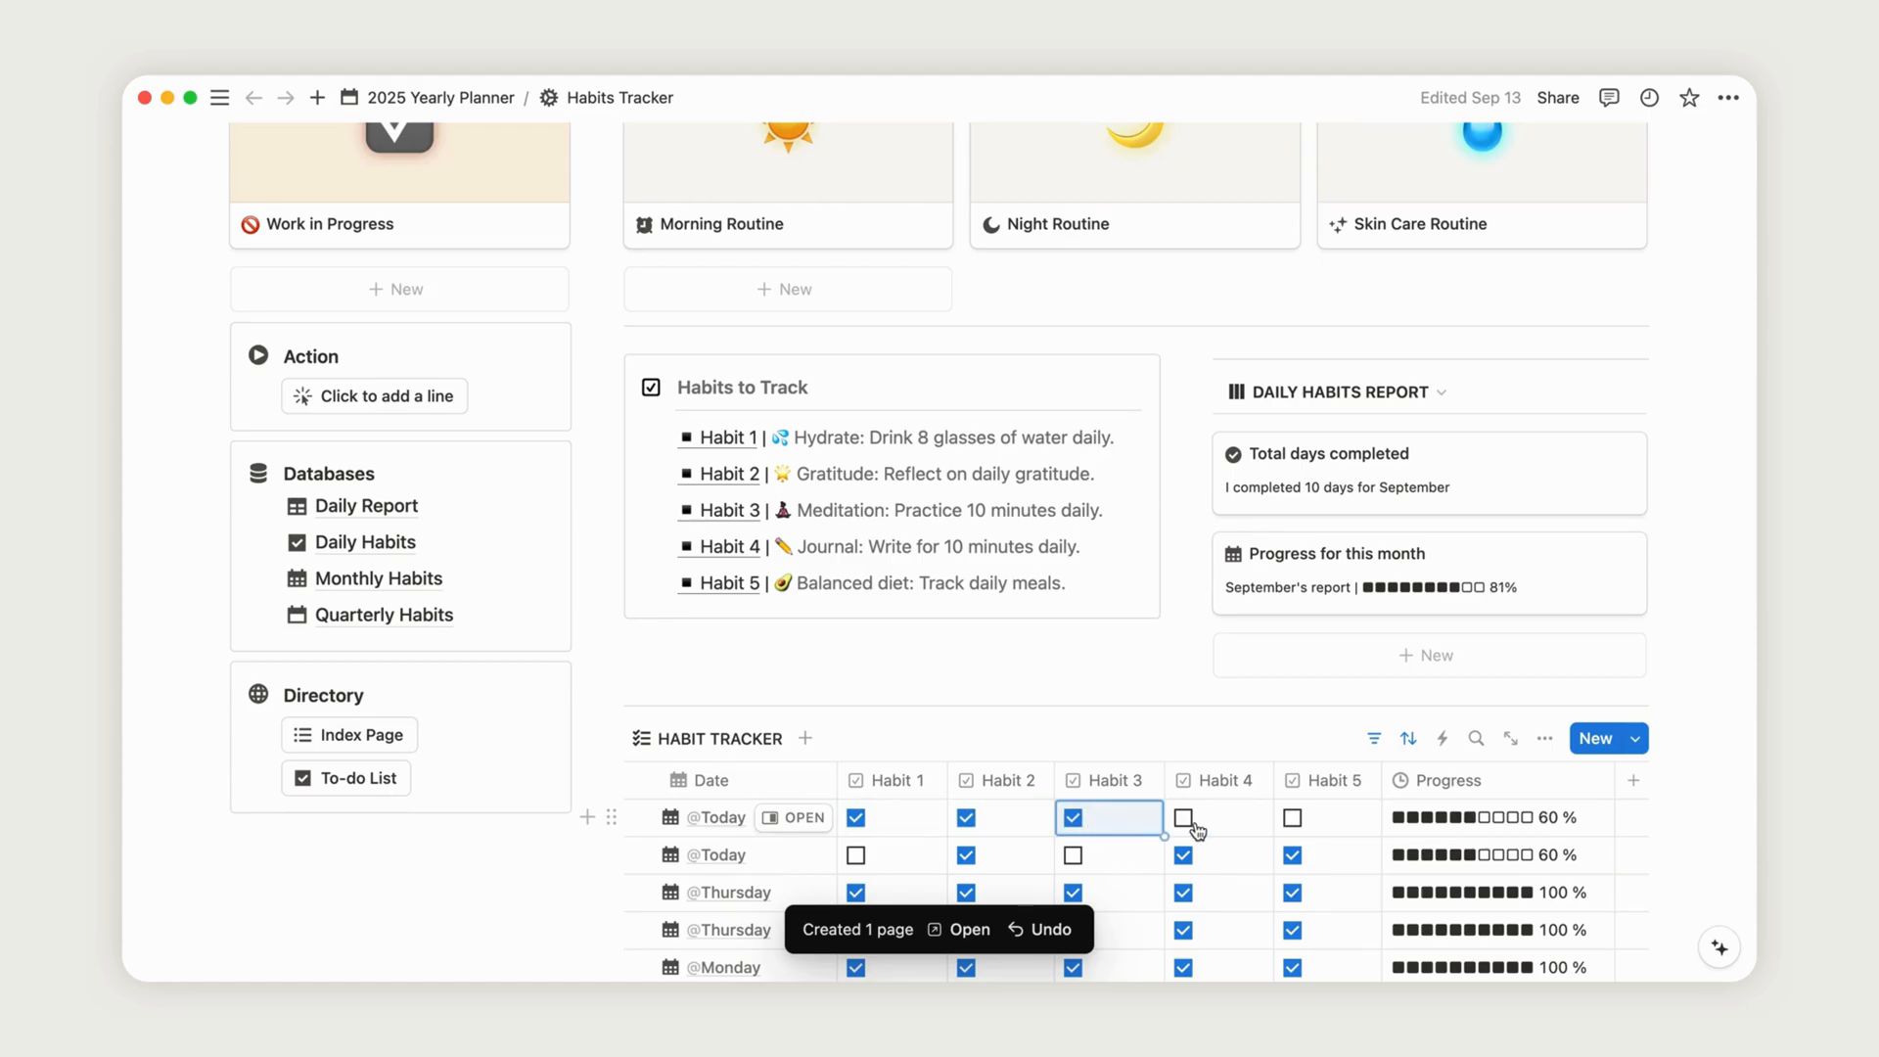
click(1183, 817)
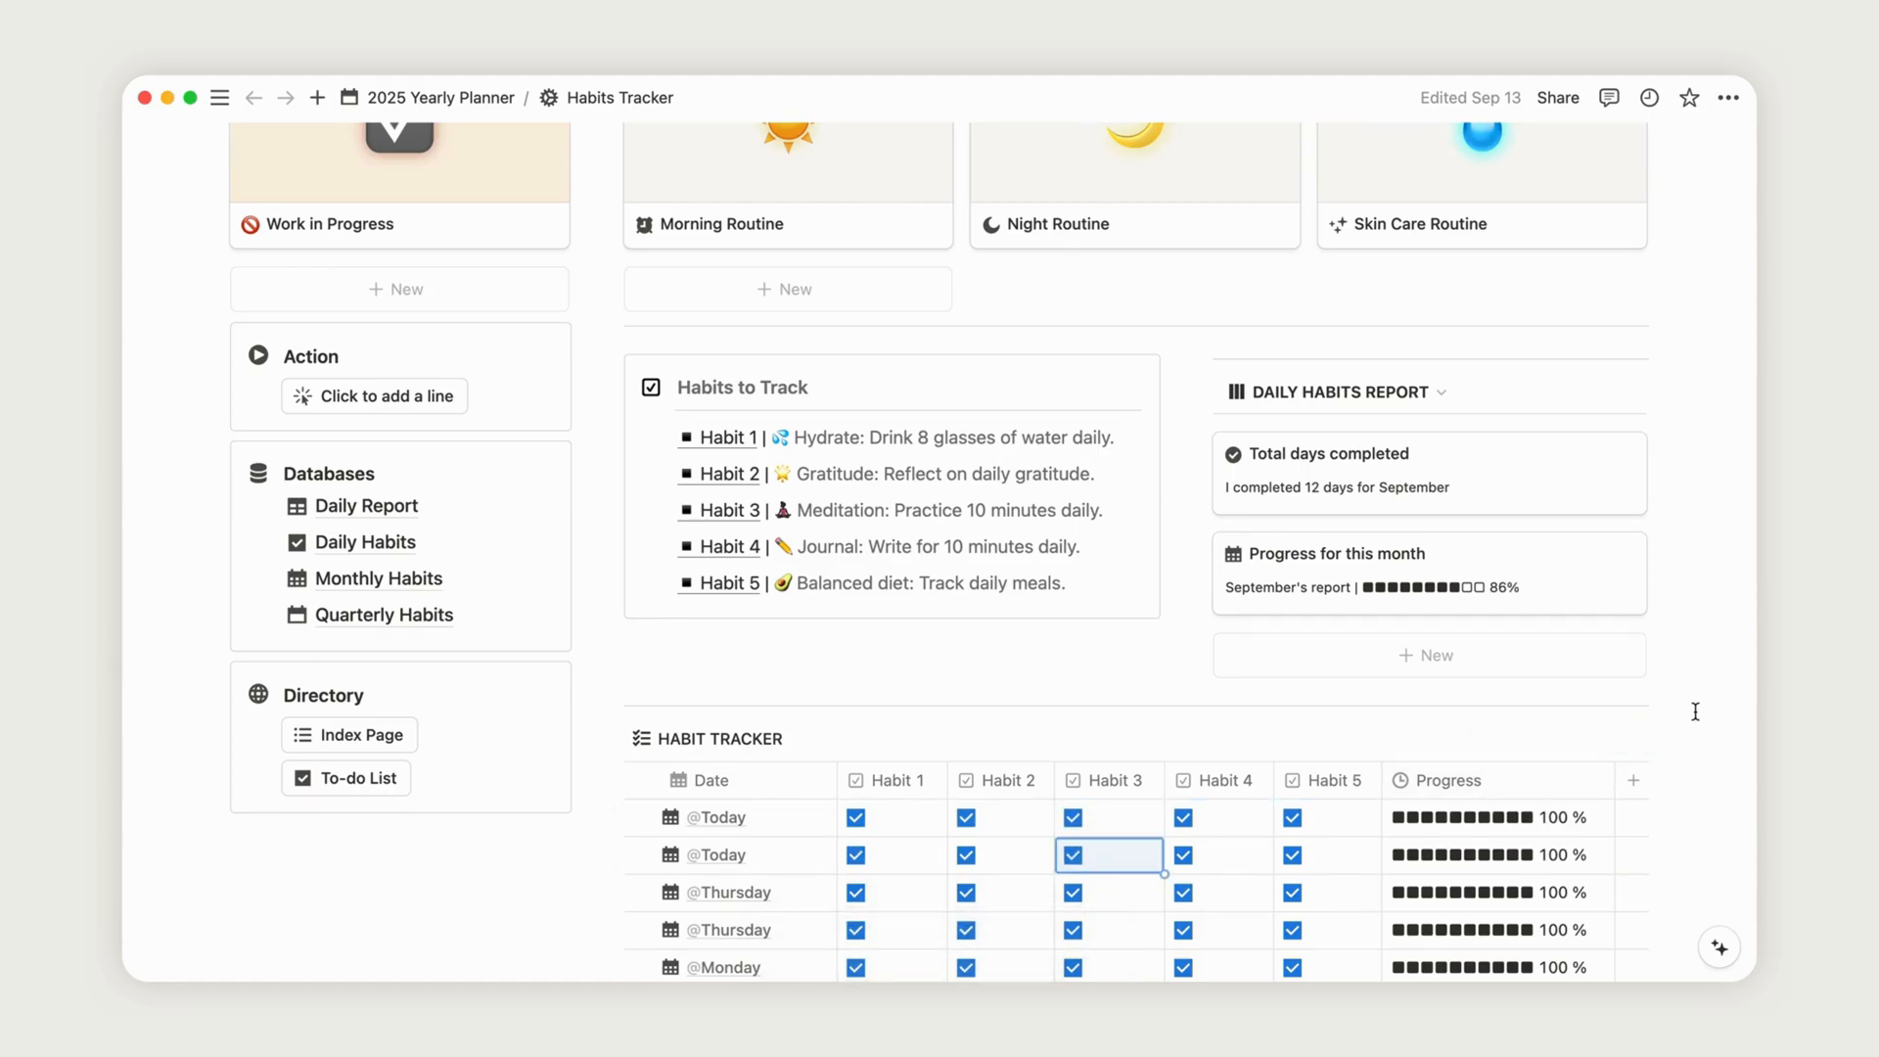
scroll(down, 3)
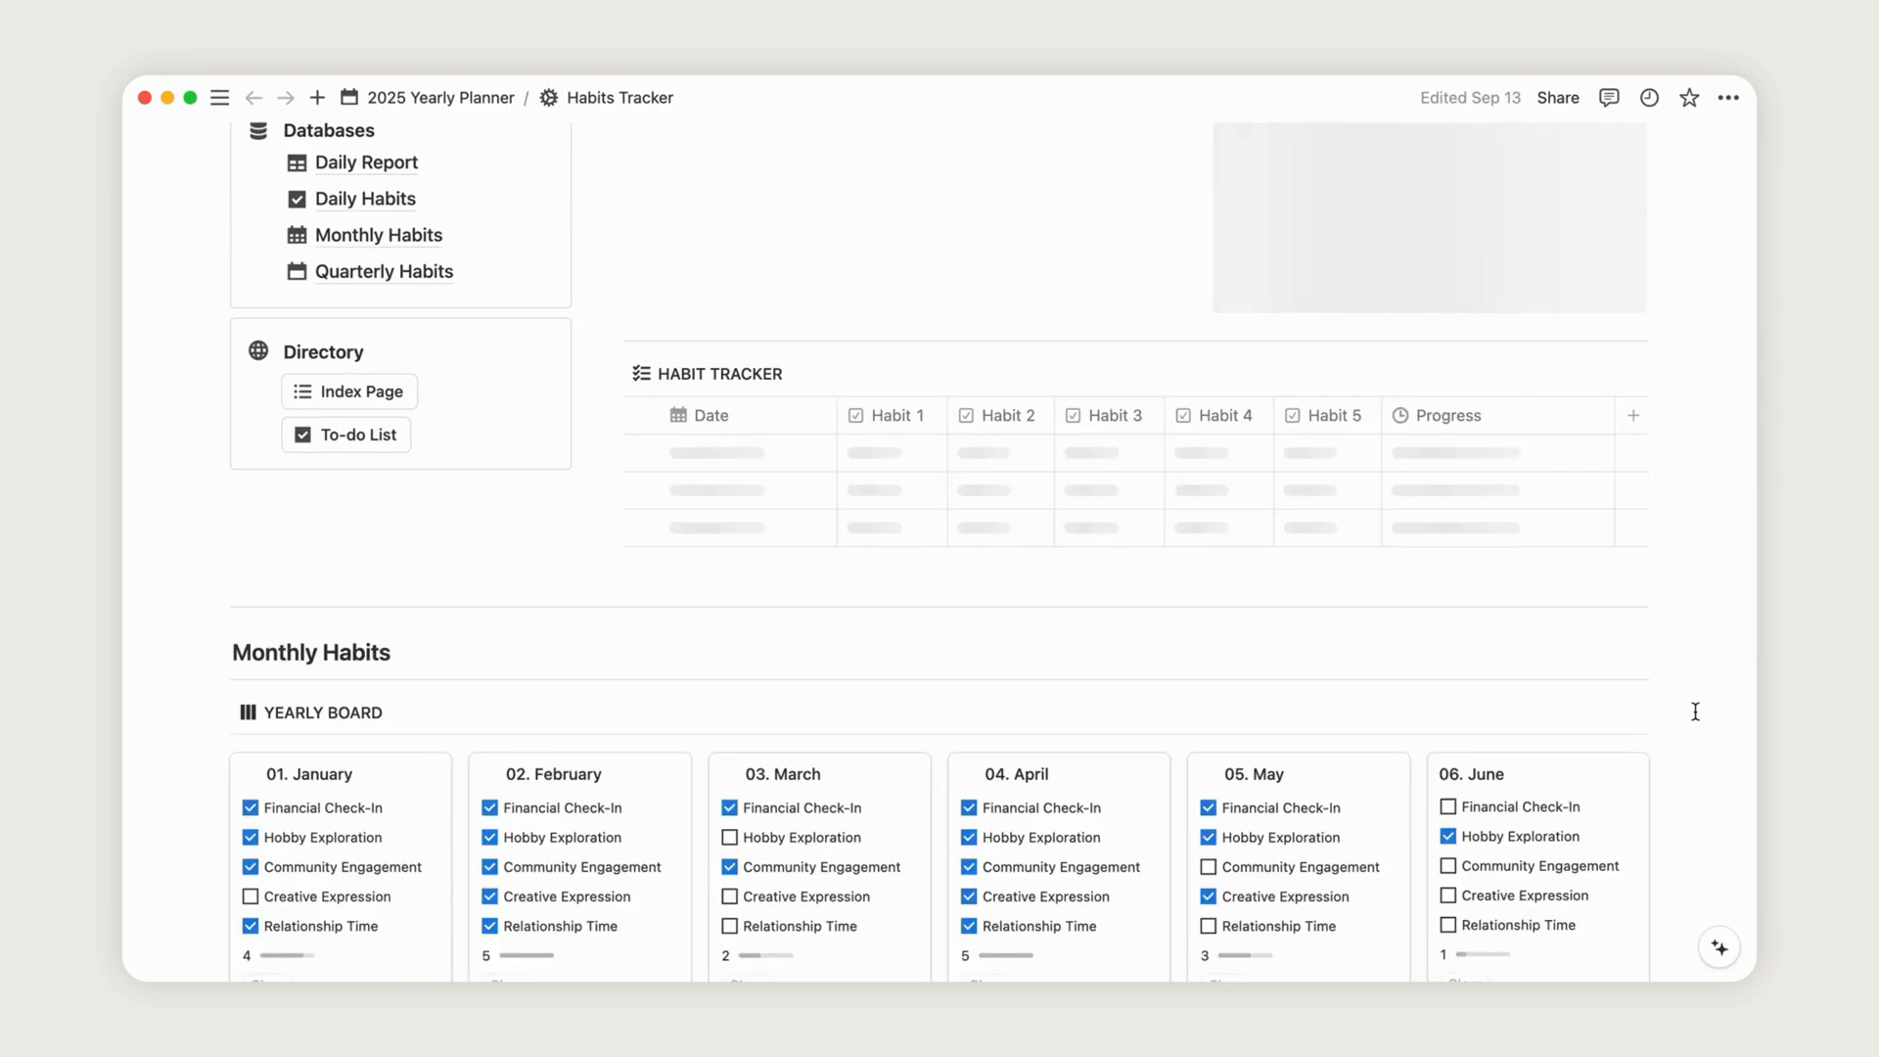
scroll(up, 3)
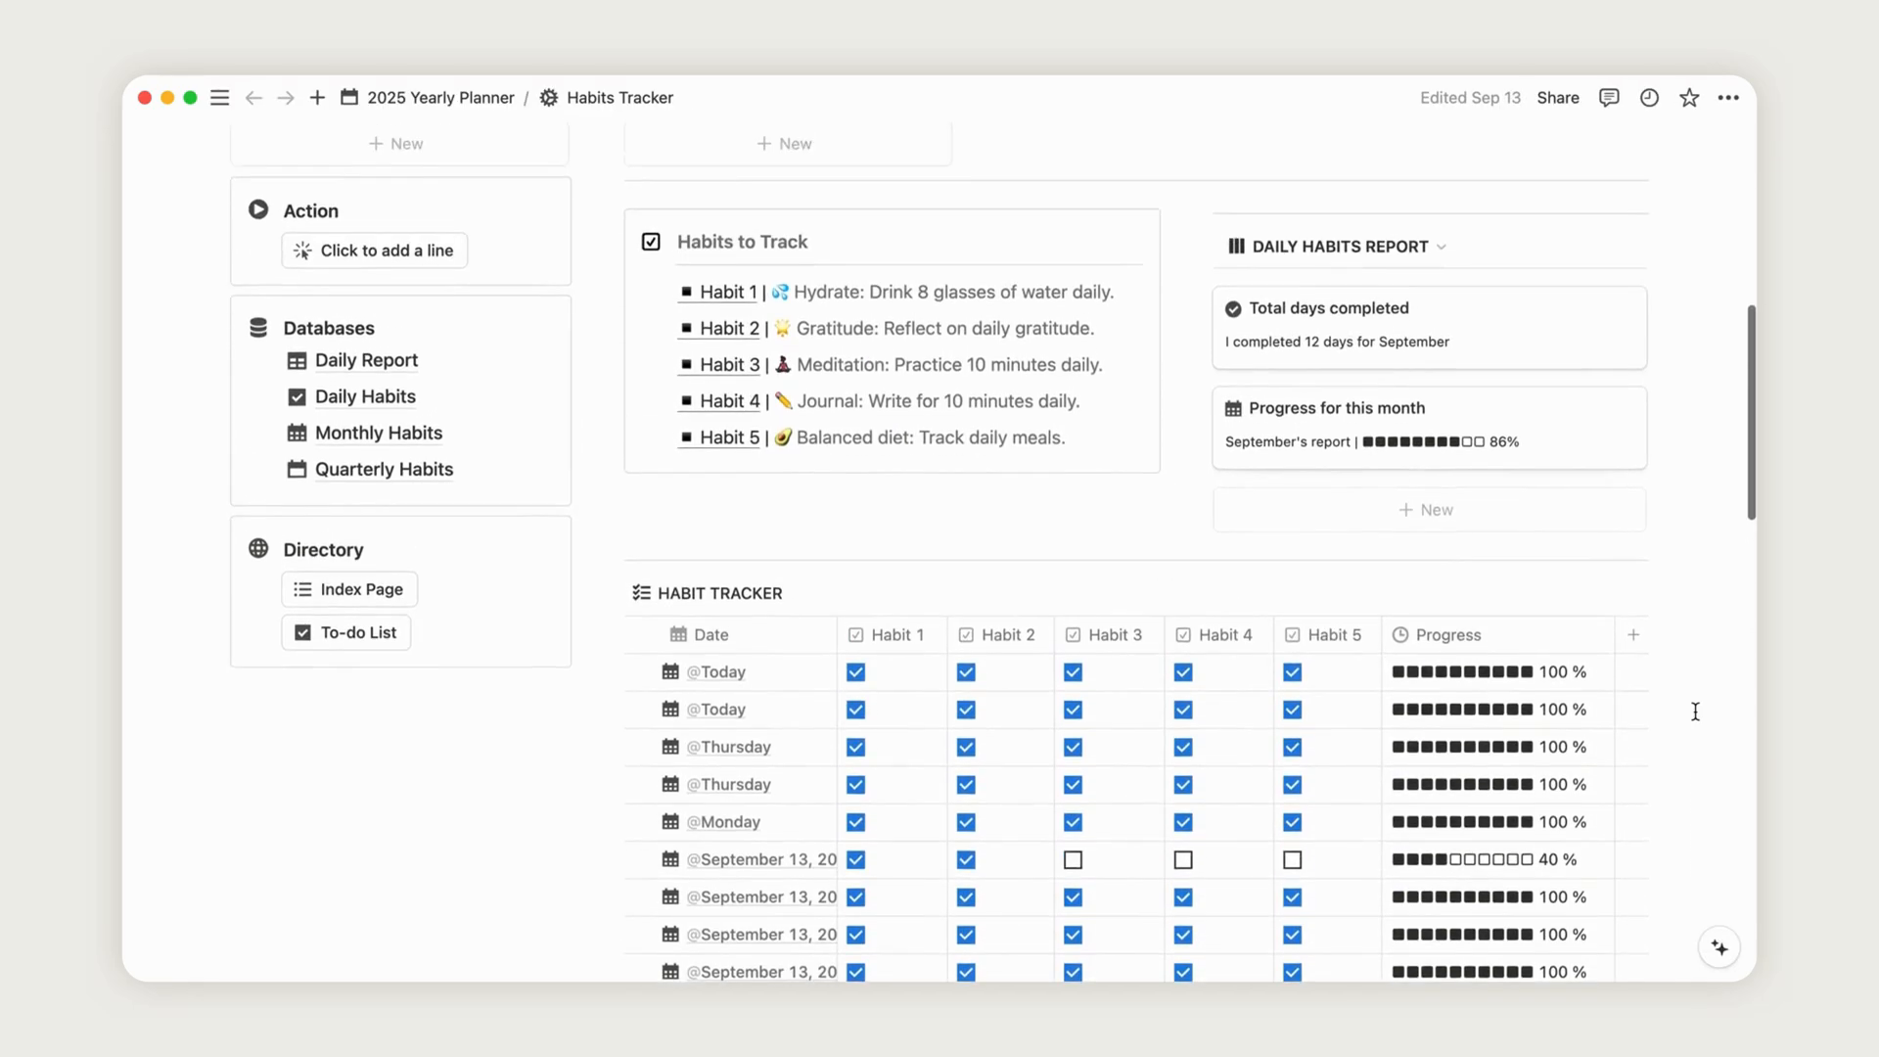
scroll(up, 3)
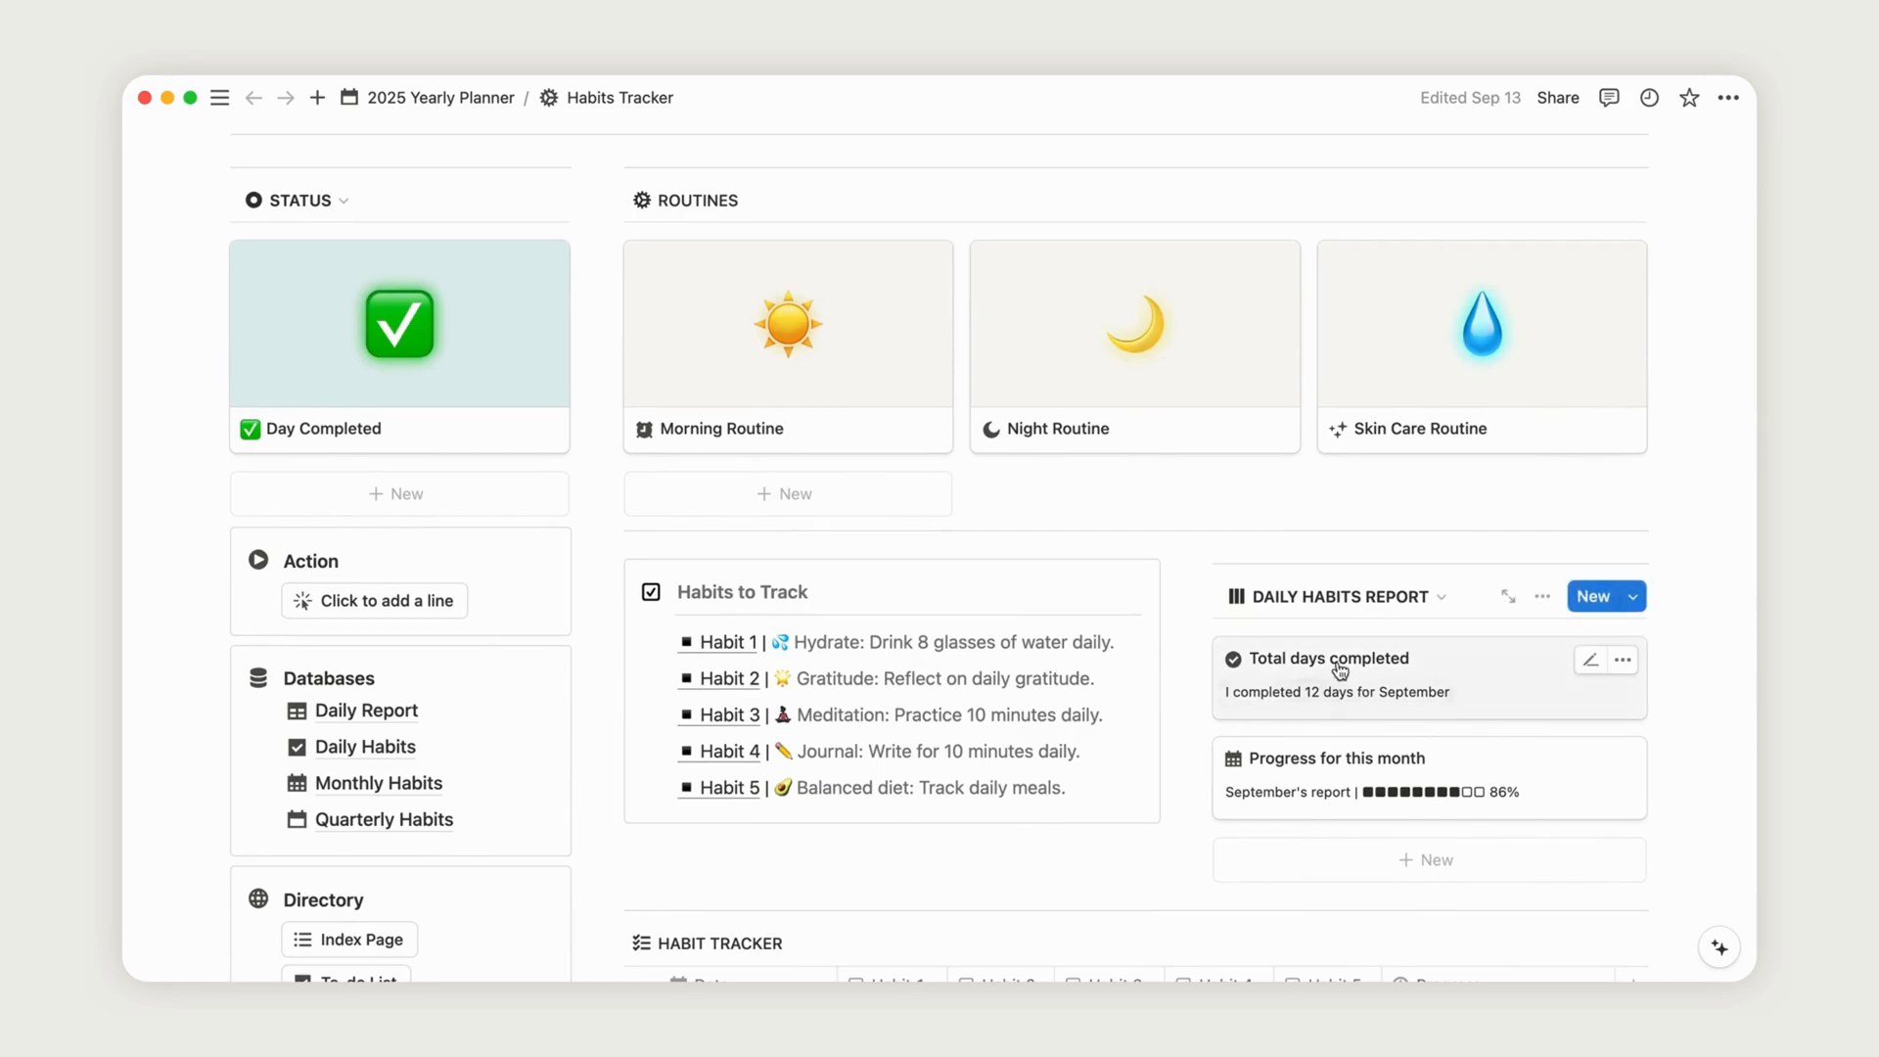
mouse_move(351, 353)
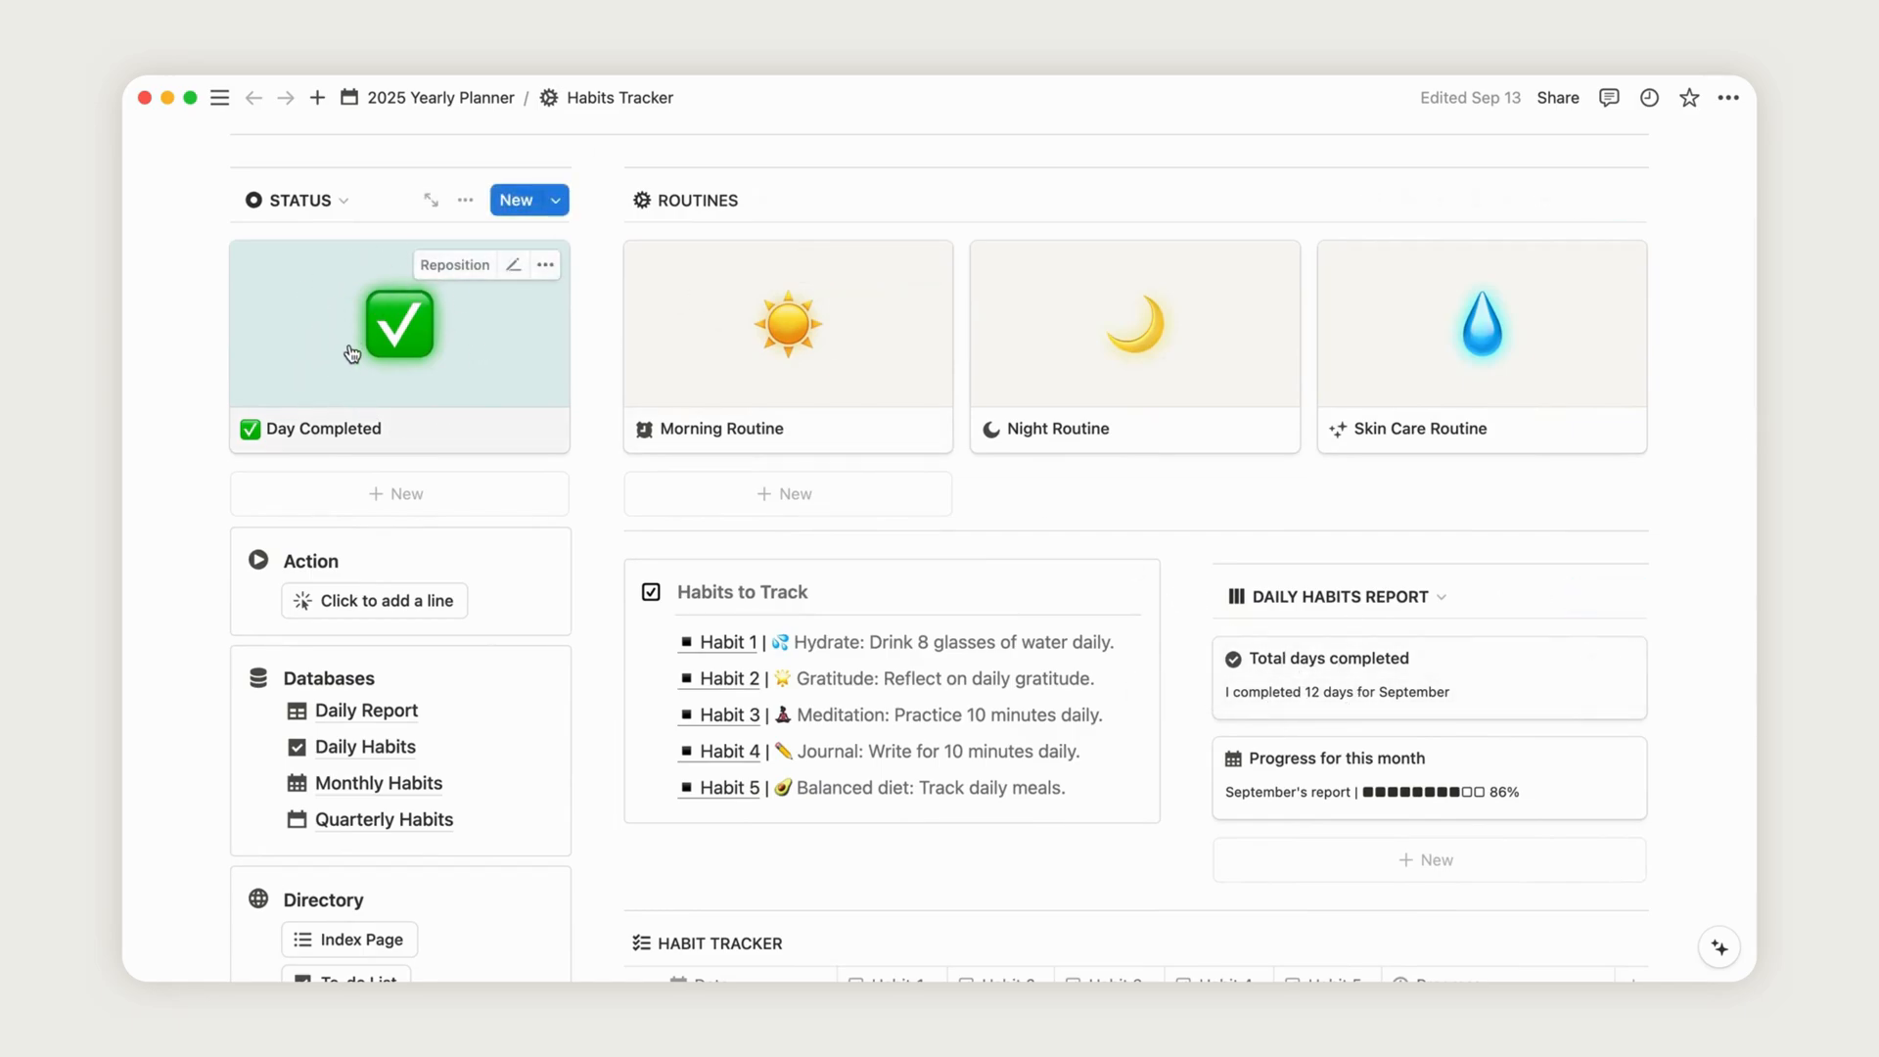
mouse_move(1697, 552)
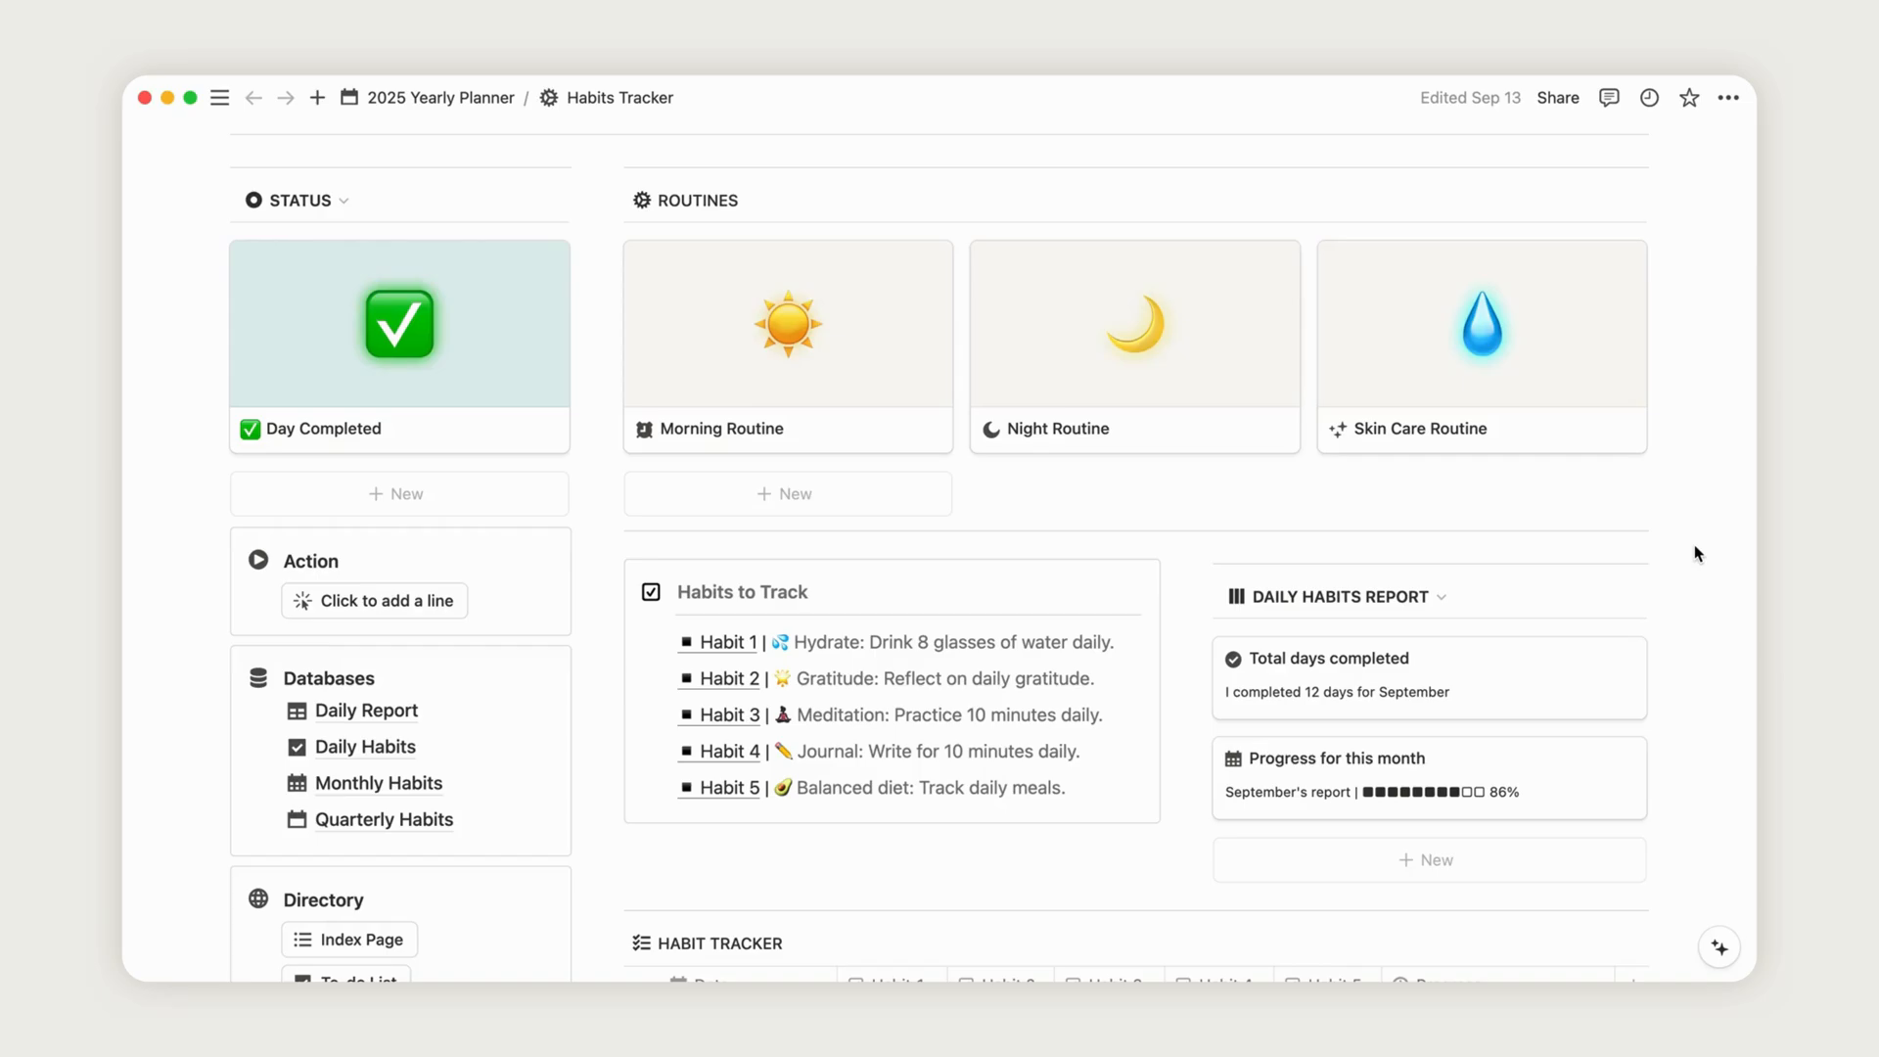
scroll(down, 3)
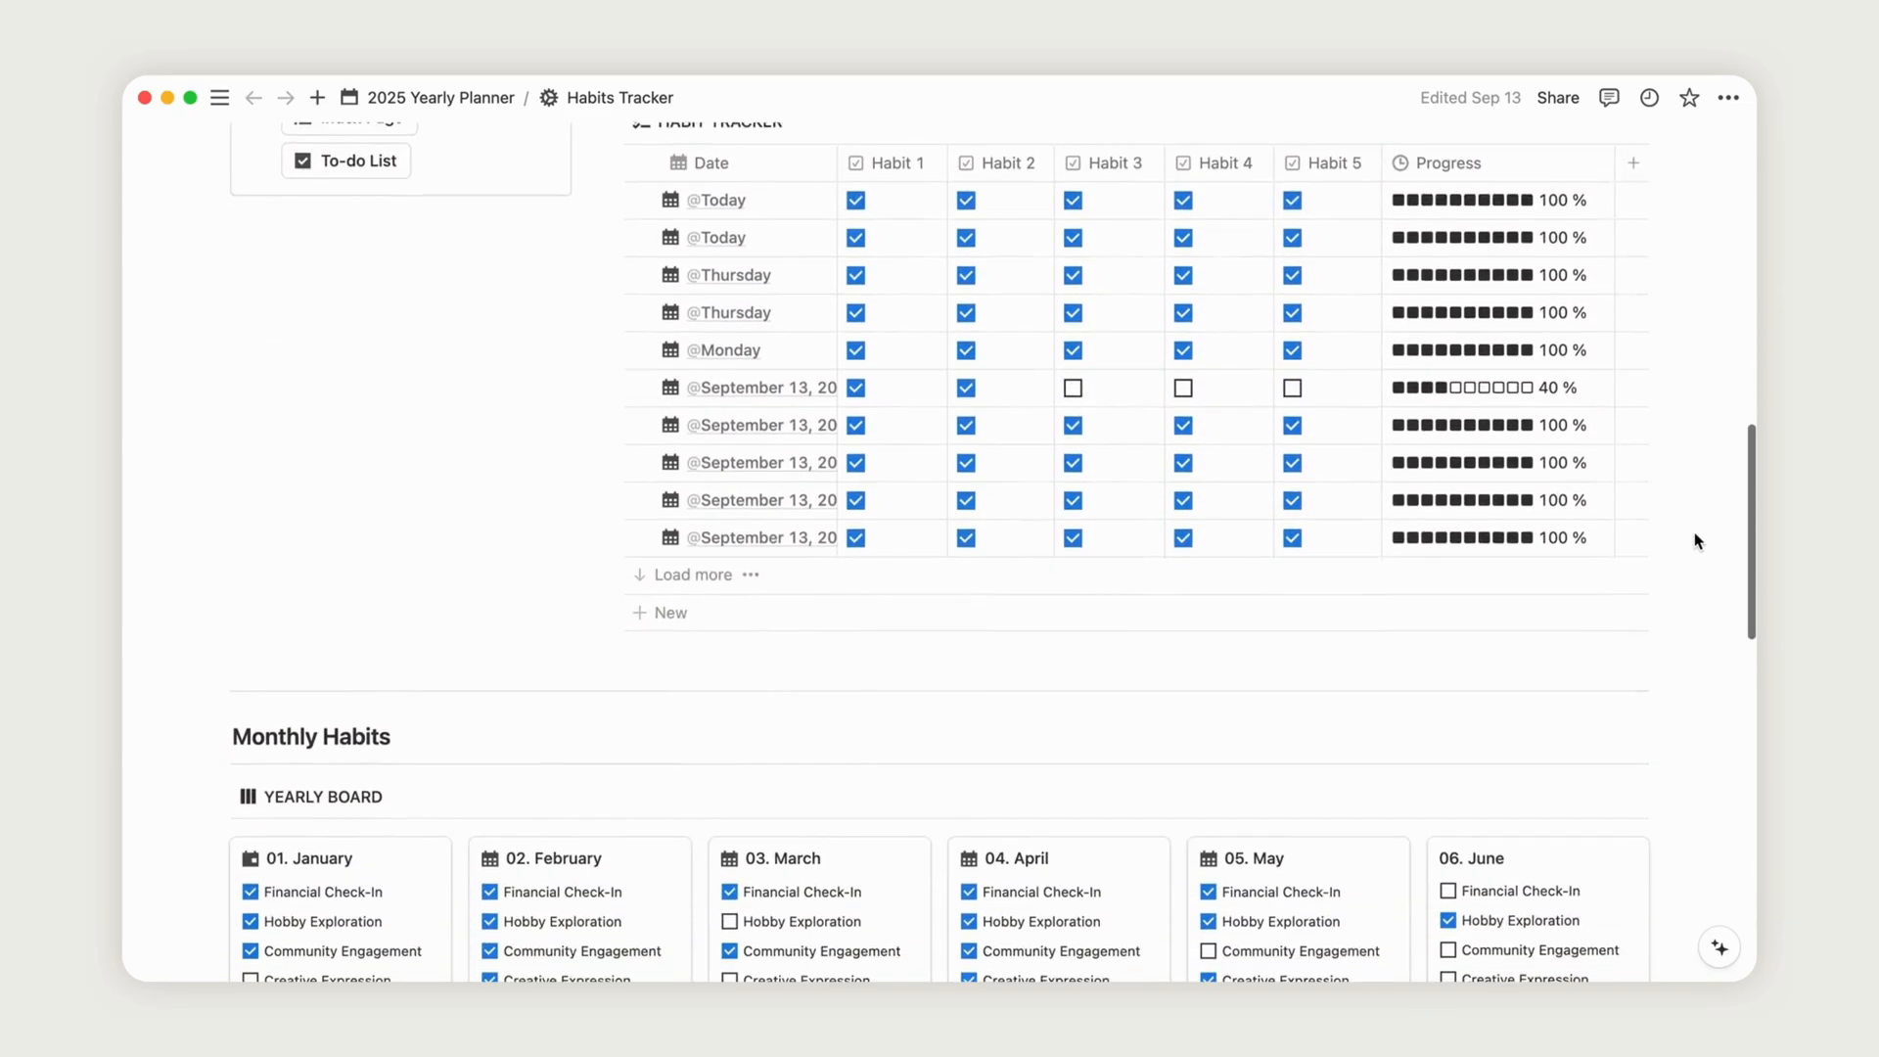
- Rename the Financial Check-In habit property to New Name in 01. January
scroll(down, 3)
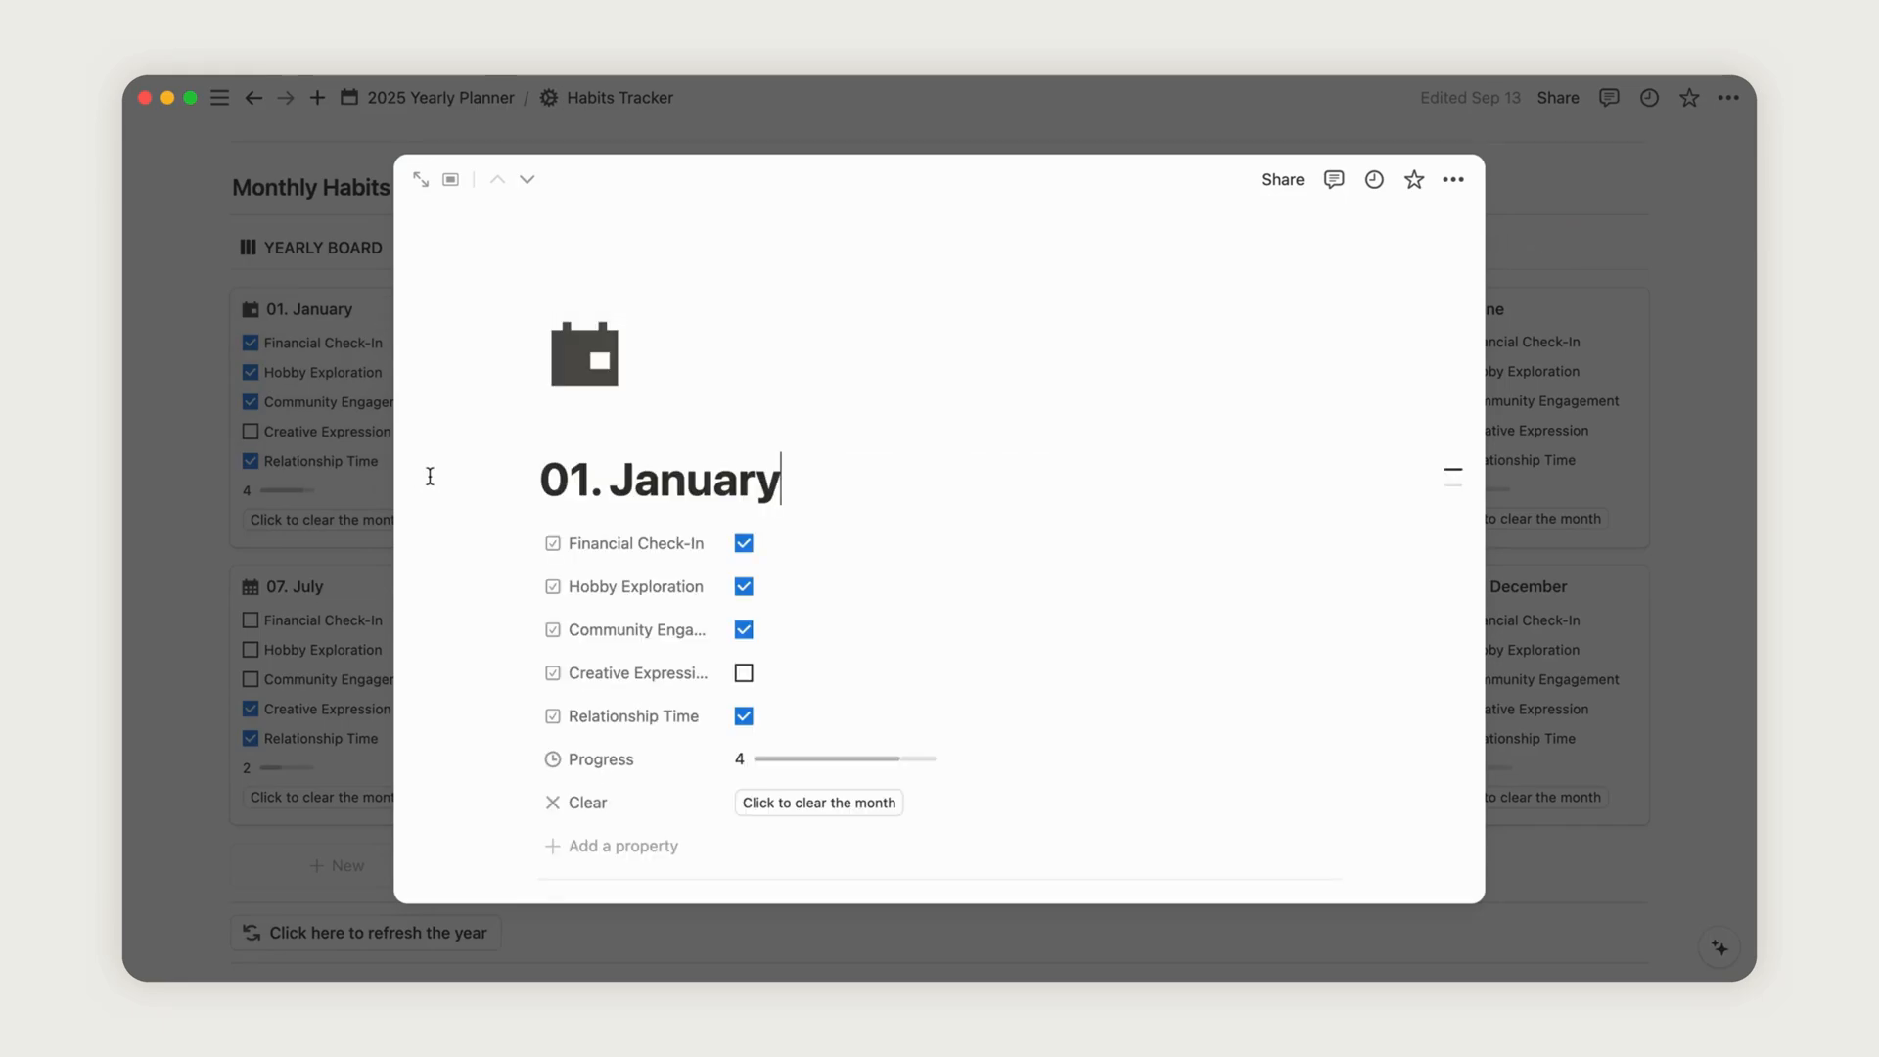
right_click(634, 543)
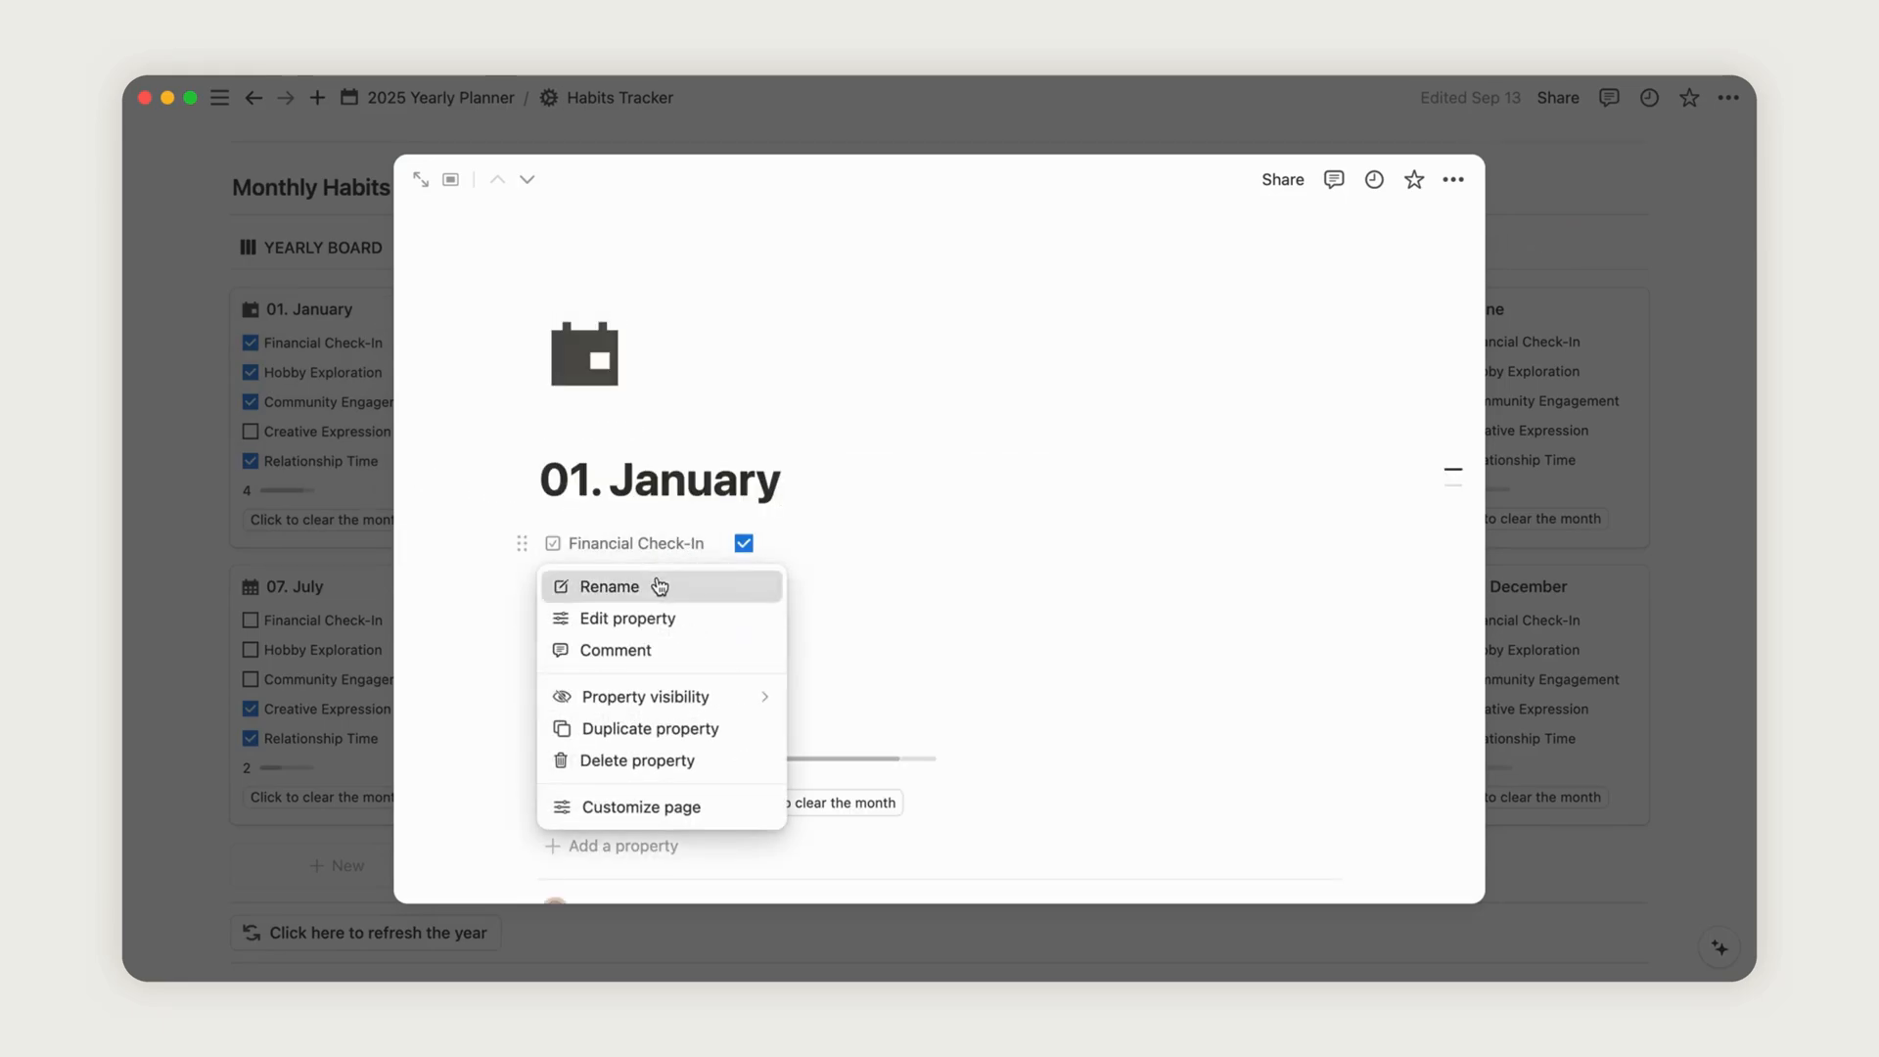
click(609, 586)
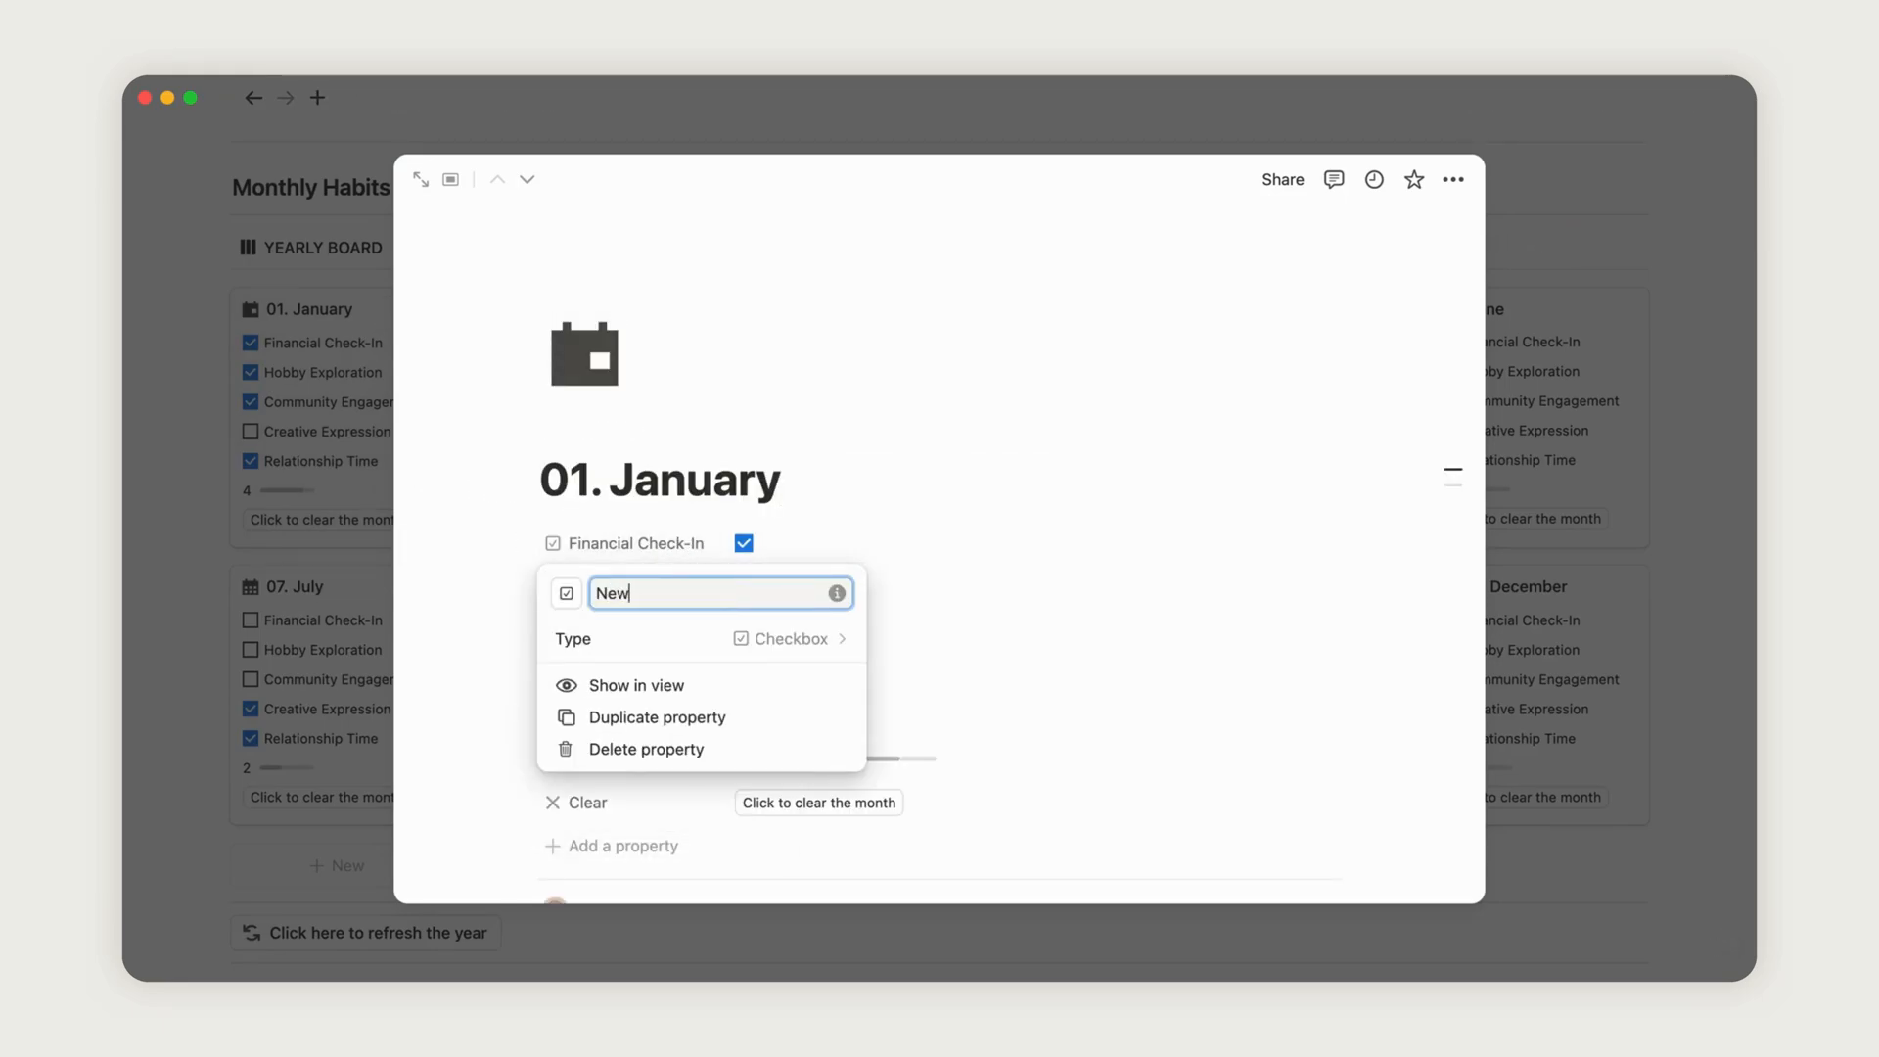
text(Name)
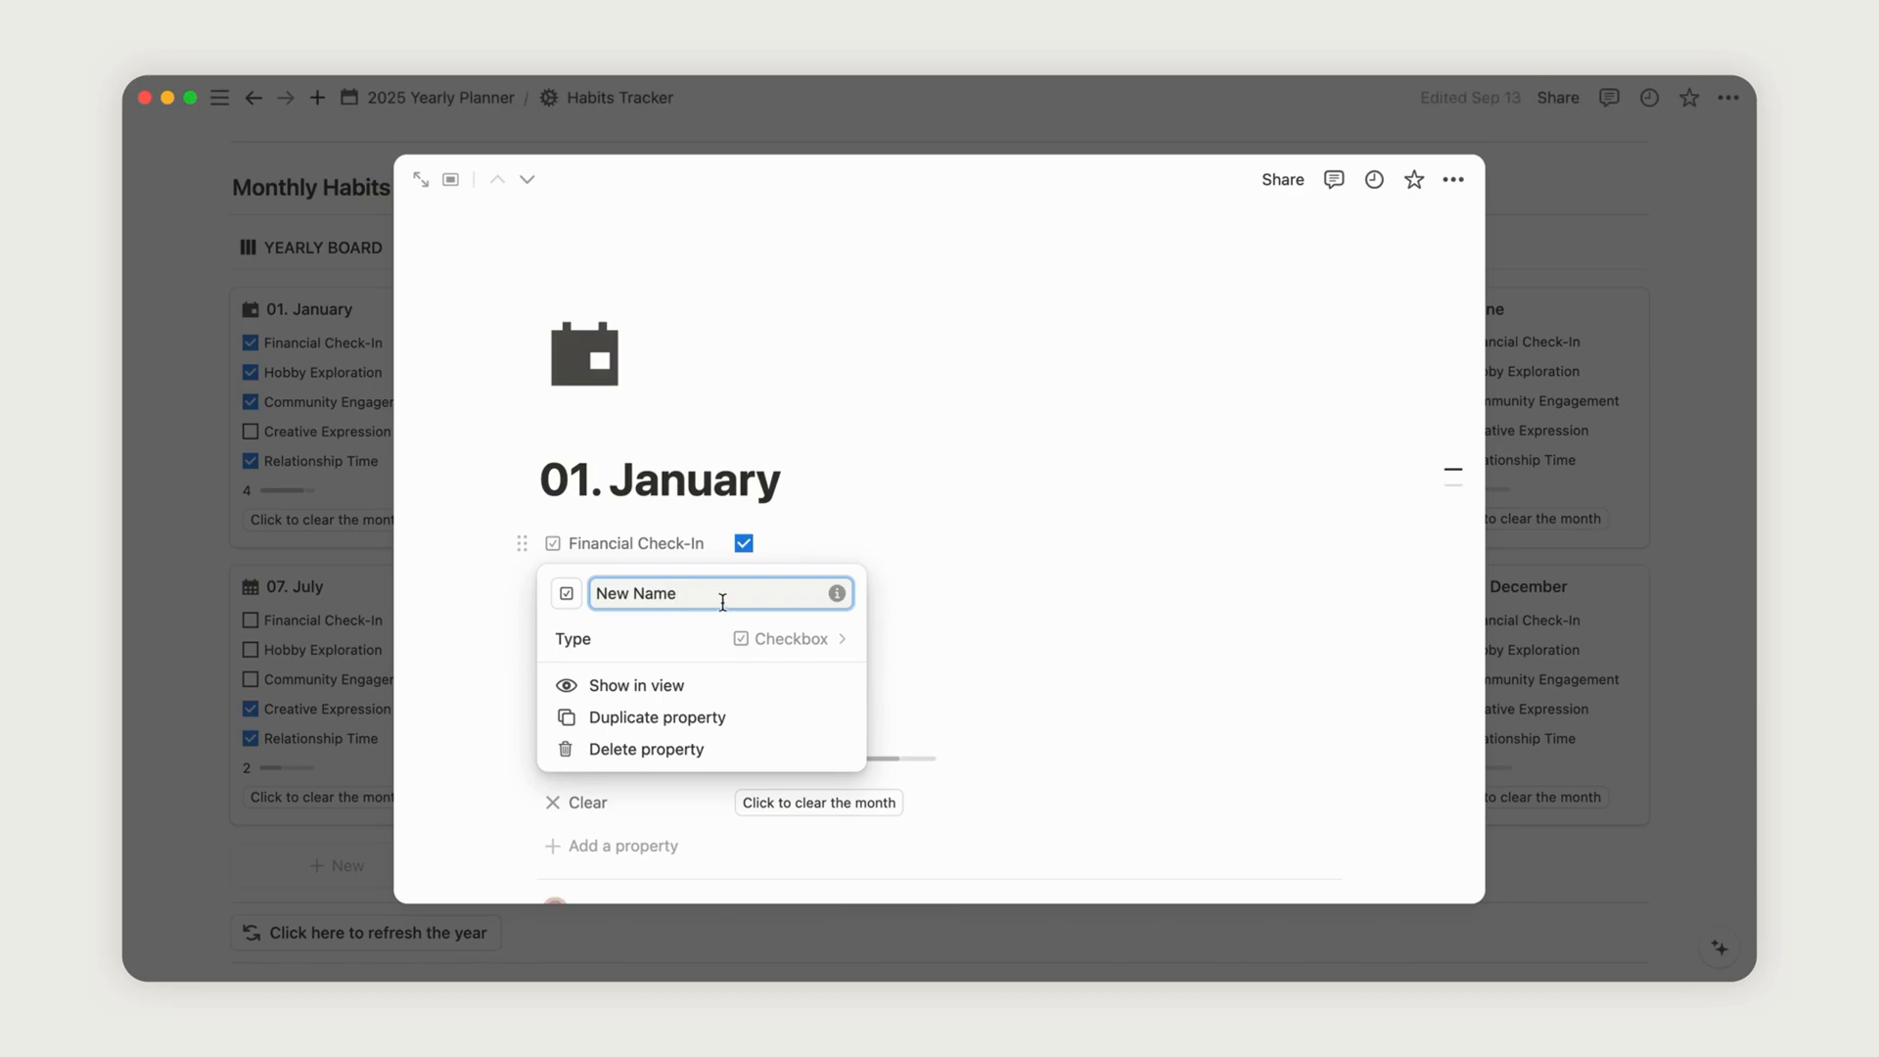
click(930, 513)
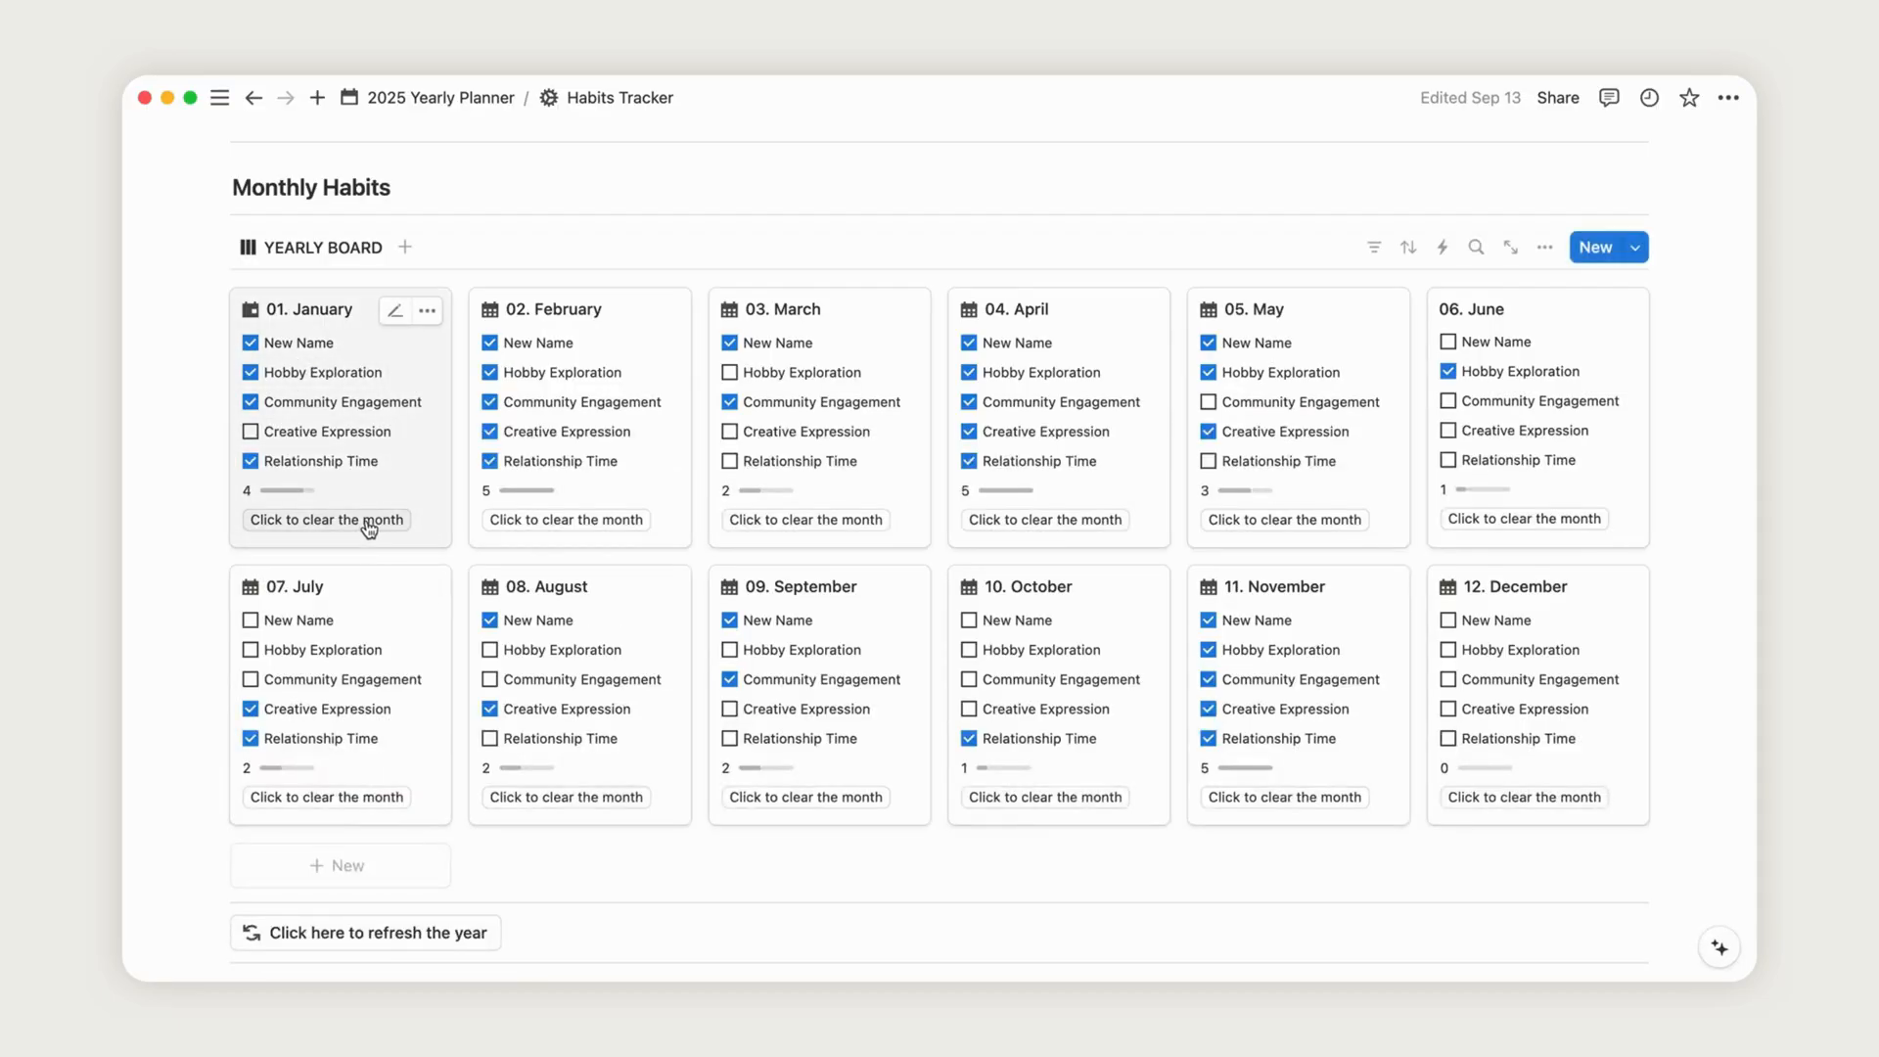
- Reset the year so every month's habit checks are cleared
click(325, 519)
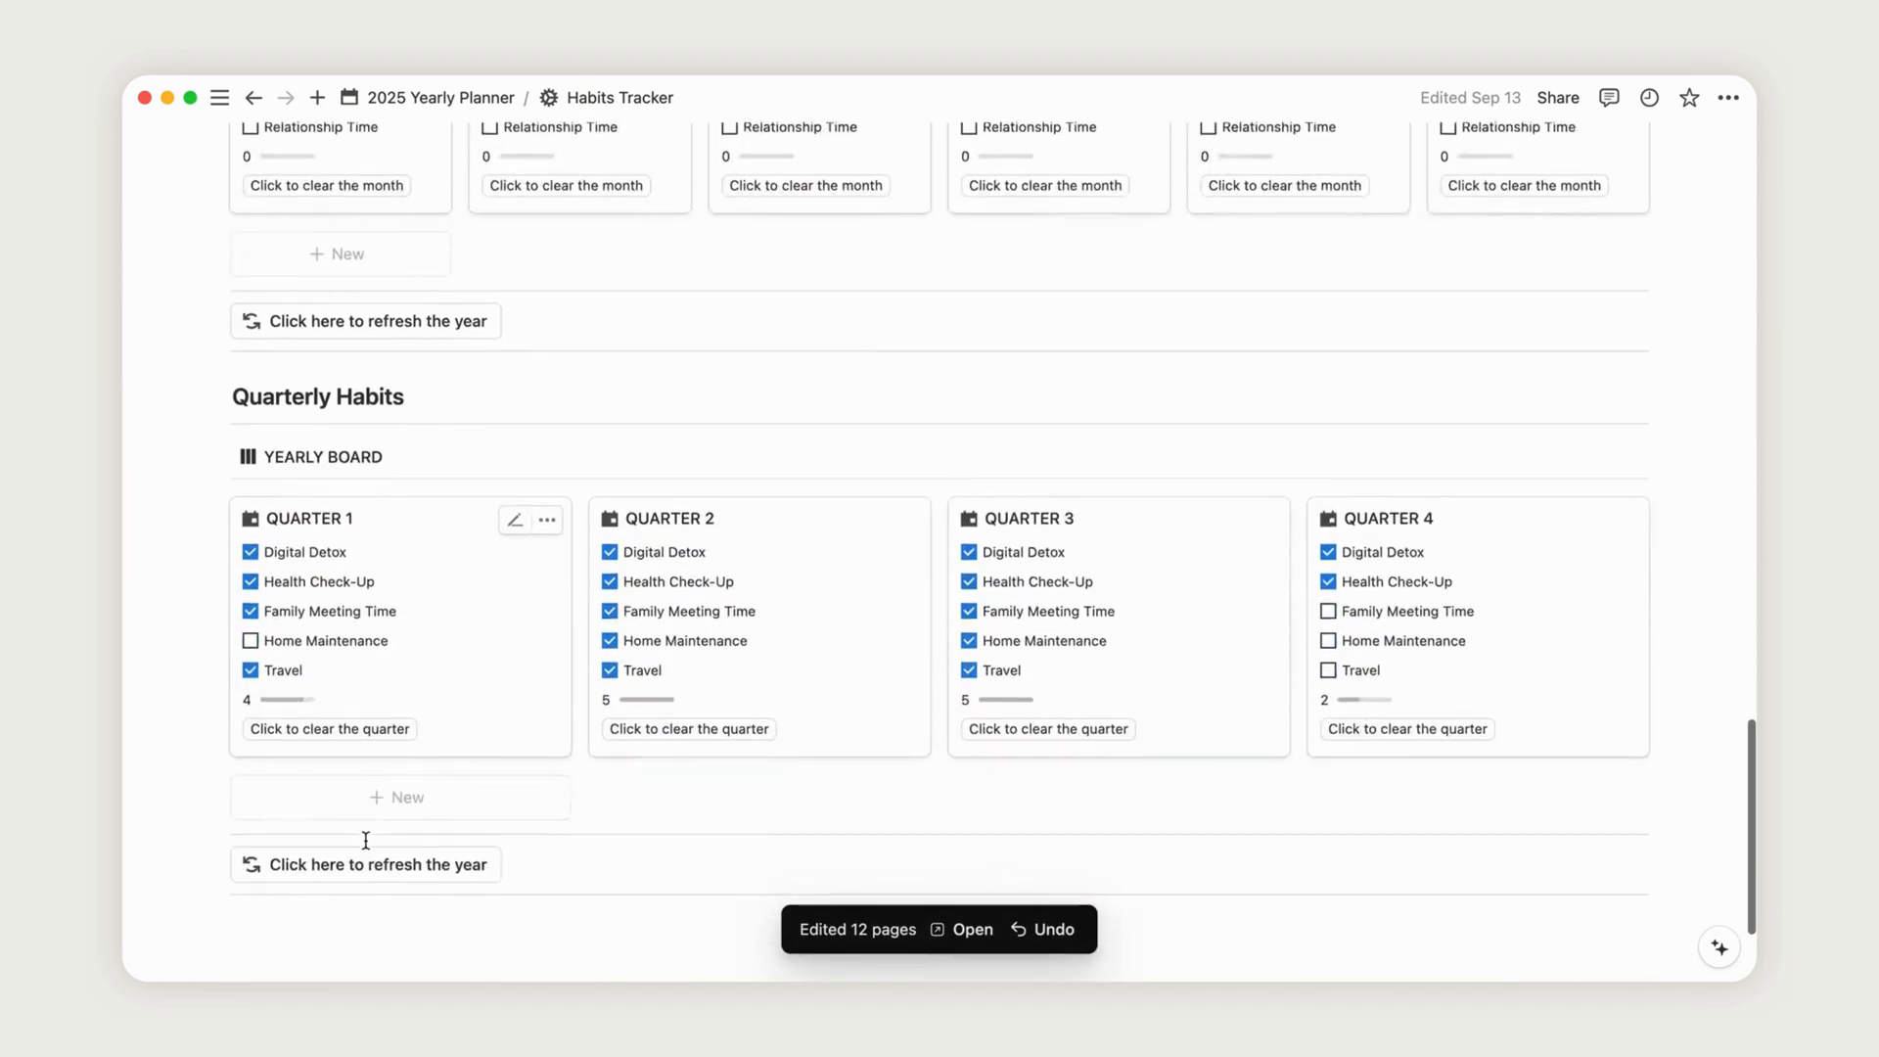
scroll(up, 3)
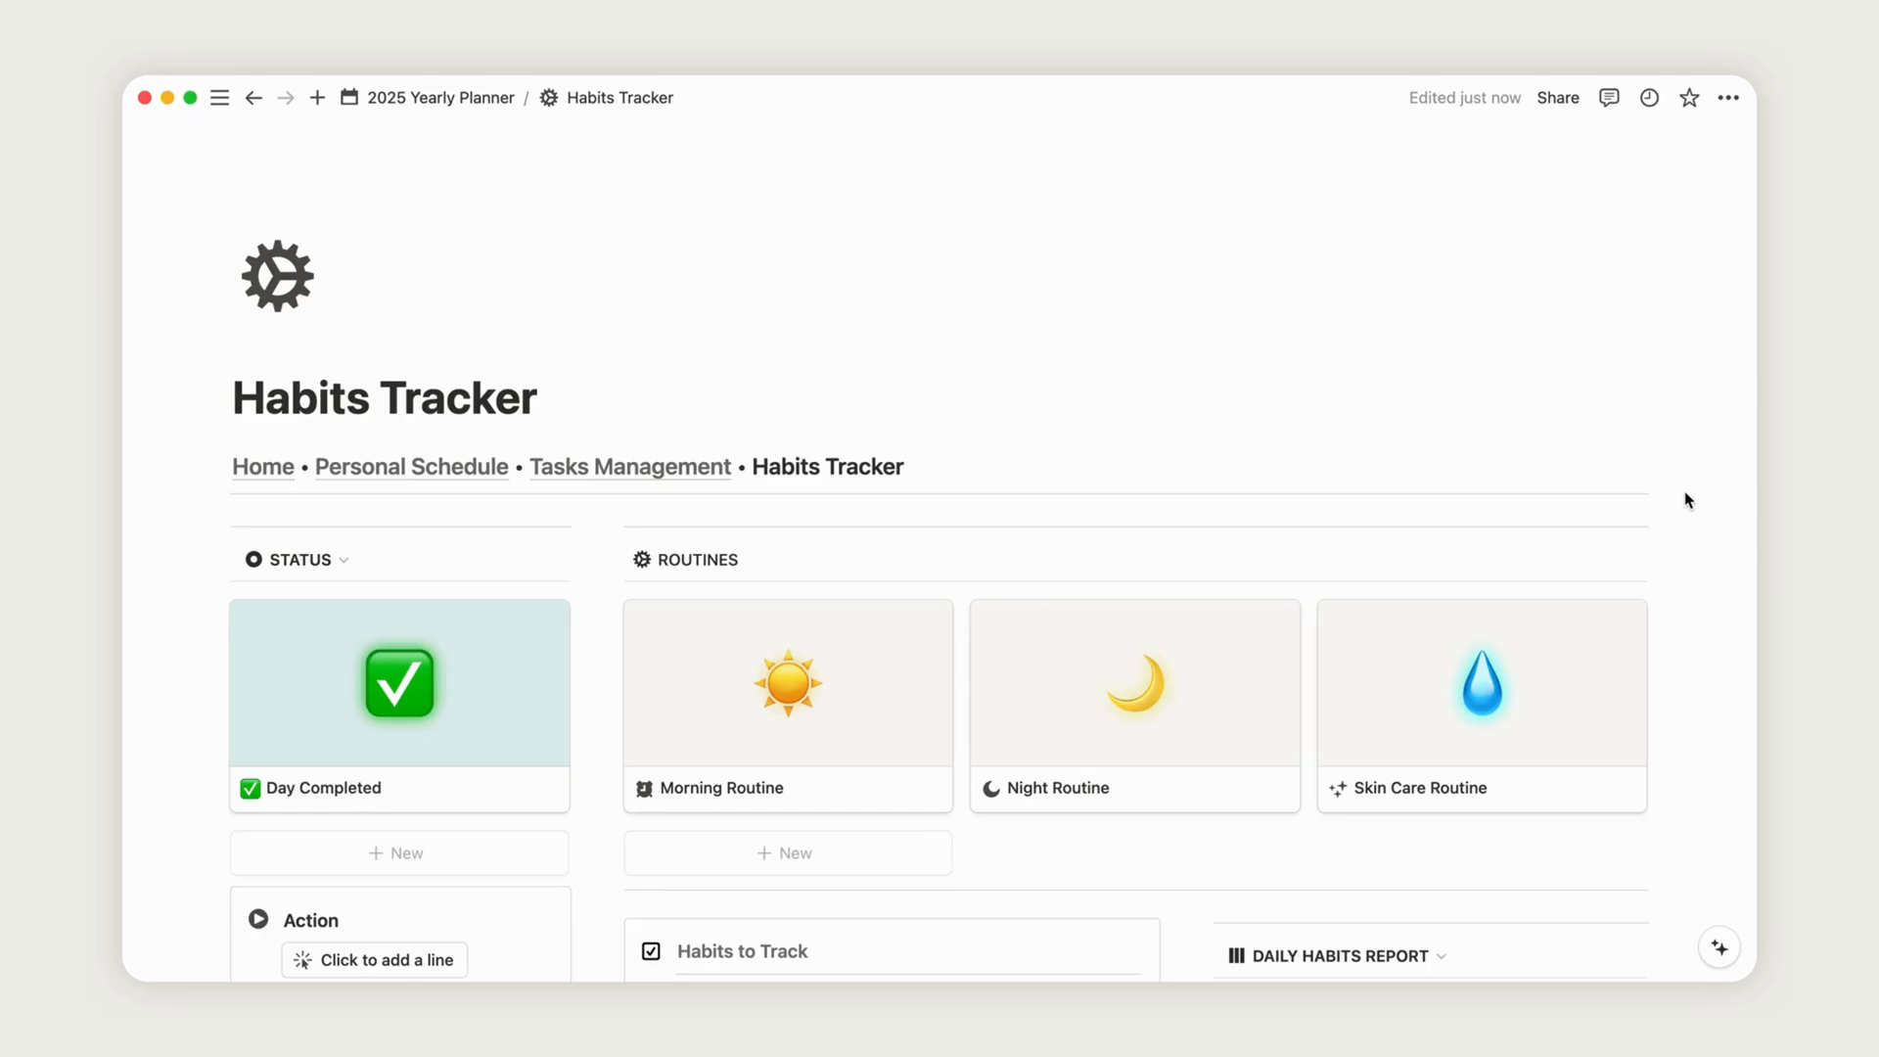
mouse_move(850, 718)
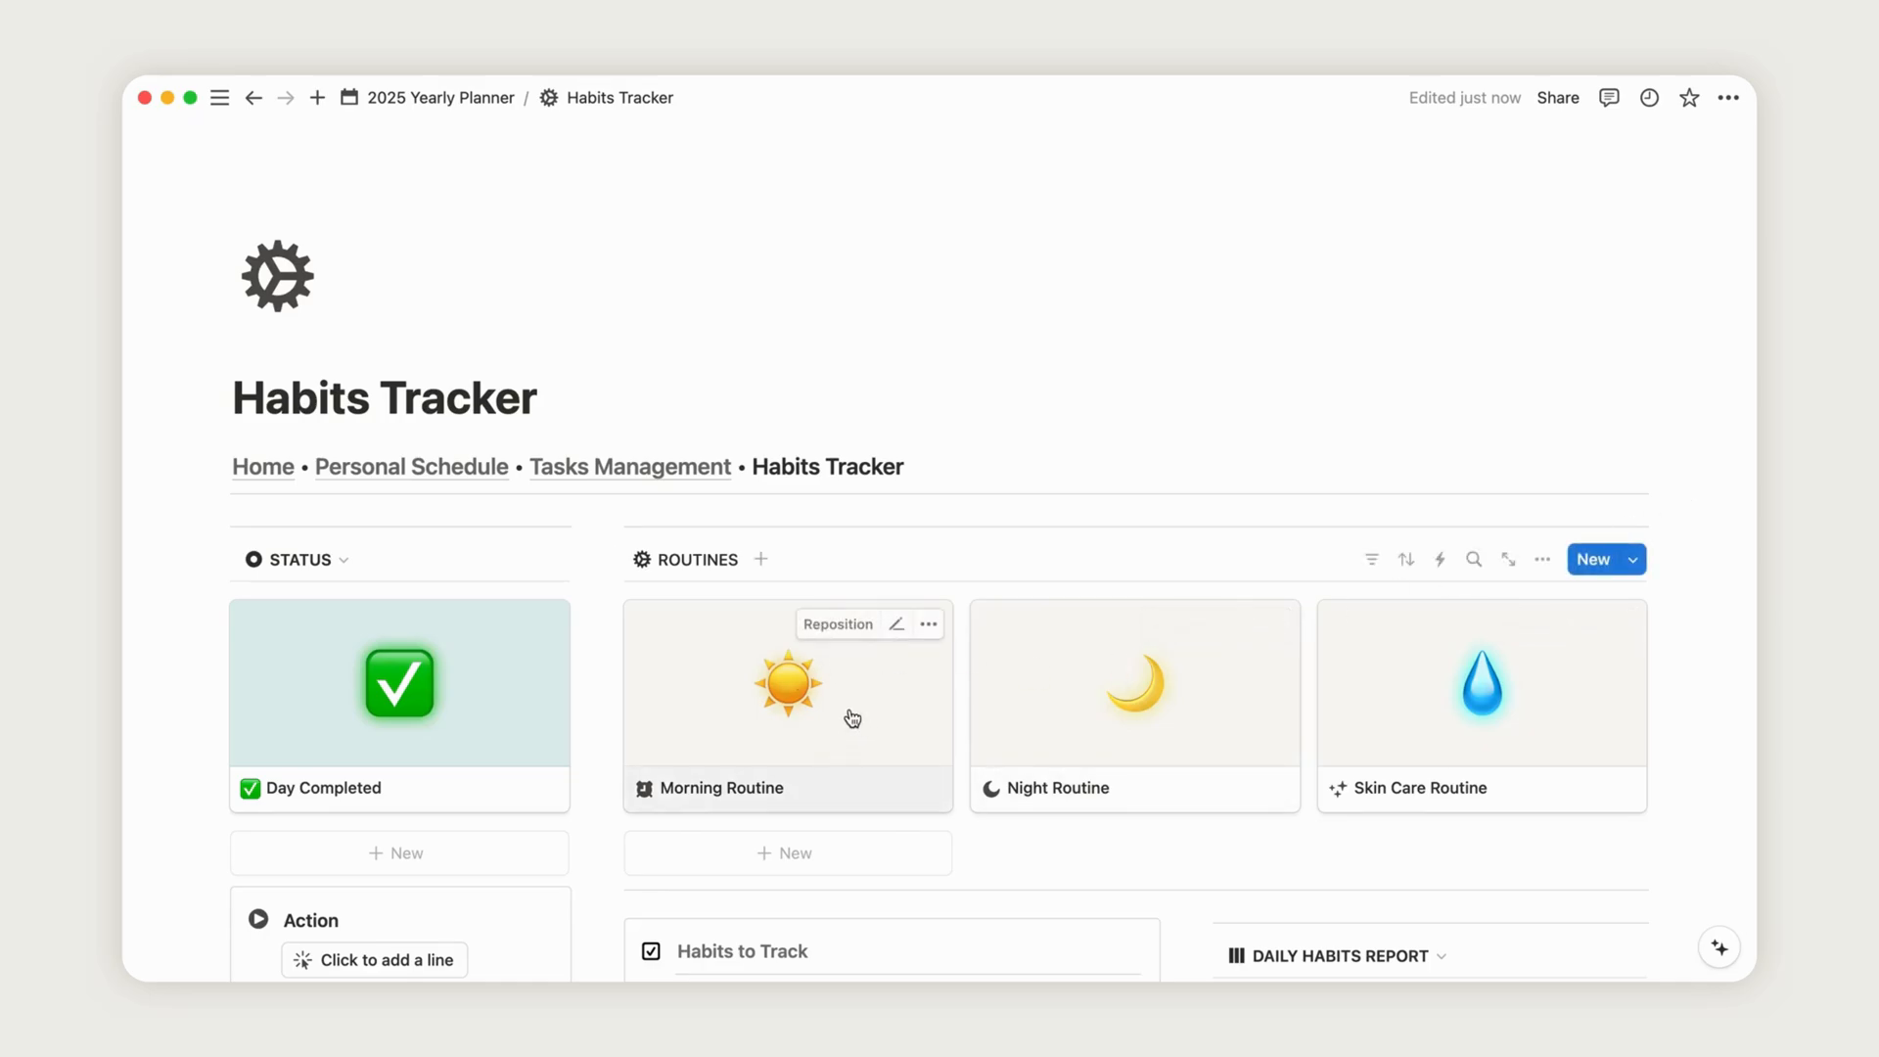
- On the Morning Routine Week 1 tracker, check more Friday habits so Friday reaches 80%
click(787, 705)
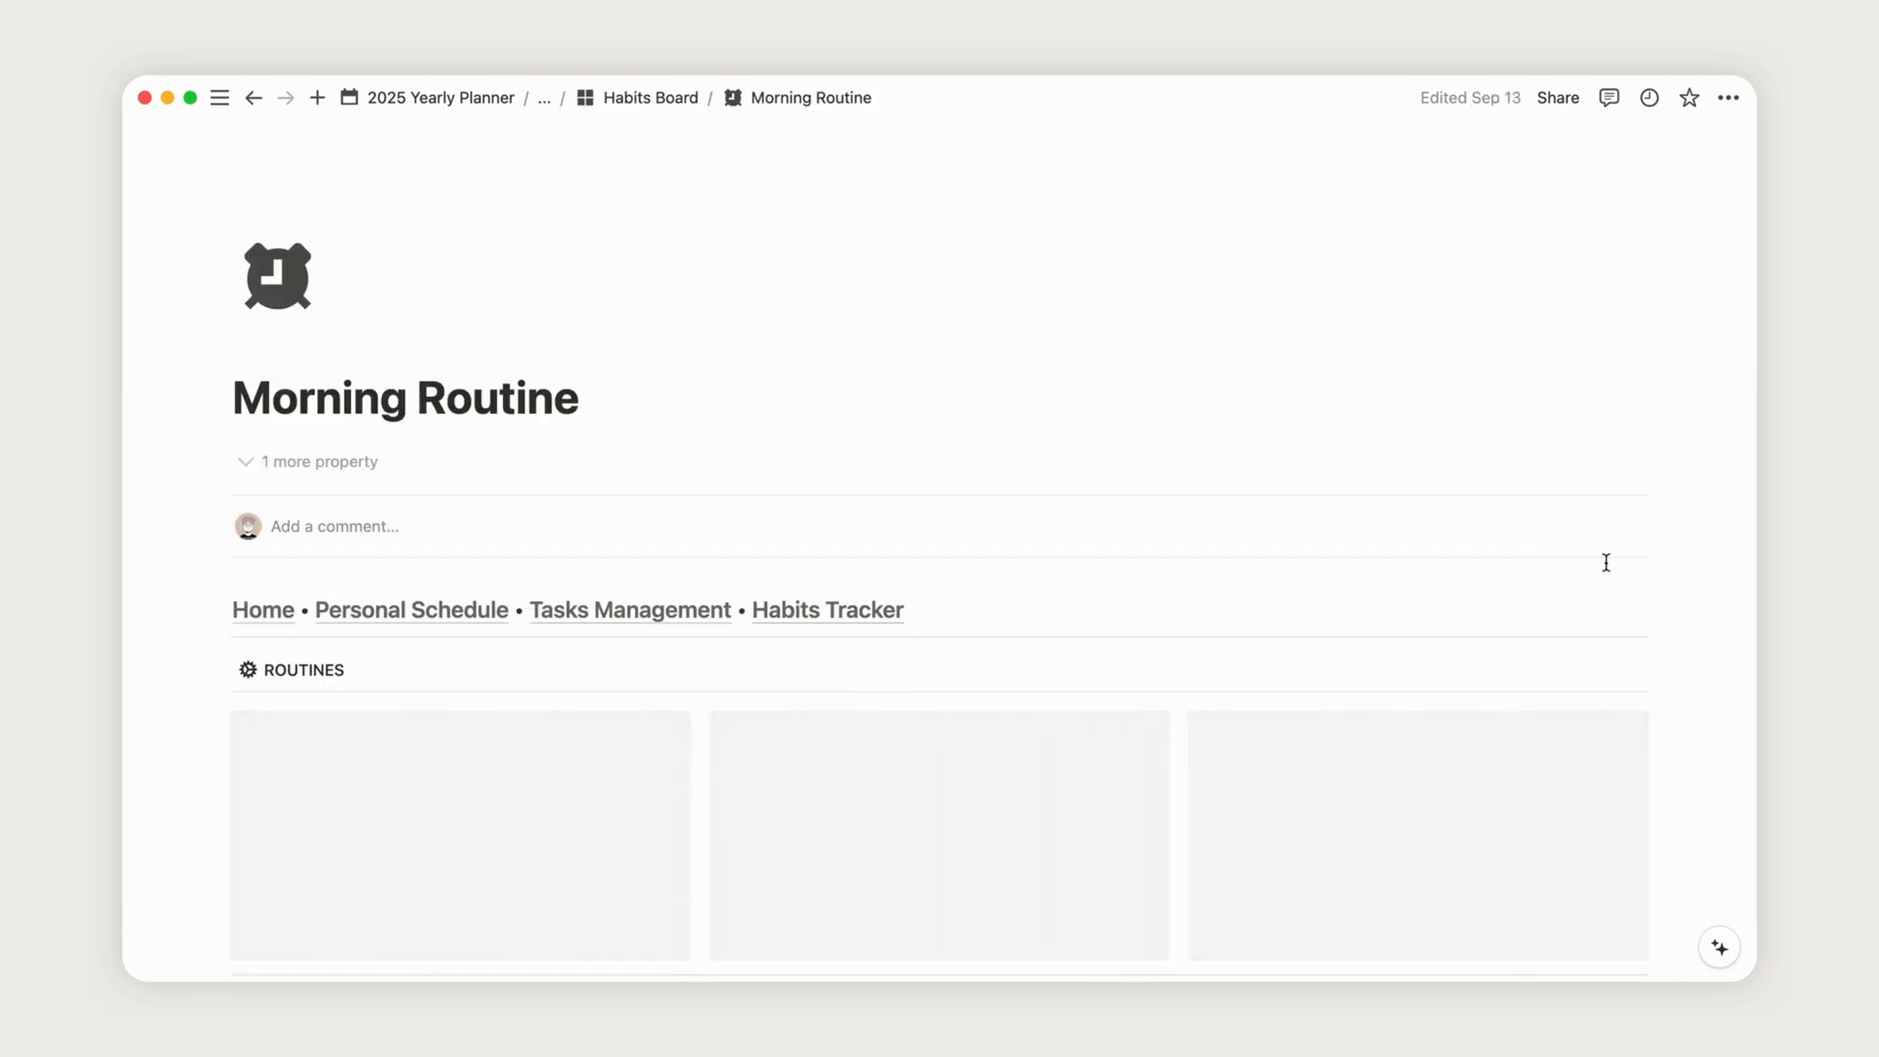
scroll(down, 3)
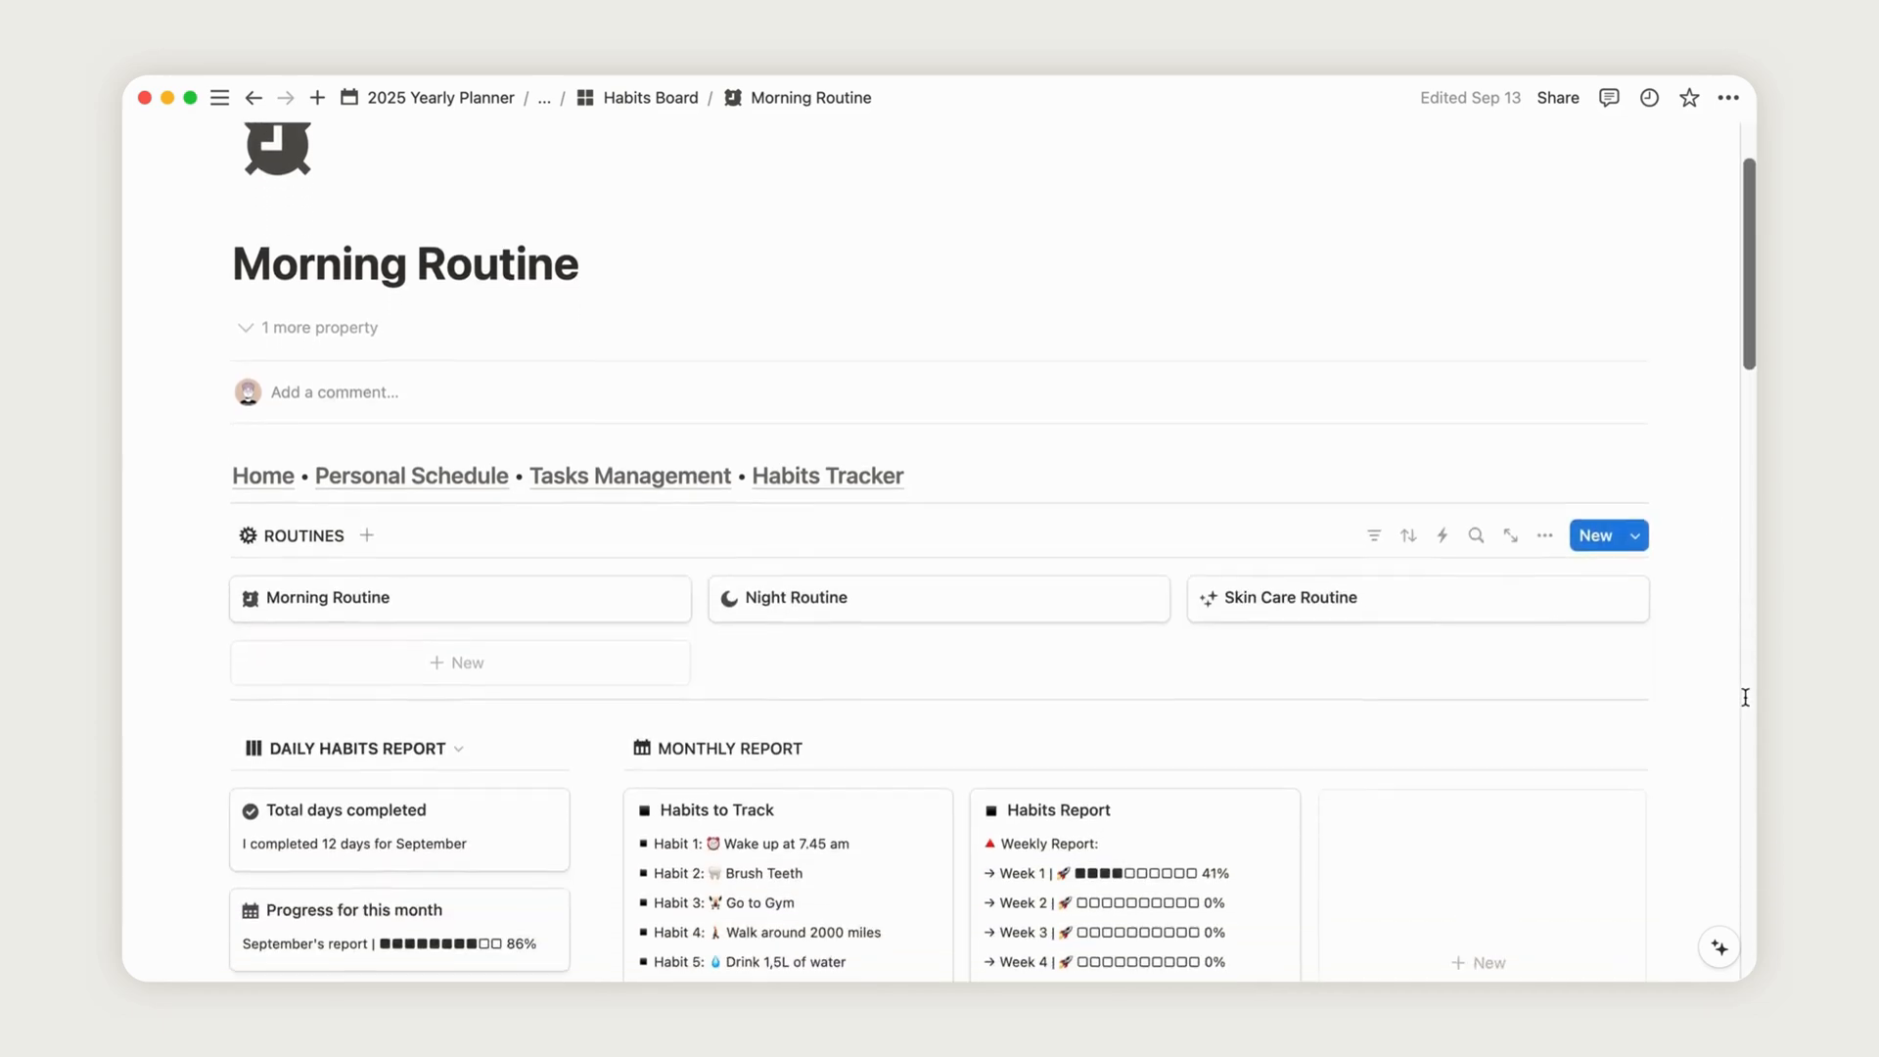
scroll(down, 3)
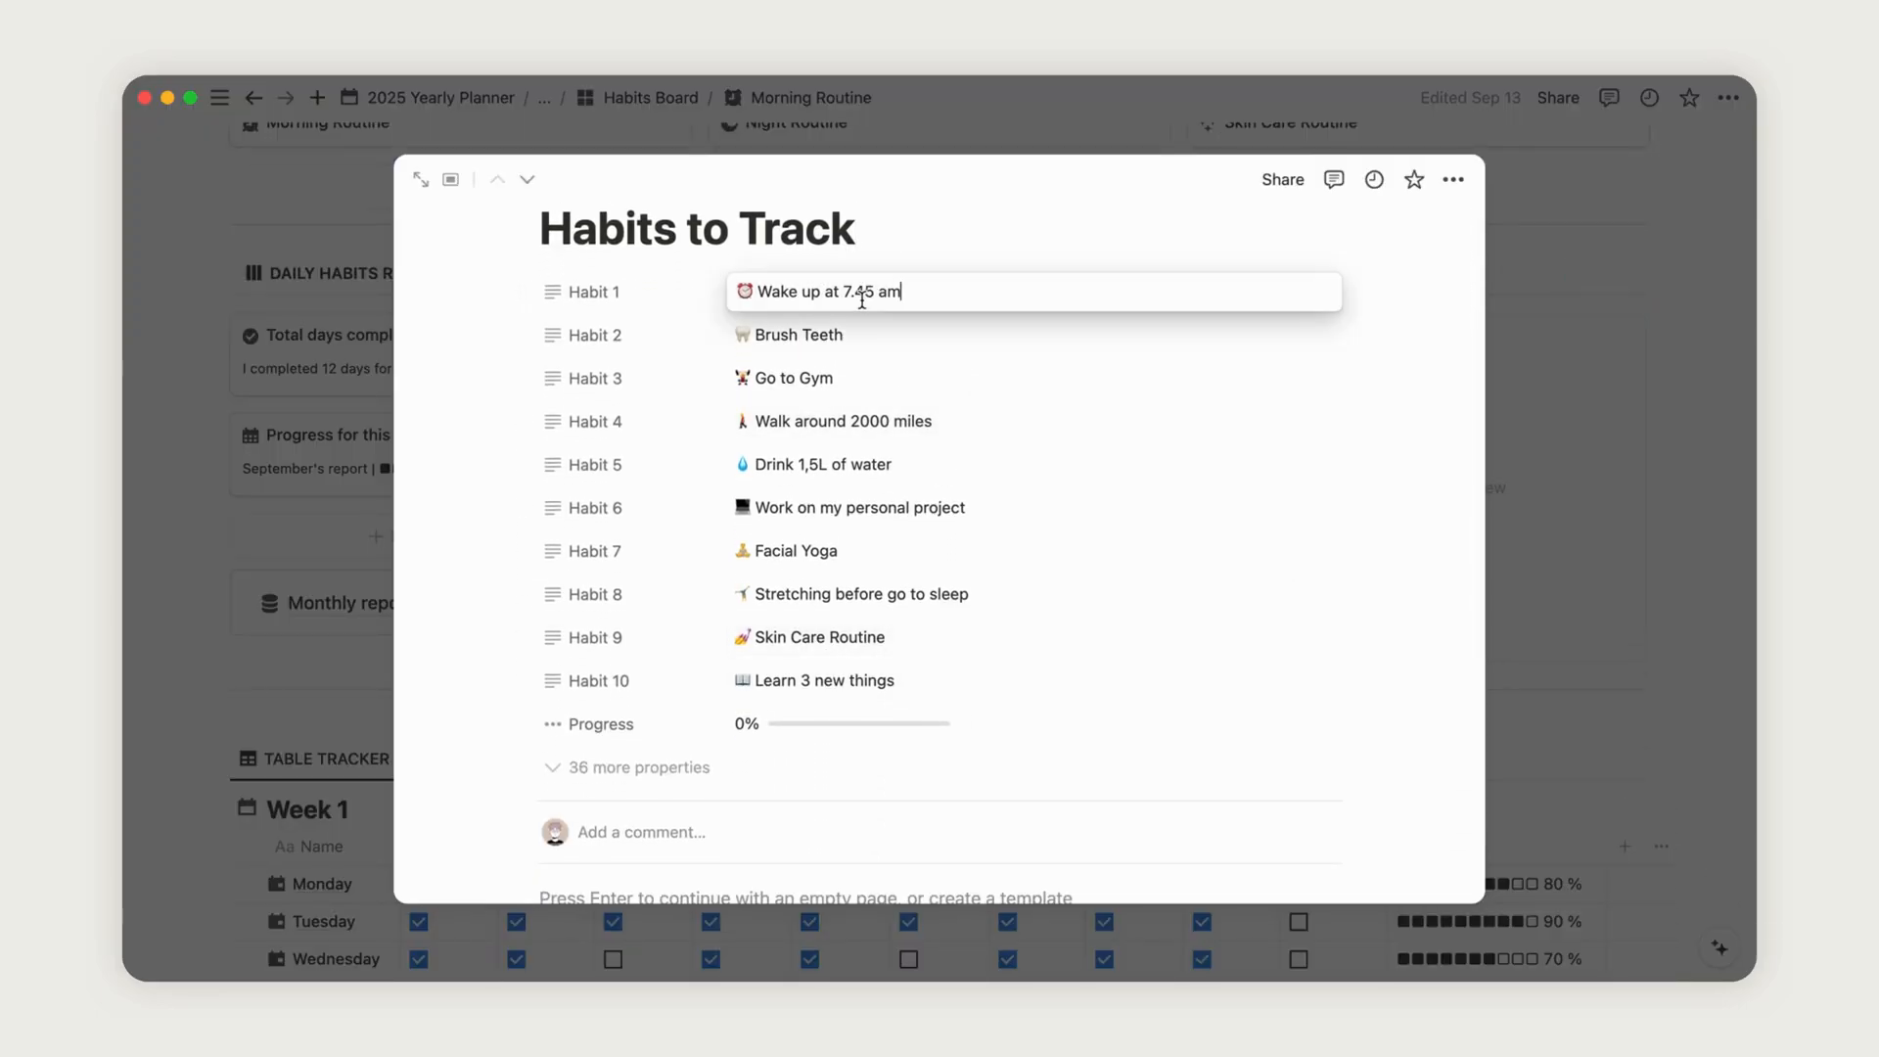
double_click(851, 292)
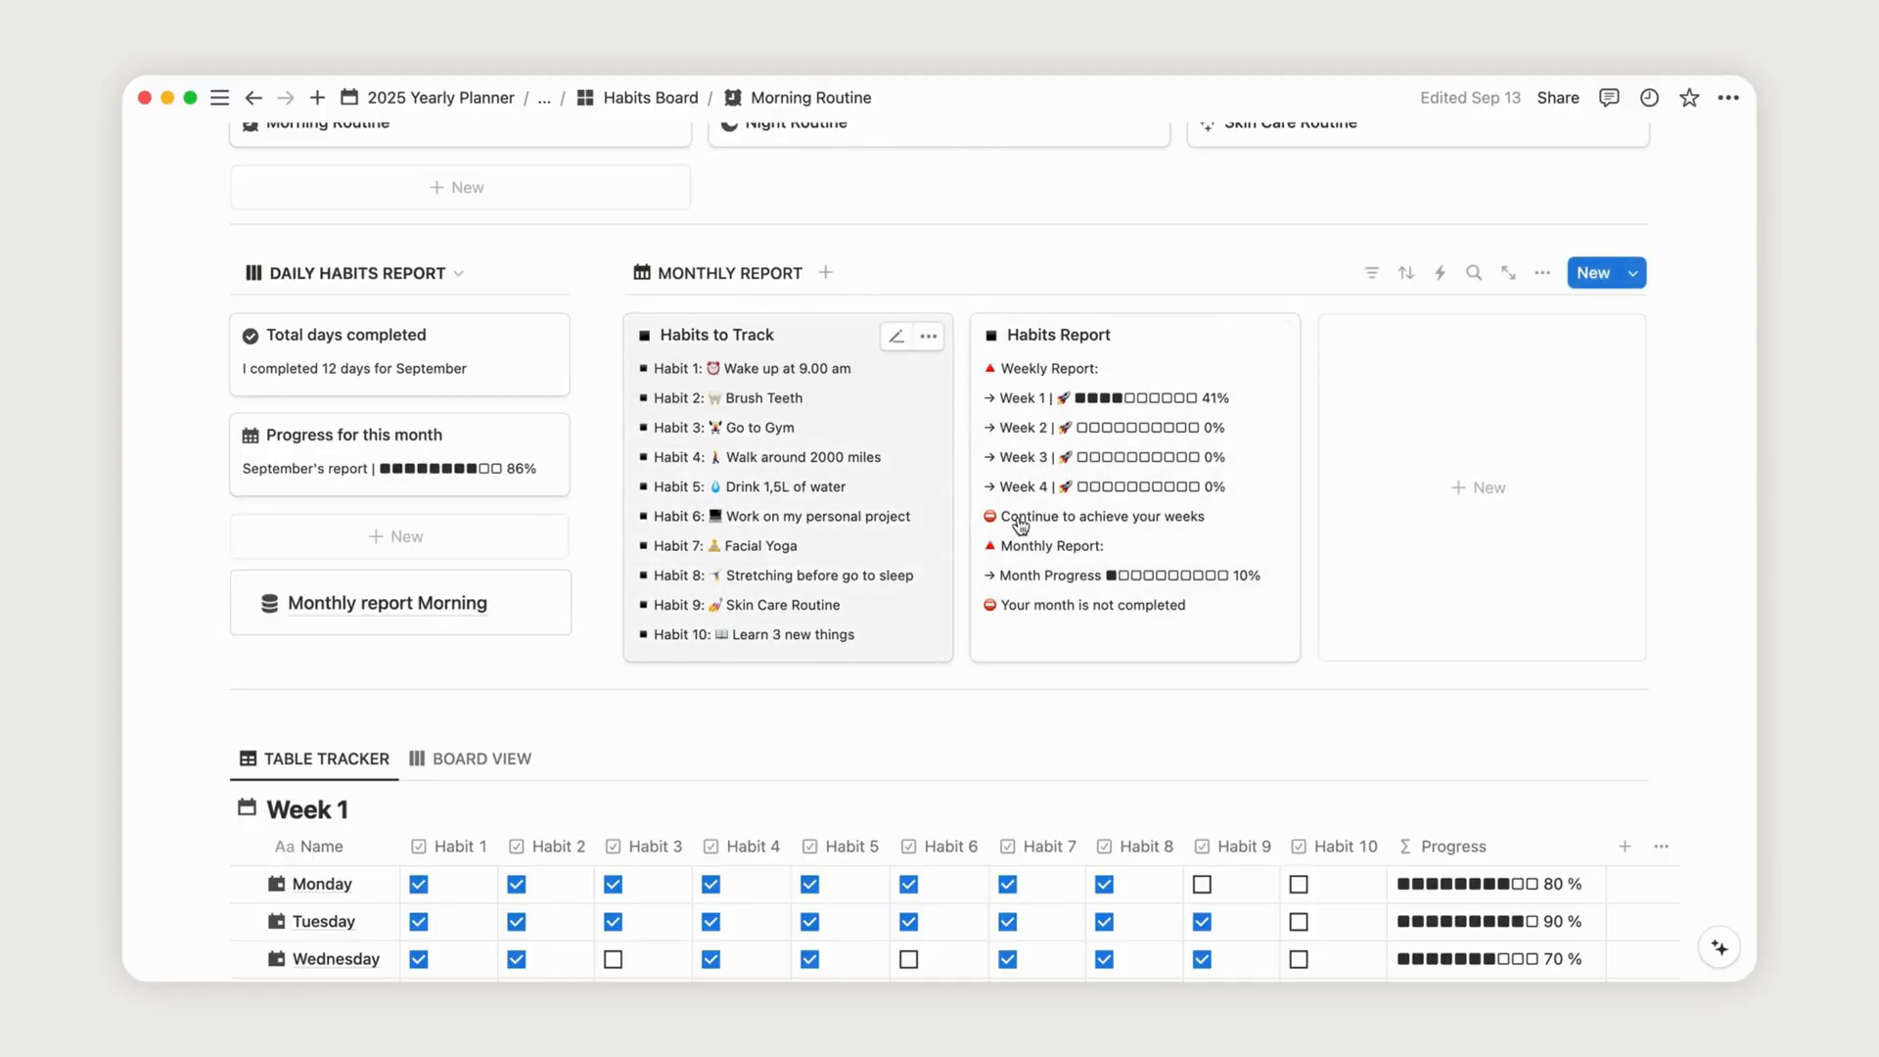
scroll(up, 3)
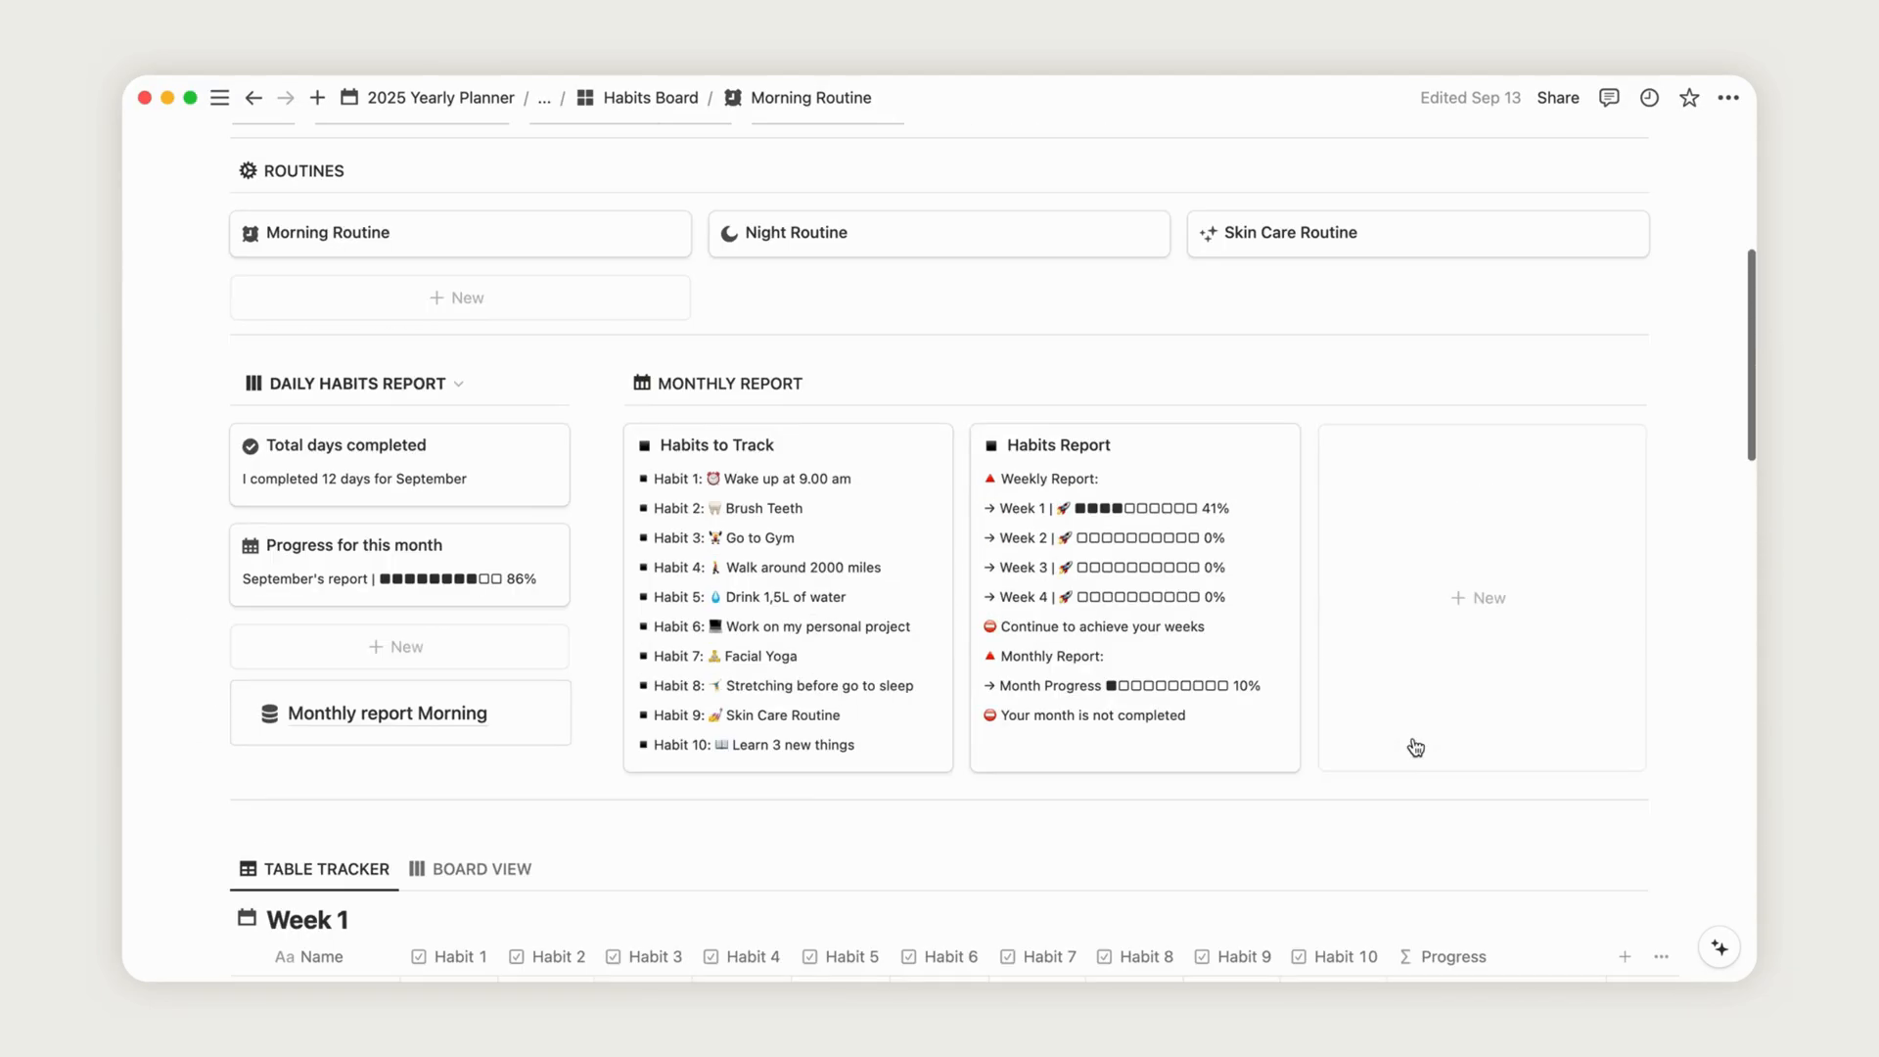
scroll(down, 3)
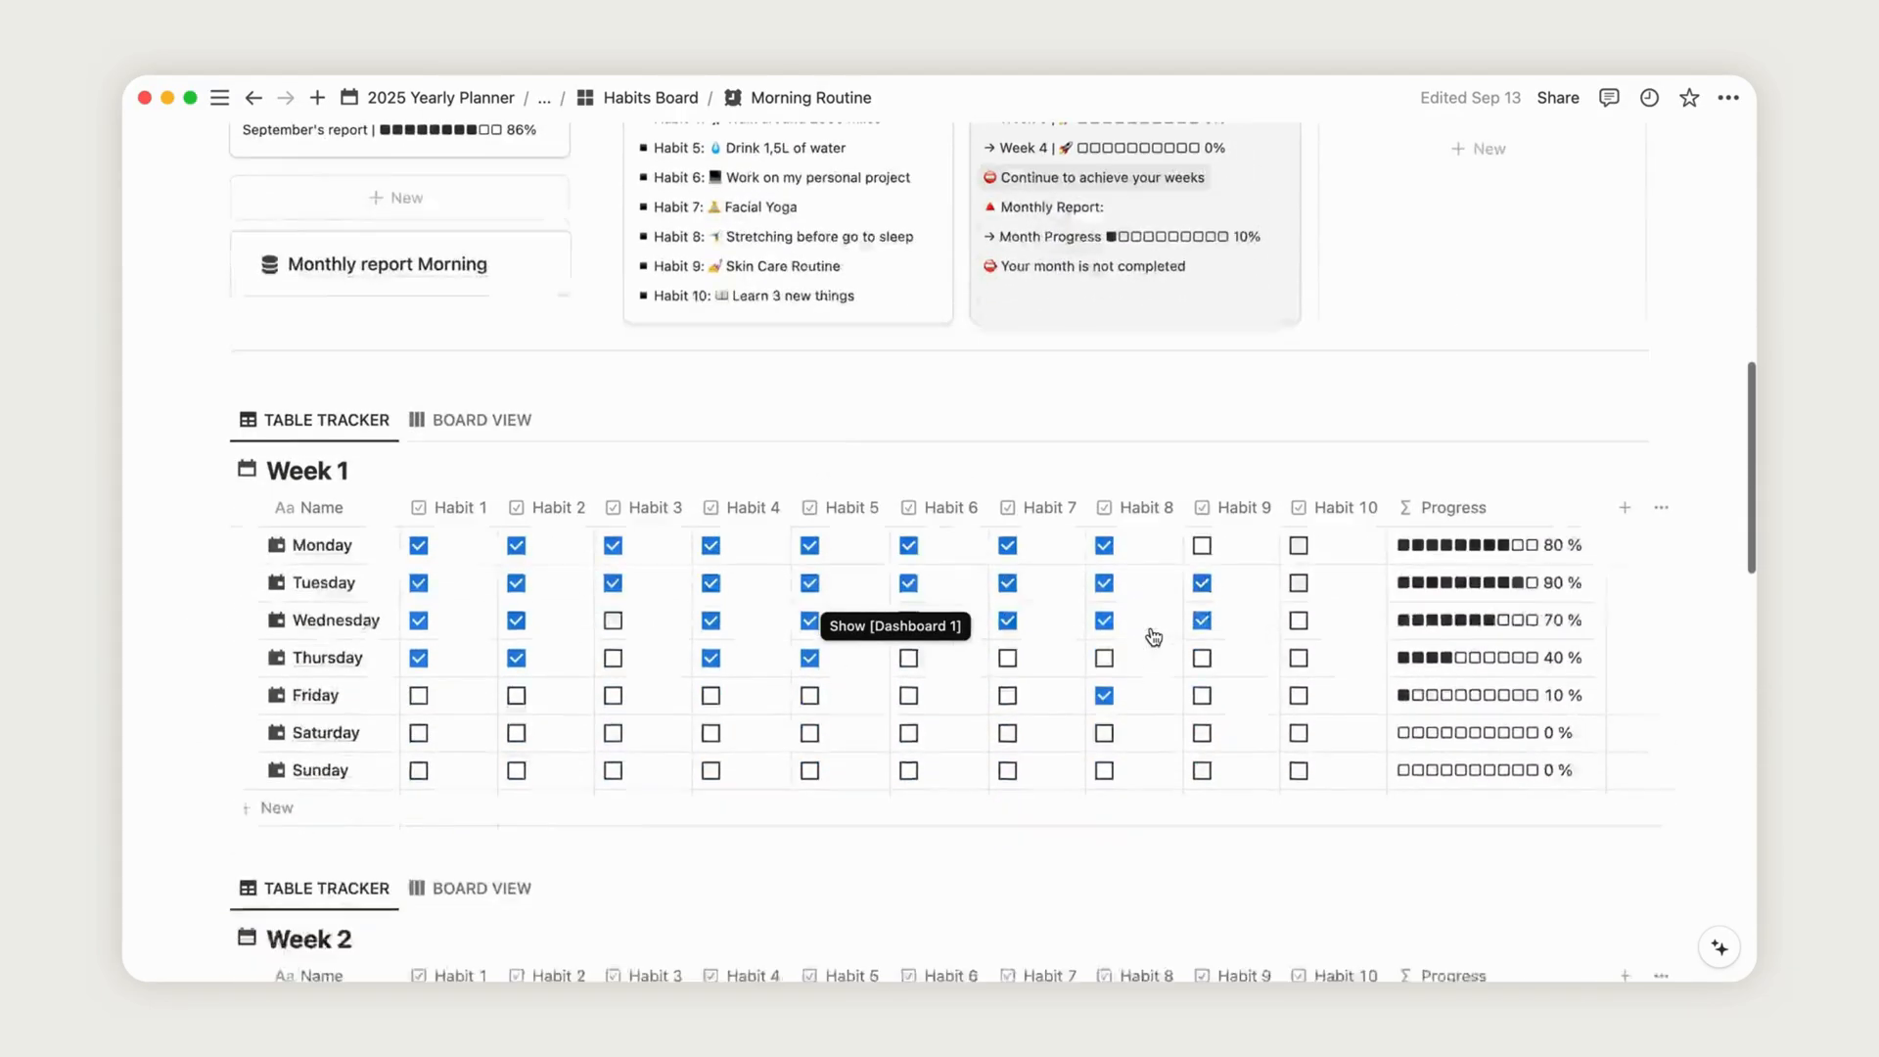
scroll(up, 3)
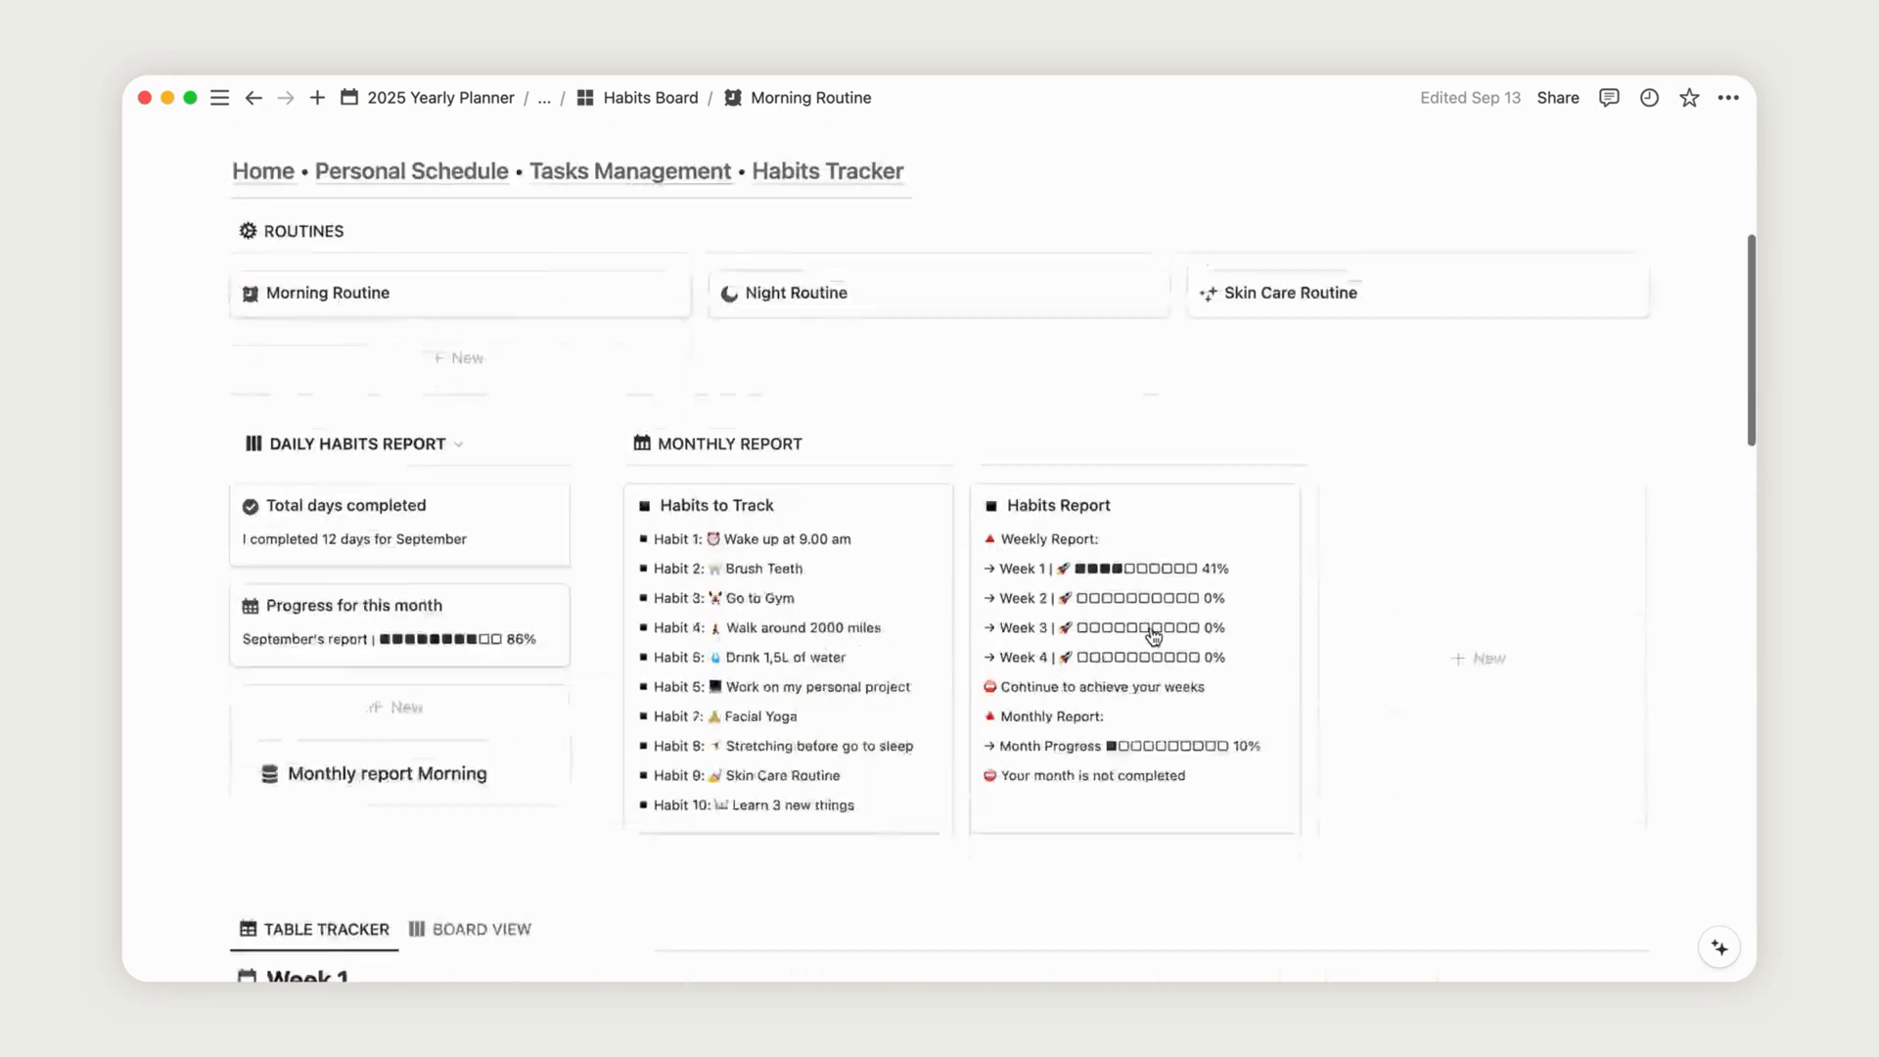
scroll(down, 3)
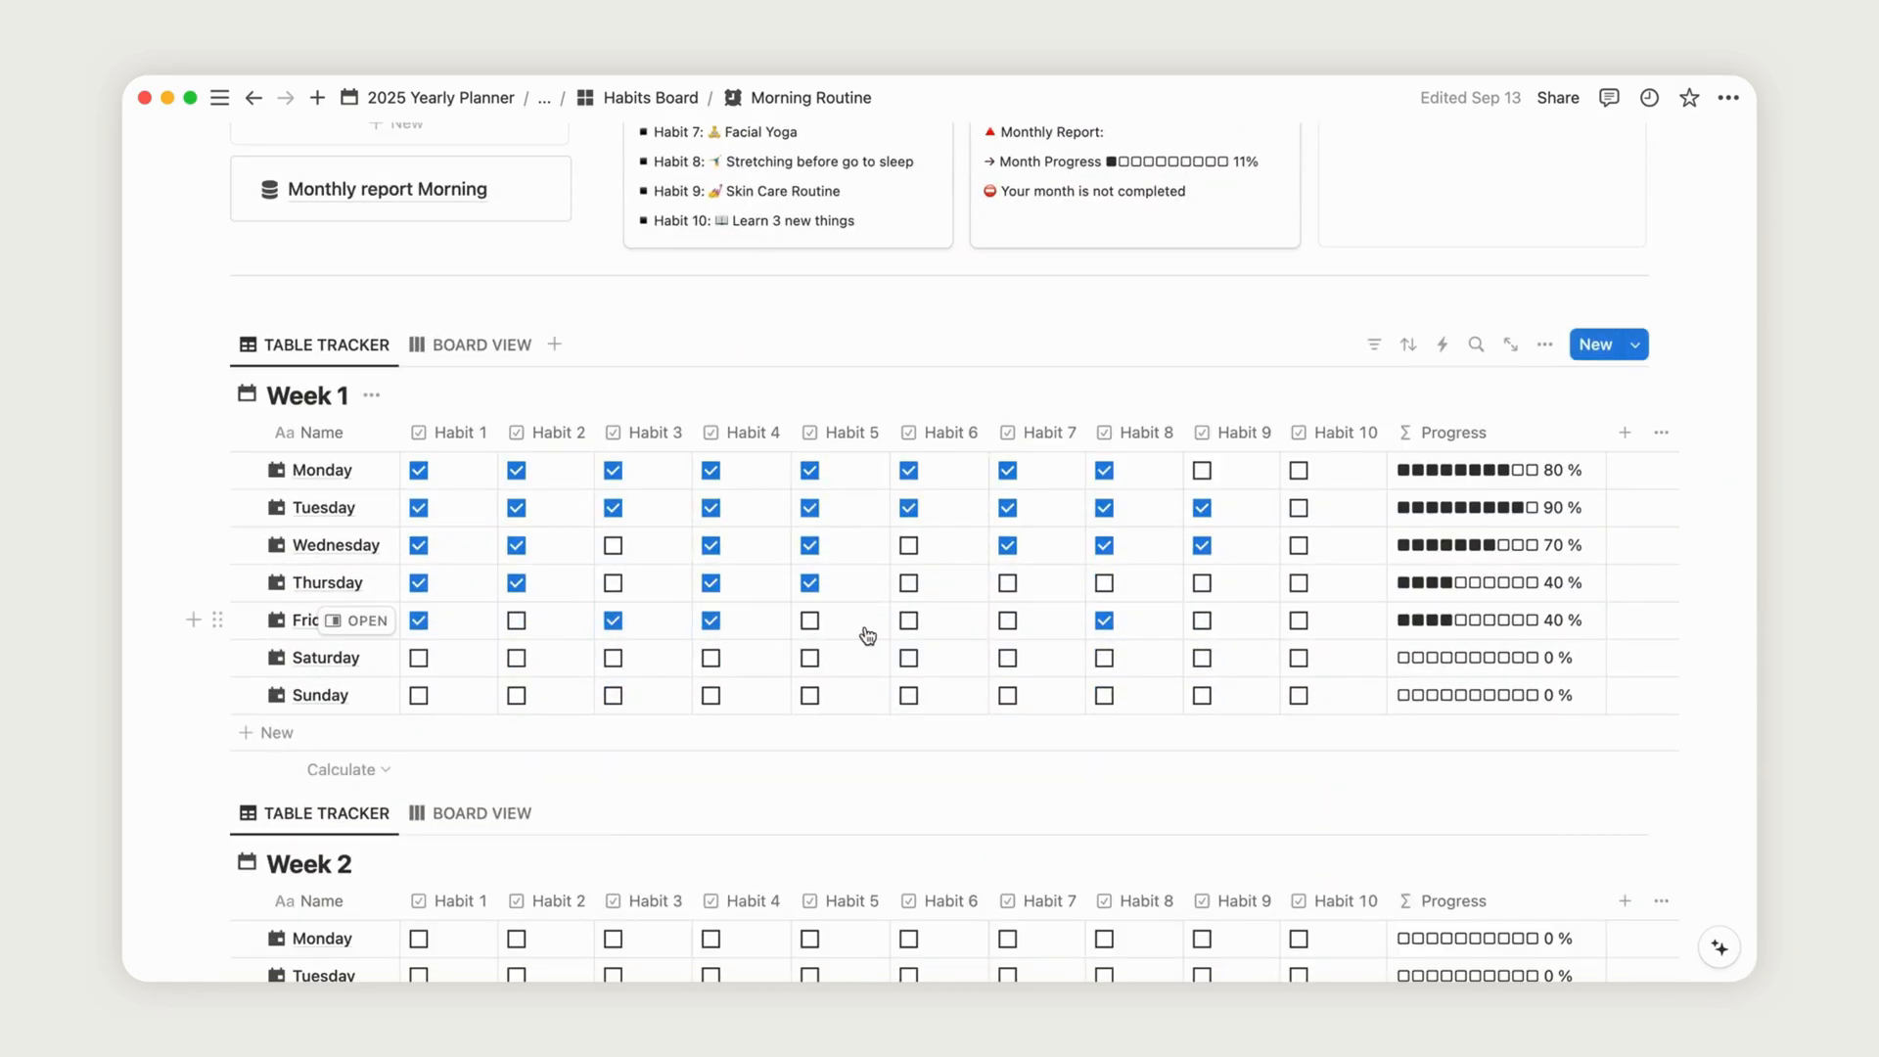
click(1297, 619)
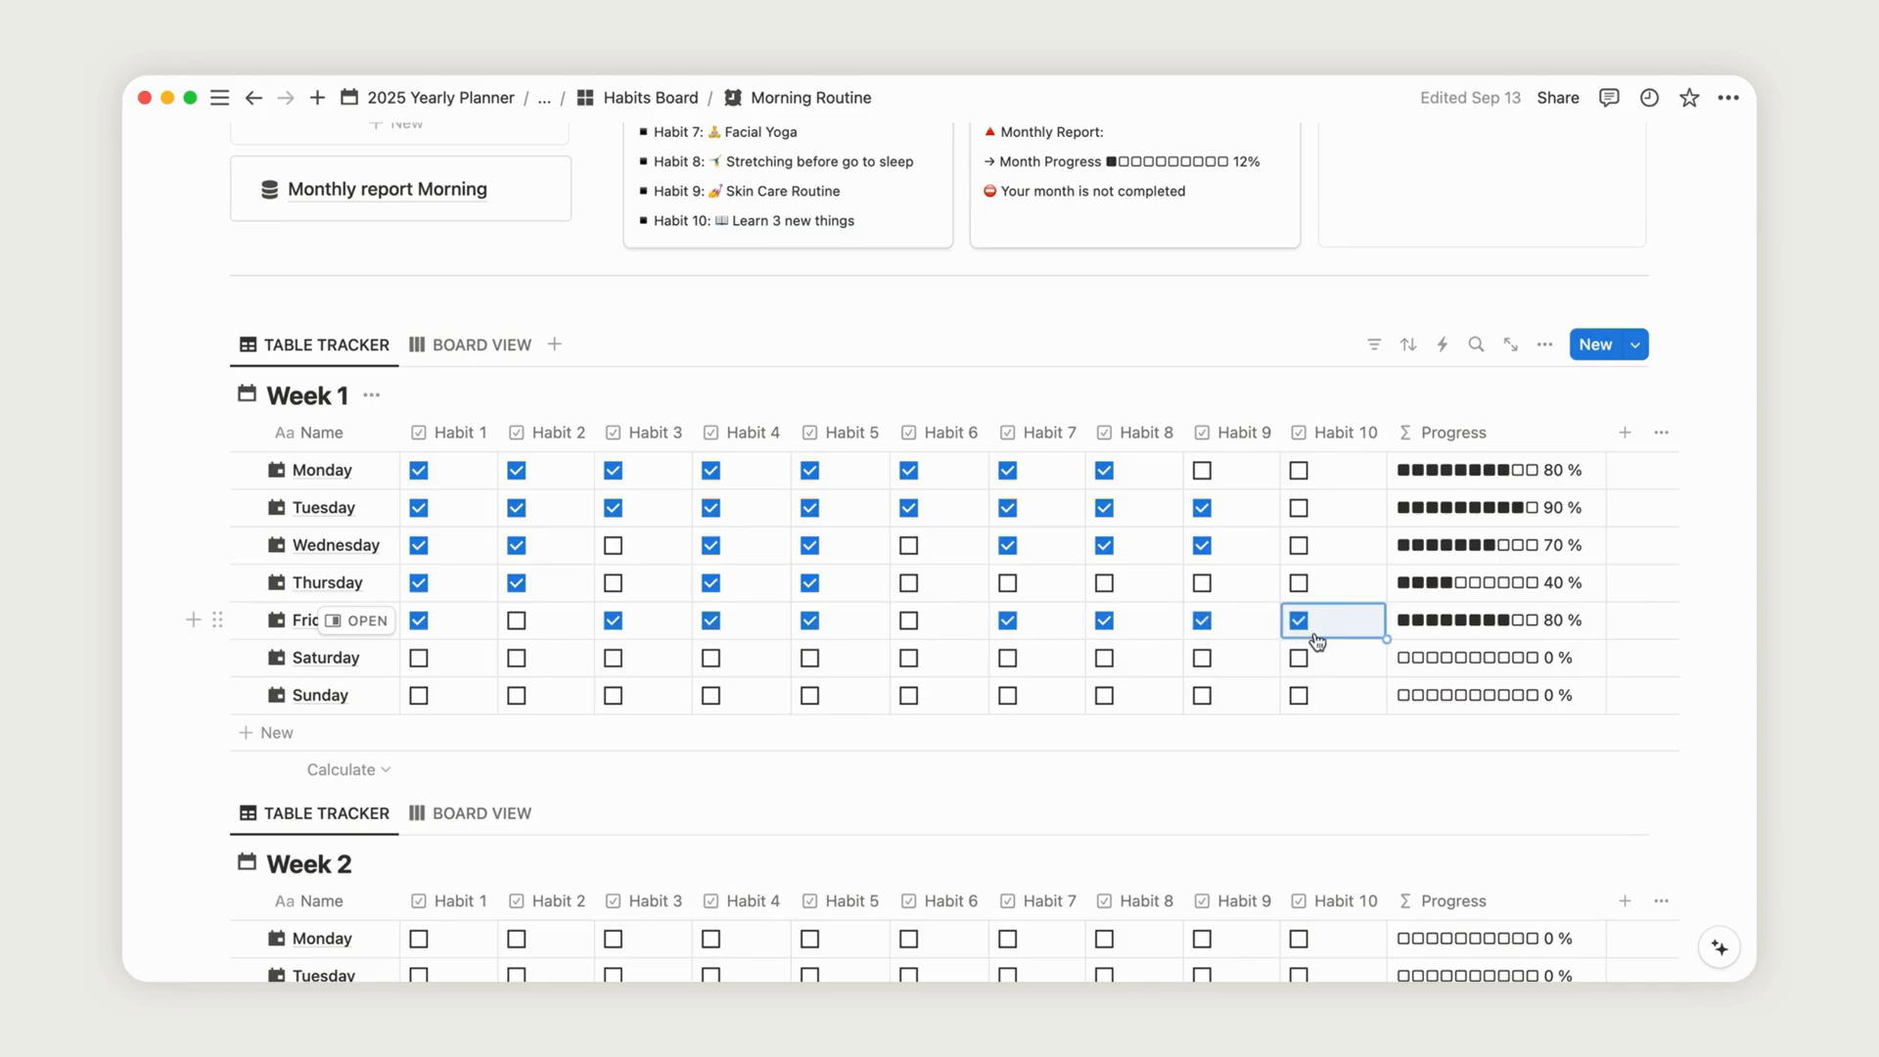
scroll(up, 3)
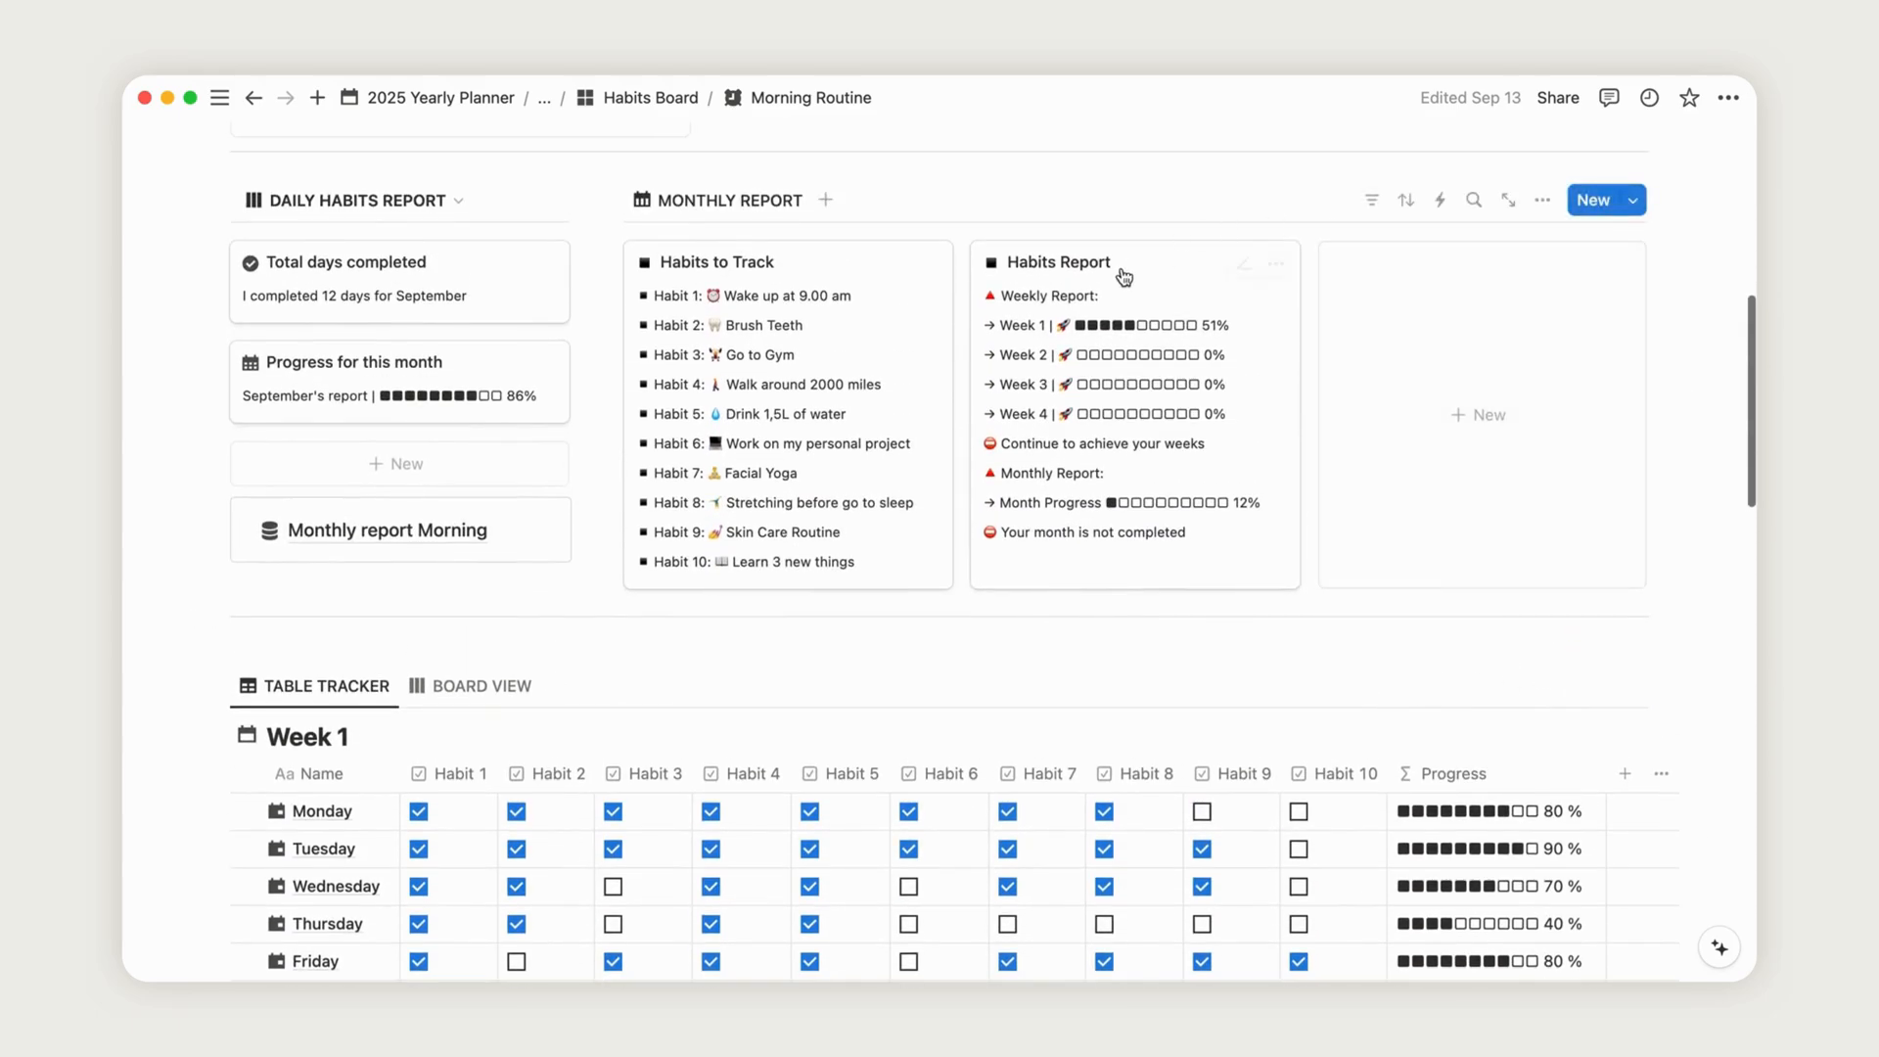
scroll(up, 3)
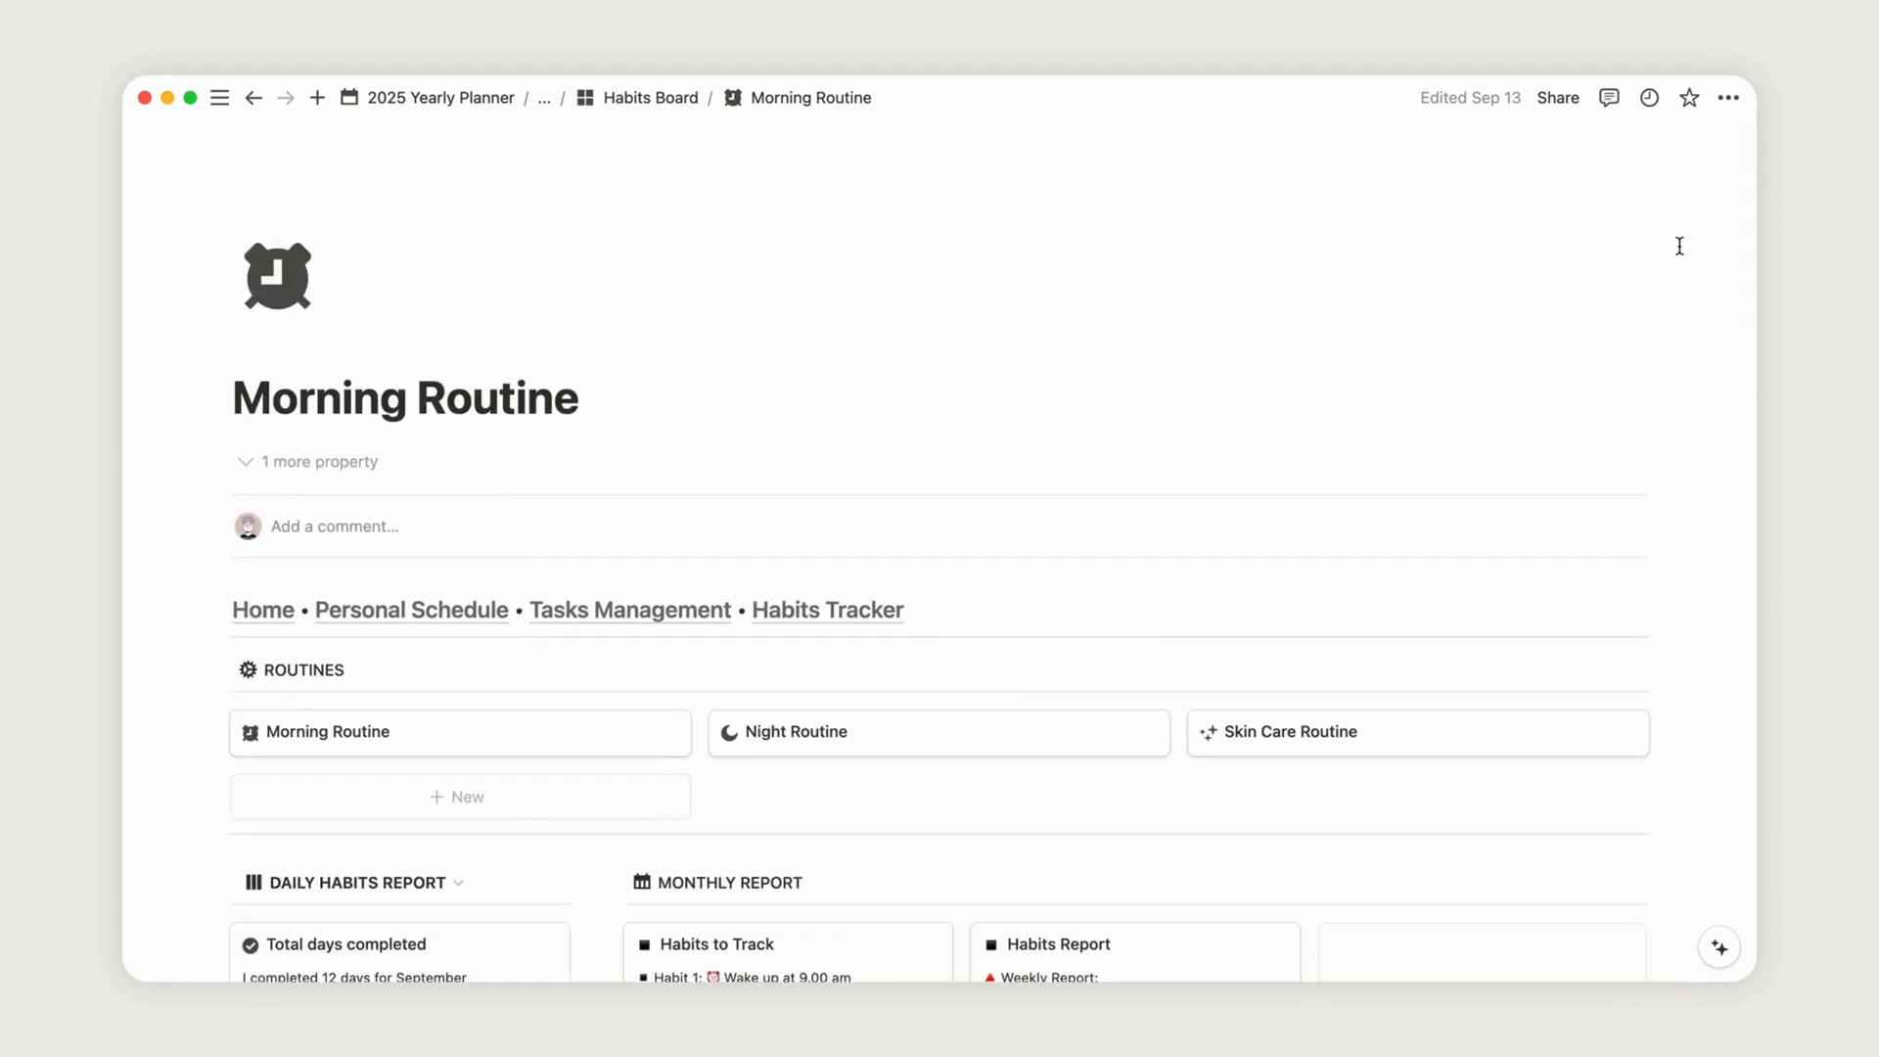
- On the Skin Care Routine page, set Product 1's Expiry Day to November 2024
click(1292, 732)
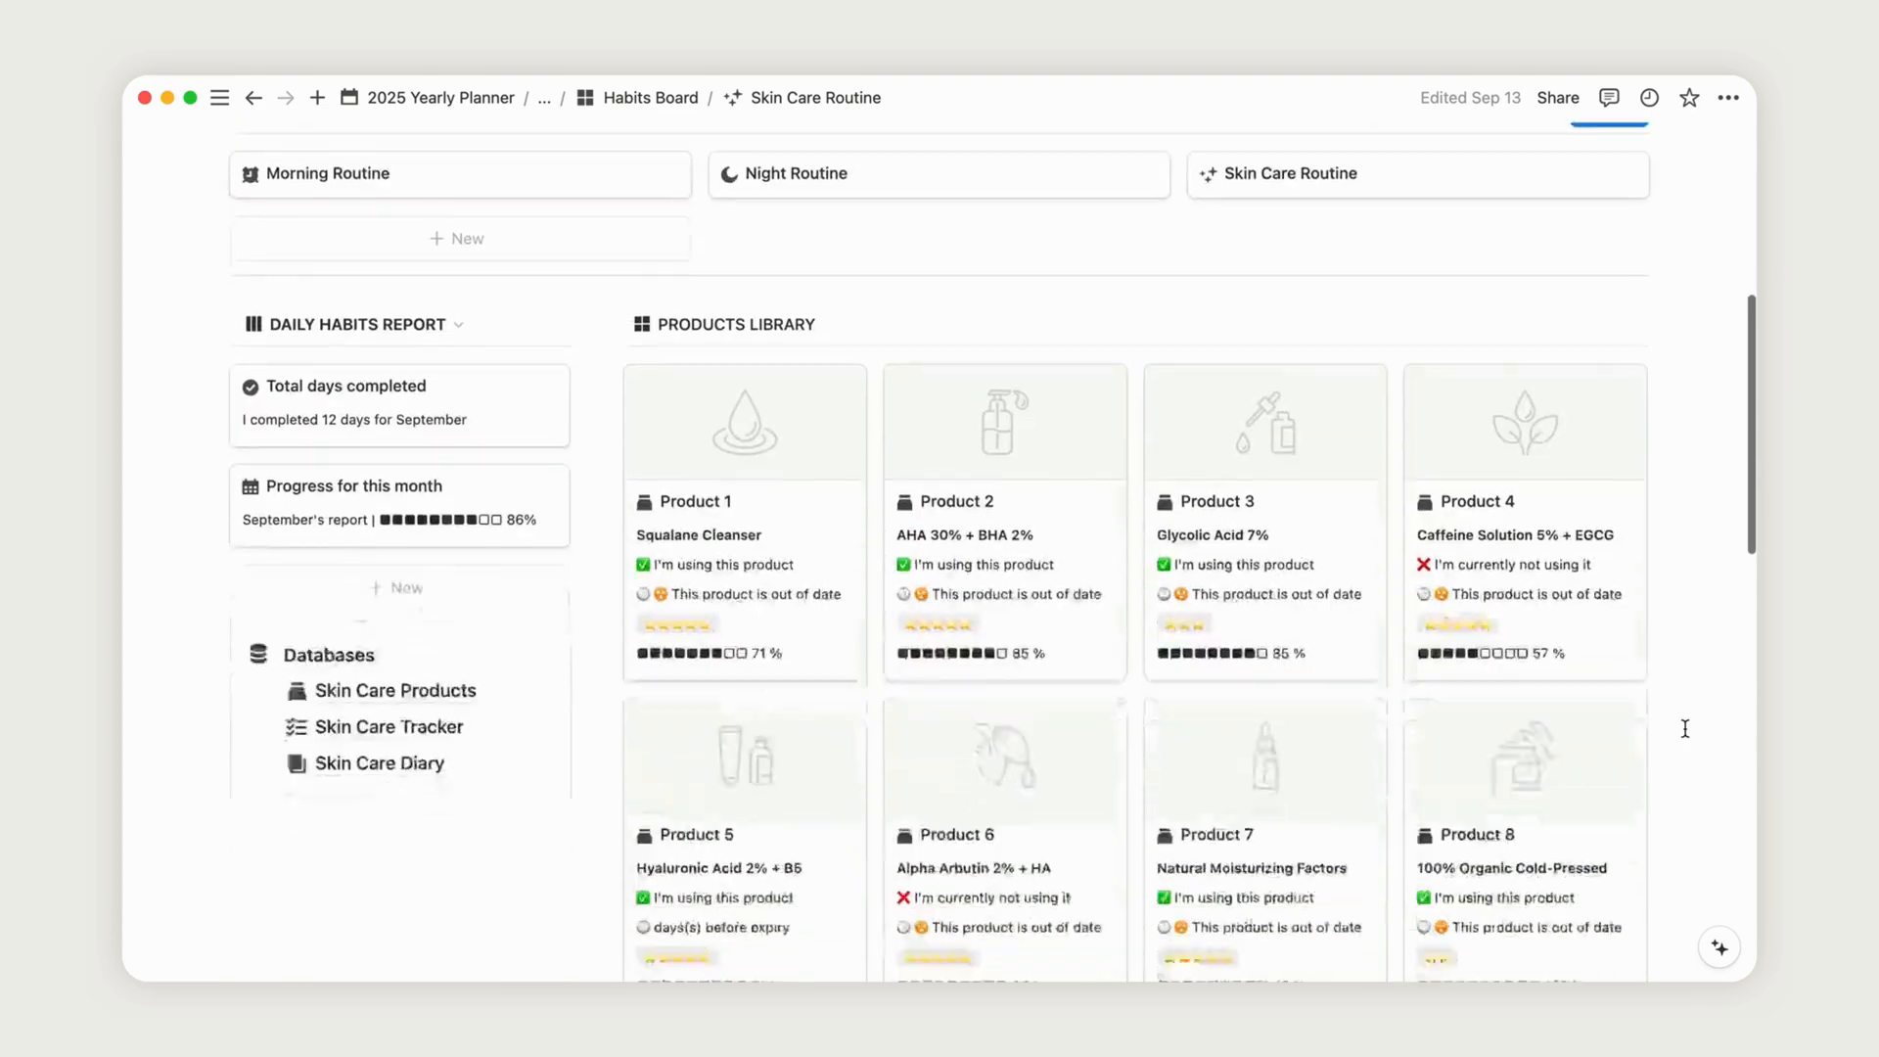
scroll(down, 3)
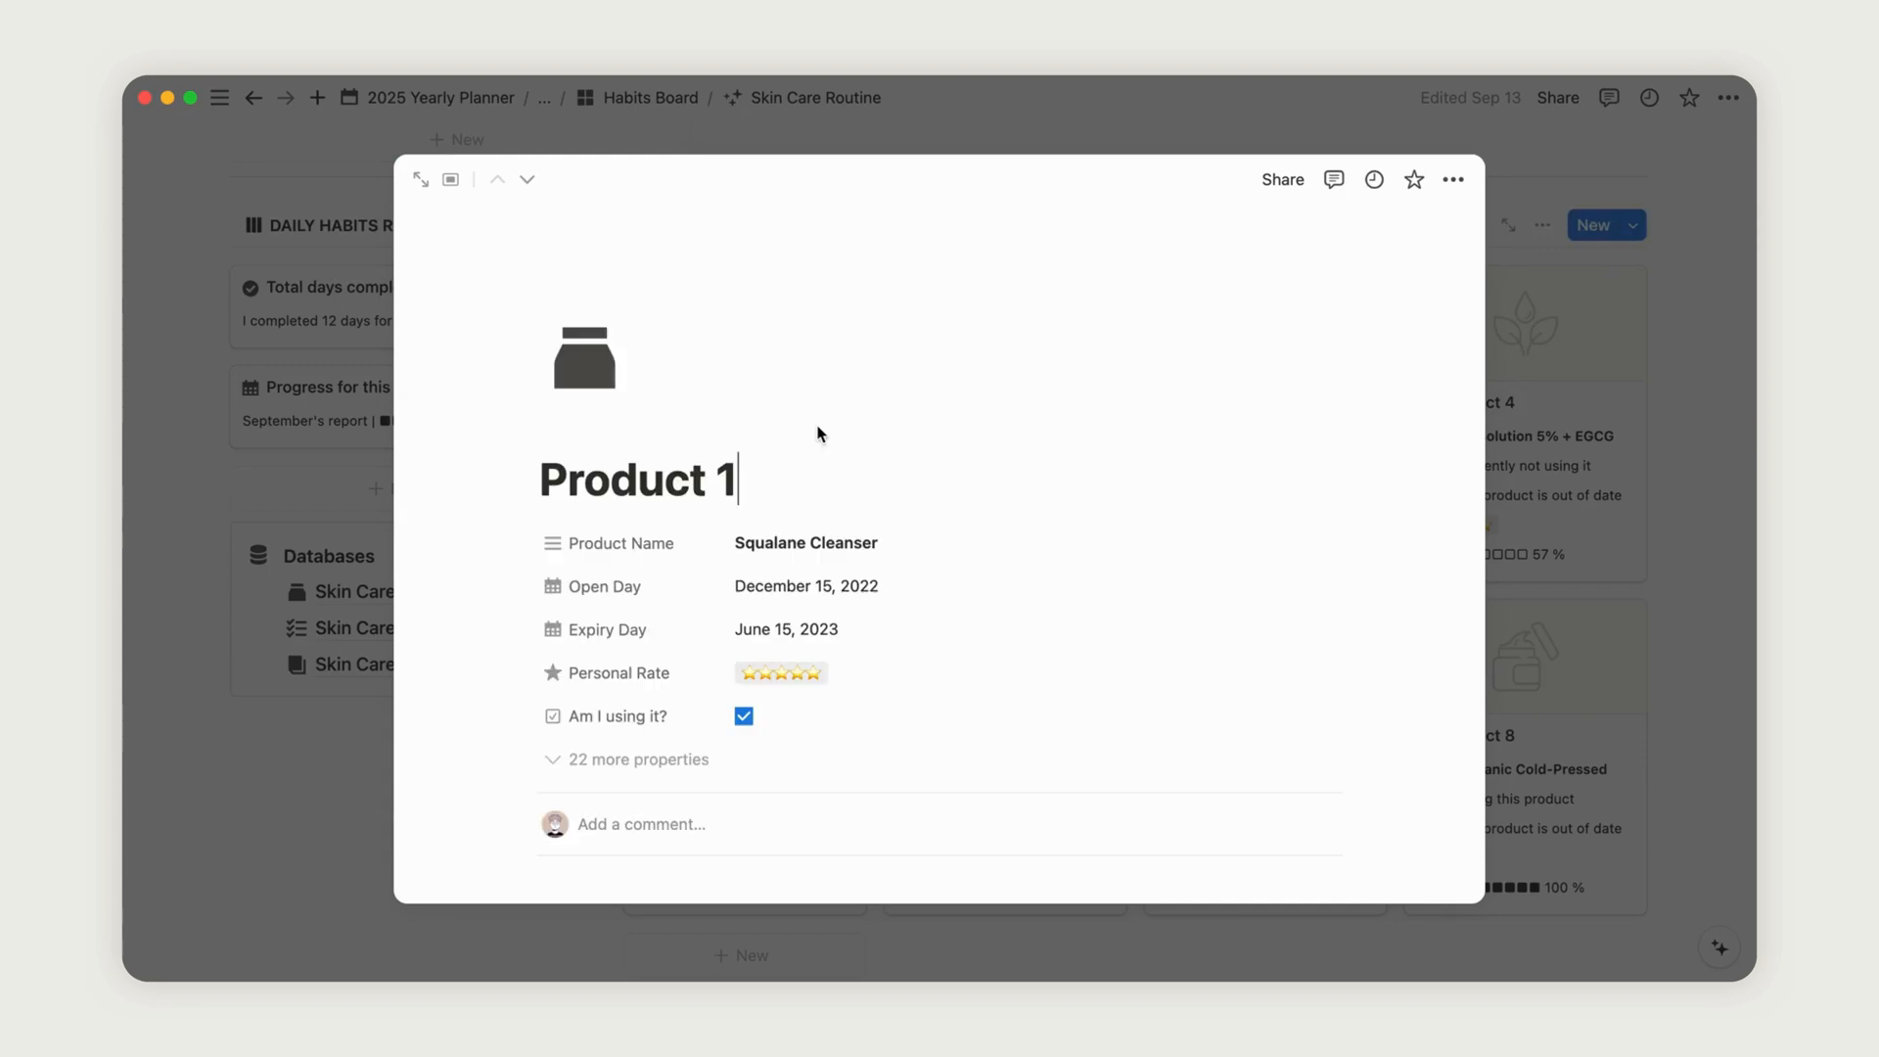
mouse_move(715, 611)
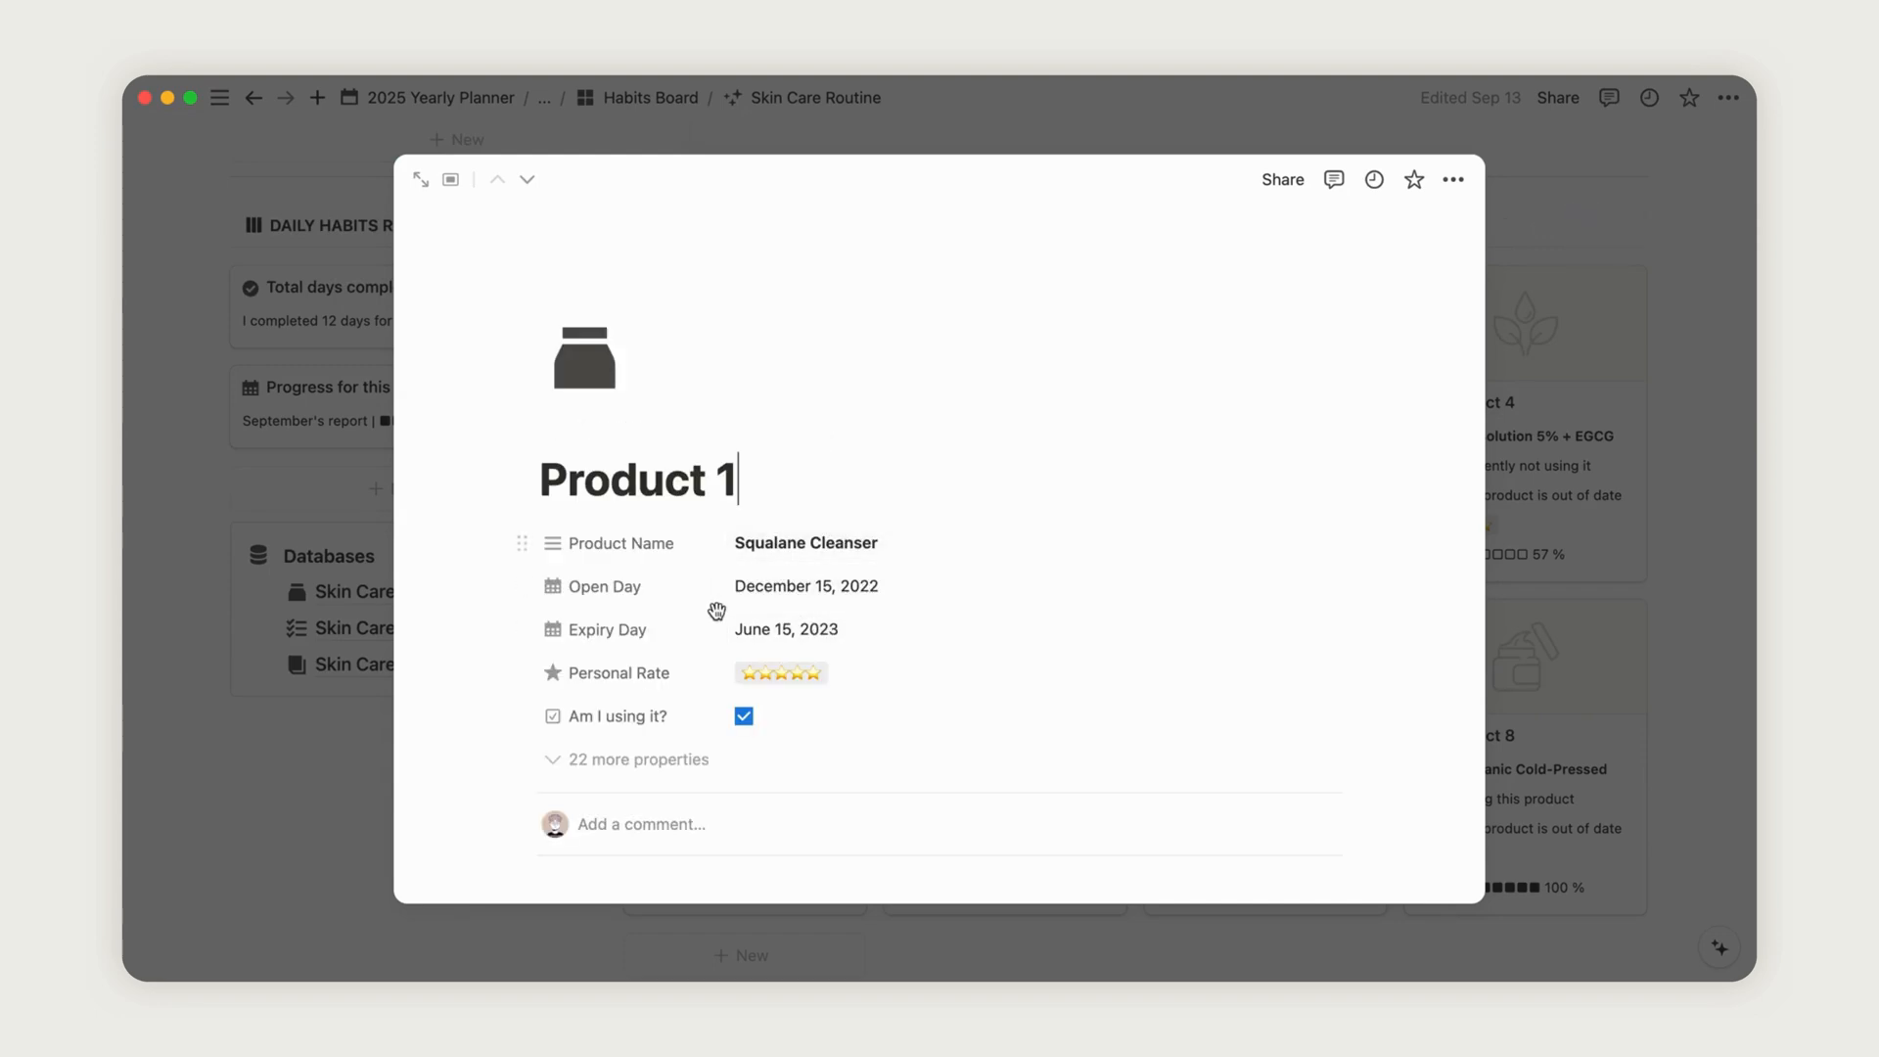
click(786, 629)
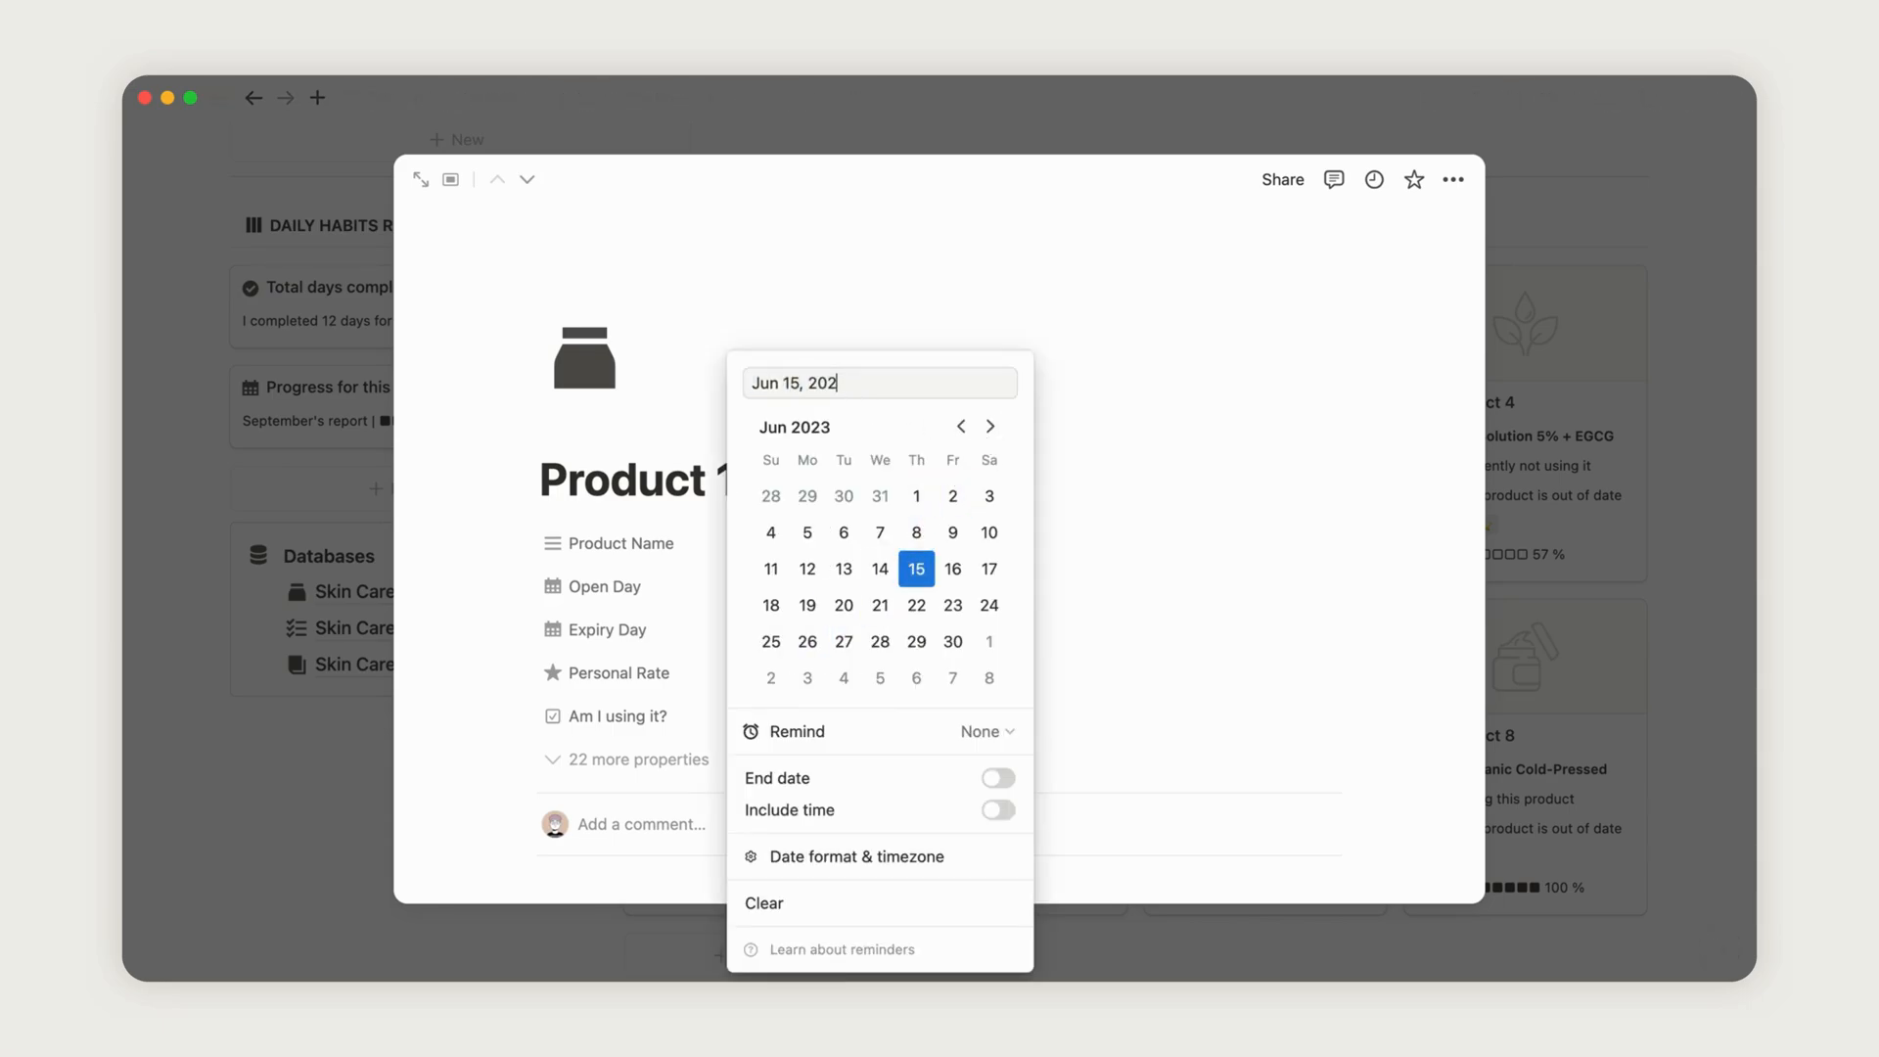
text(4)
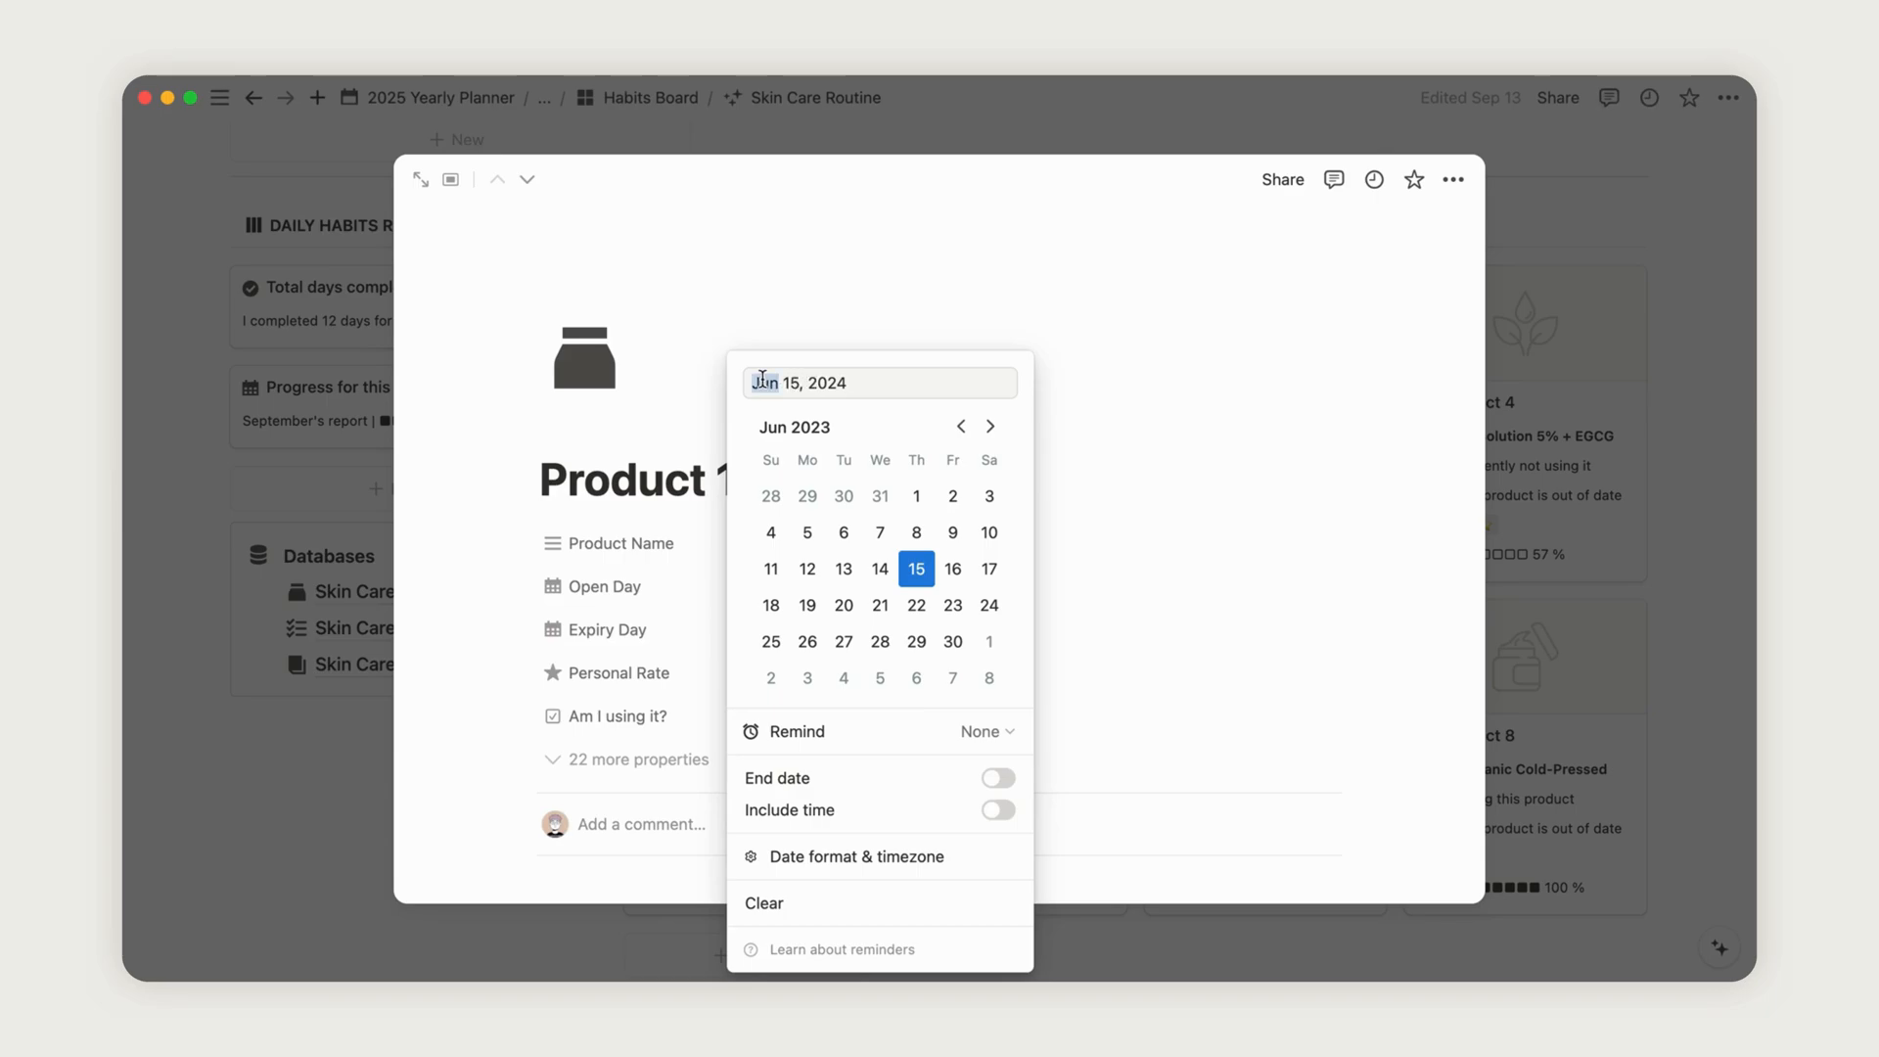
click(1027, 485)
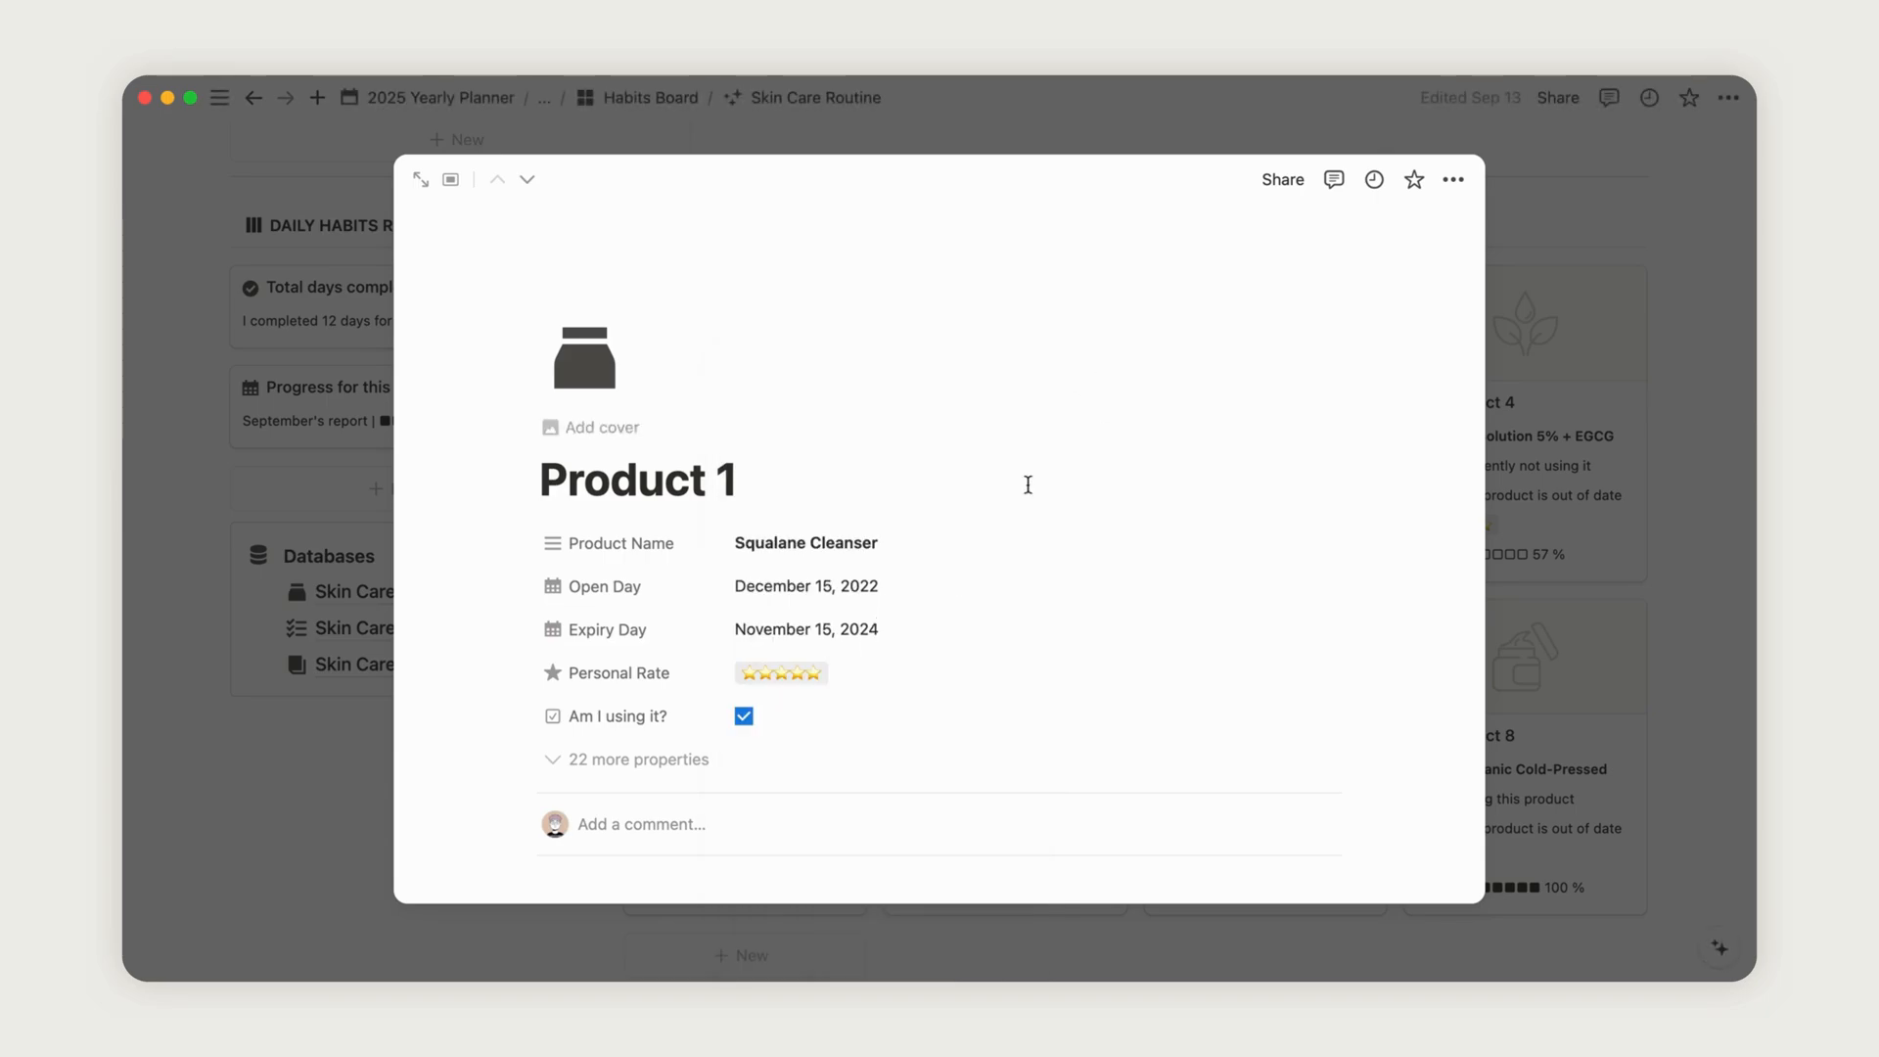
- Set Product 1's Open Day to 2024 so Squalane Cleanser shows 54 days before expiry
click(805, 586)
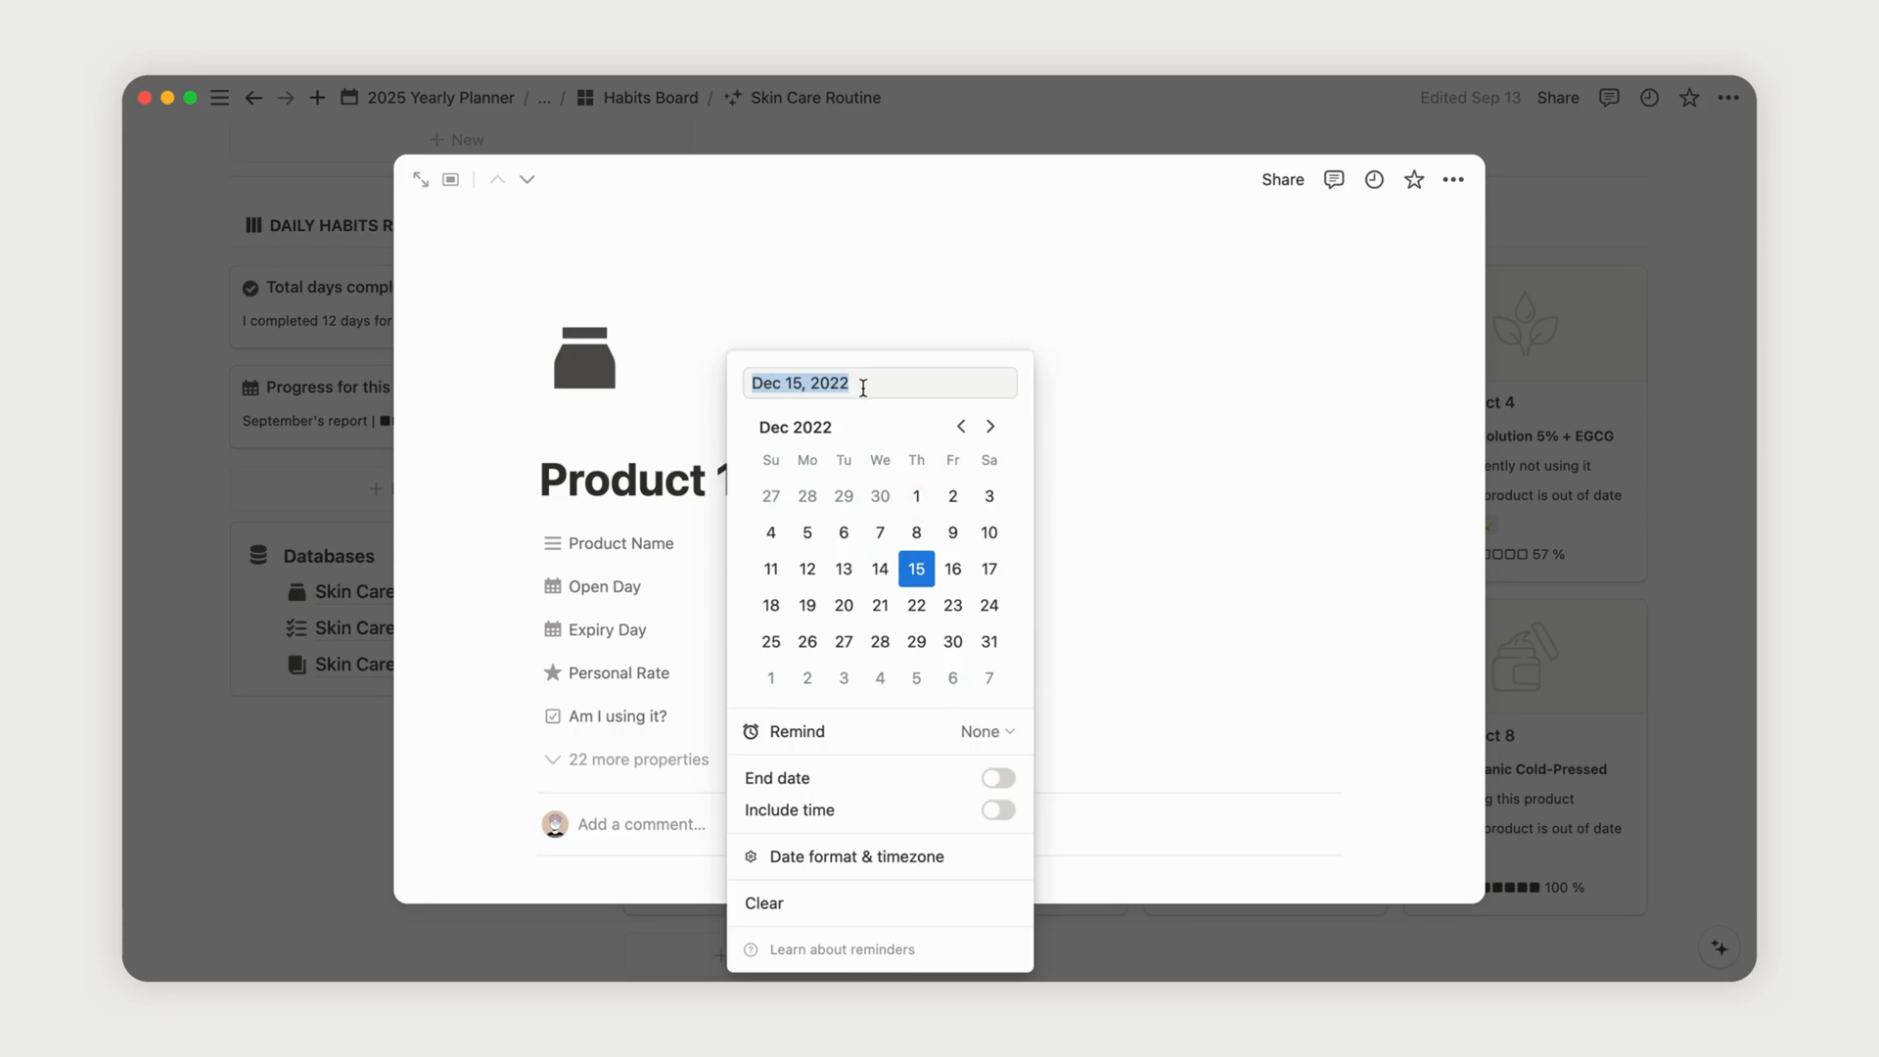
text(2024)
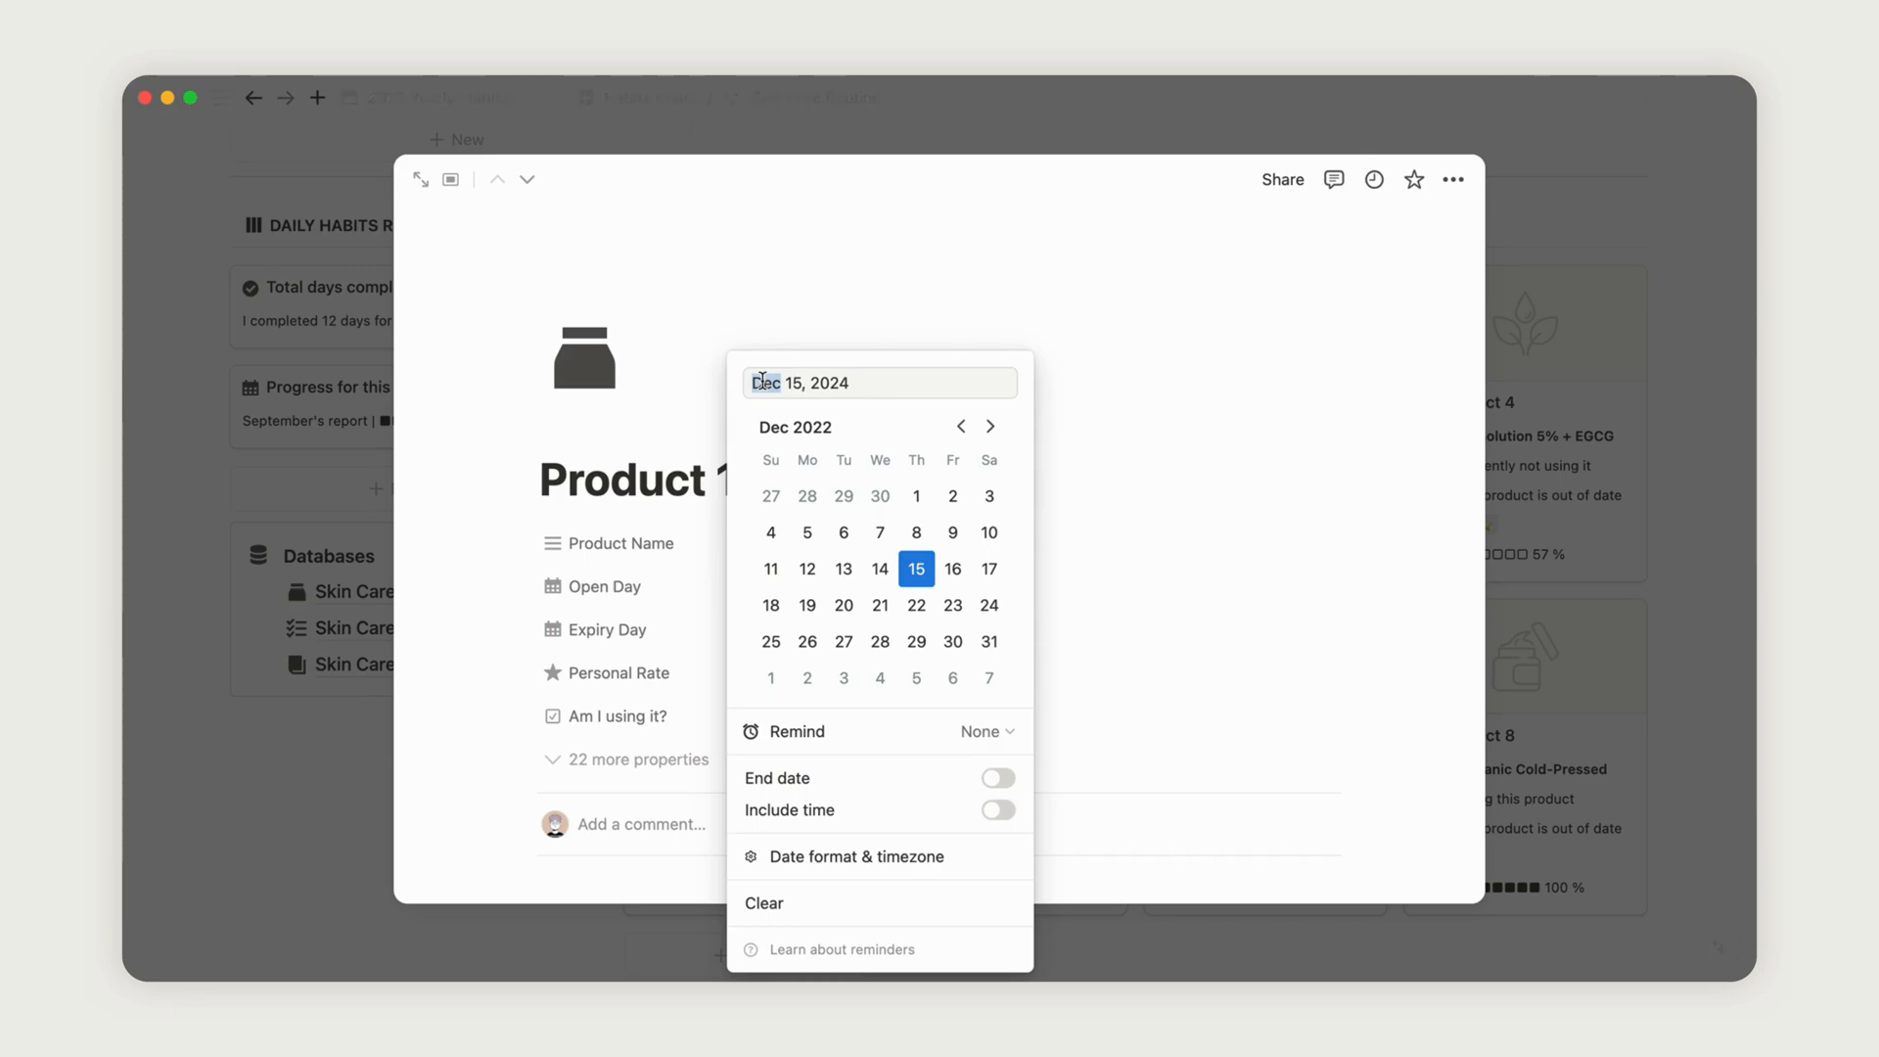
click(1148, 453)
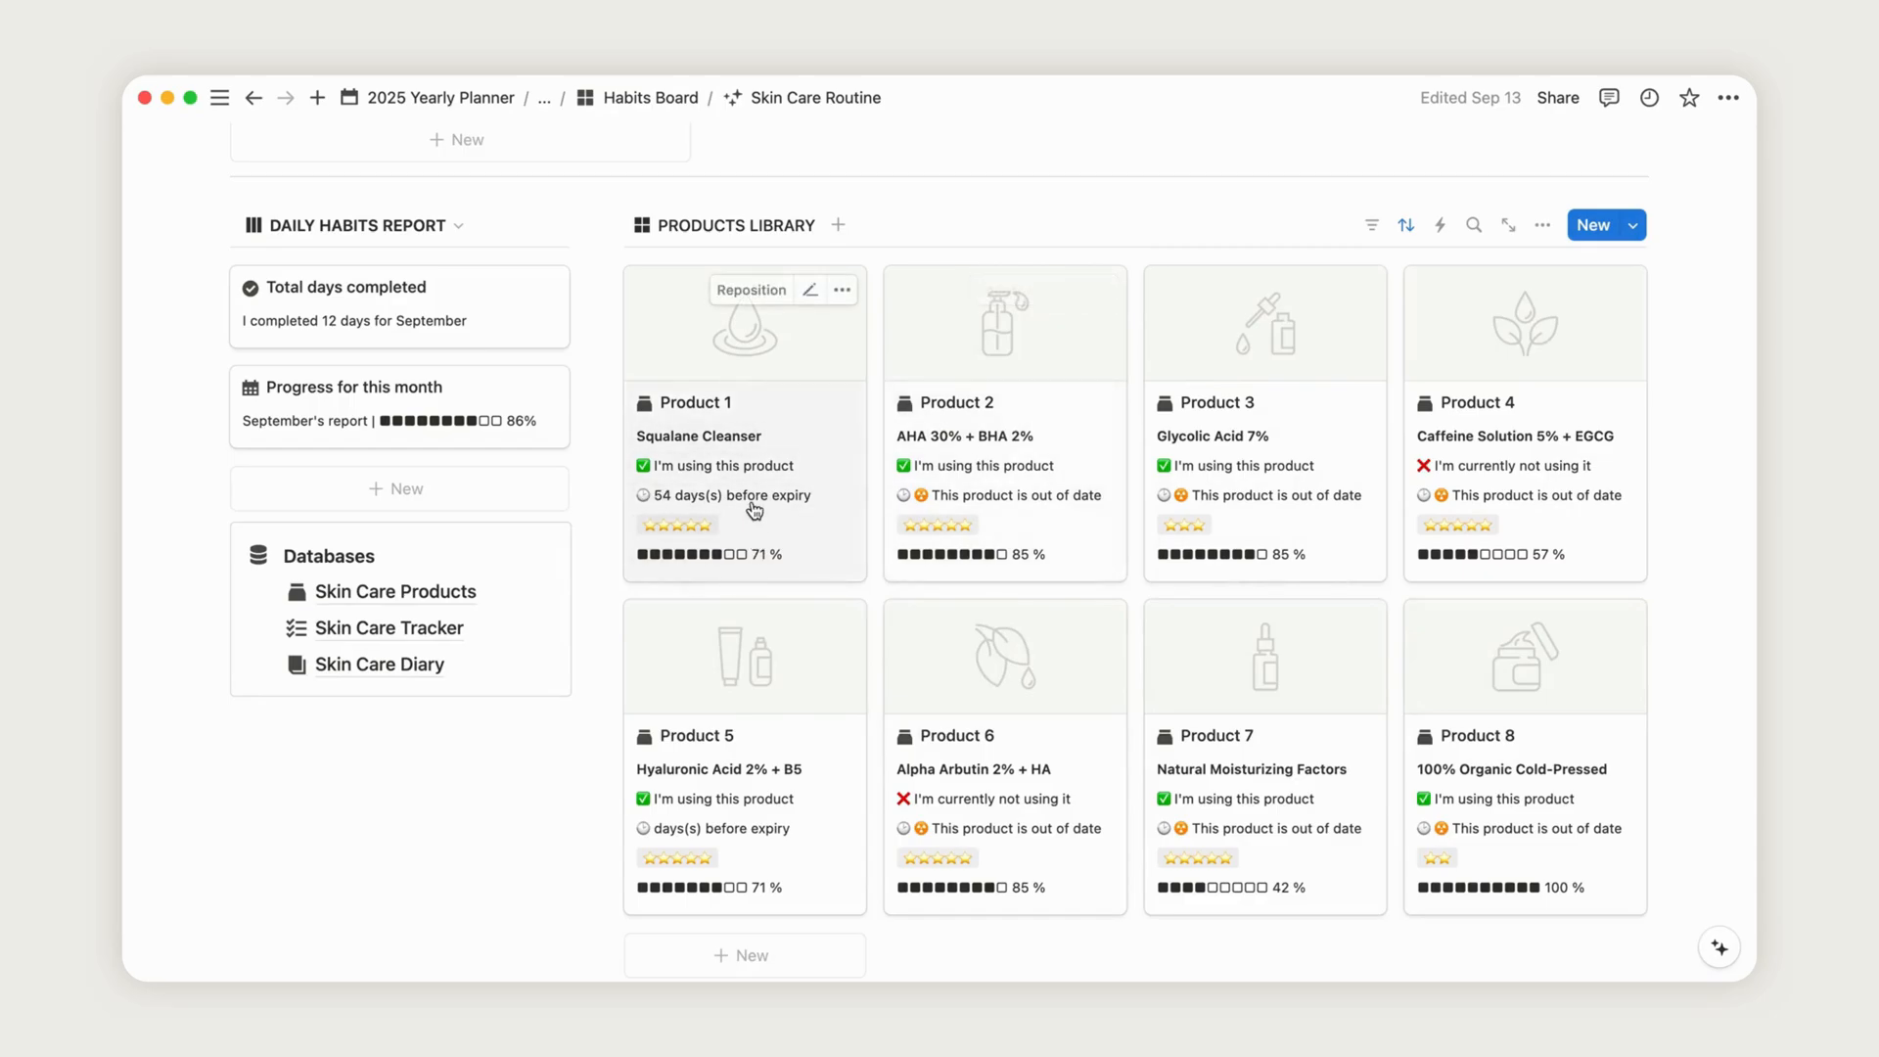
mouse_move(734, 525)
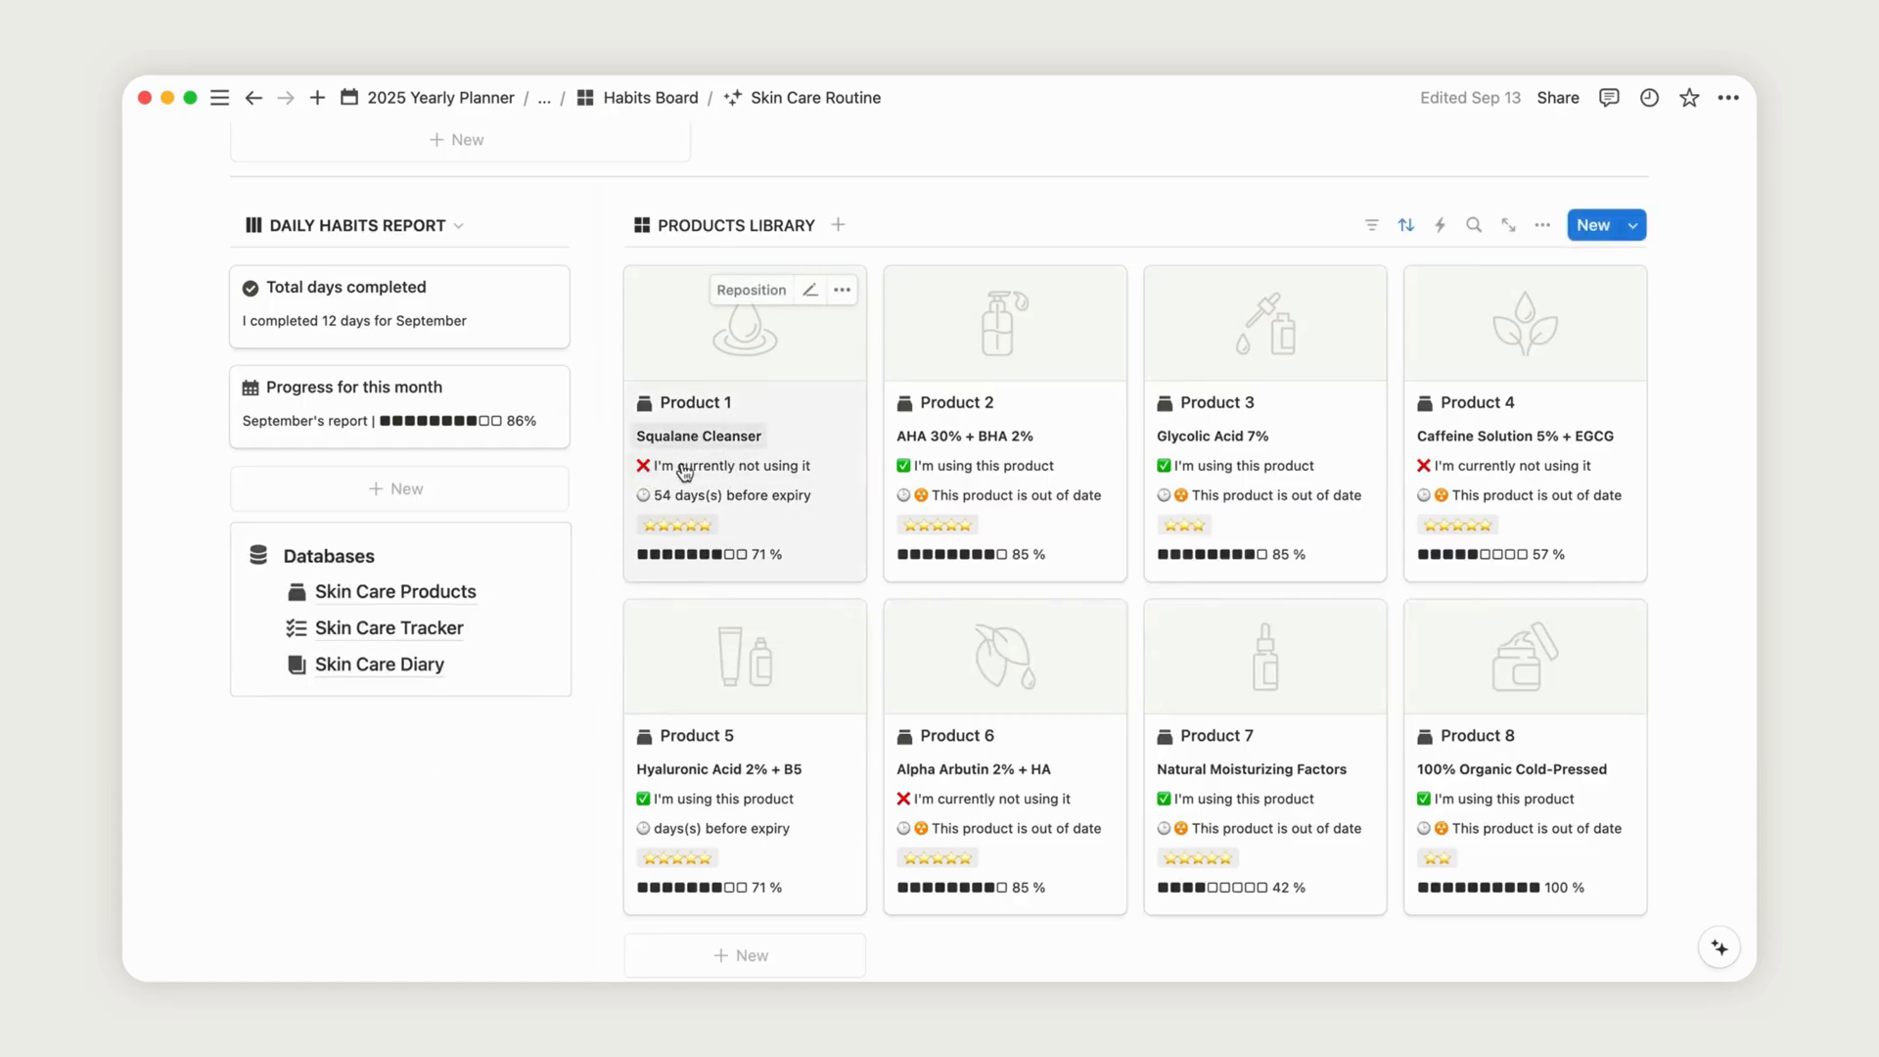
- Check Product 7 for Friday, then restart the week so all Skin Care Tracker boxes are unchecked
scroll(down, 3)
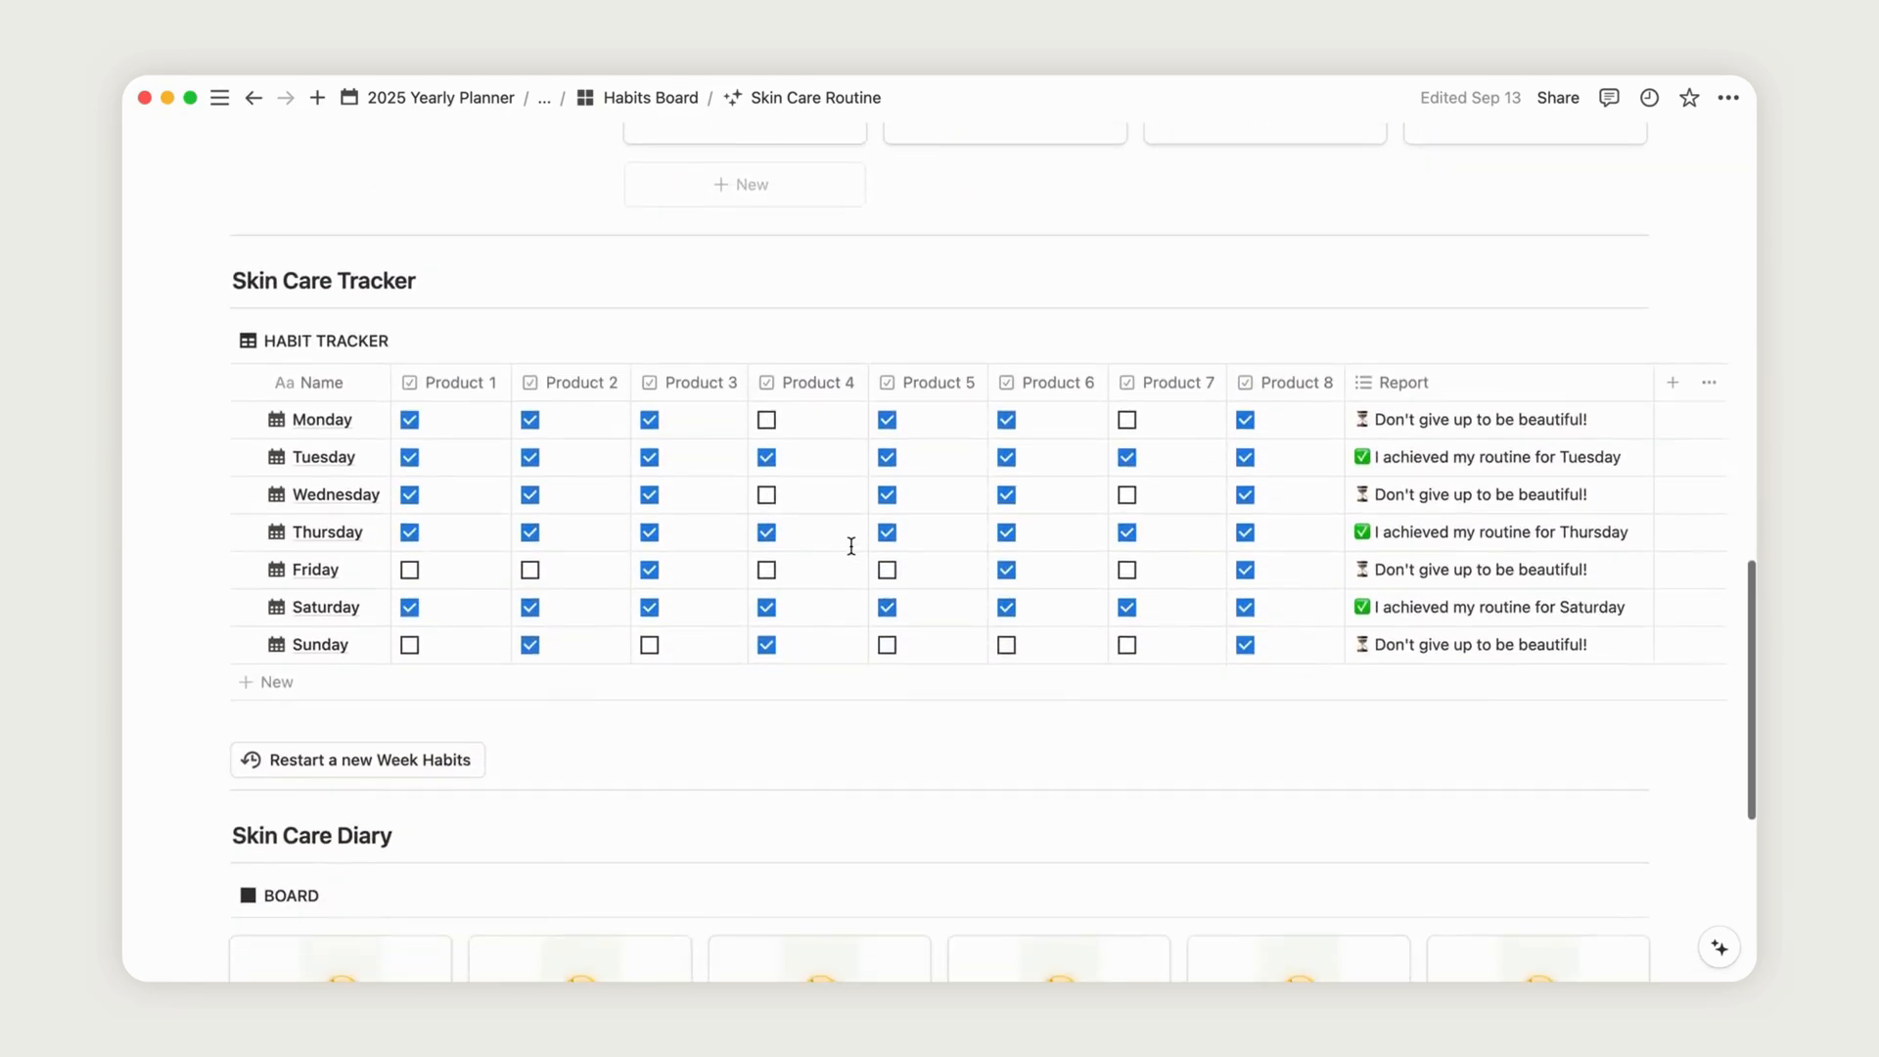
scroll(up, 3)
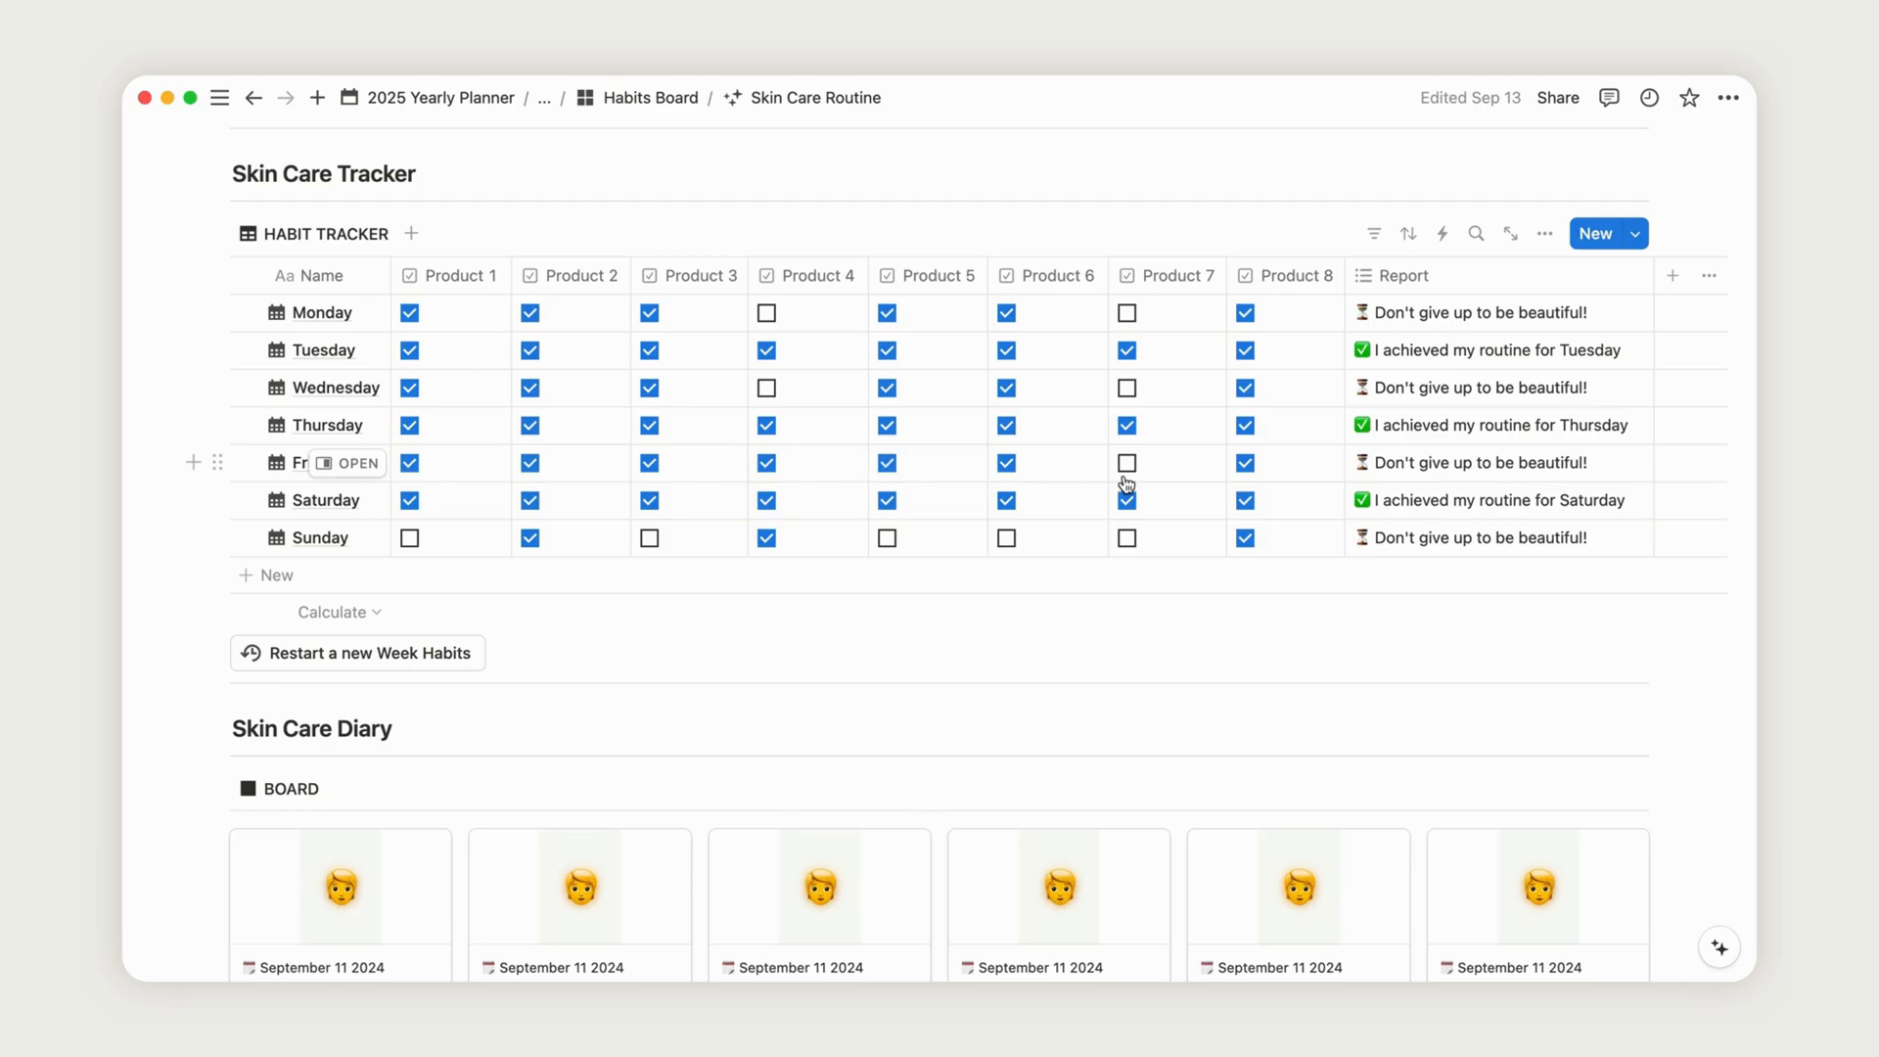
click(1126, 463)
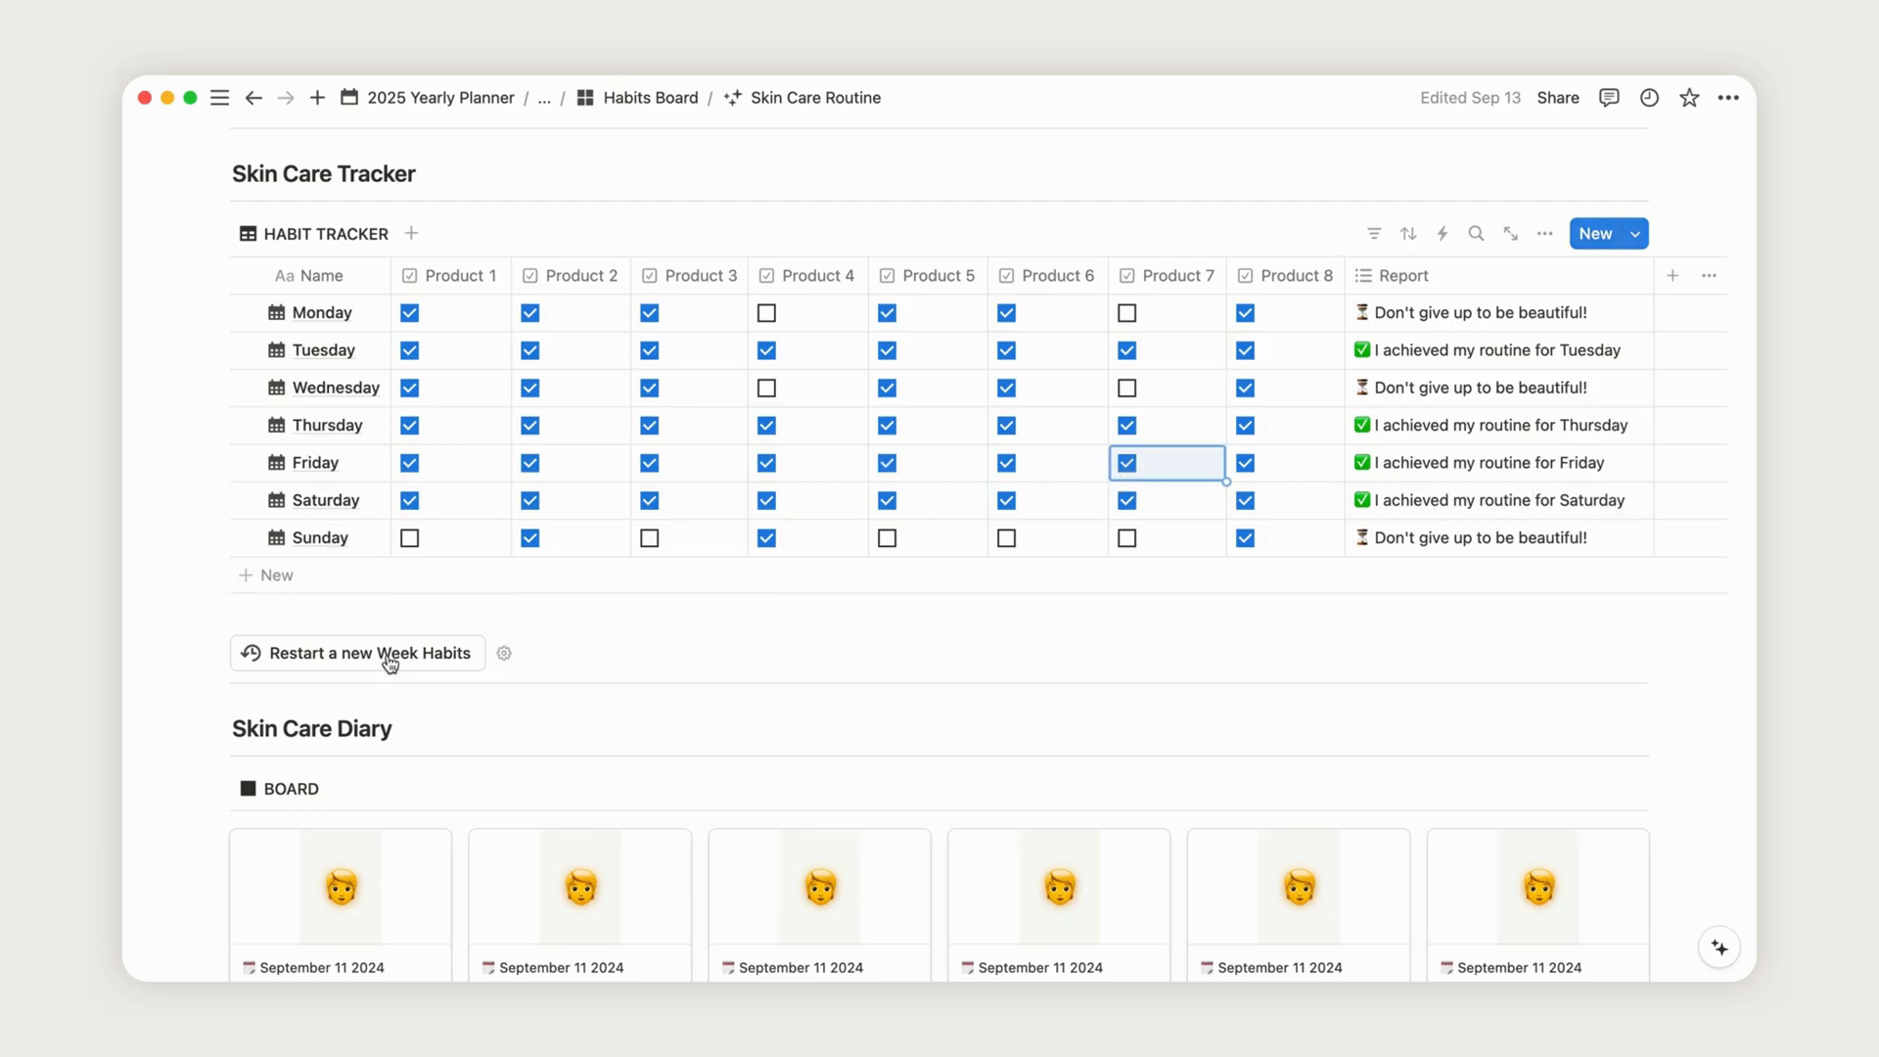
click(357, 652)
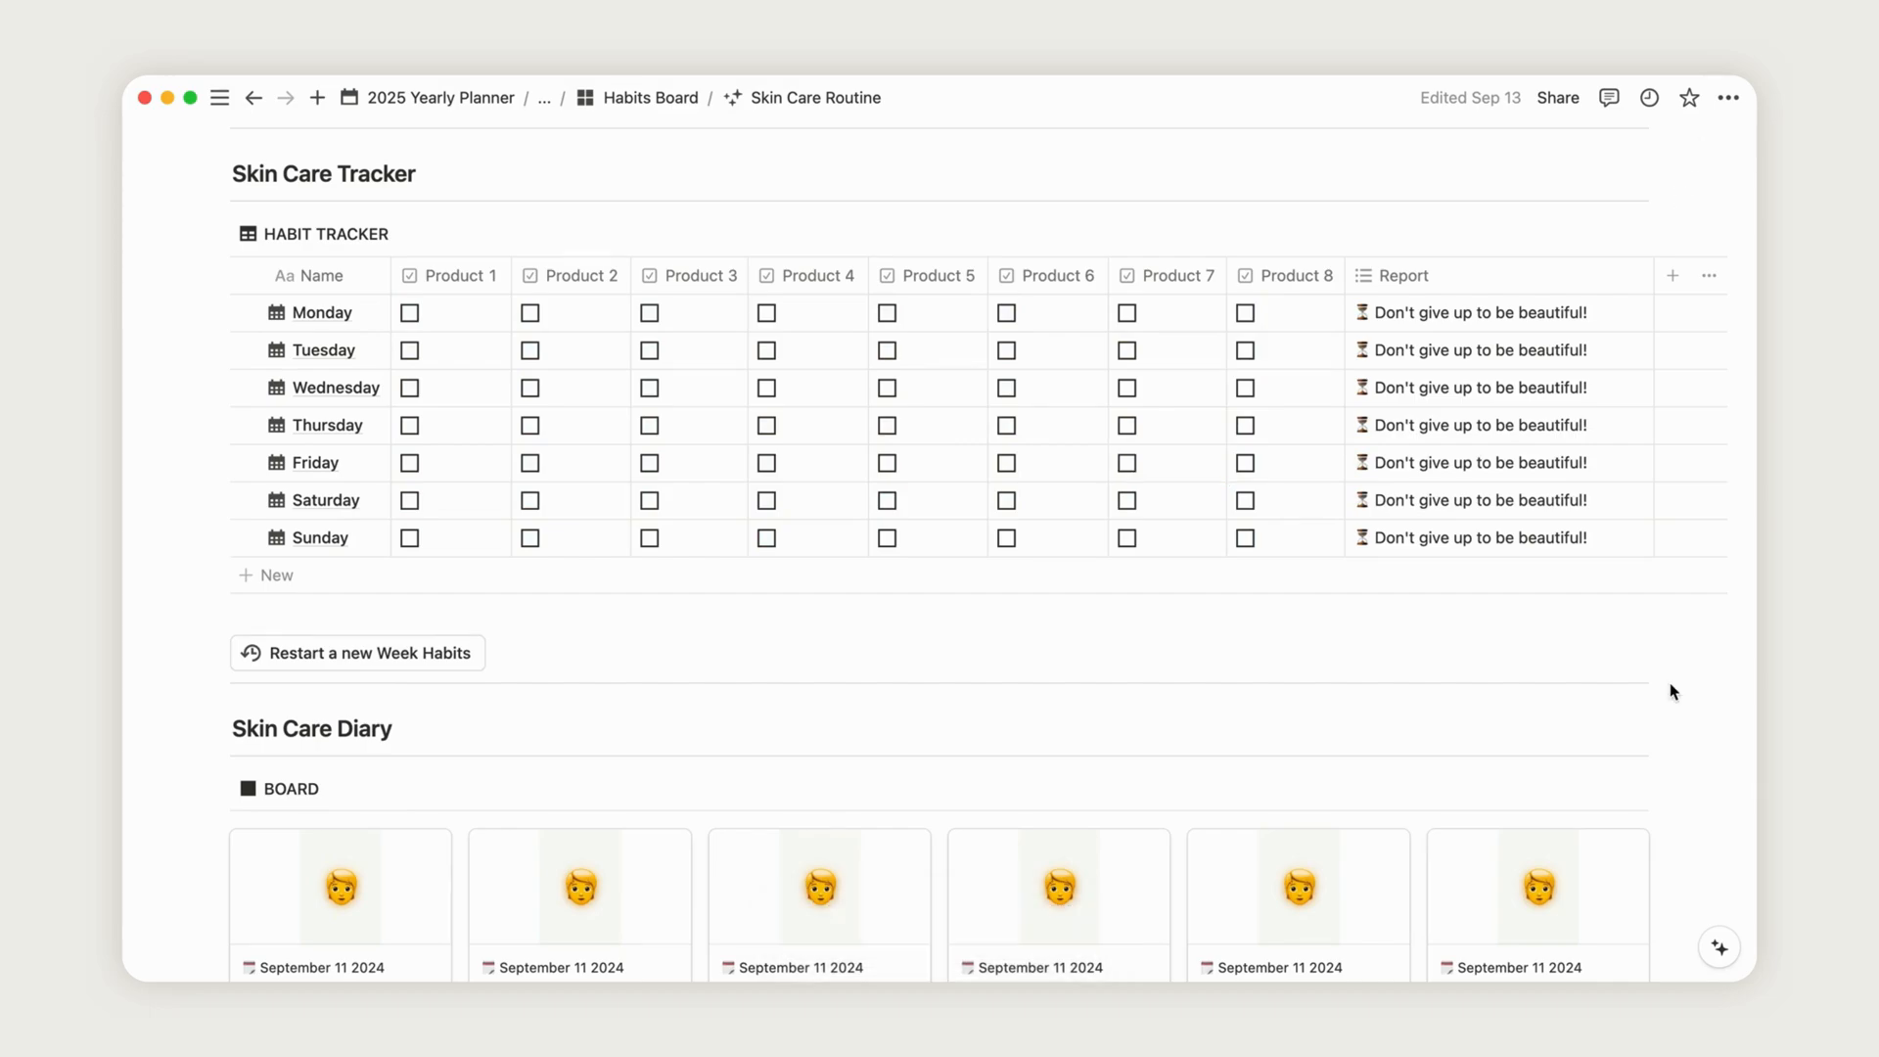
- Add a New Day entry to the Skin Care Diary and search Unsplash for a 'face' photo
scroll(down, 3)
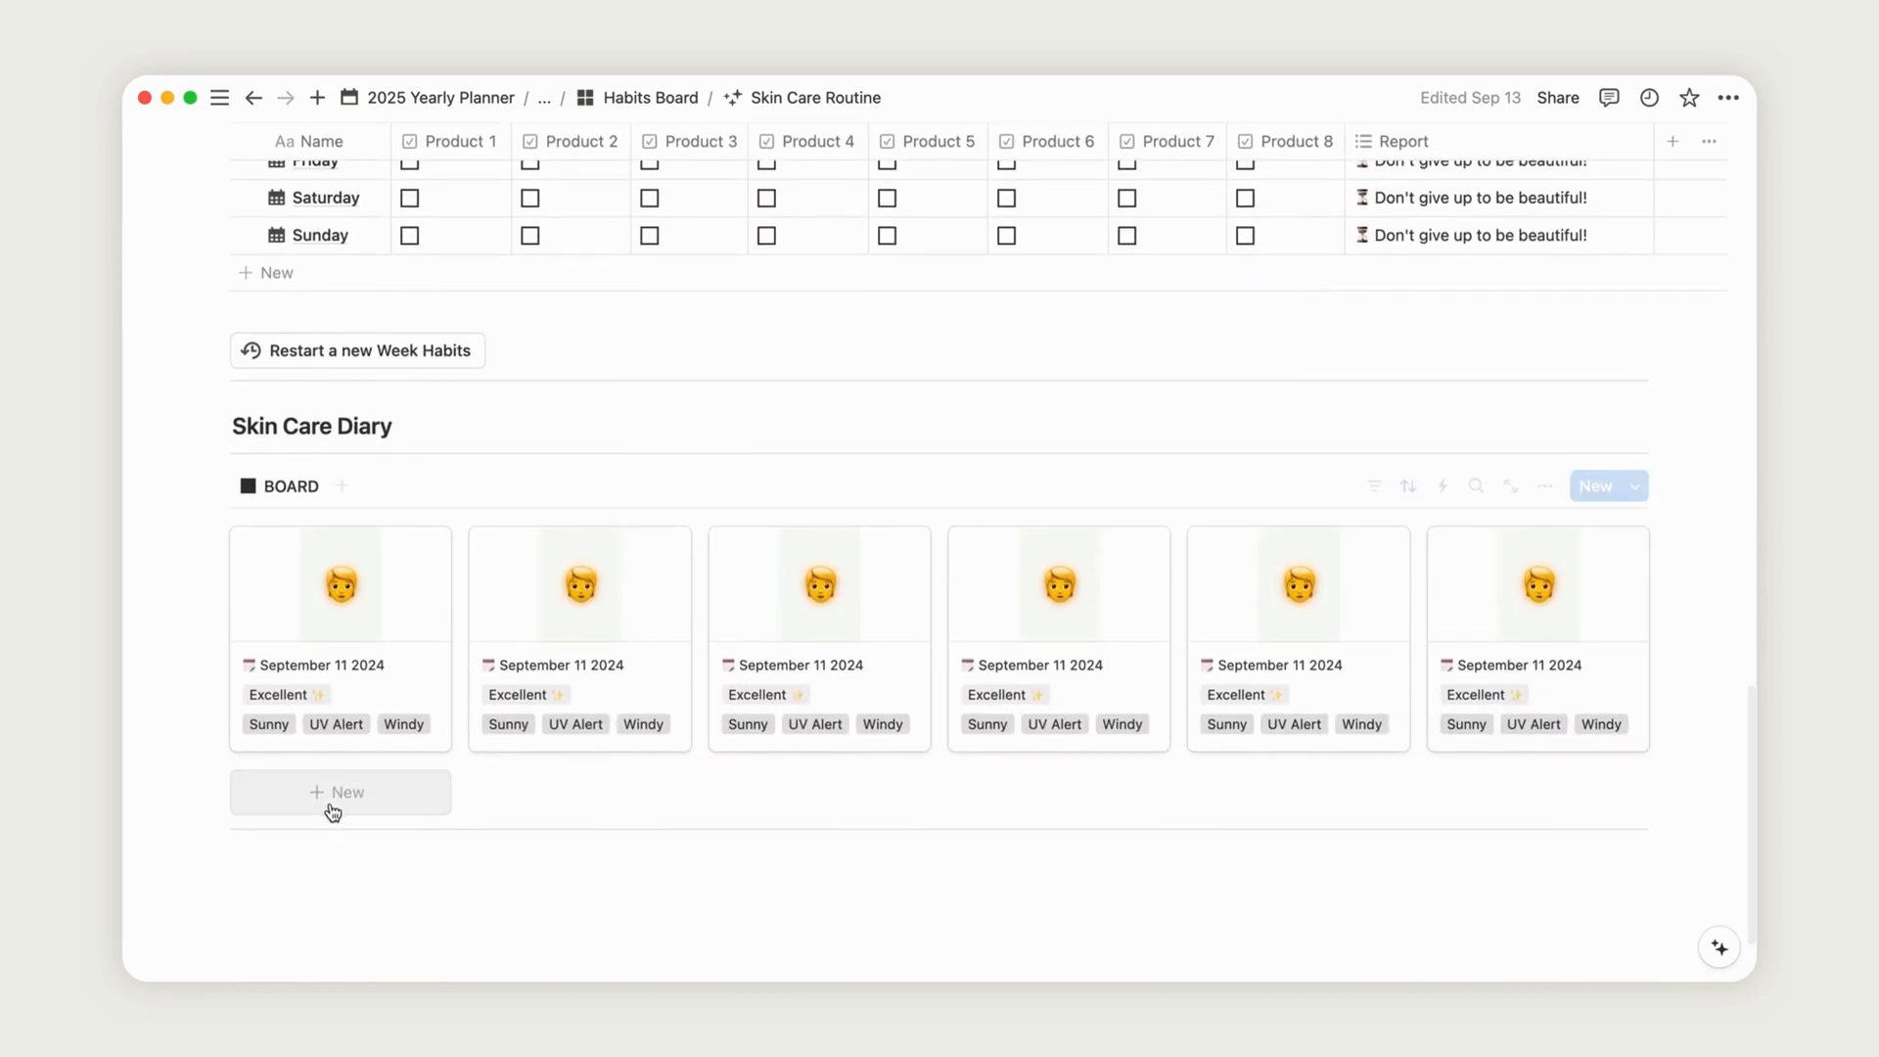
click(341, 792)
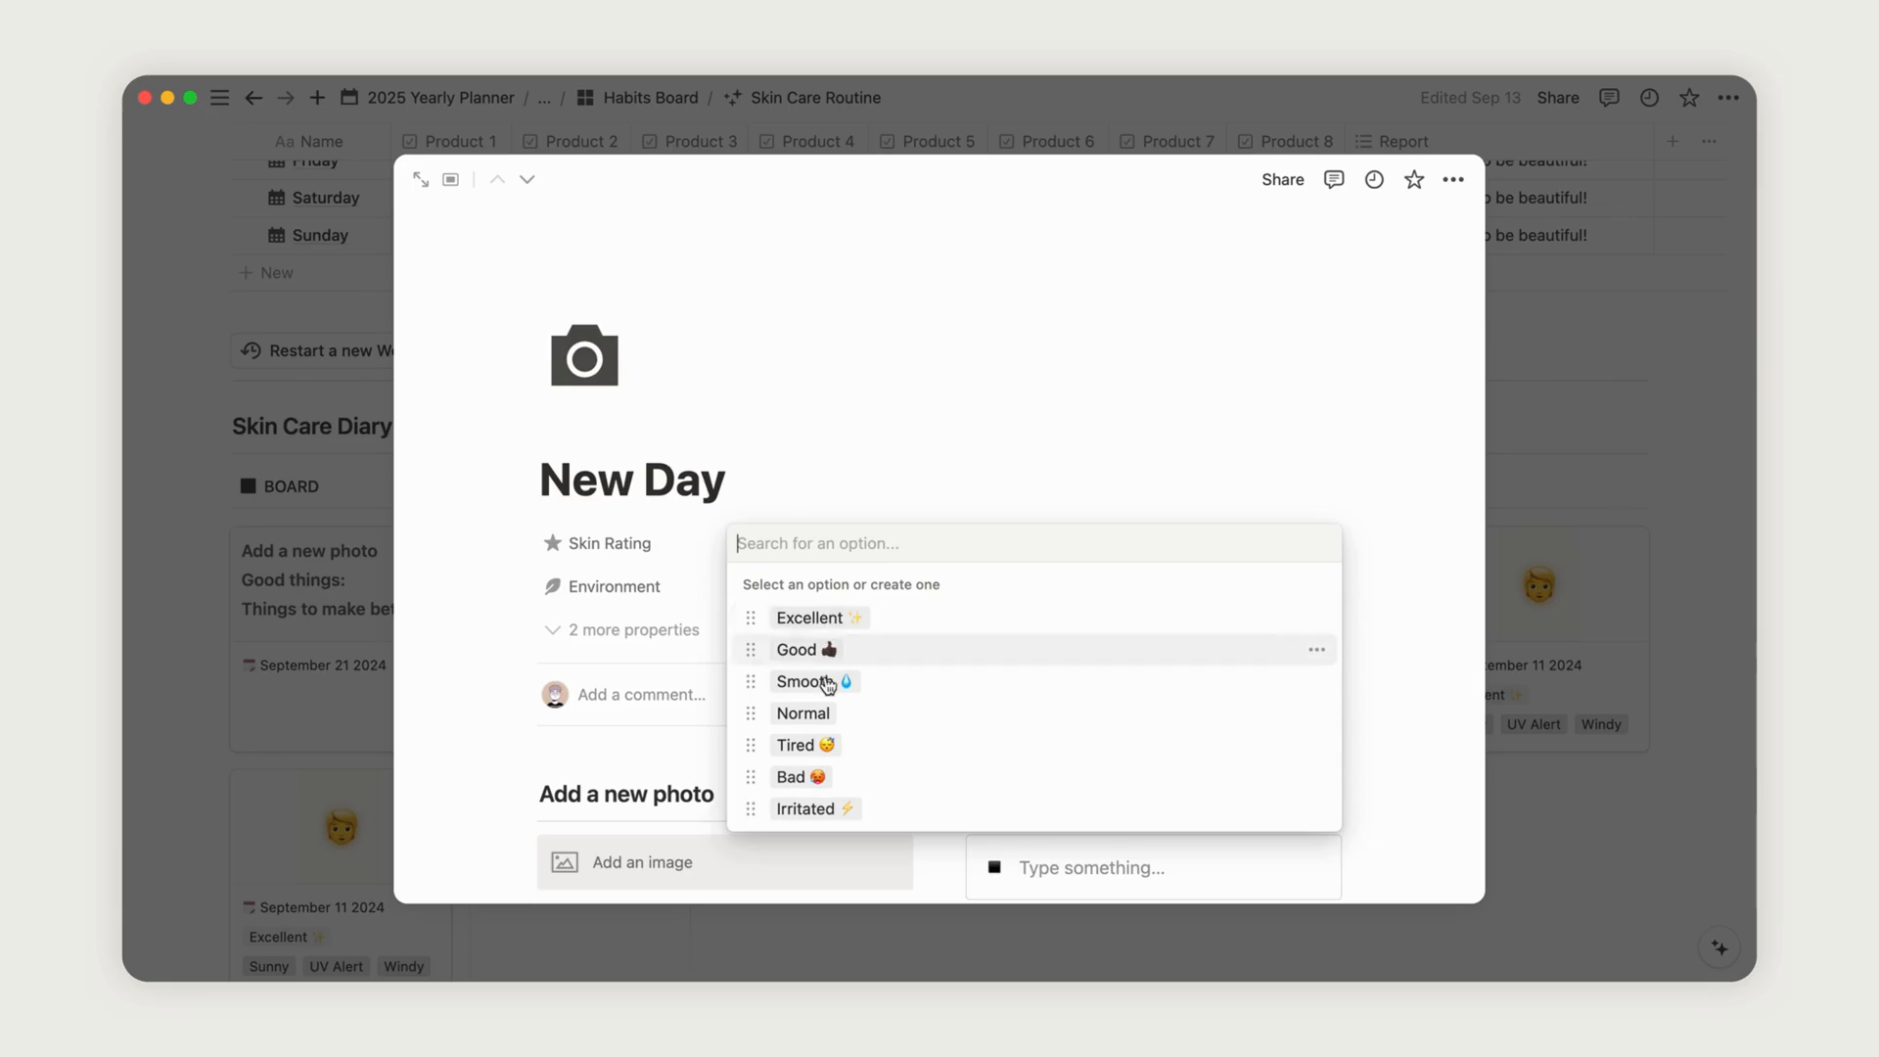
click(810, 617)
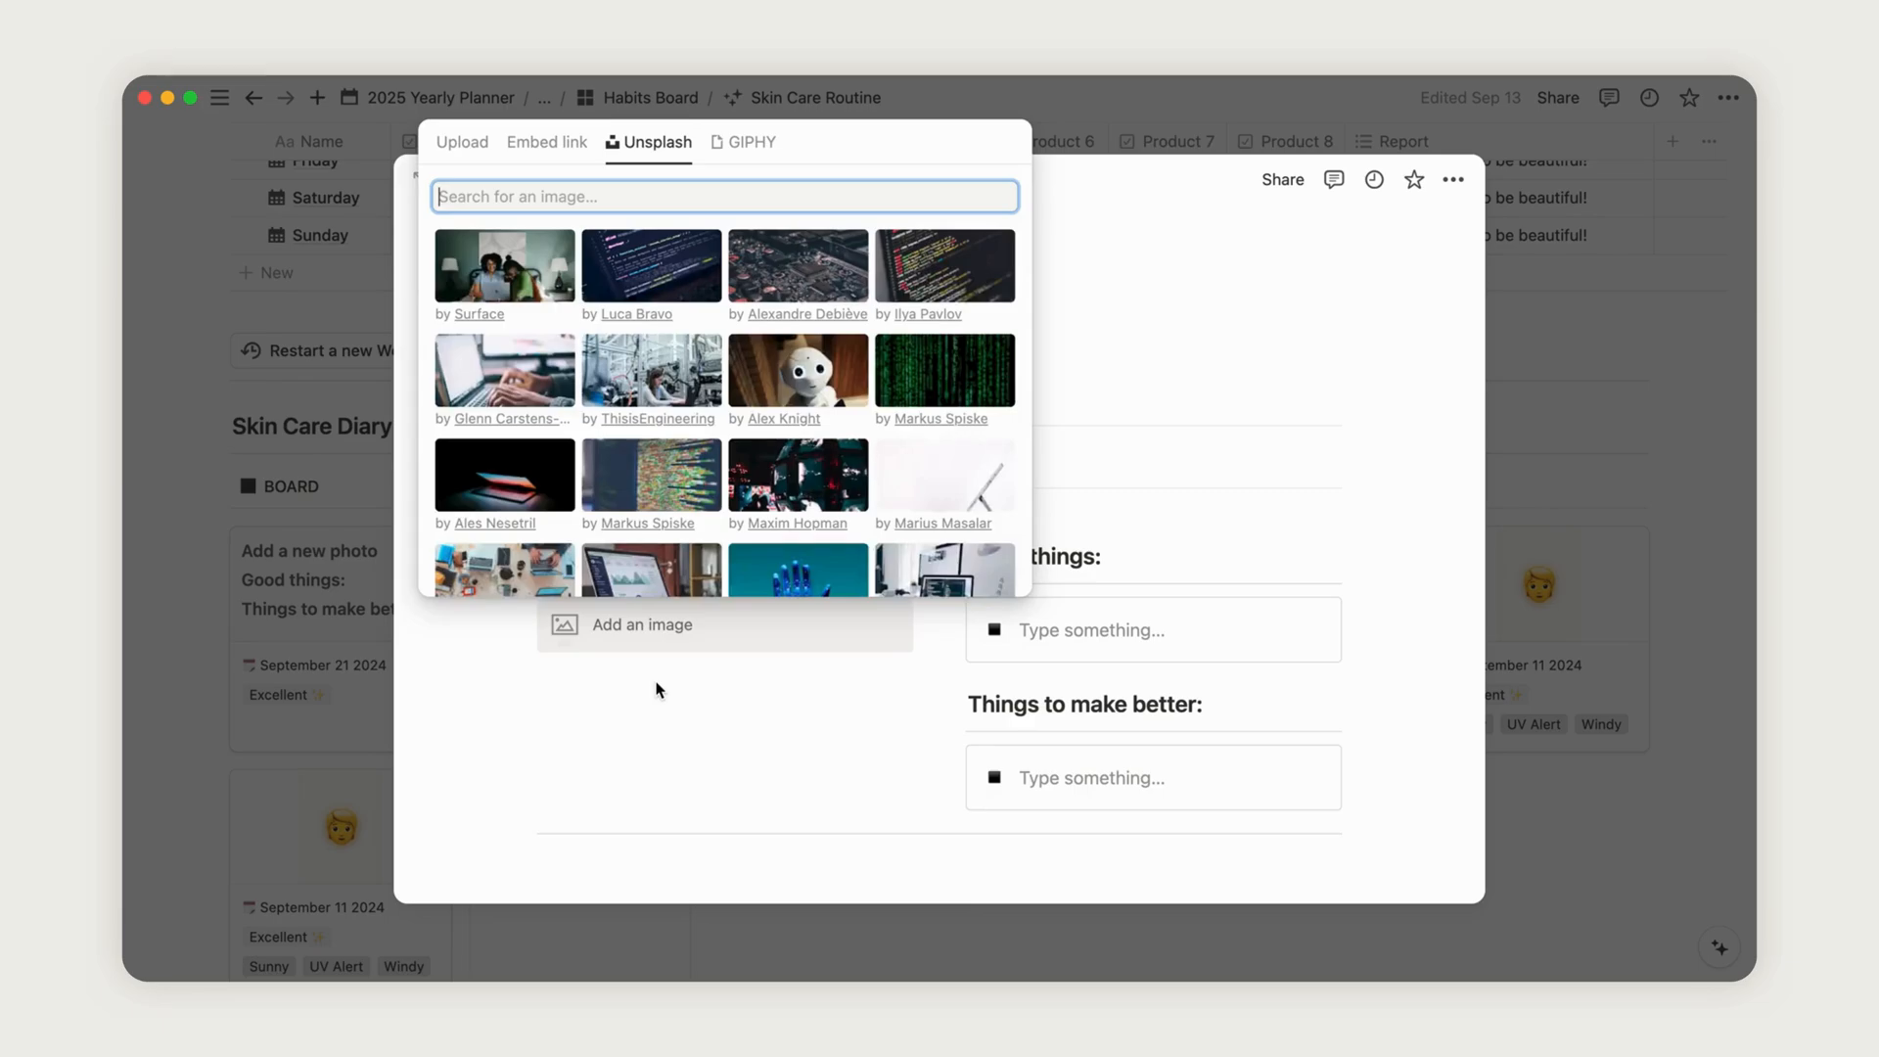
text(face)
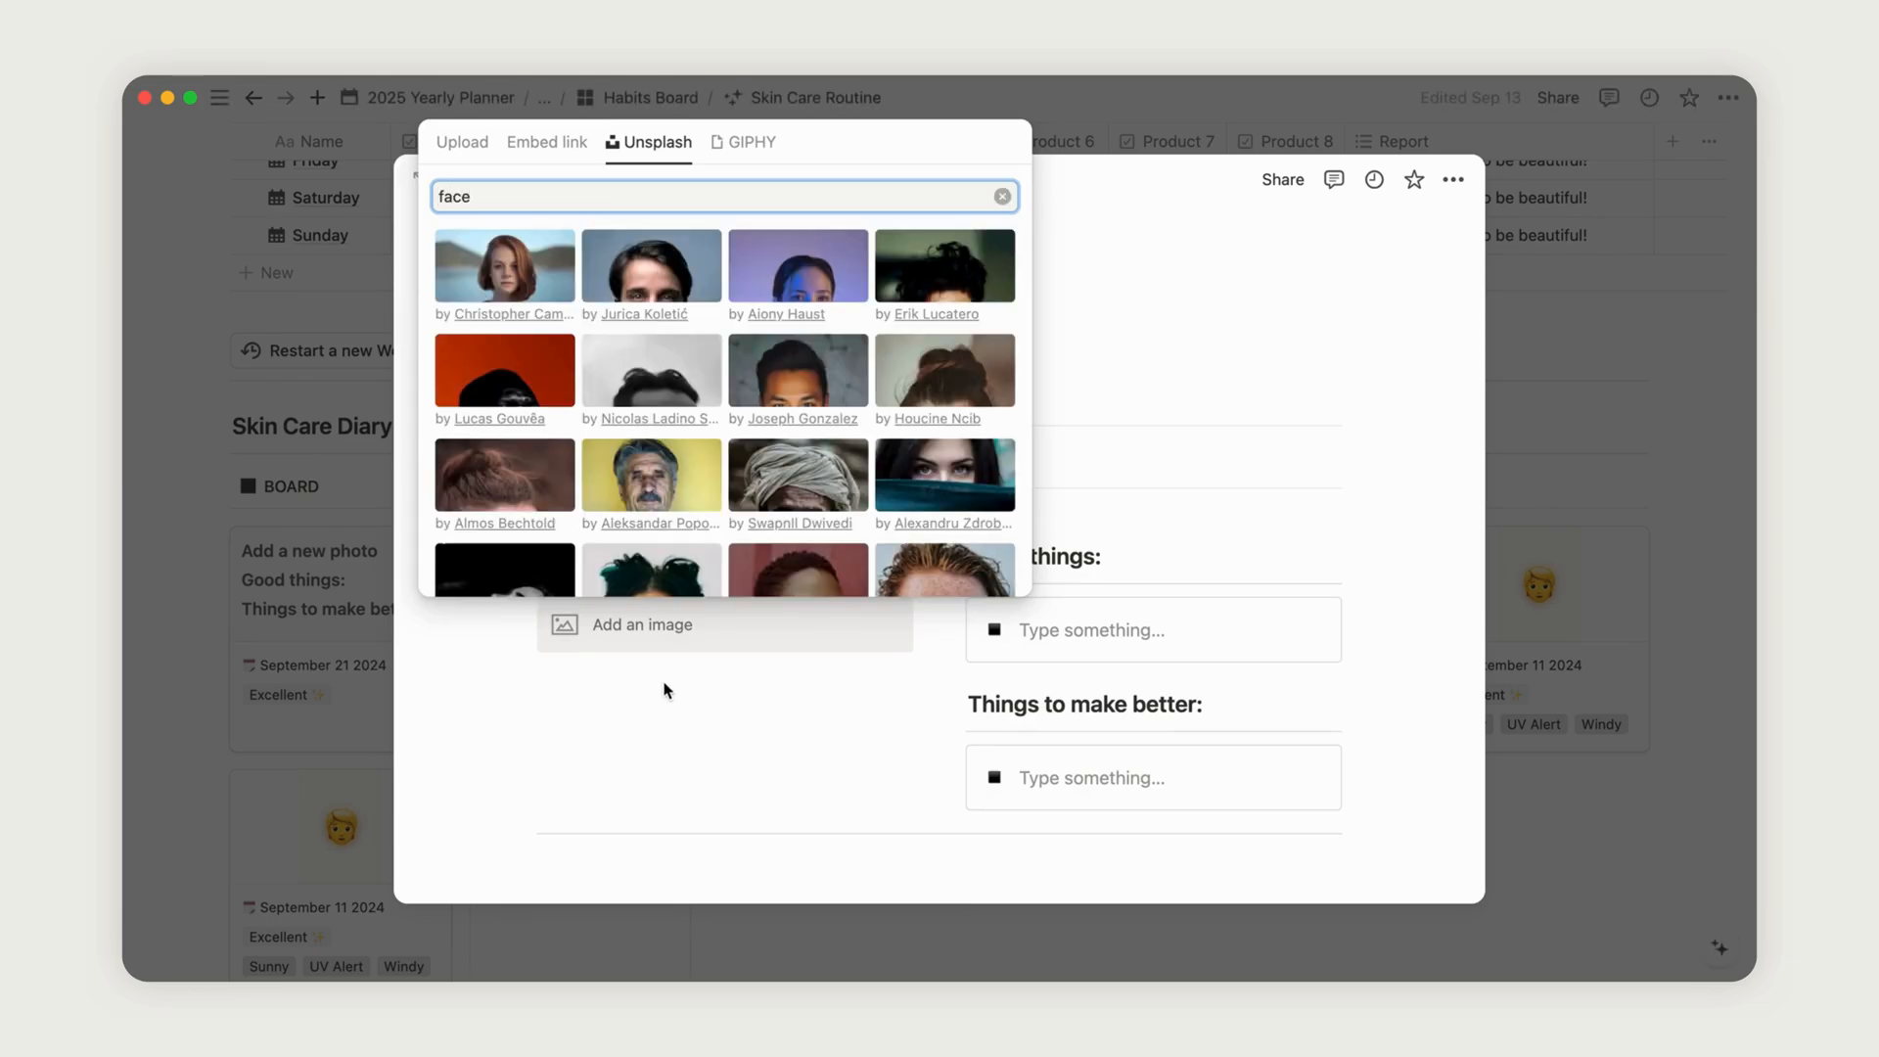